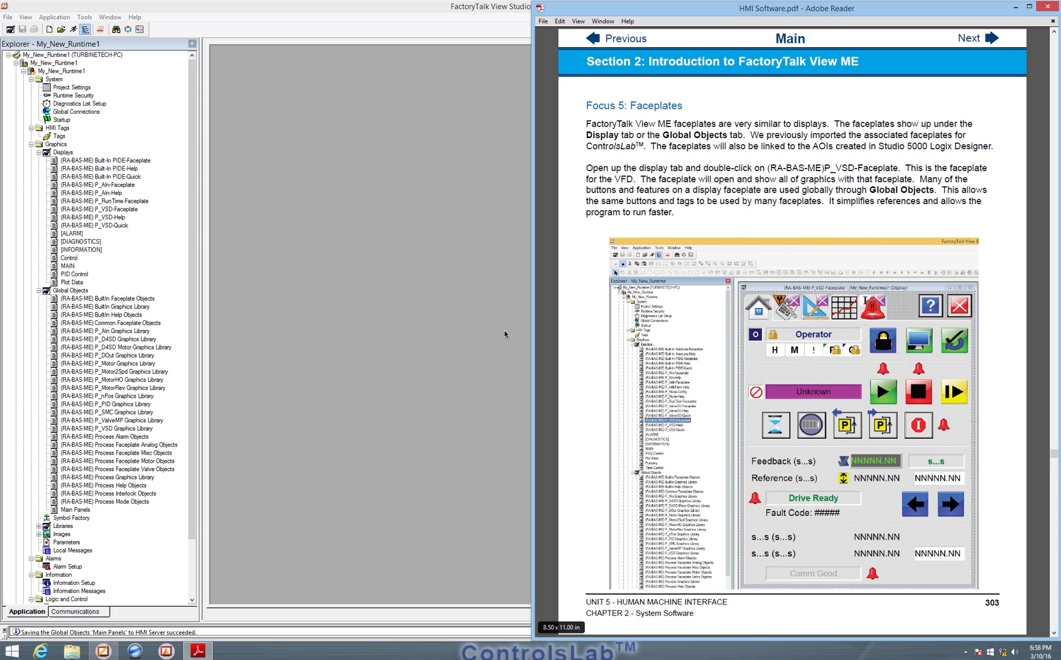
mouse_move(496, 319)
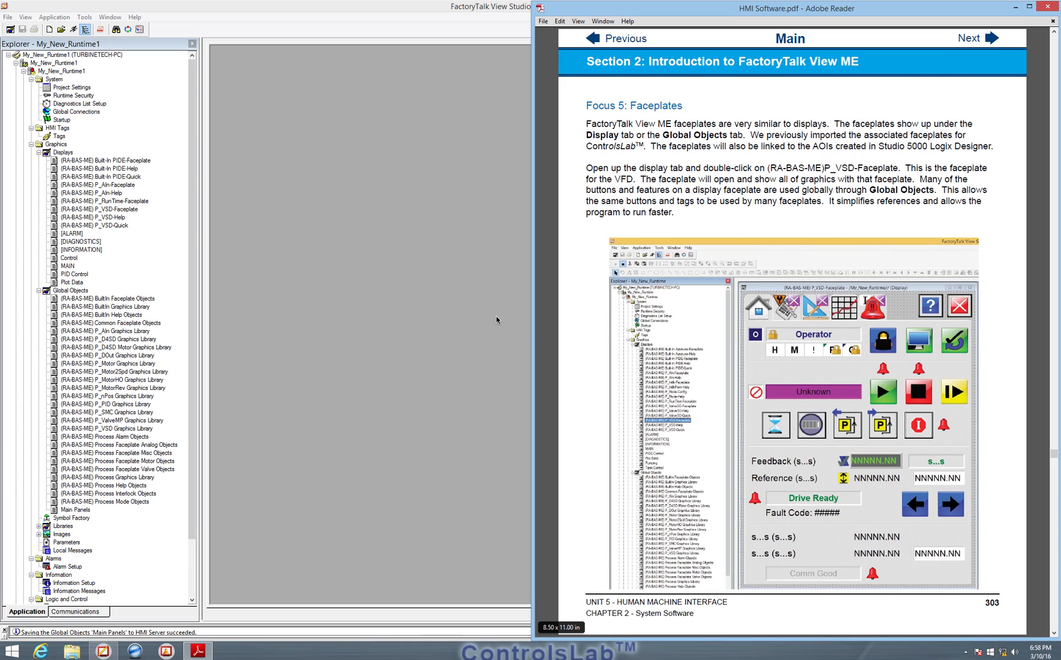
mouse_move(497, 318)
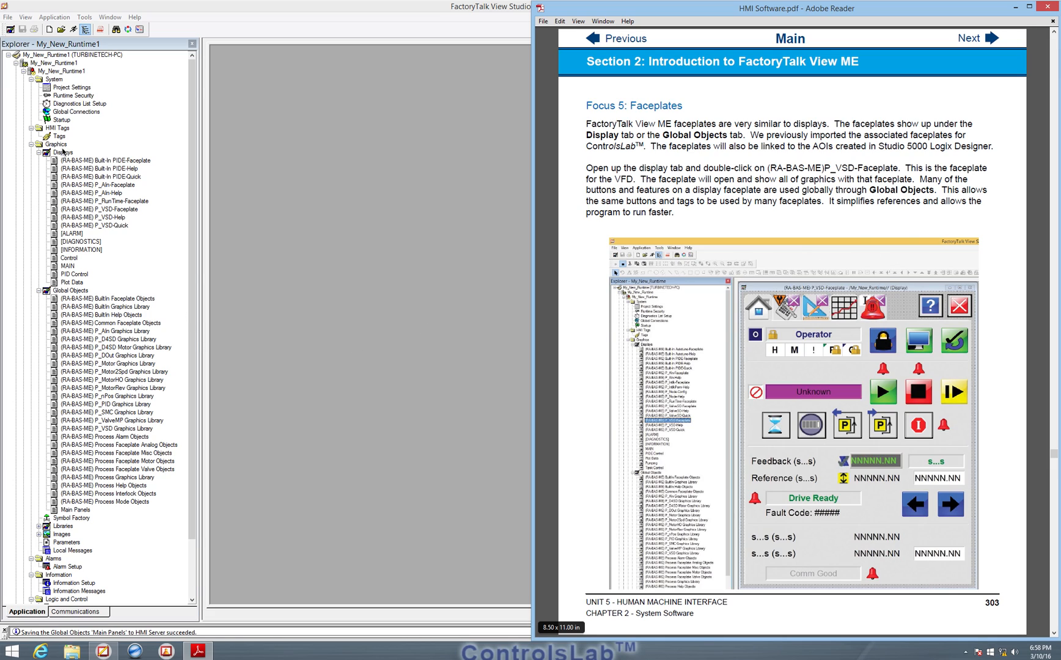
mouse_move(77, 267)
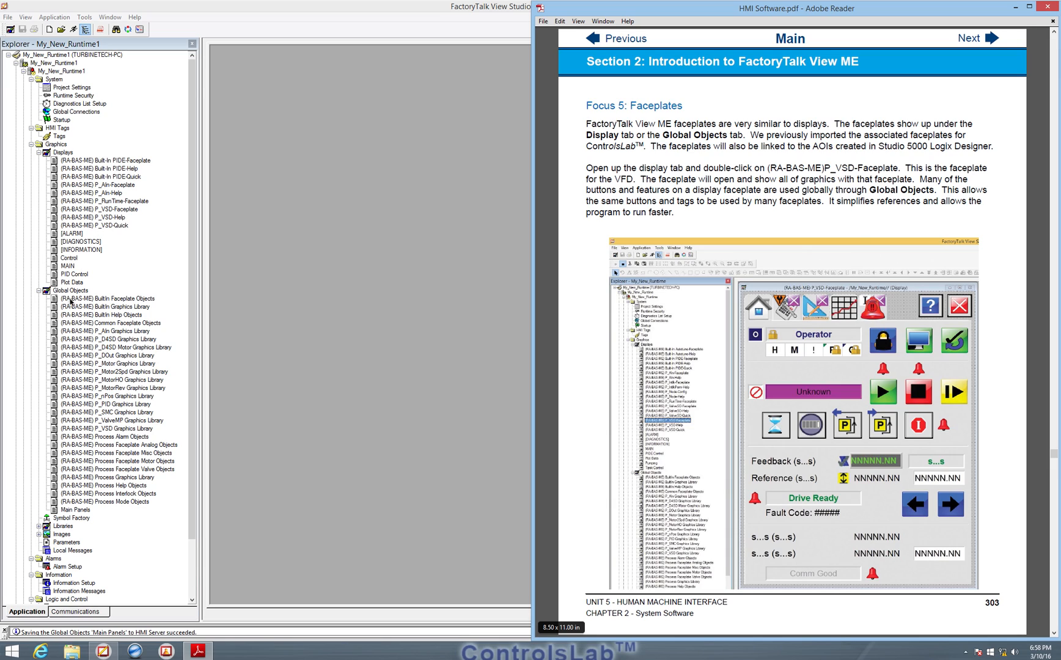
mouse_move(420, 234)
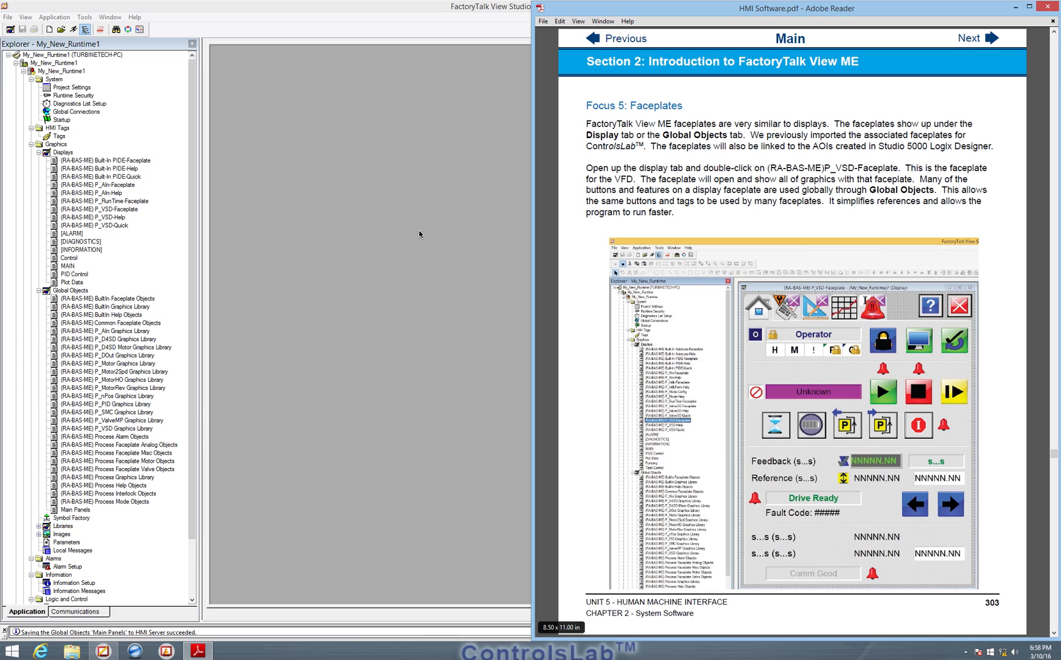
mouse_move(308, 371)
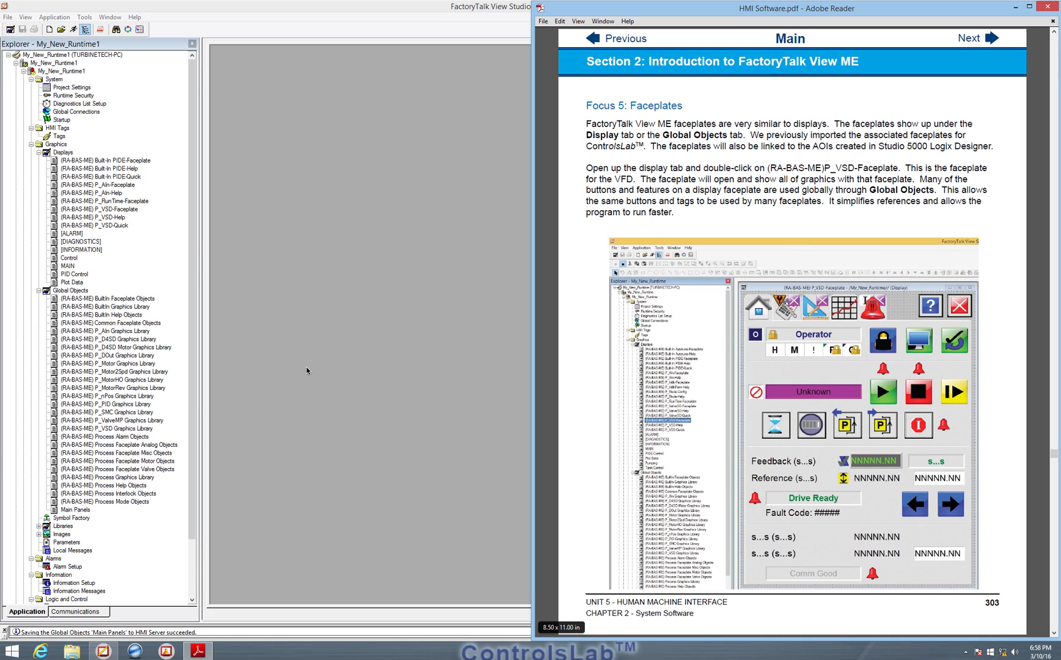
mouse_move(791, 330)
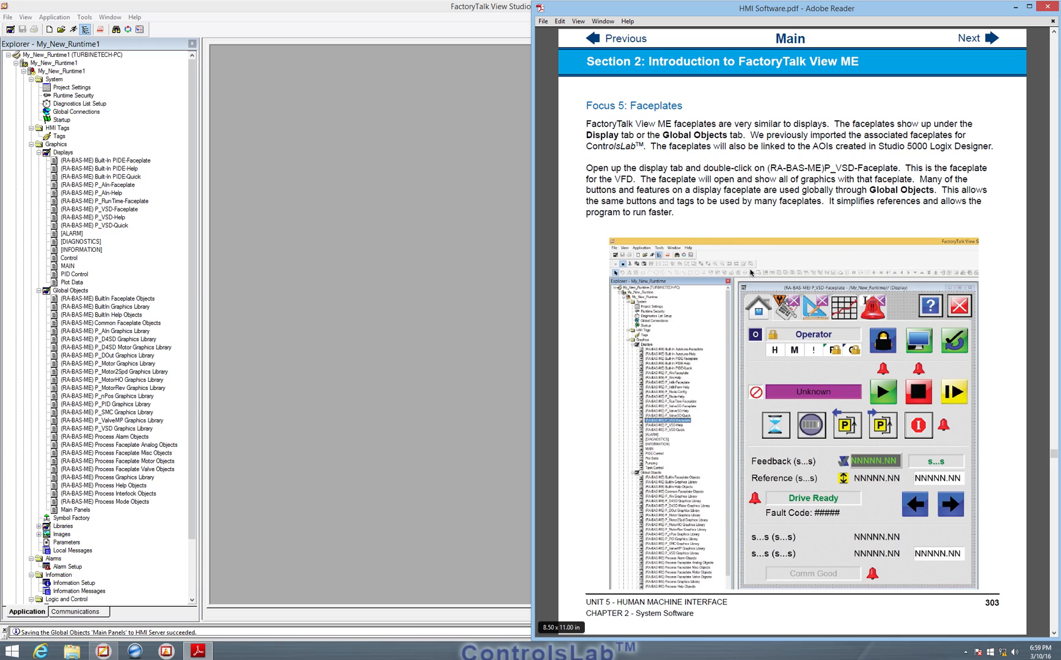
mouse_move(735, 304)
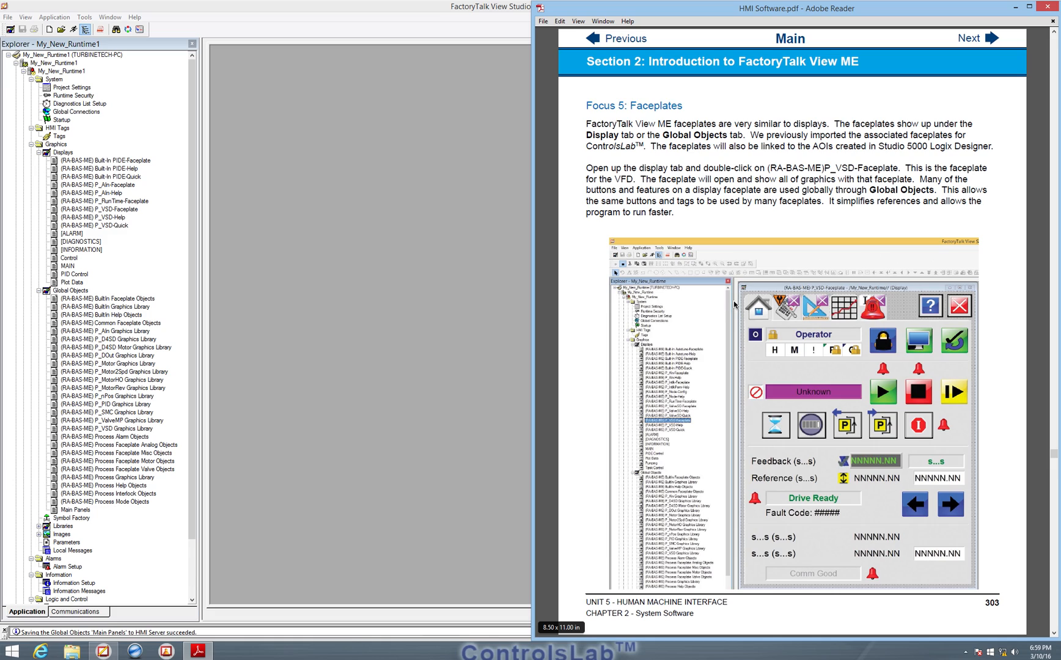
mouse_move(661, 208)
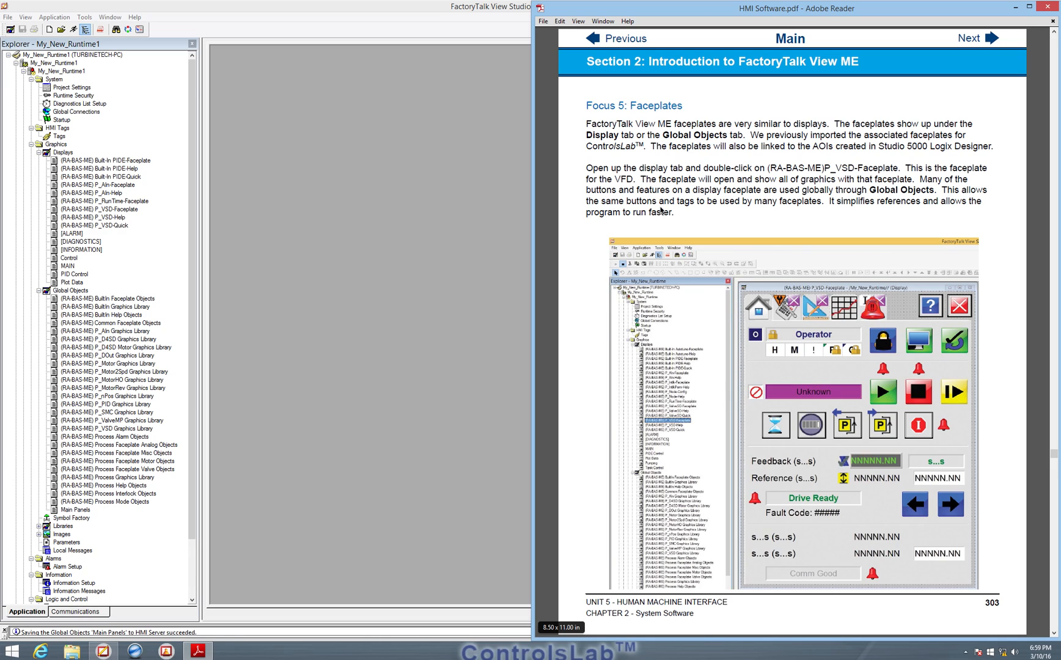
mouse_move(664, 123)
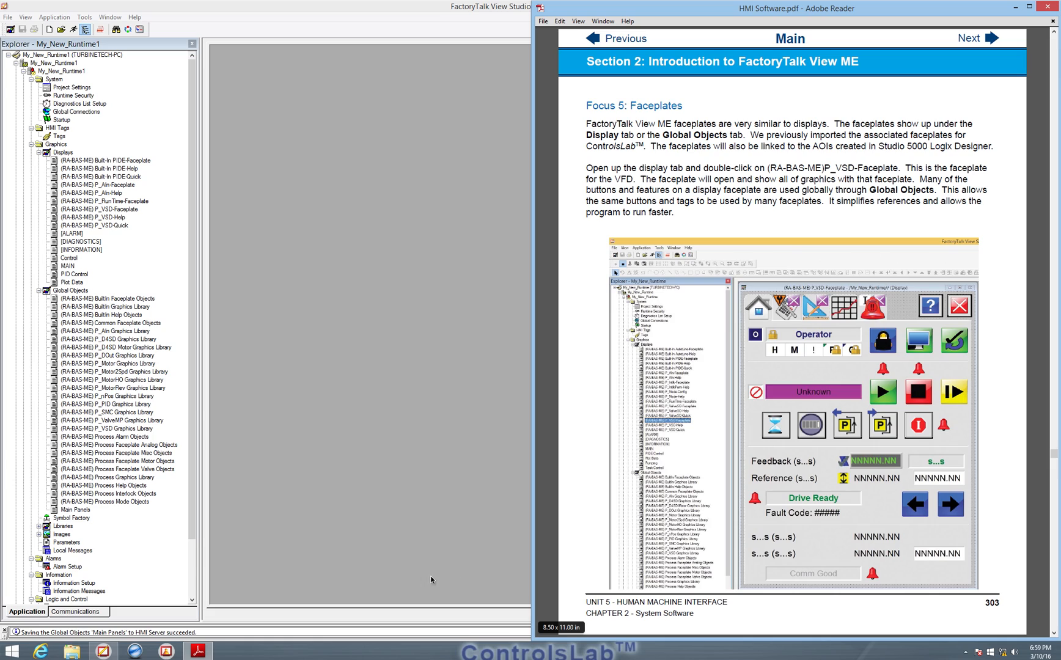
mouse_move(296, 413)
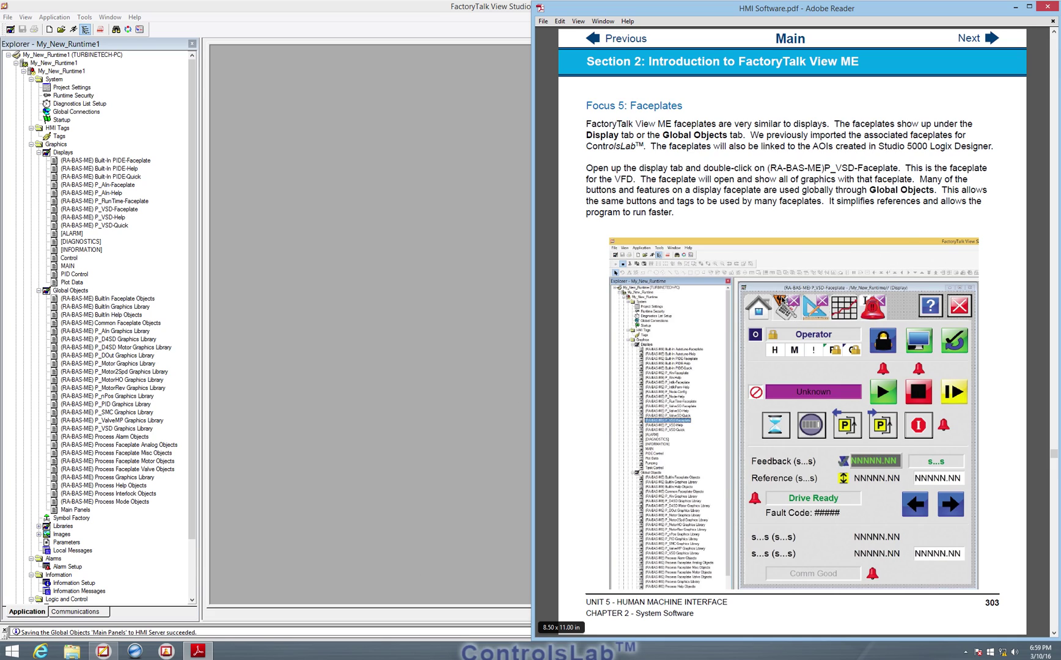
mouse_move(808, 385)
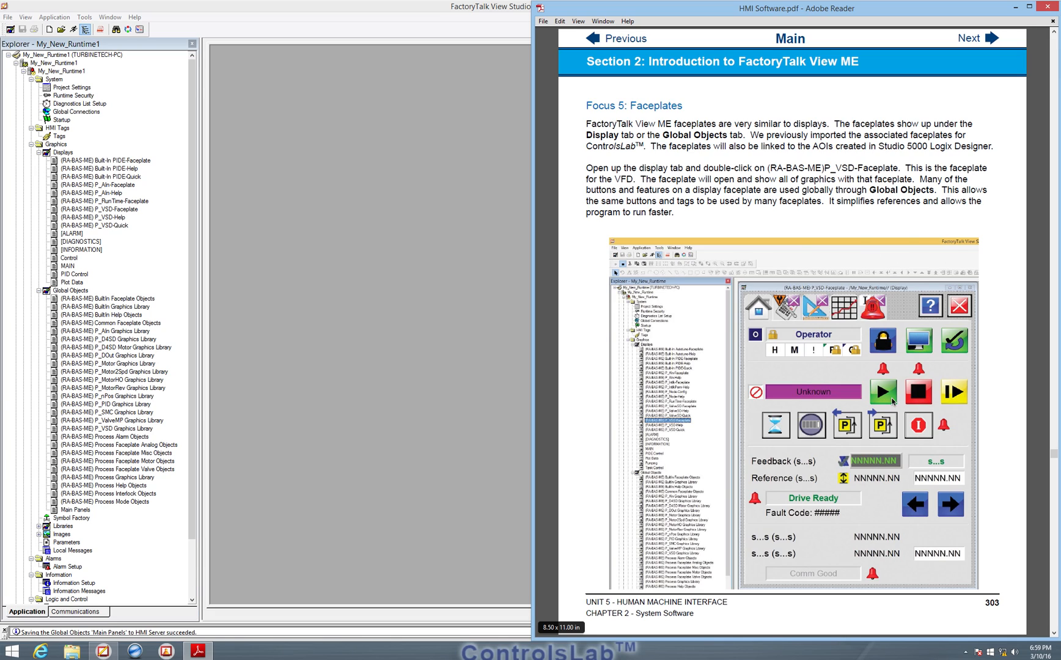
mouse_move(835, 359)
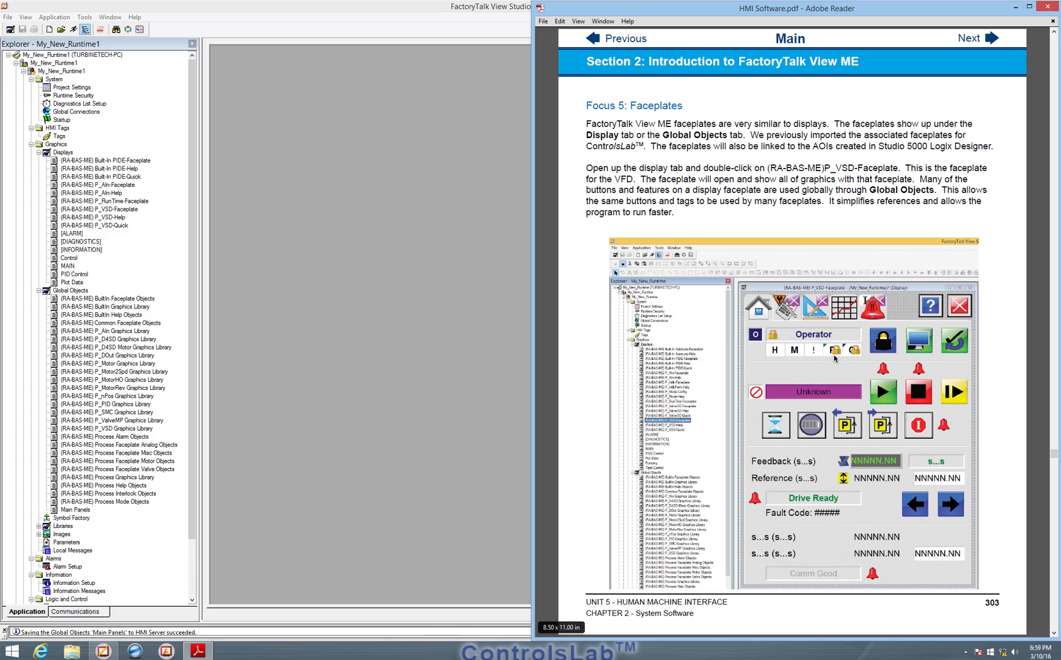
mouse_move(844, 314)
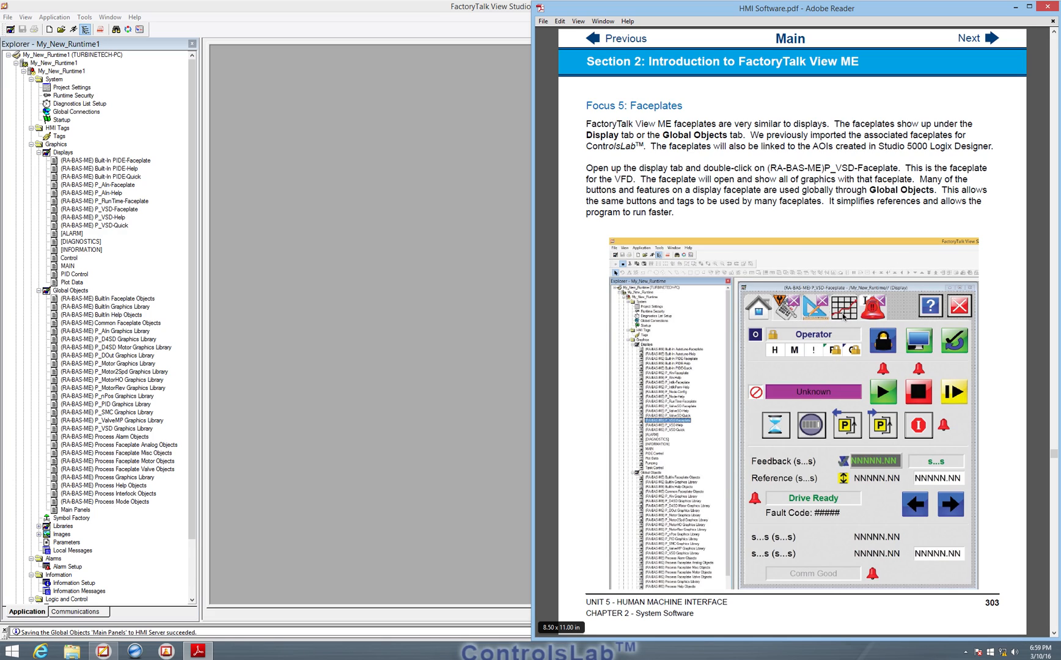
mouse_move(760, 319)
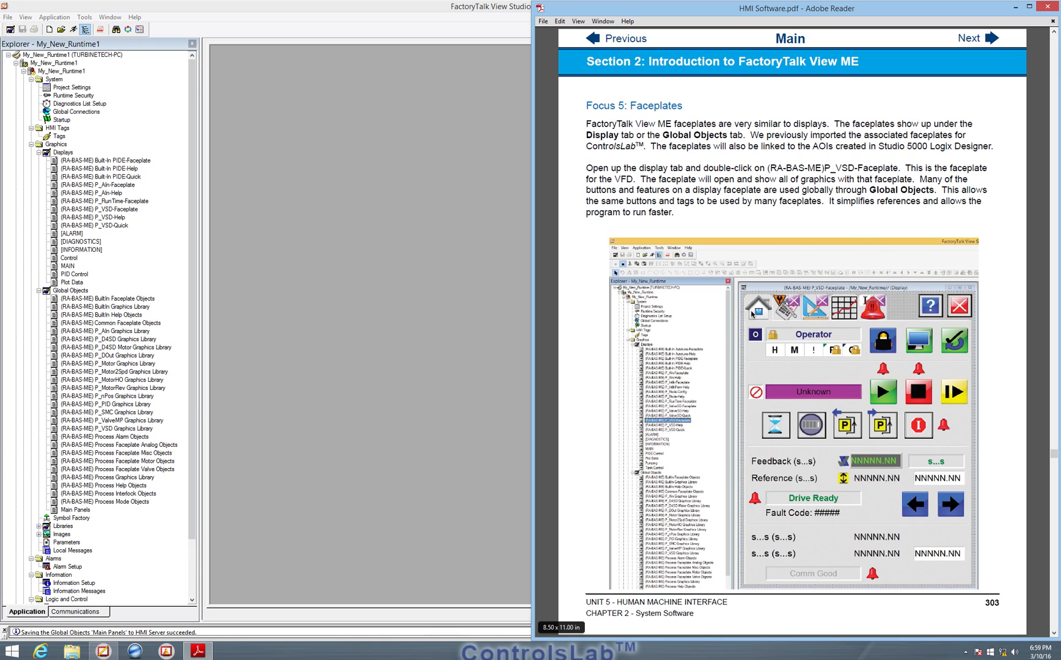
mouse_move(739, 314)
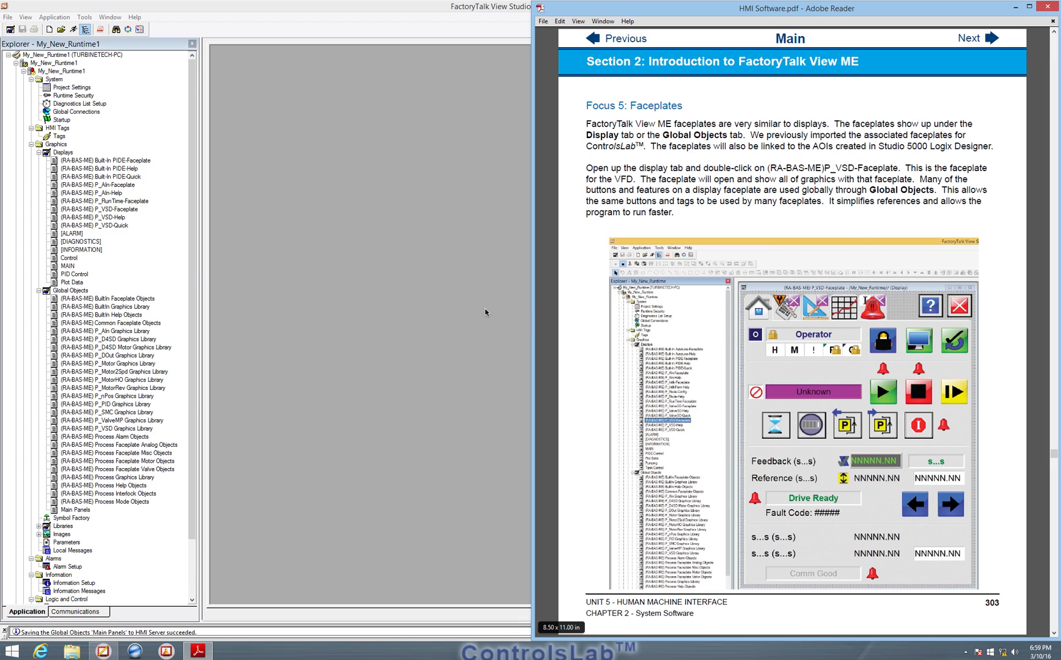
mouse_move(608, 133)
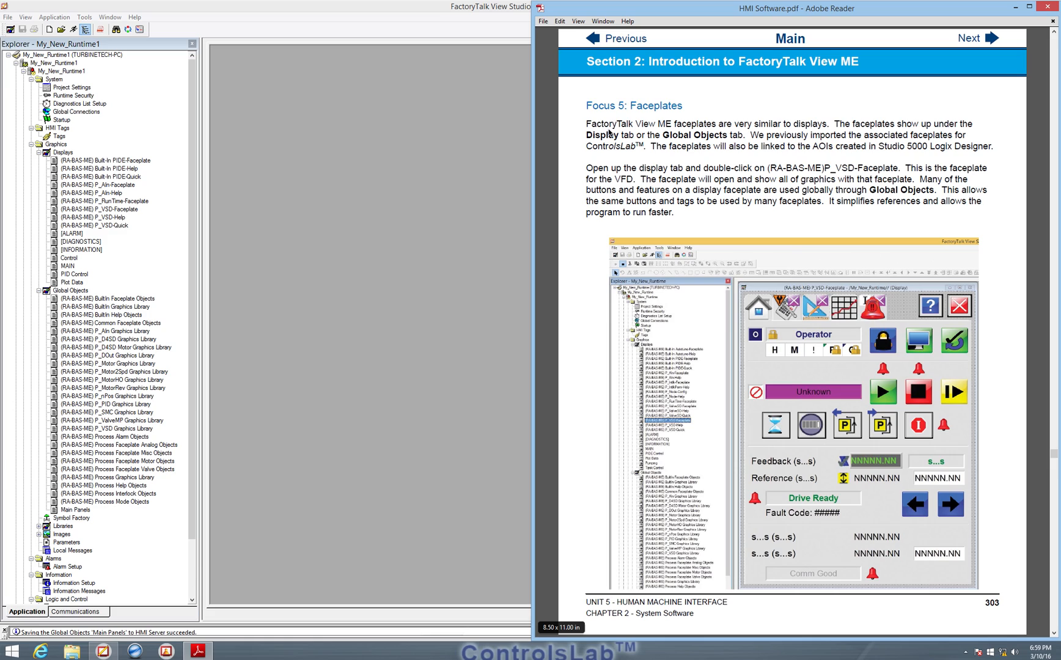
mouse_move(440, 248)
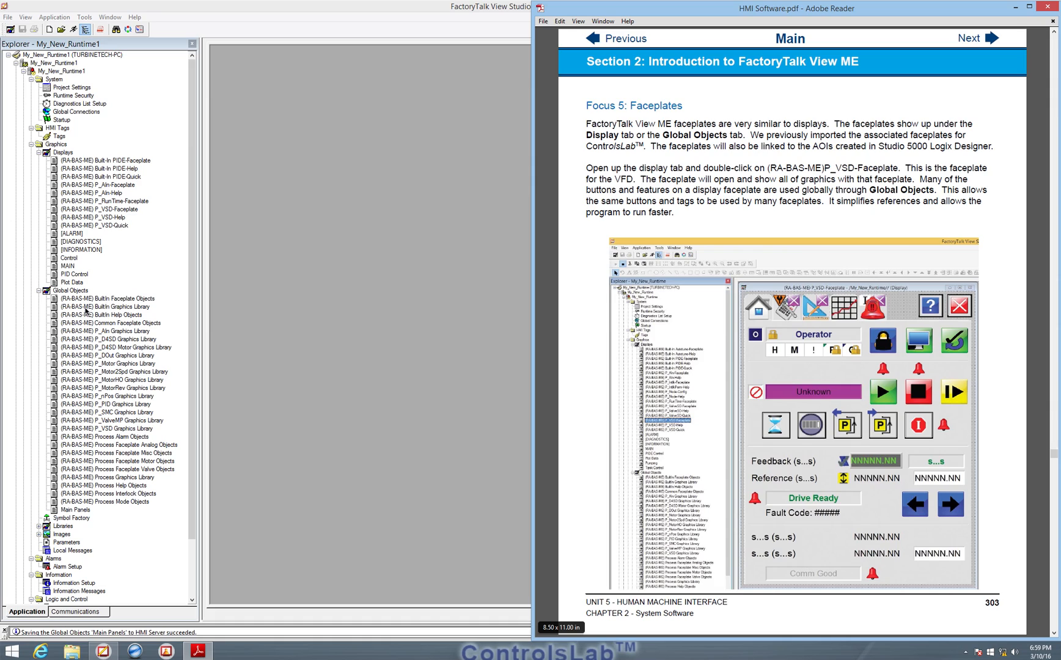
mouse_move(123, 377)
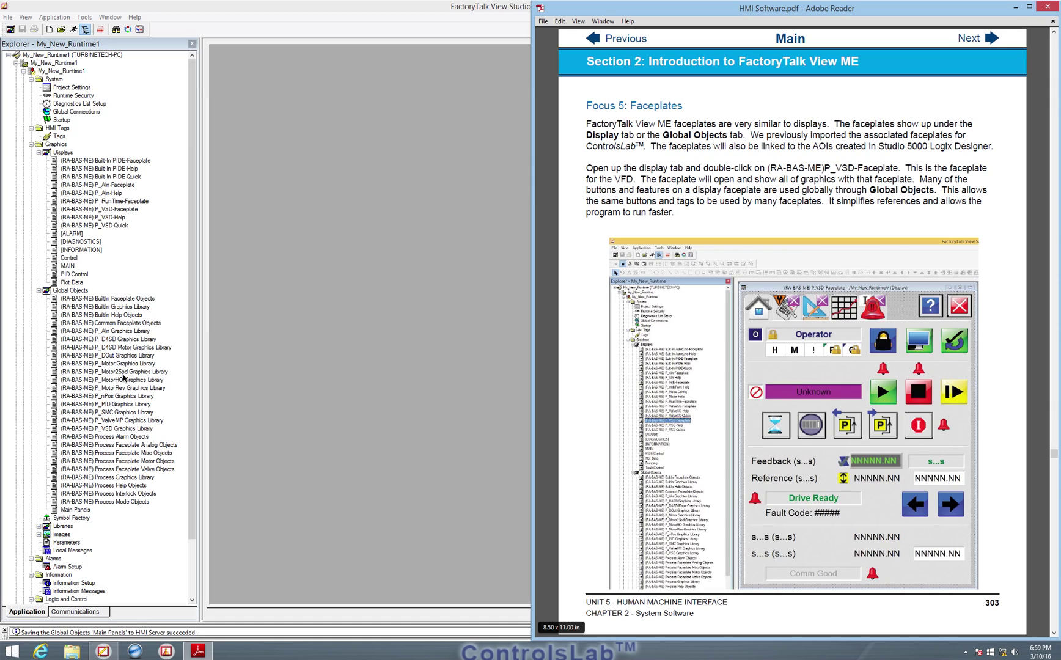
mouse_move(80, 317)
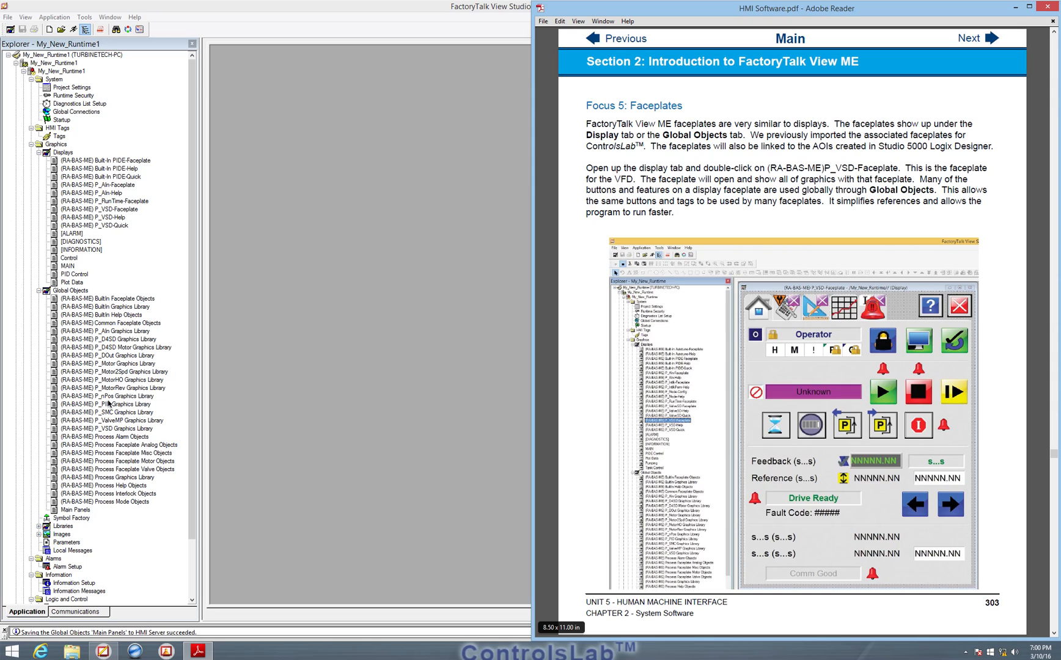
mouse_move(560, 282)
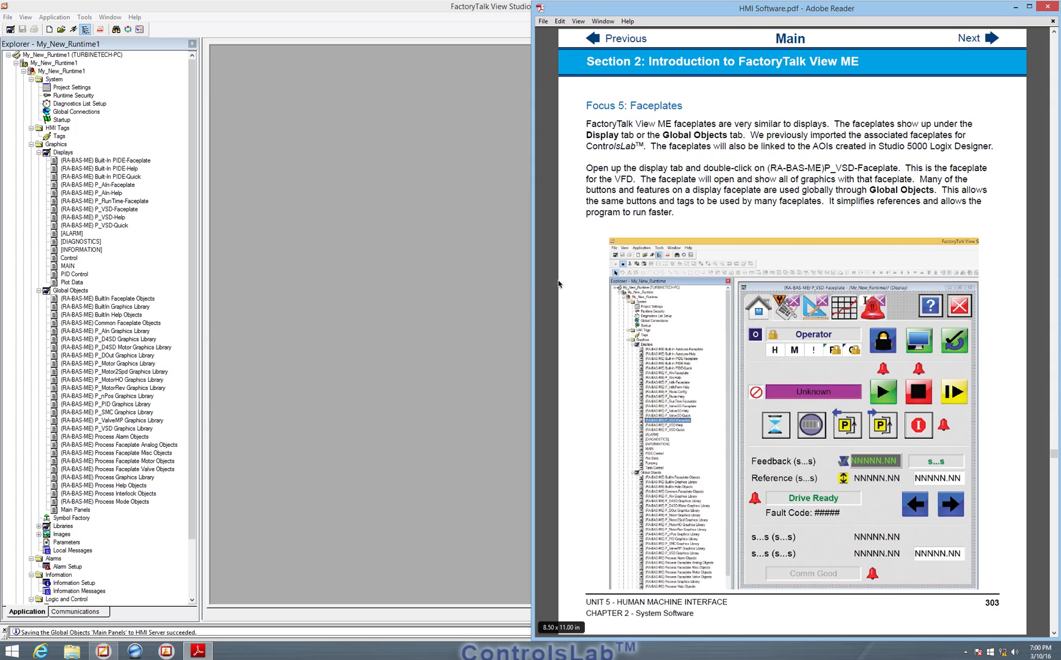
mouse_move(821, 43)
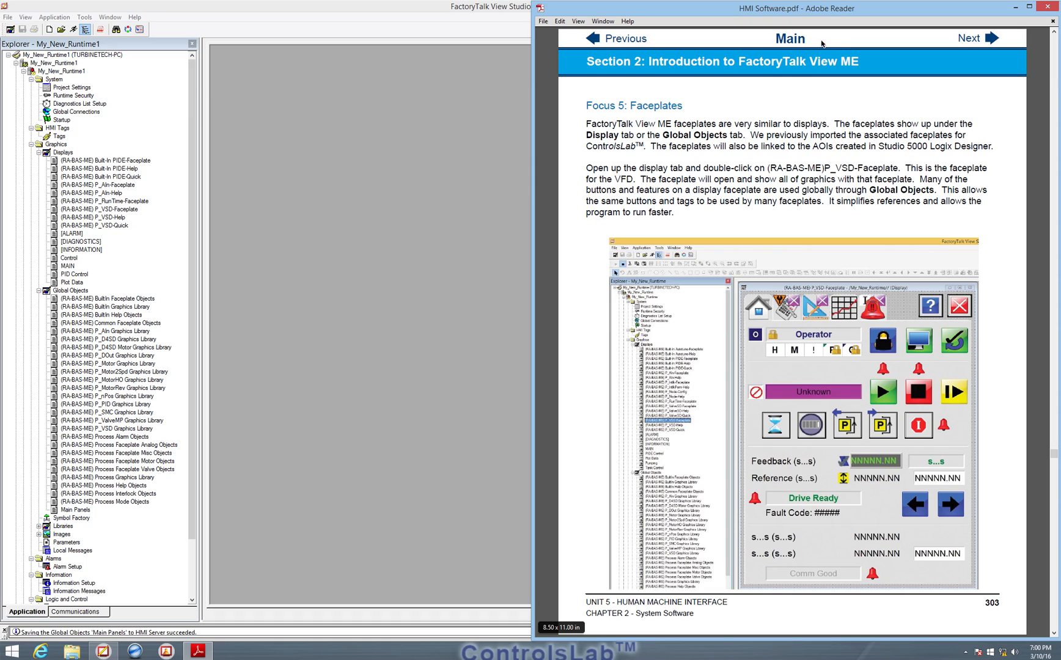
mouse_move(839, 295)
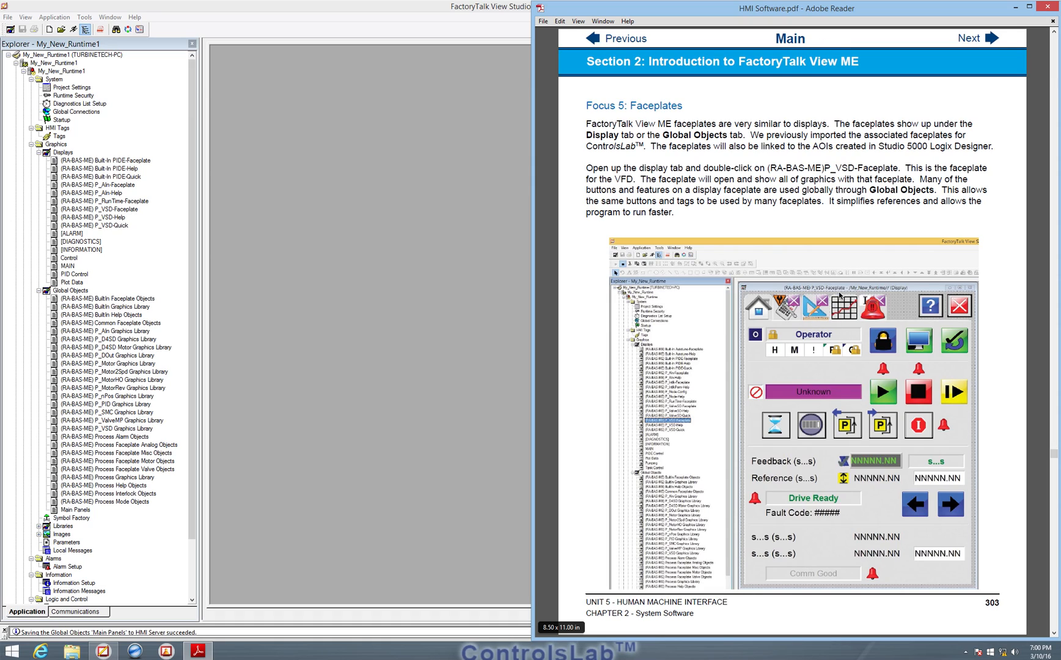
mouse_move(300, 434)
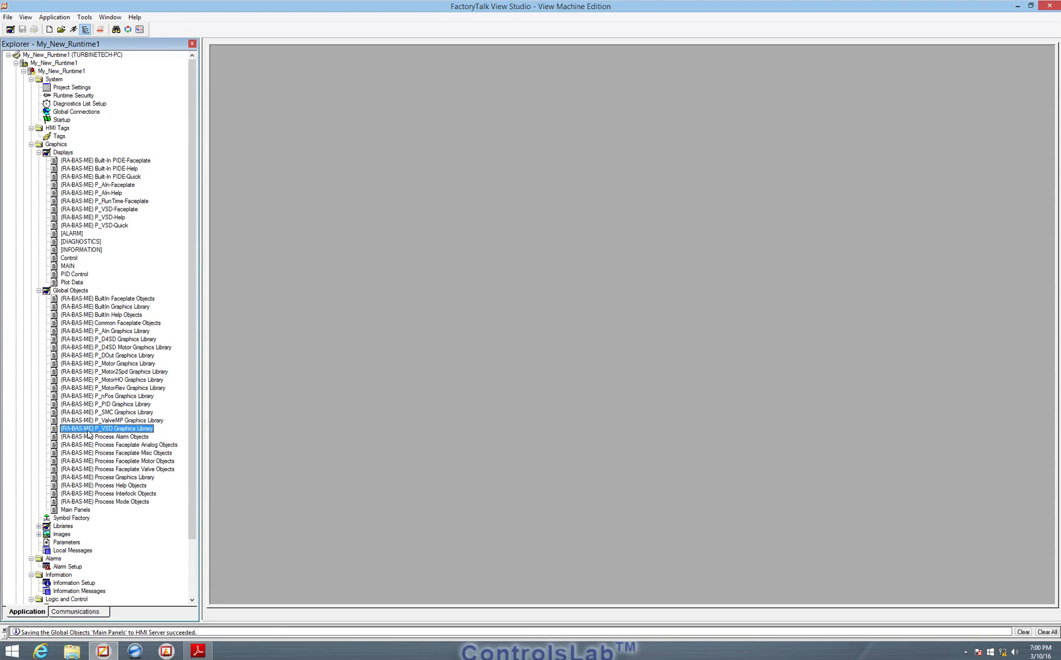
Reopen the (RA-BAS-ME) P_VSD-Faceplate display and maximize FactoryTalk View Studio over the PDF.
left_click(92, 209)
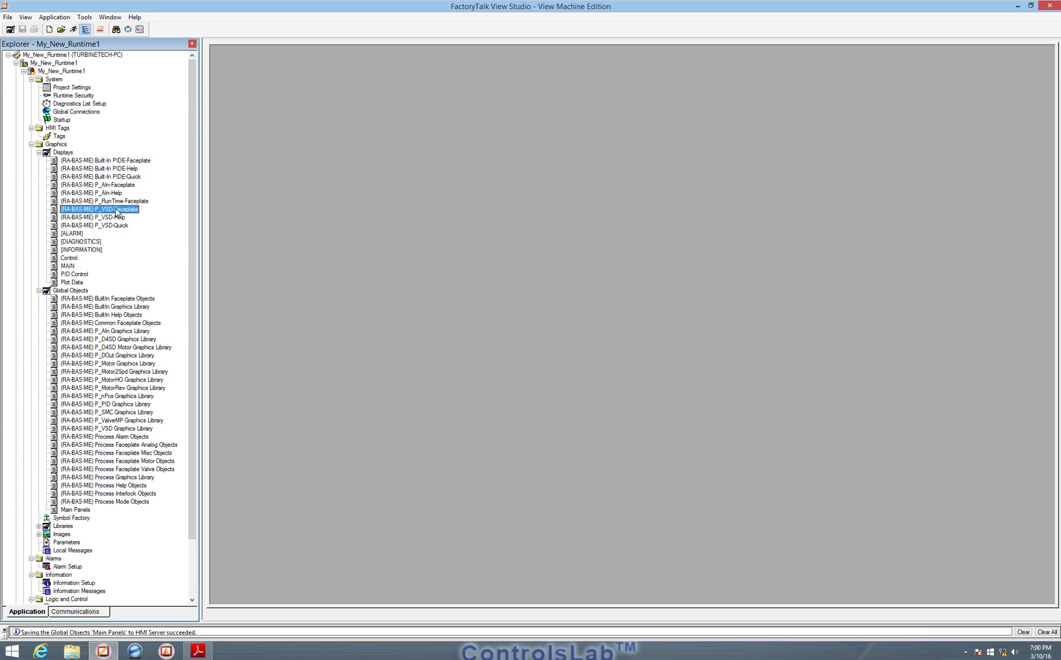
mouse_move(103, 219)
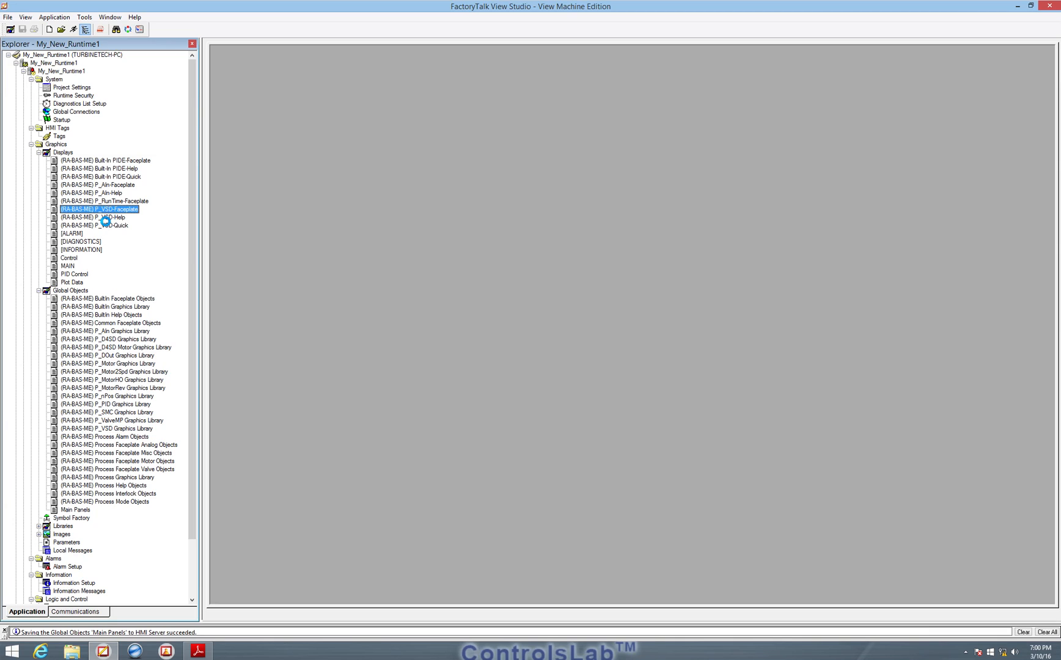
double_click(91, 209)
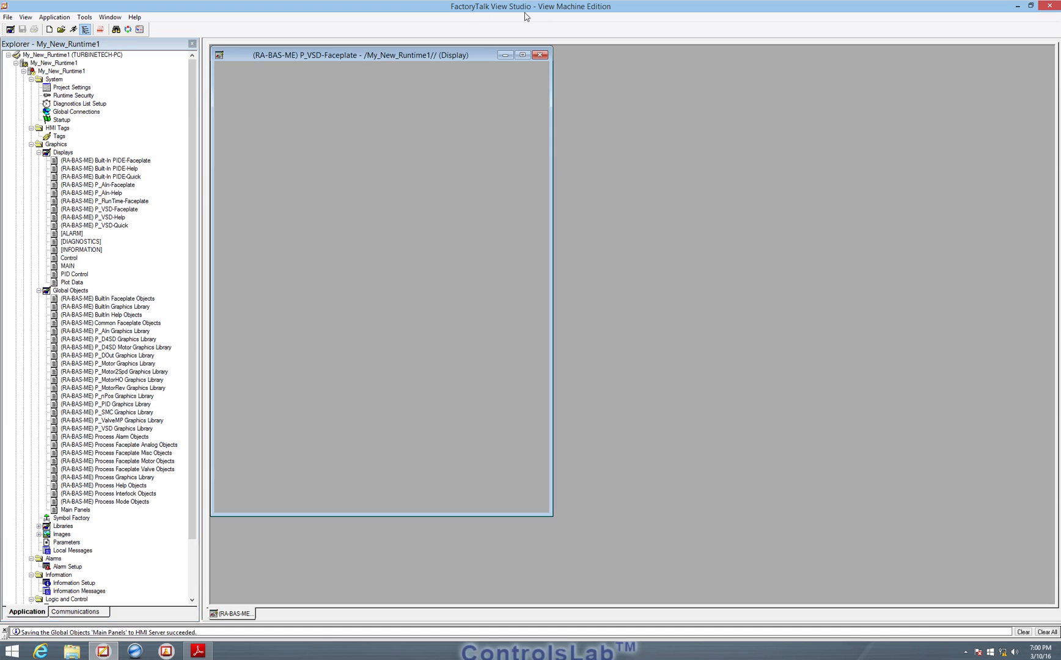
mouse_move(521, 27)
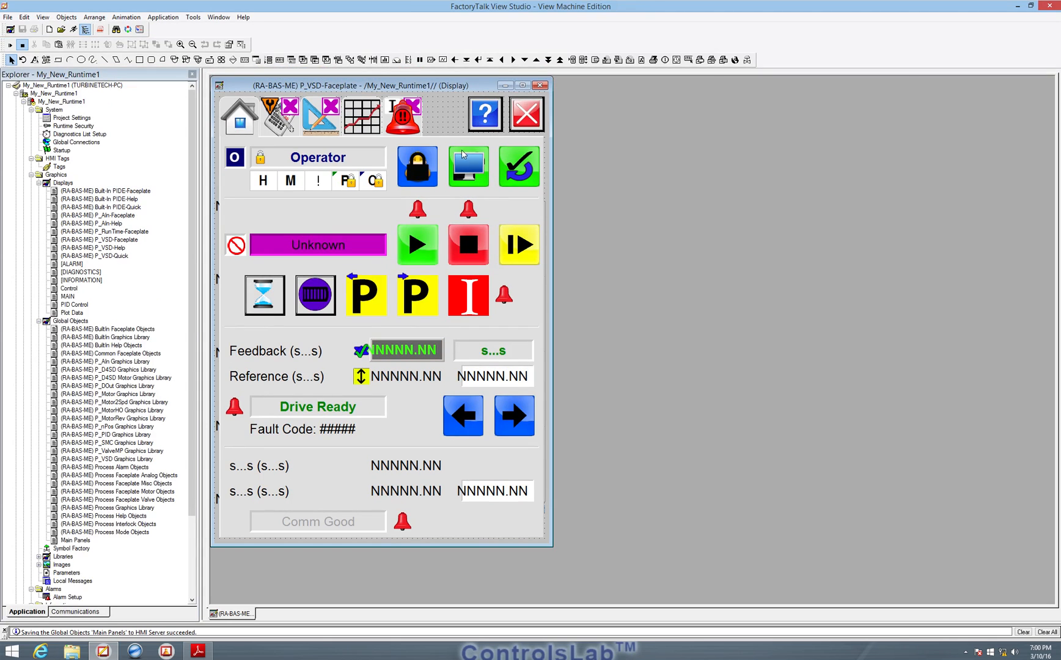
mouse_move(528, 252)
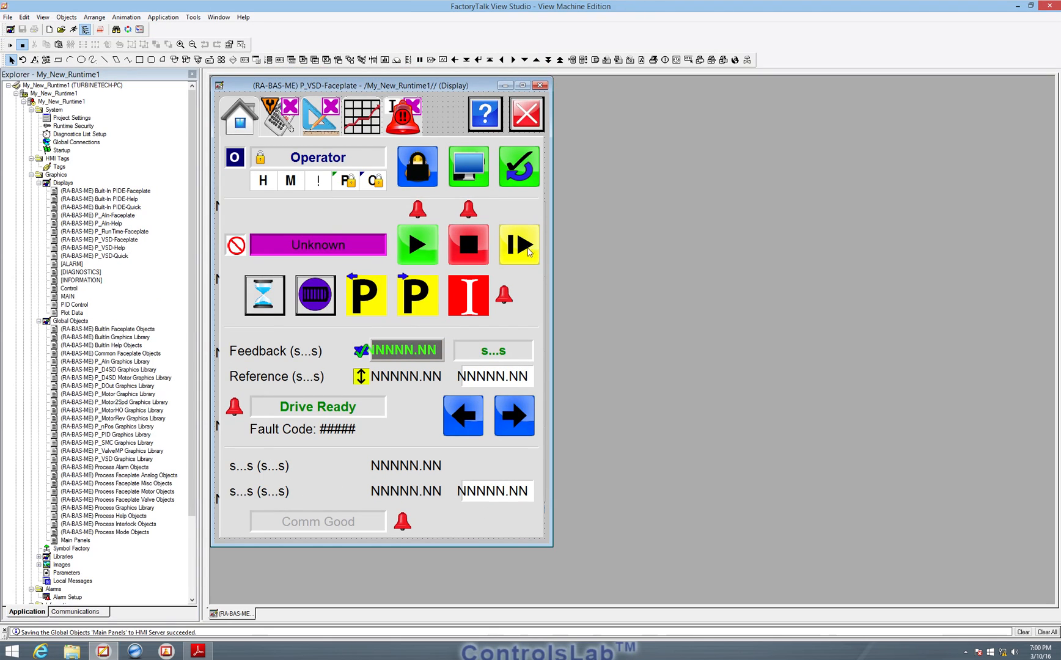
mouse_move(324, 201)
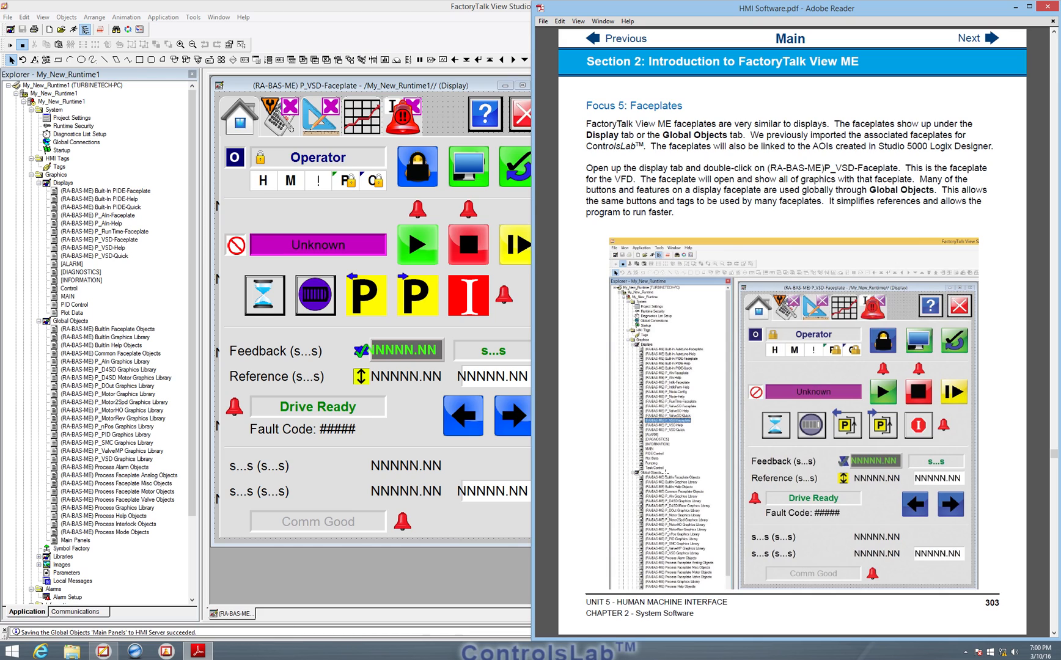
left_click(992, 39)
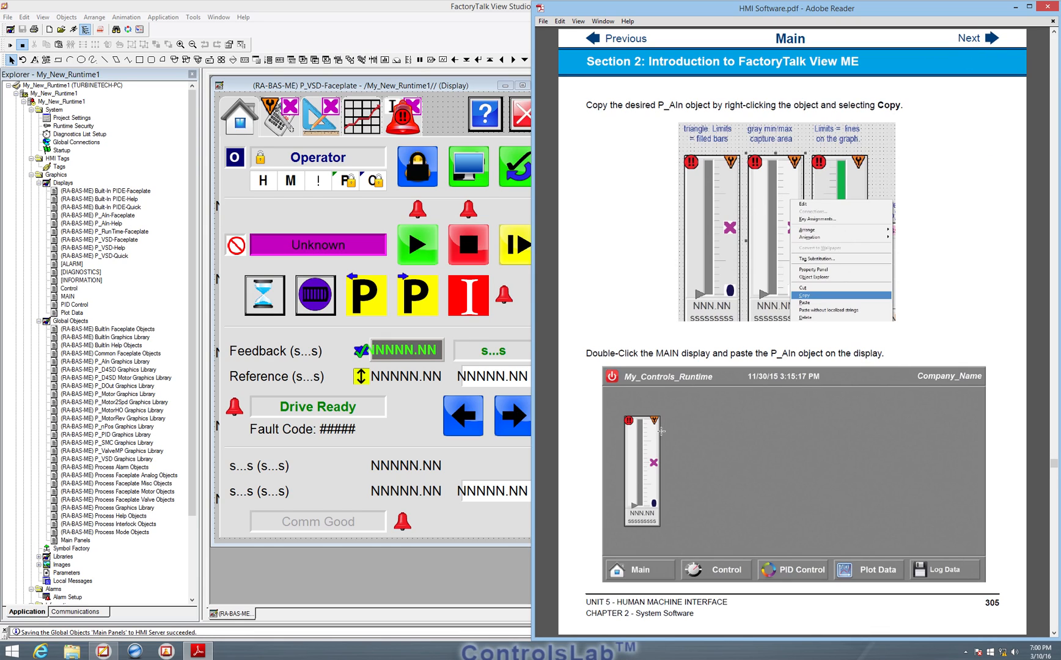
mouse_move(702, 39)
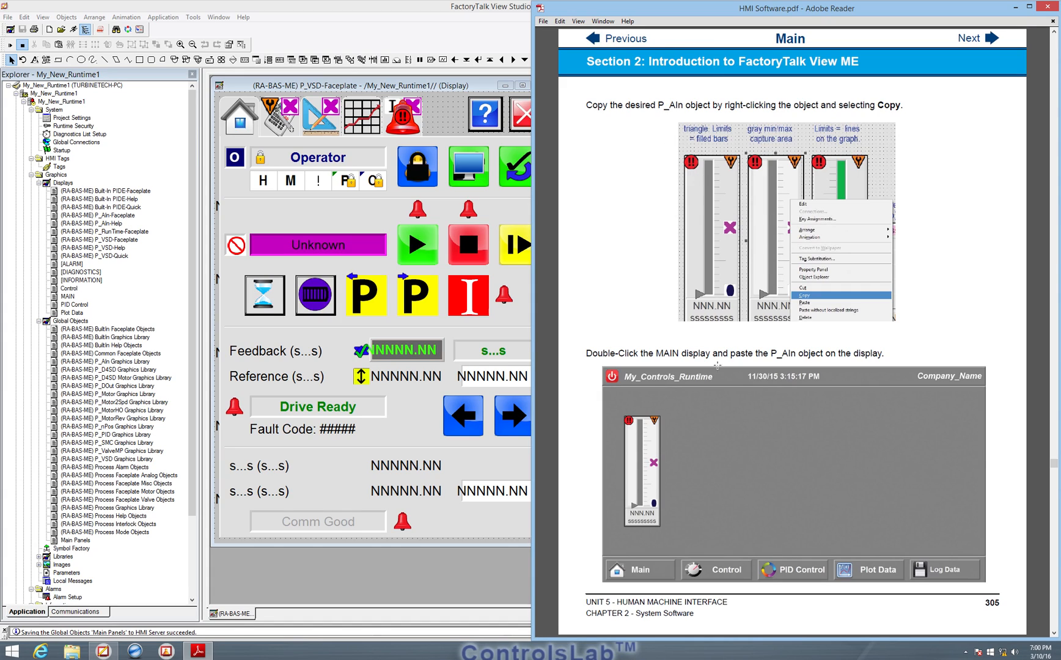
mouse_move(657, 110)
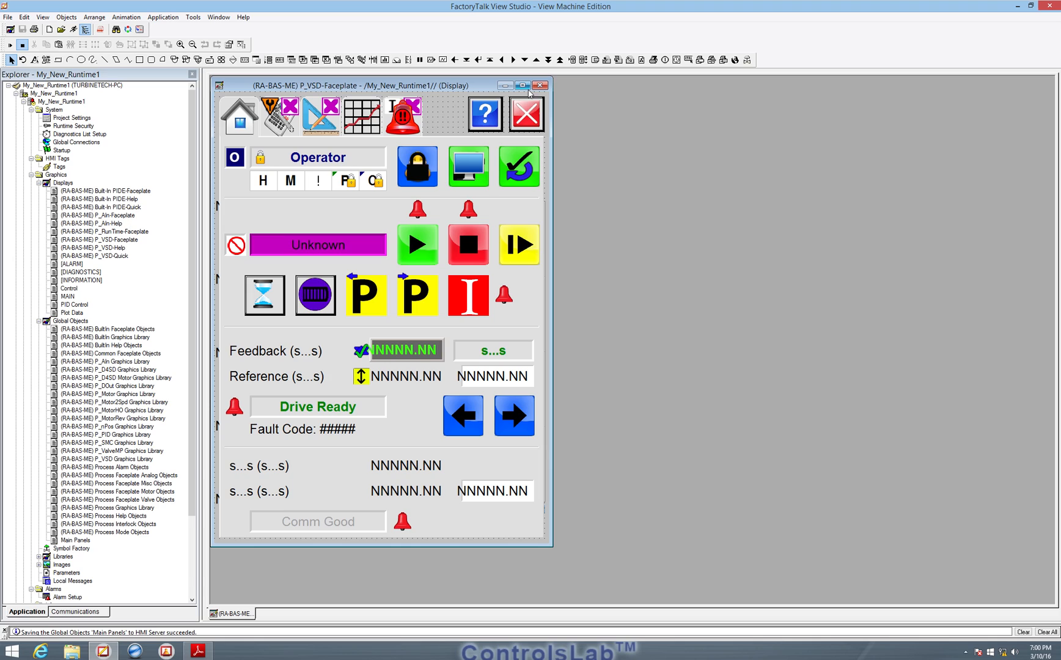
mouse_move(538, 84)
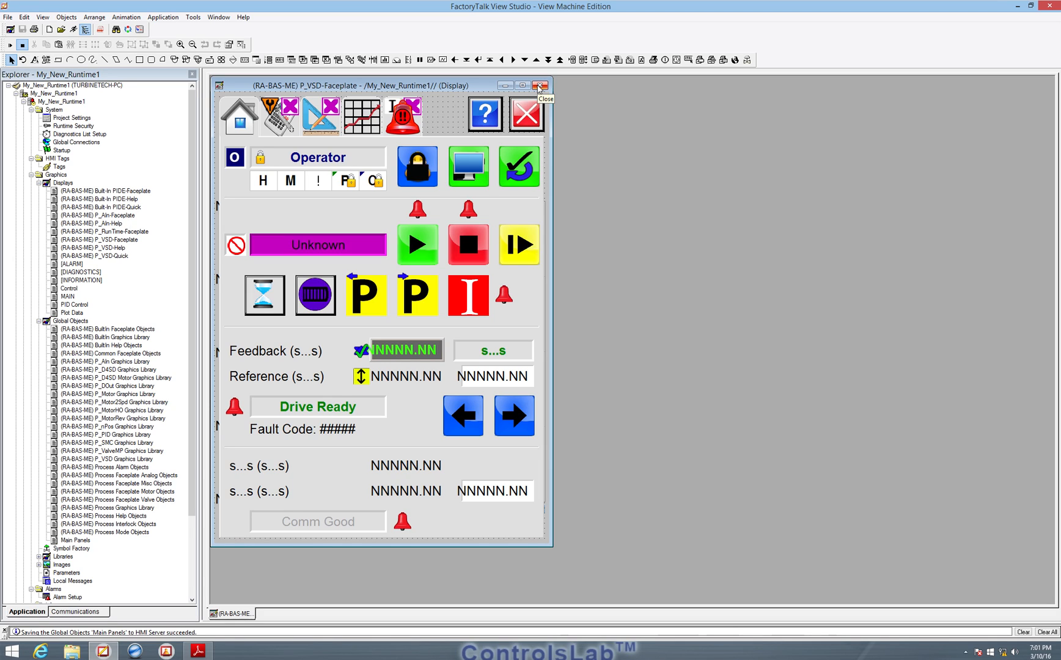
mouse_move(539, 86)
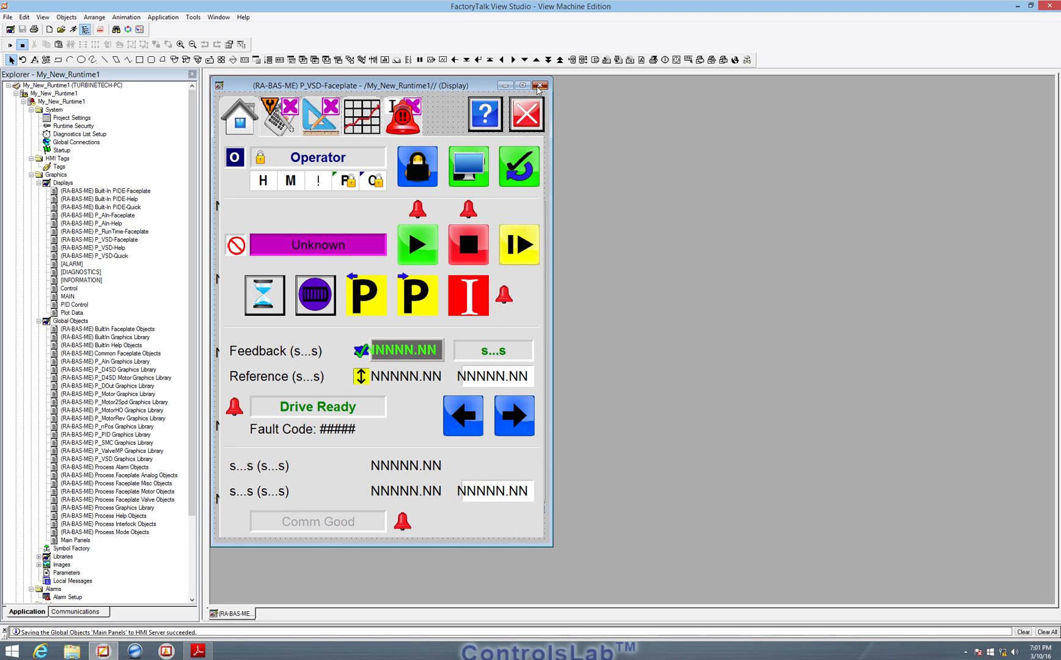
Close P_VSD-Faceplate and open MAIN from Graphics > Displays in the maximized editor.
left_click(539, 84)
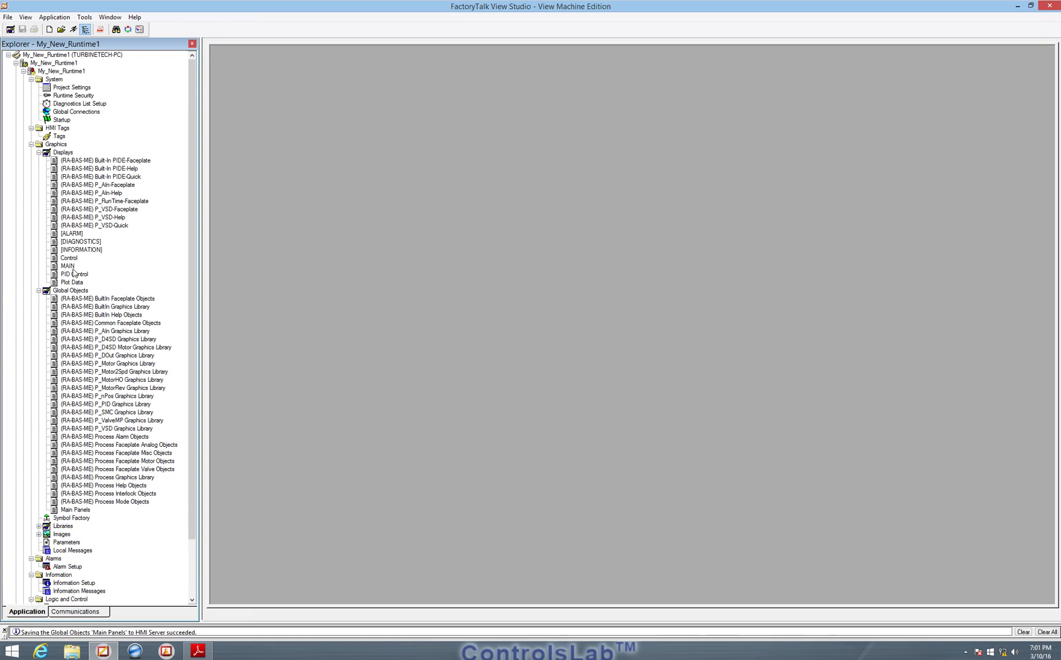
double_click(68, 266)
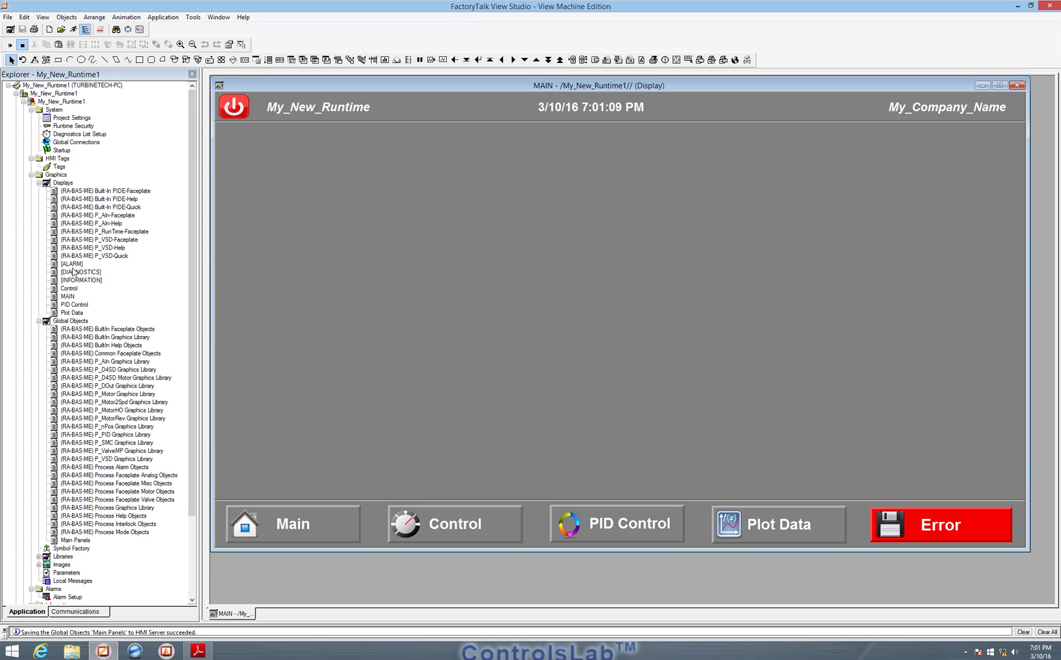
mouse_move(523, 366)
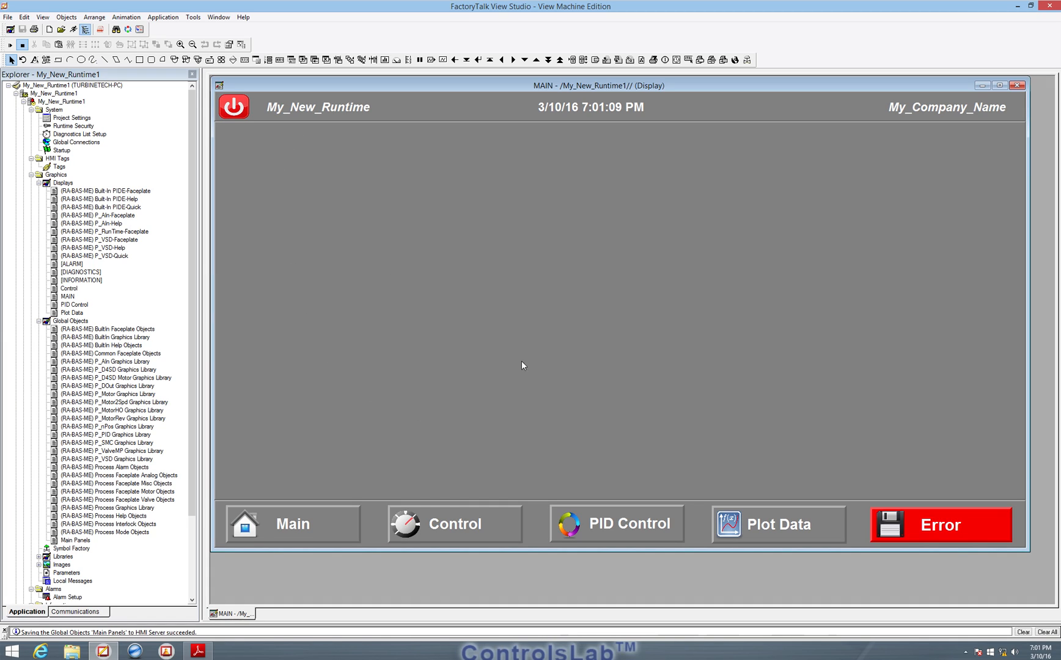
mouse_move(468, 310)
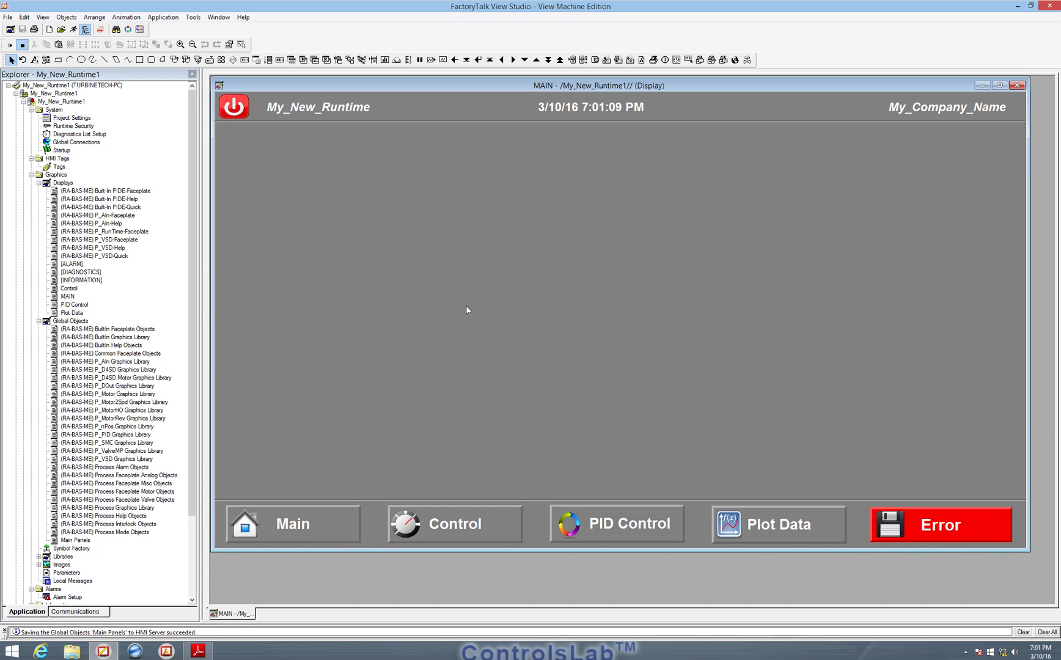
mouse_move(473, 309)
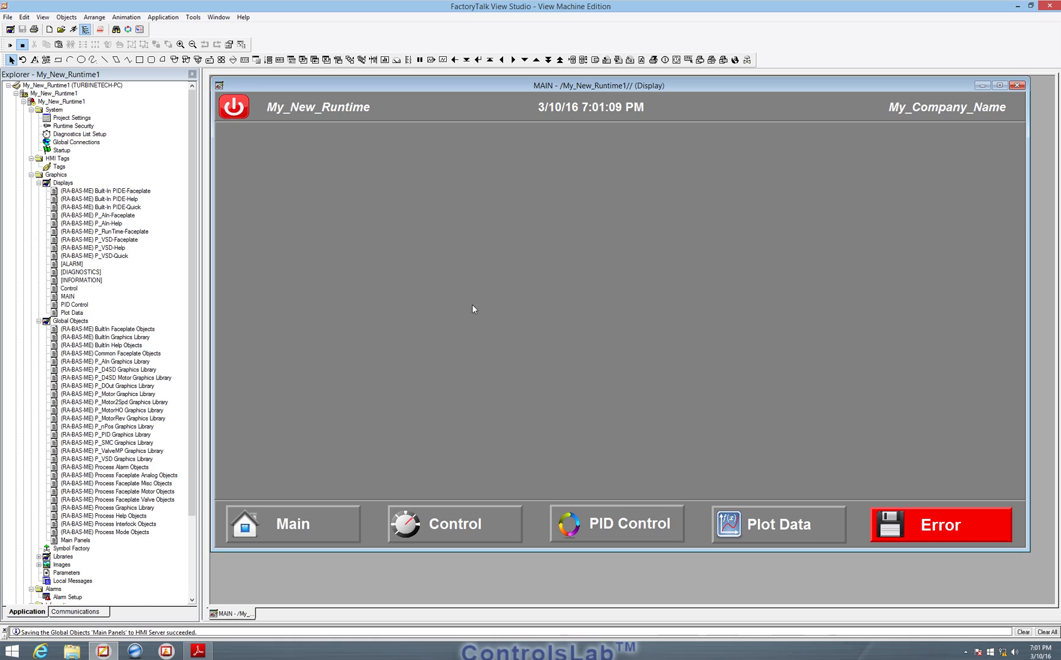
mouse_move(316, 381)
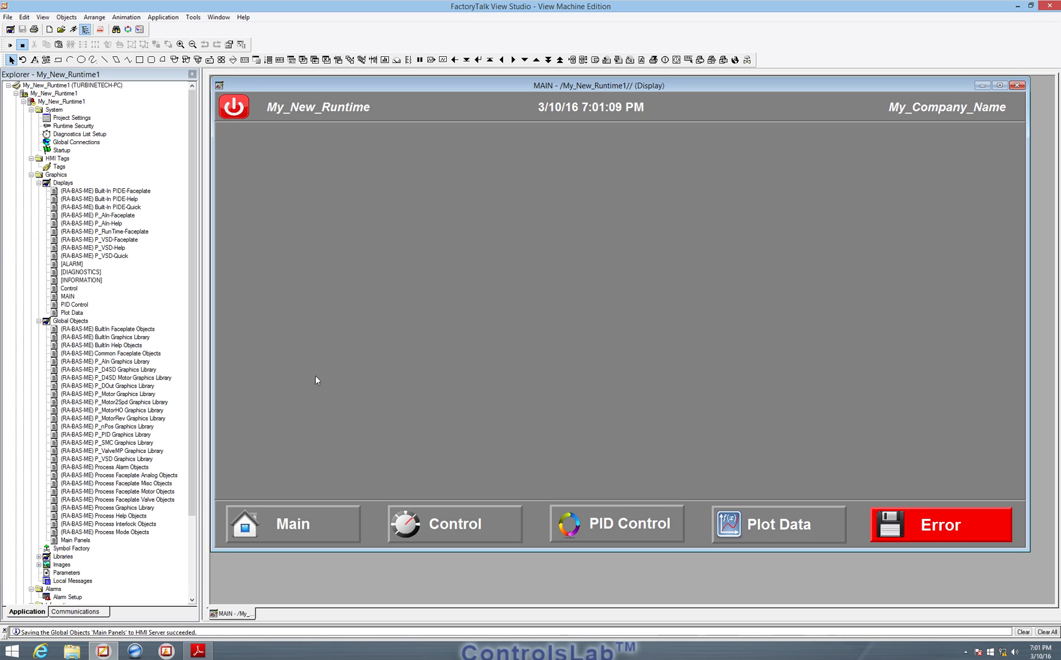
mouse_move(351, 209)
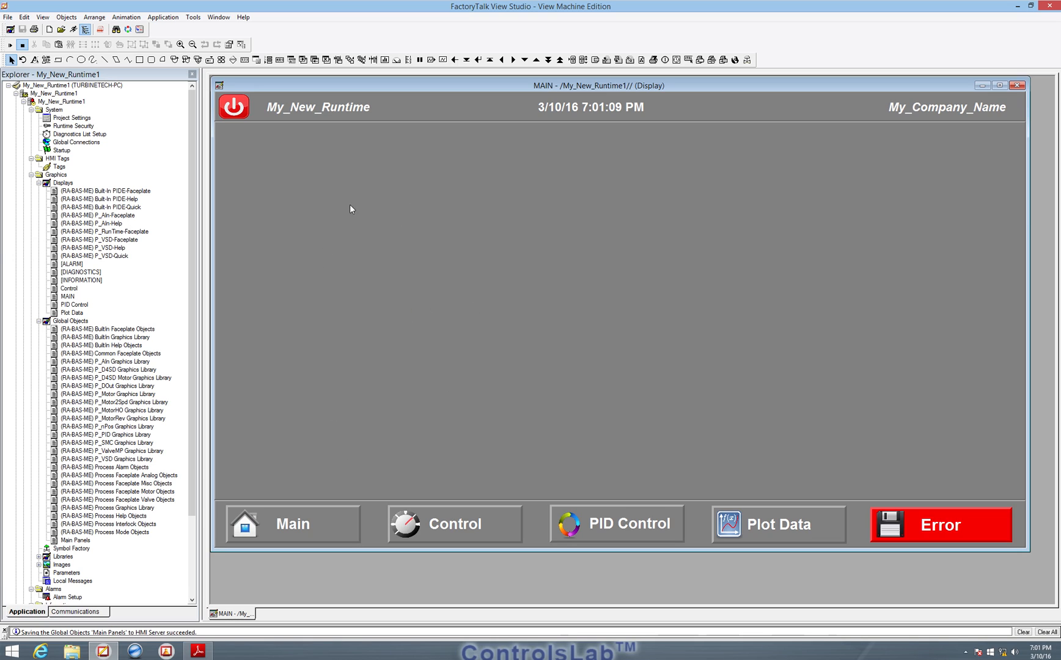
mouse_move(837, 247)
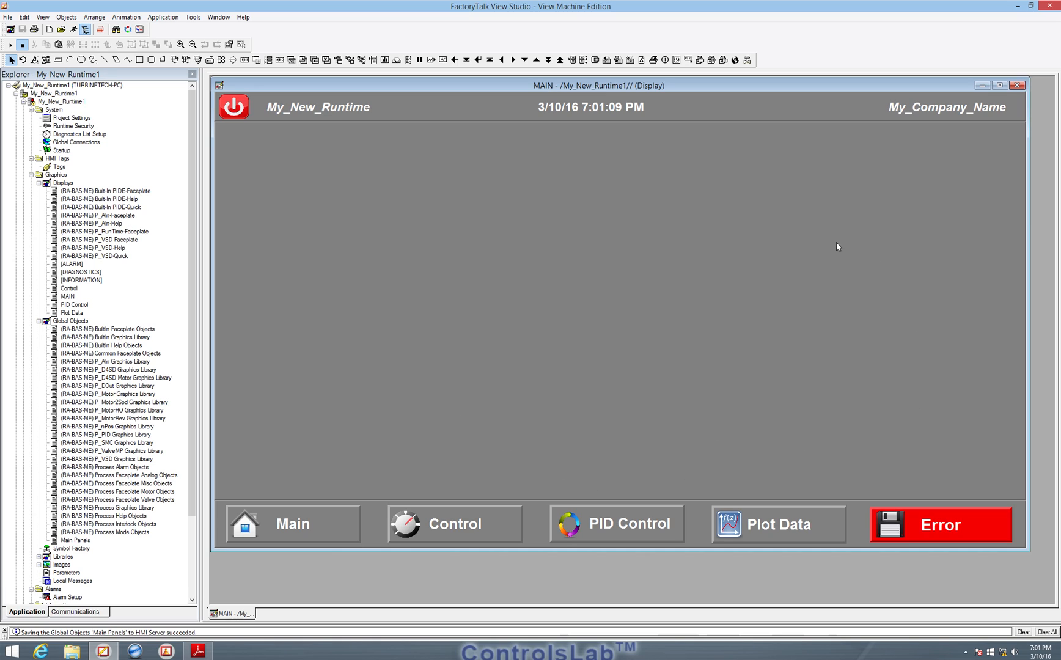
mouse_move(797, 327)
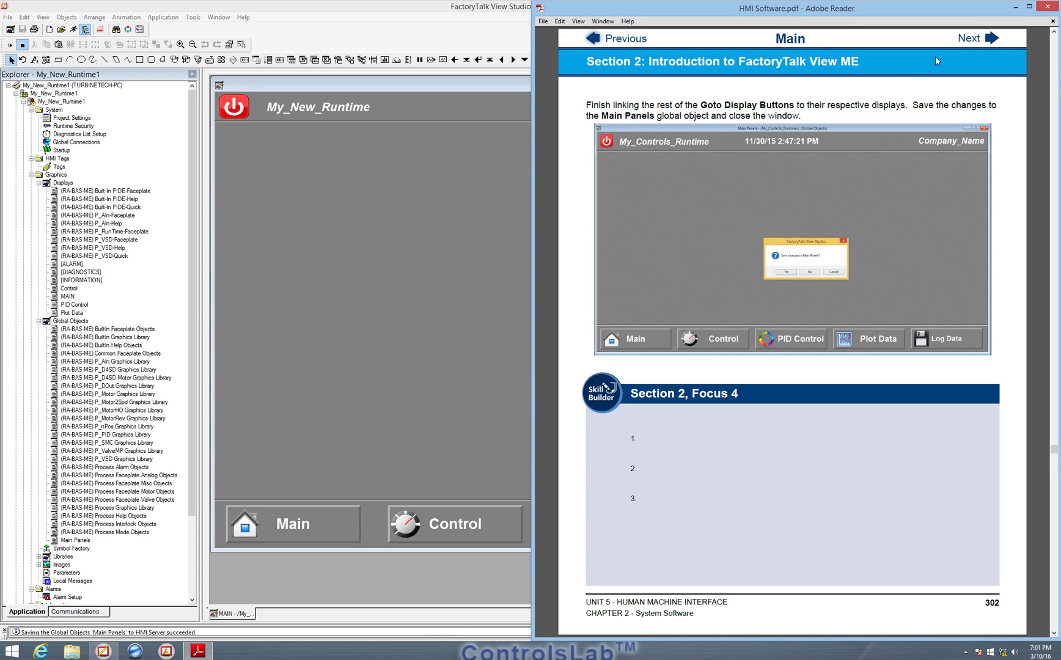
left_click(991, 38)
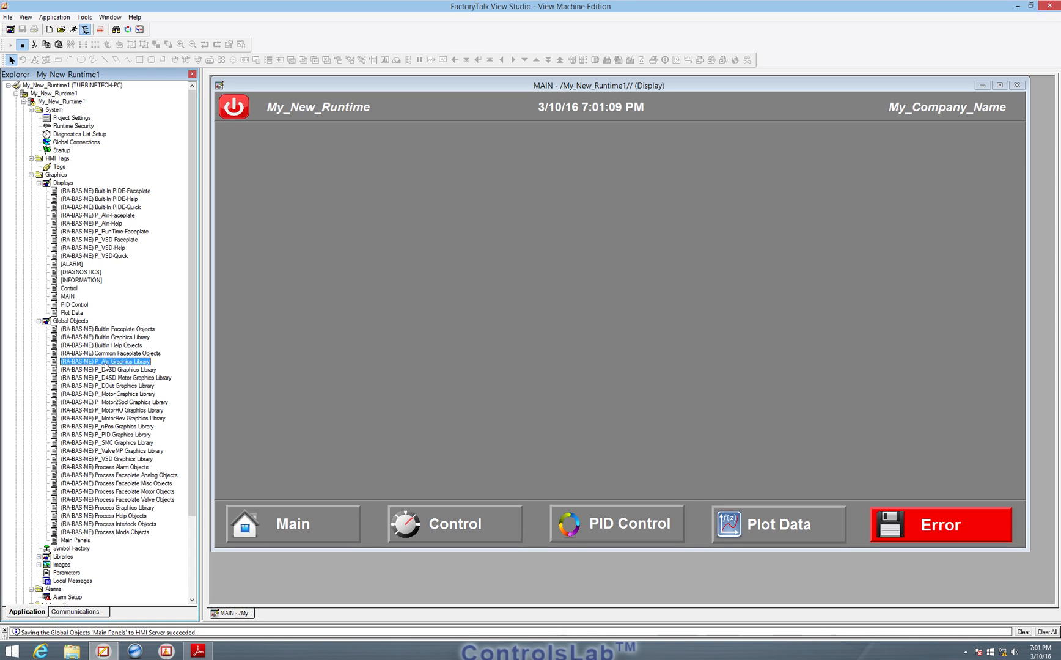
Copy the green P_AIn bar graph from the library and paste it left of centre on MAIN.
double_click(97, 361)
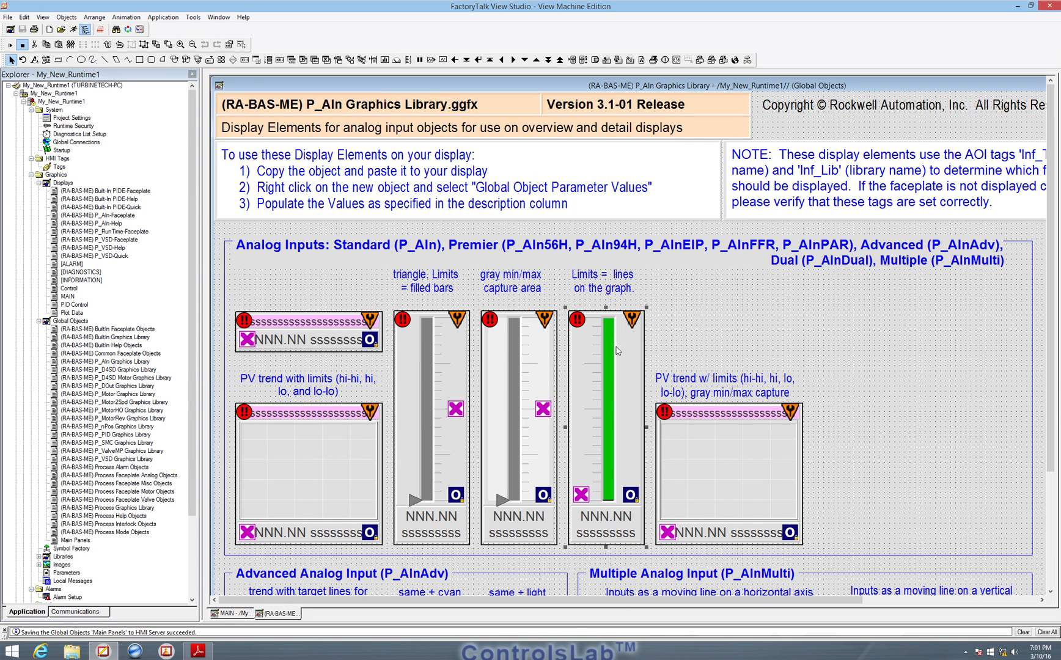
right_click(618, 350)
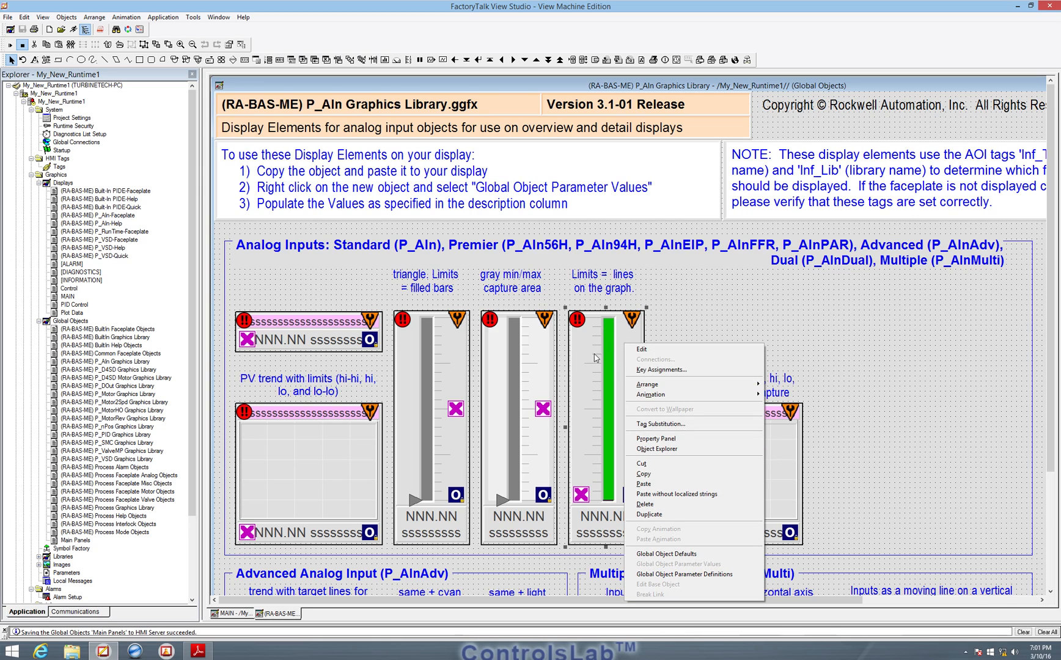
mouse_move(598, 373)
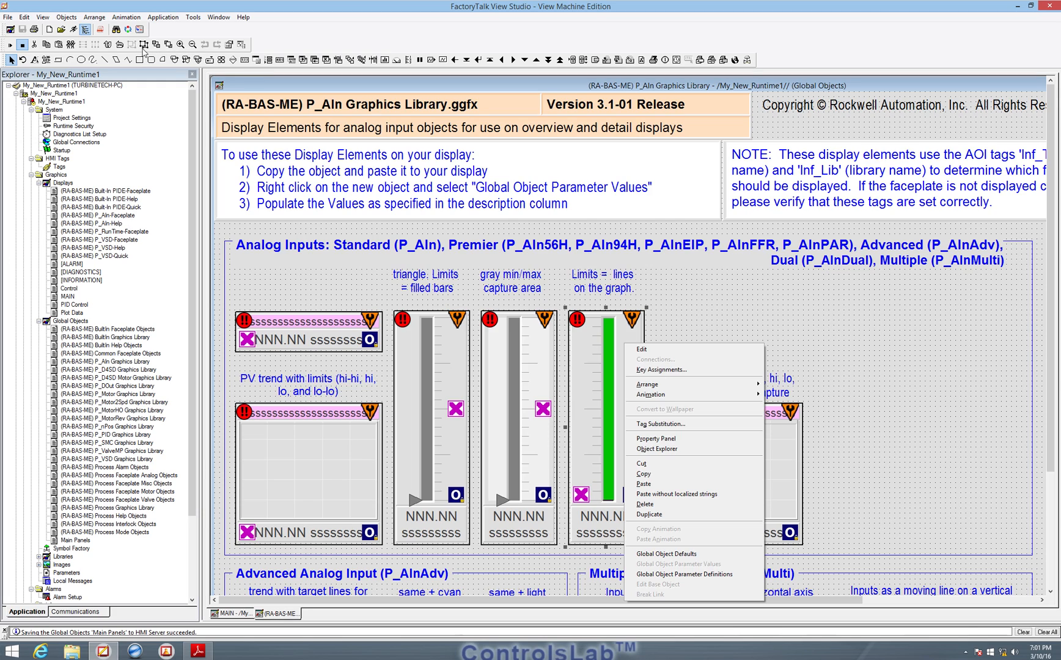
mouse_move(610, 385)
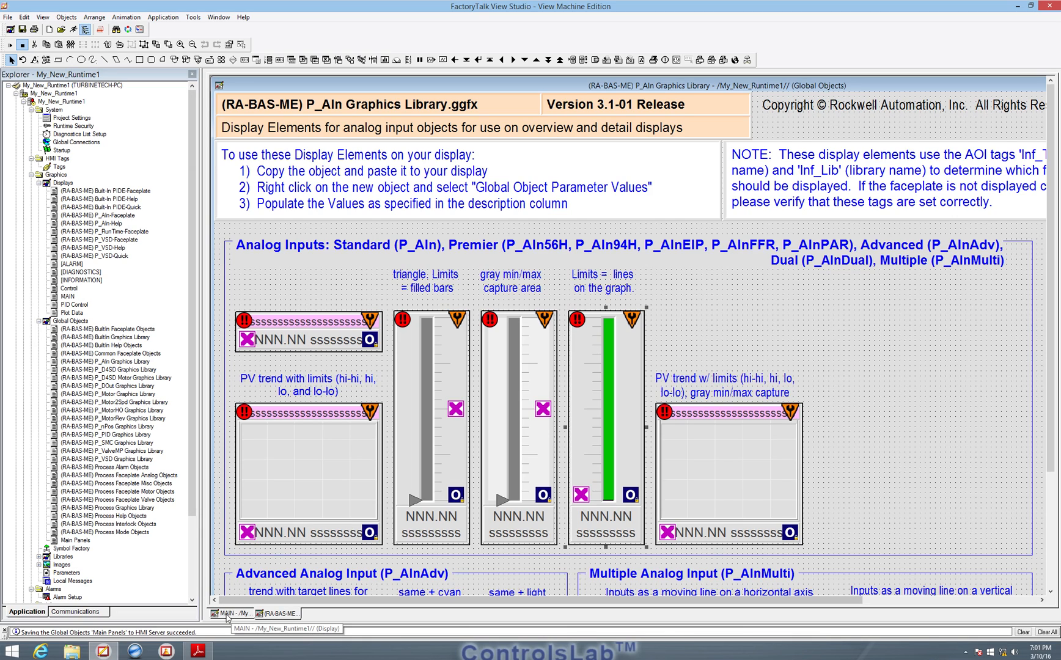
mouse_move(224, 599)
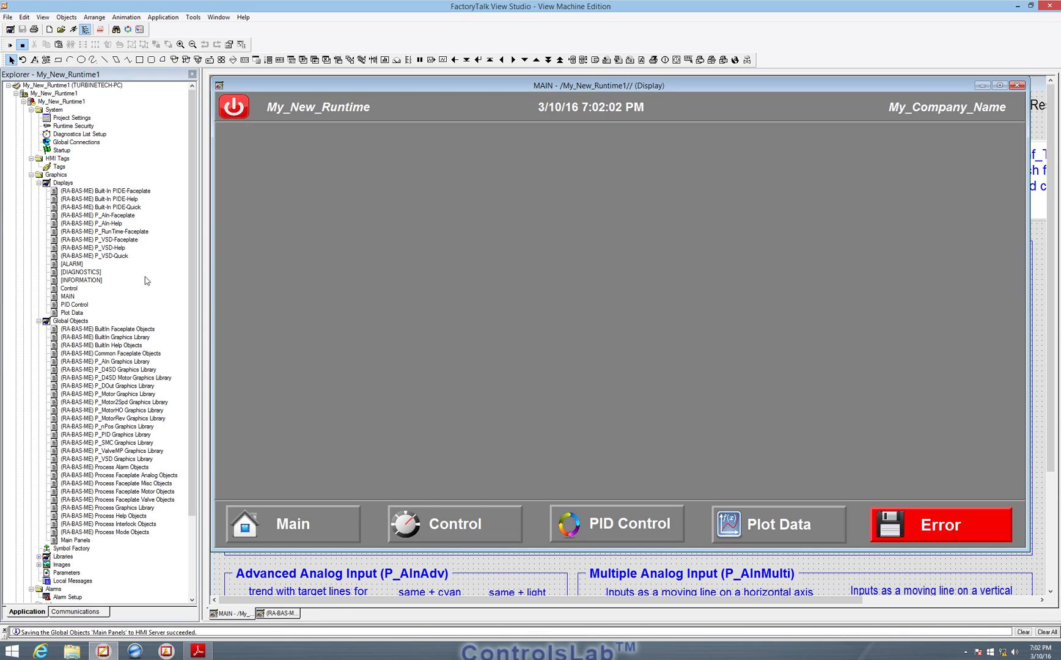
right_click(319, 193)
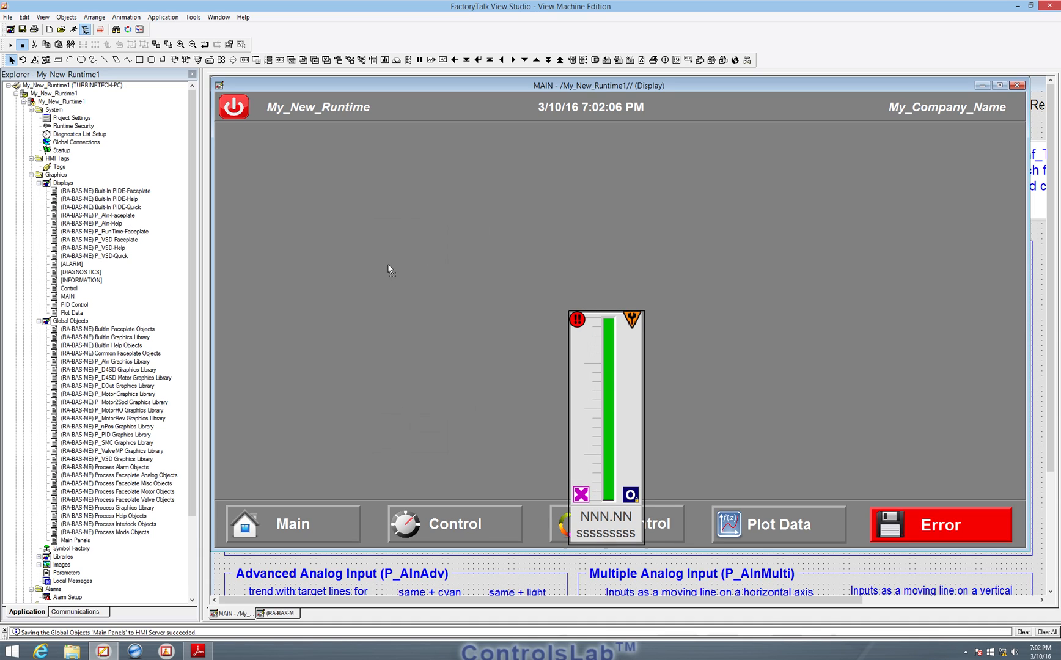
left_click_drag(604, 413, 366, 348)
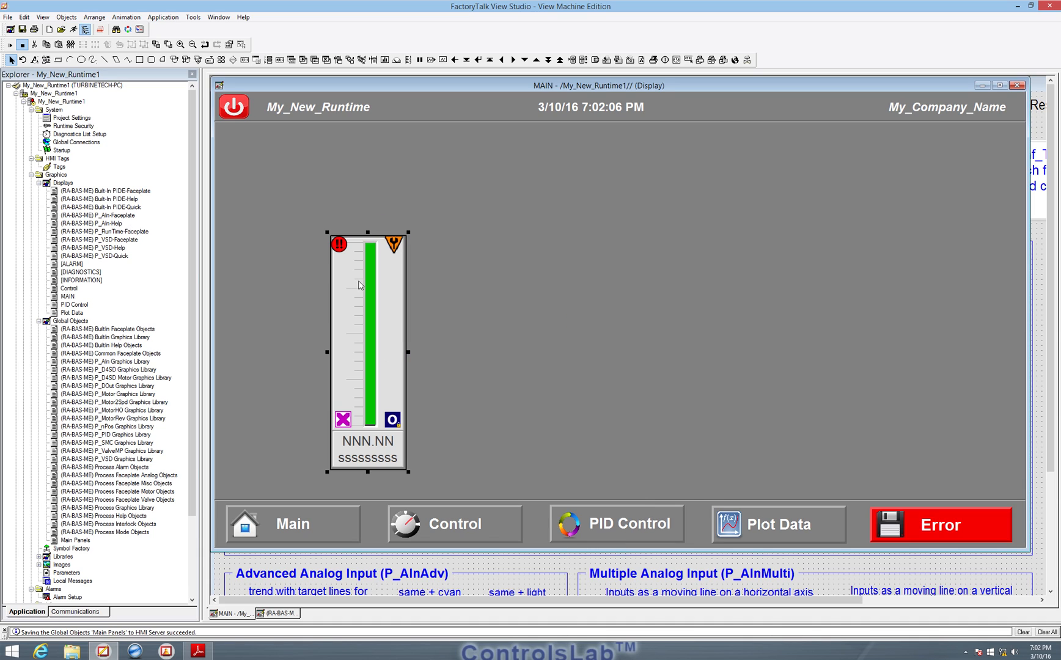
left_click_drag(361, 284, 358, 282)
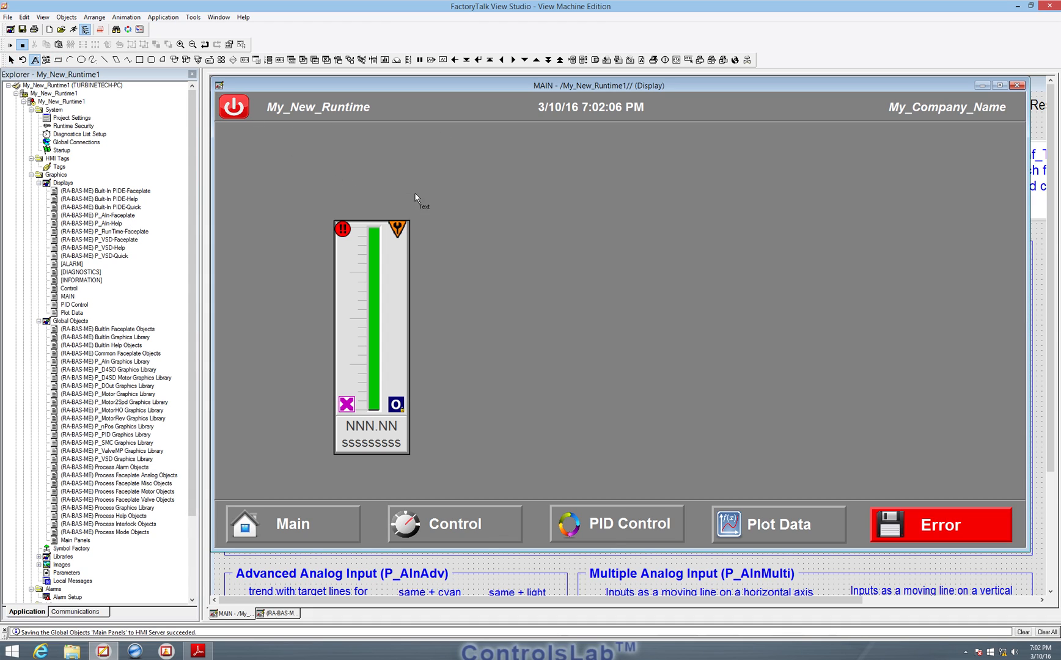
Add a large, coloured 'Laser Height' text label above the P_AIn bar graph.
double_click(423, 201)
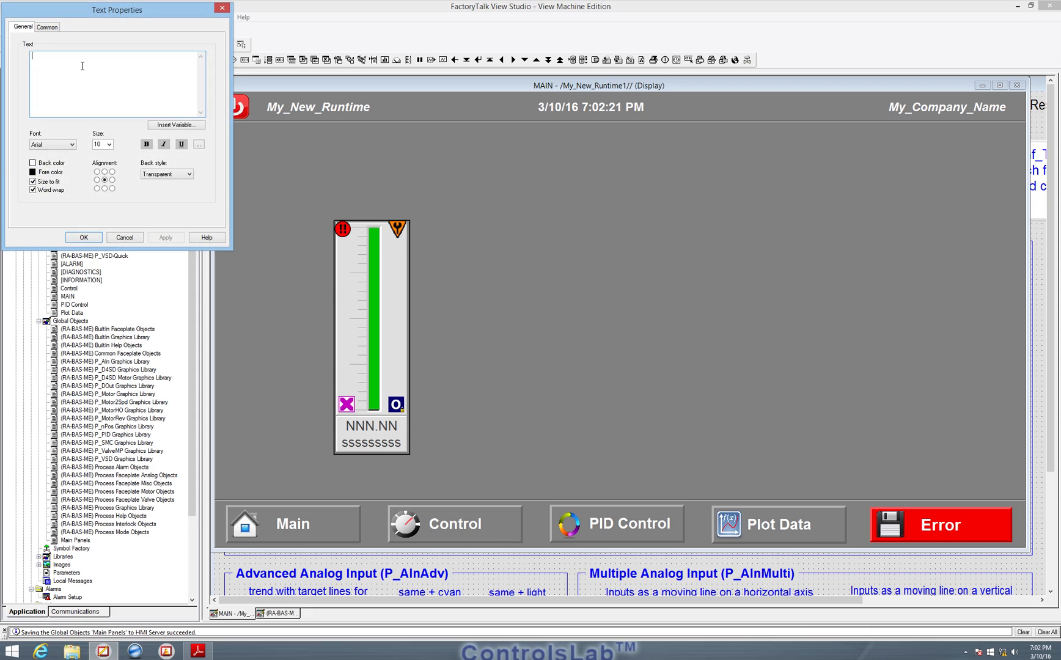
type("Laser")
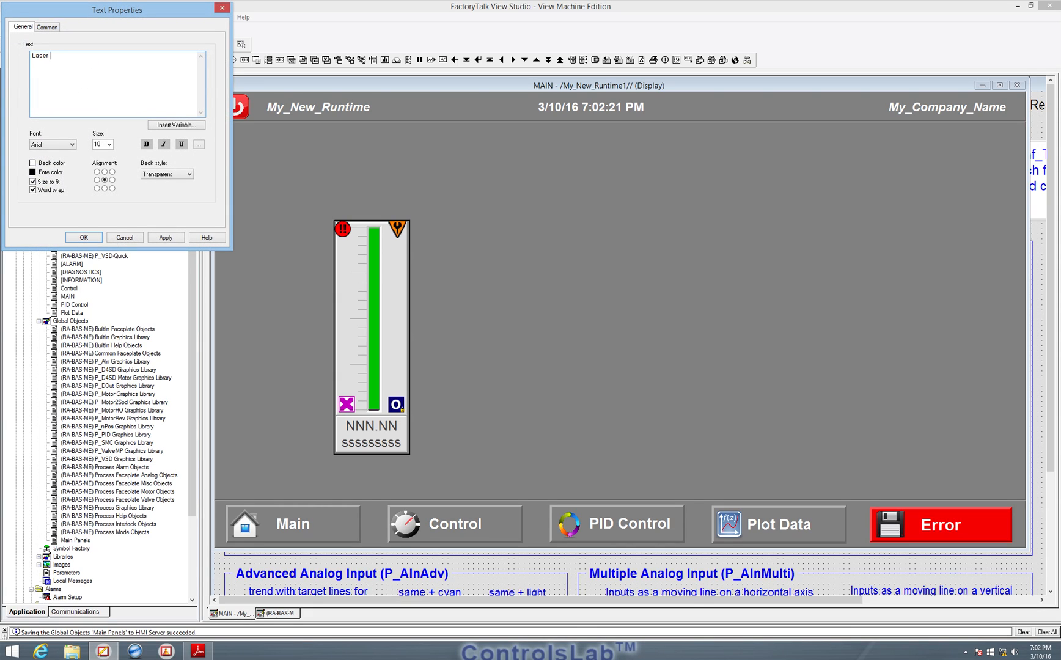
type("Hei")
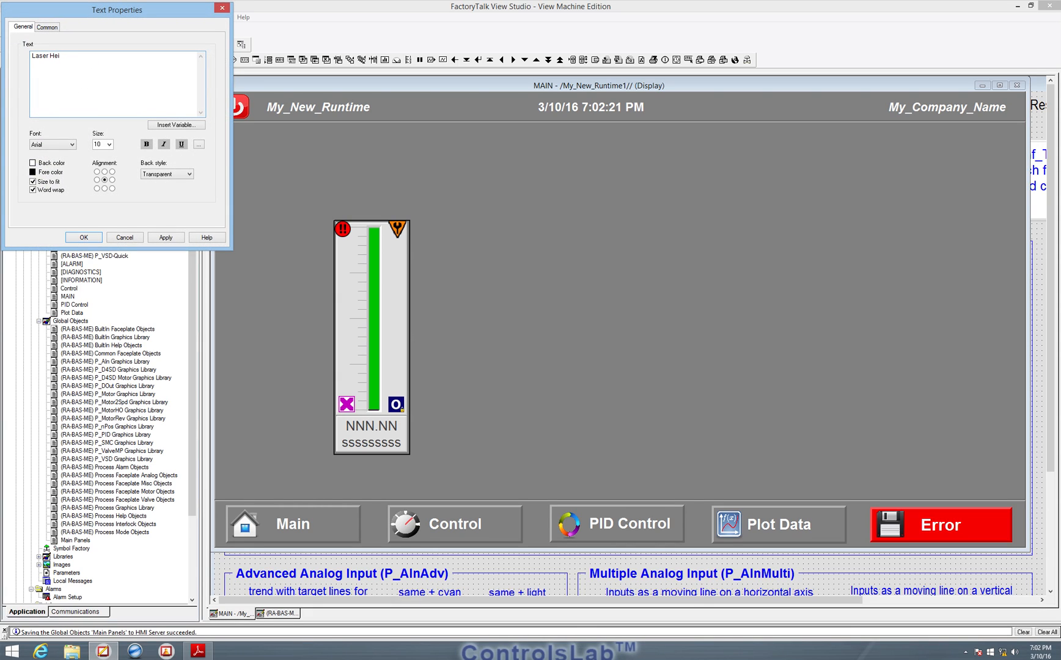
type("ght")
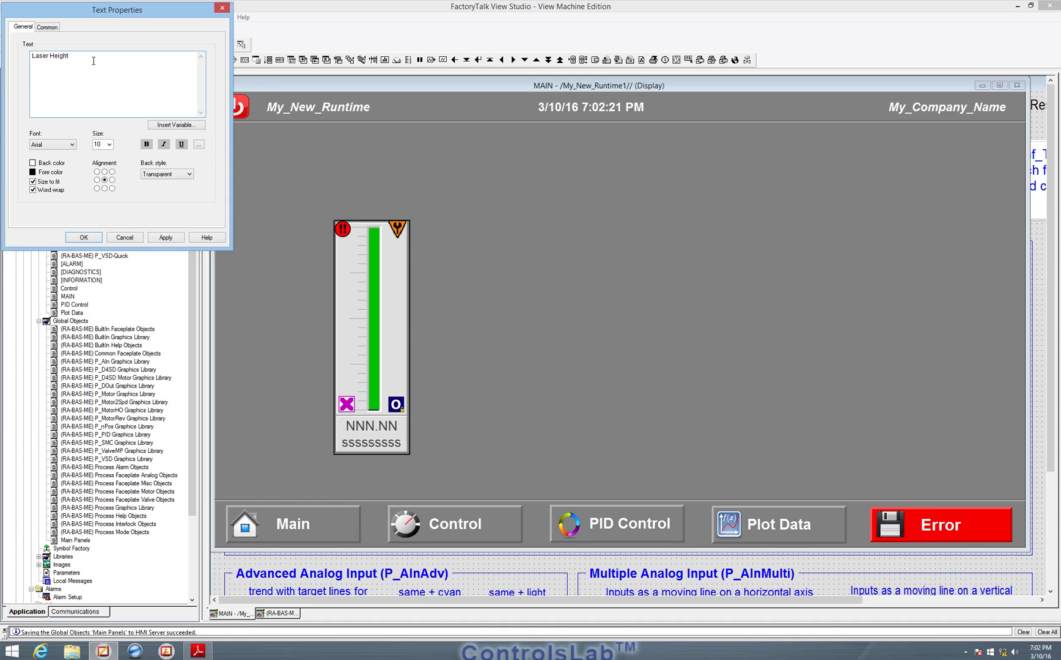
left_click(109, 144)
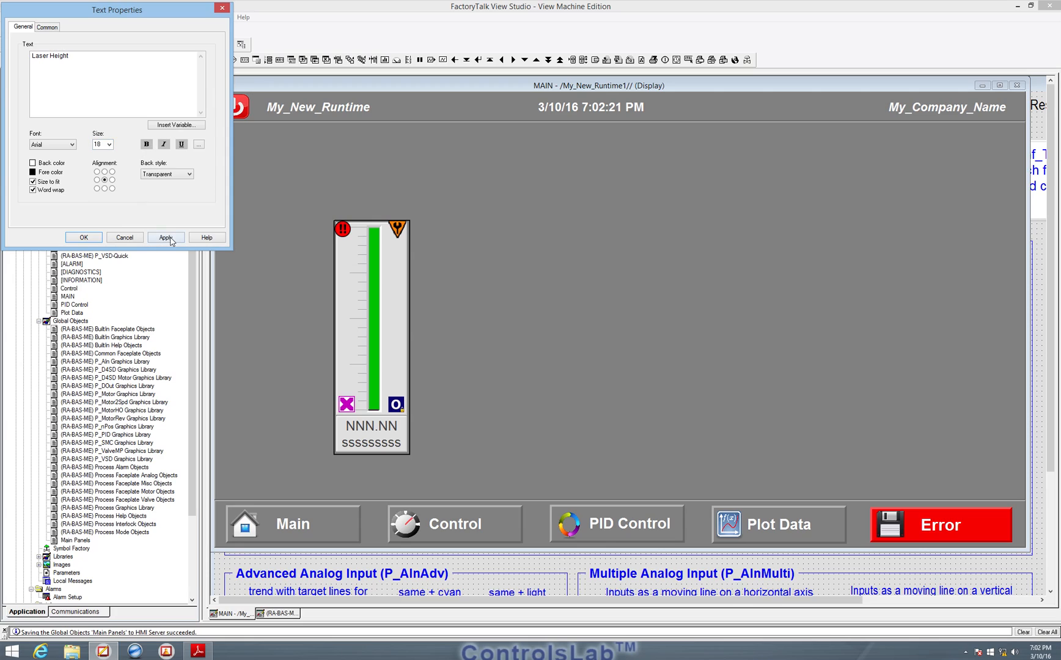
left_click(30, 172)
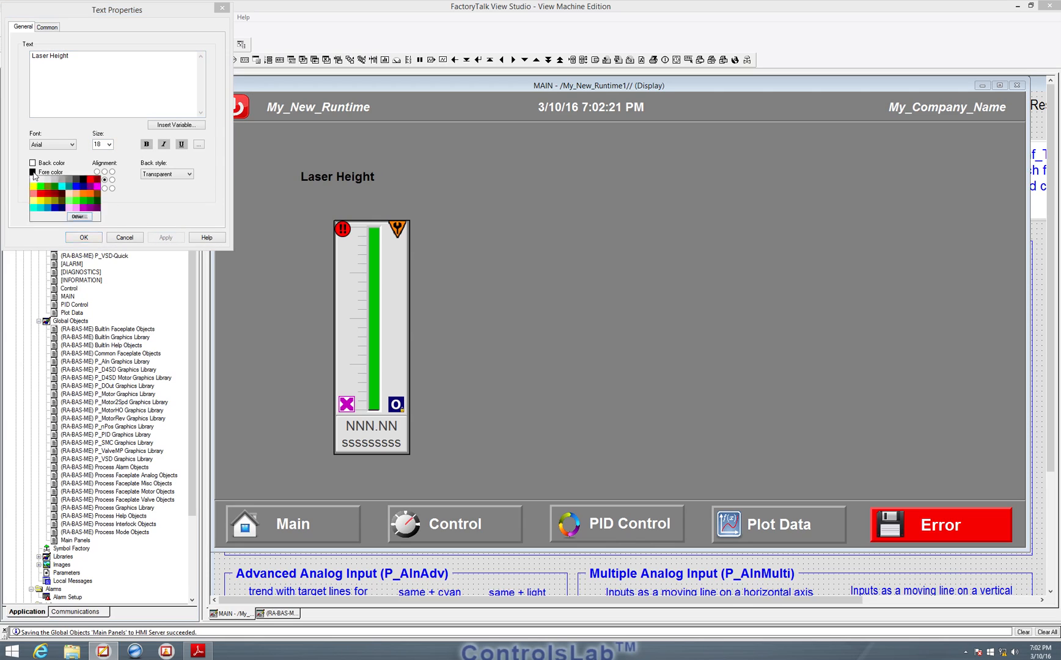
left_click(30, 177)
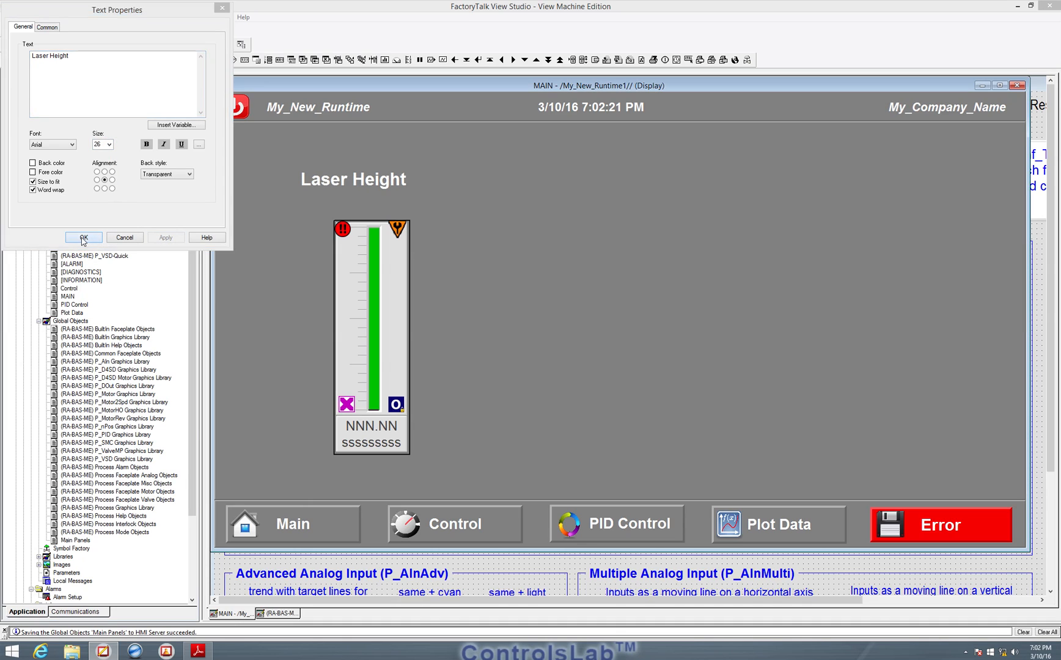
left_click(83, 238)
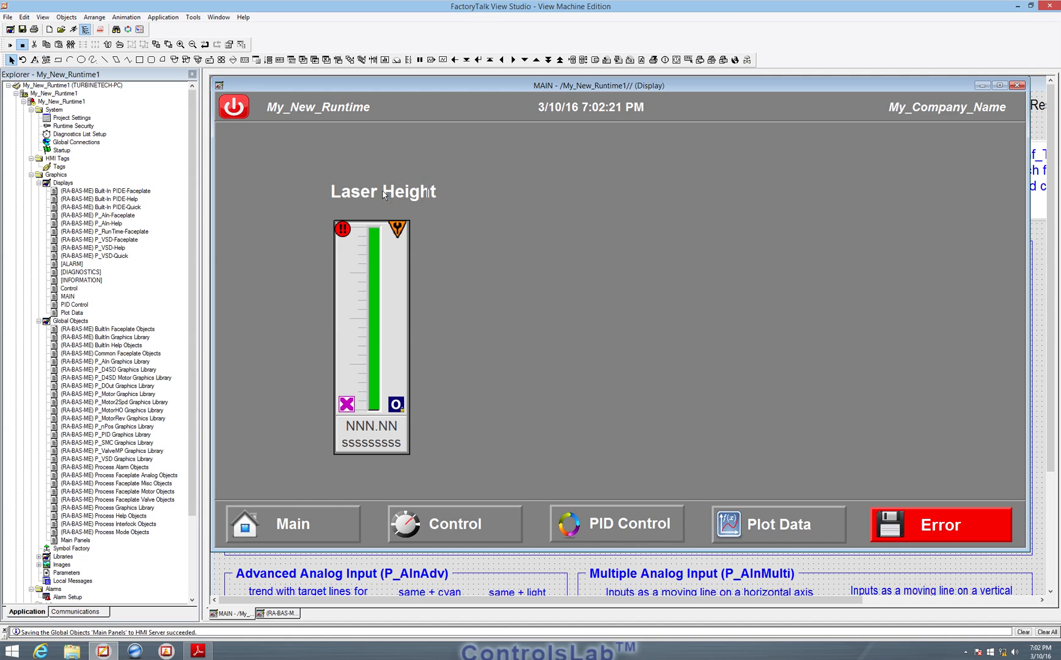
left_click(382, 192)
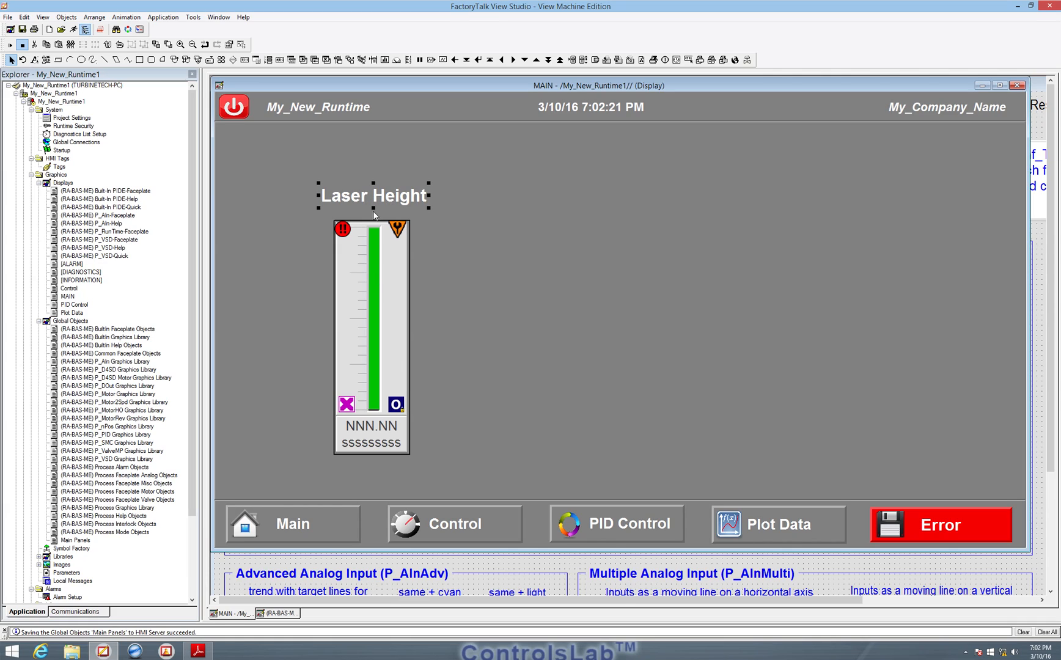
mouse_move(362, 377)
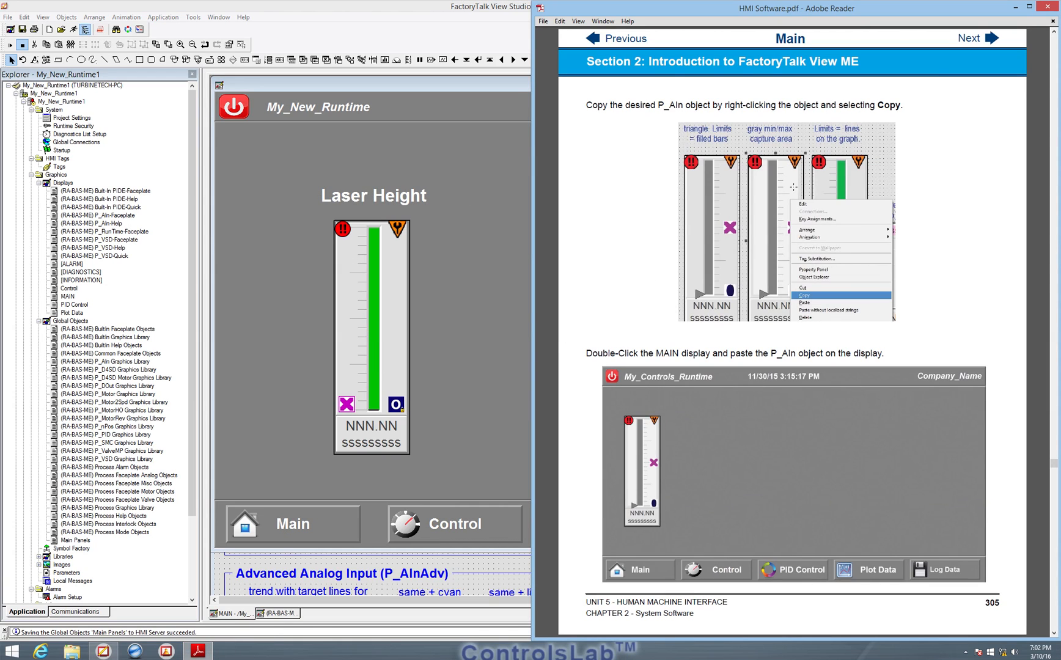
Advance the HMI Software manual to page 306 on copying library objects.
left_click(992, 38)
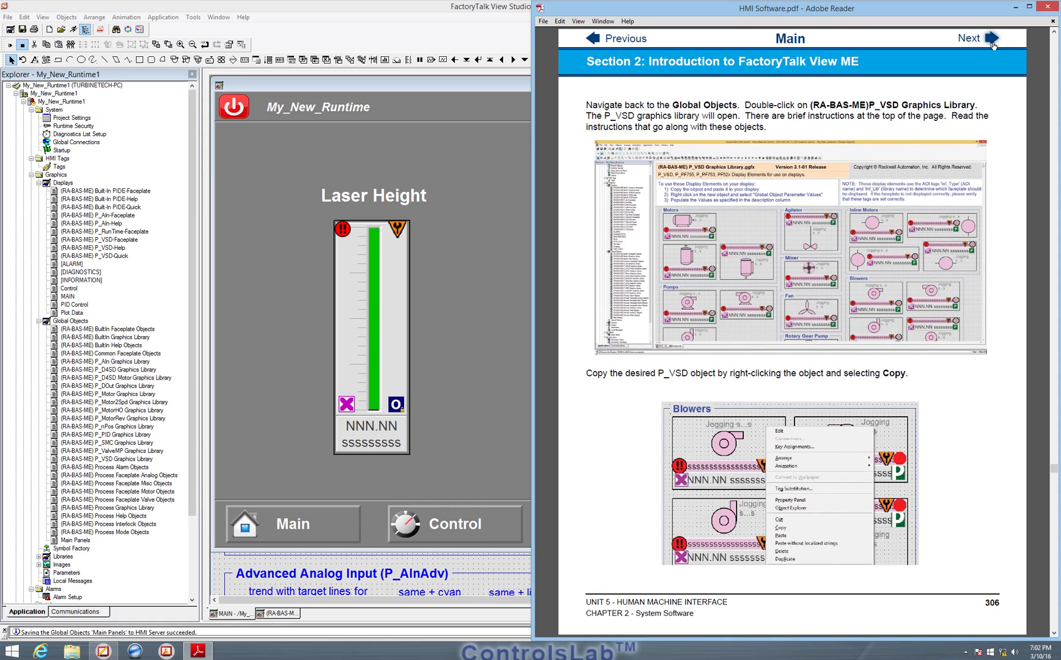
left_click(991, 38)
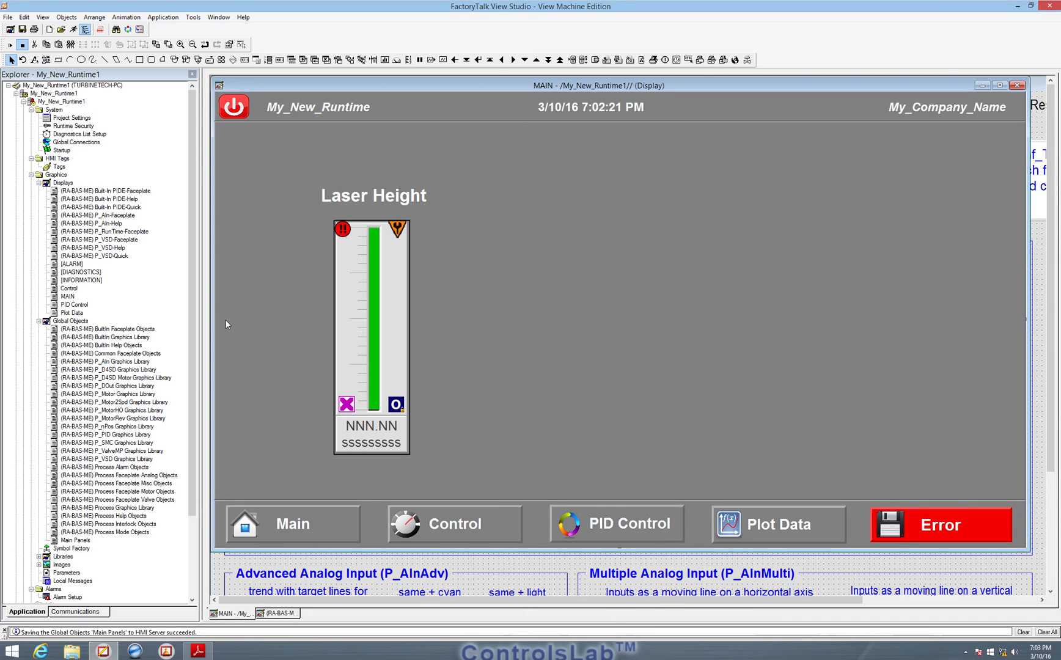
mouse_move(103, 465)
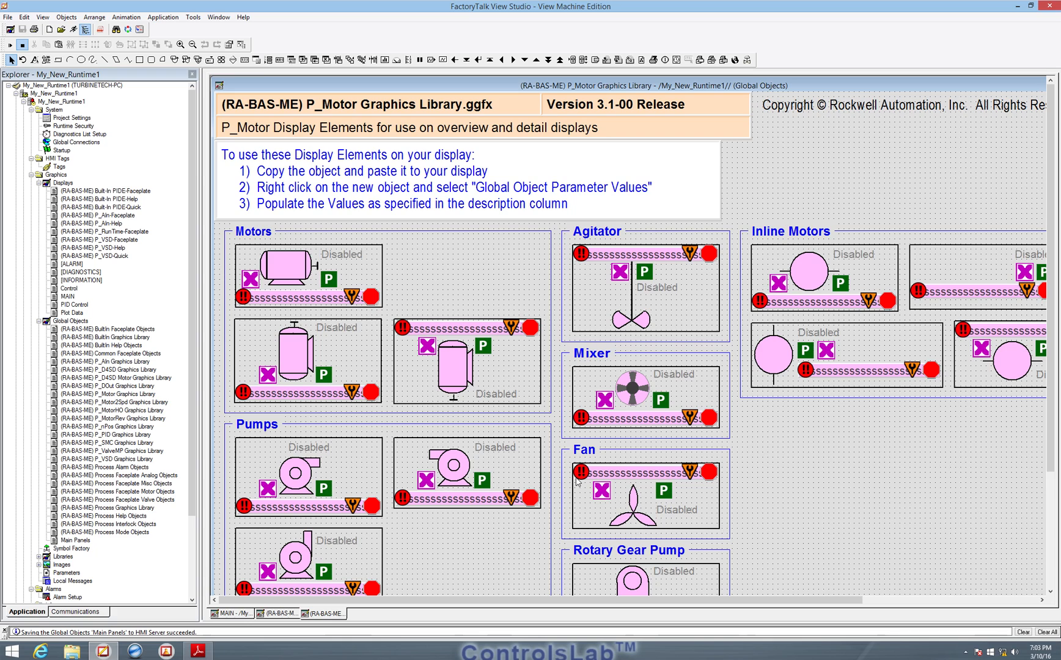
mouse_move(1028, 153)
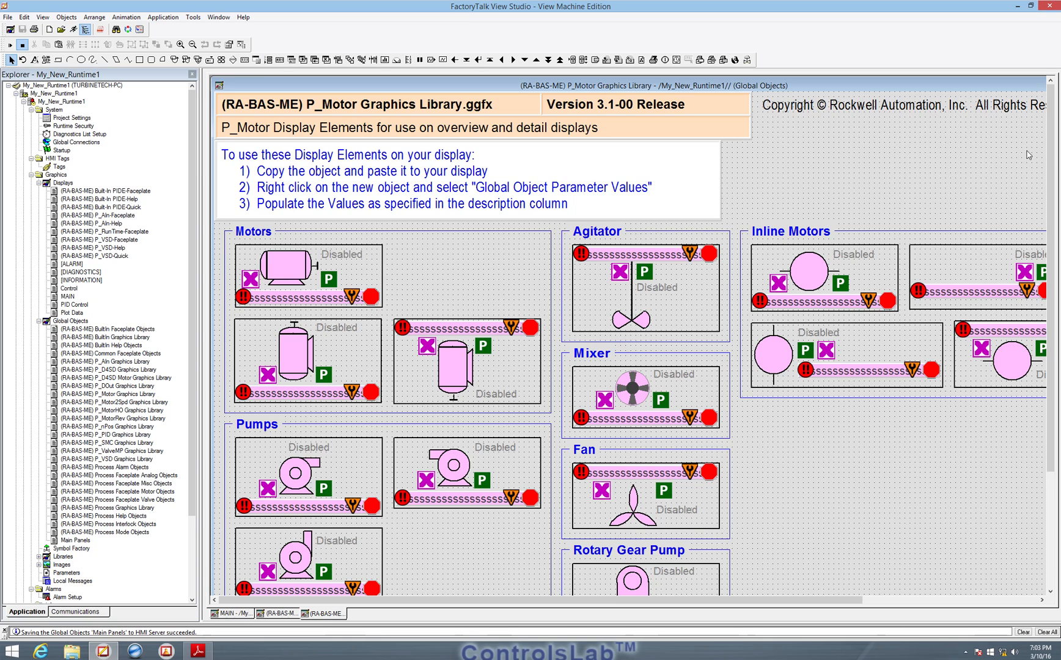
Scroll the P_Motor Graphics Library down toward the Blowers objects.
scroll("down", 3)
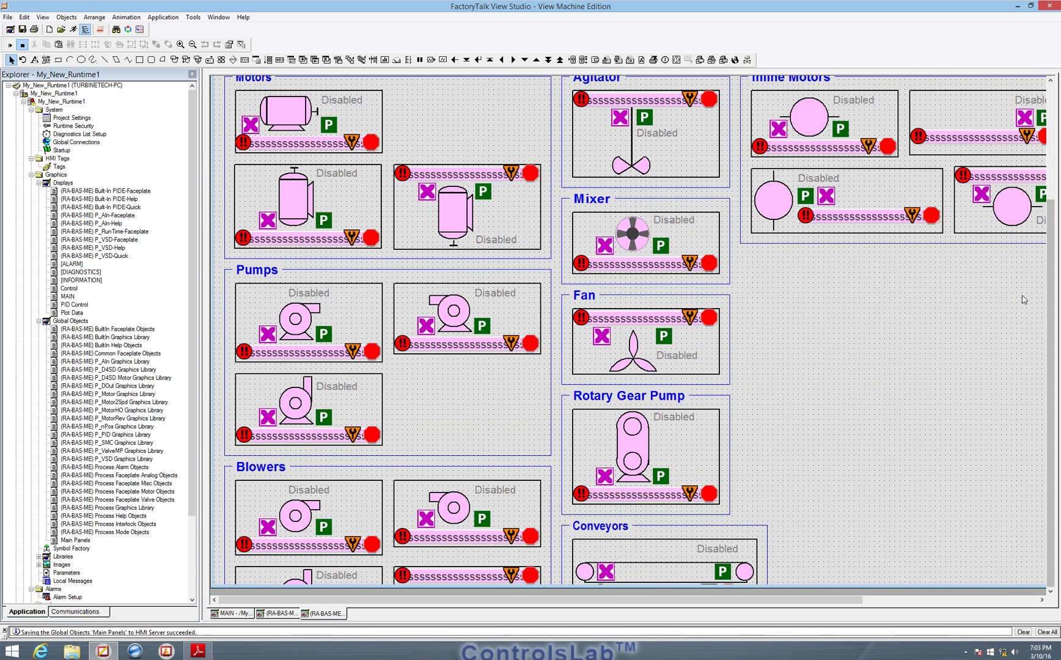
mouse_move(1043, 416)
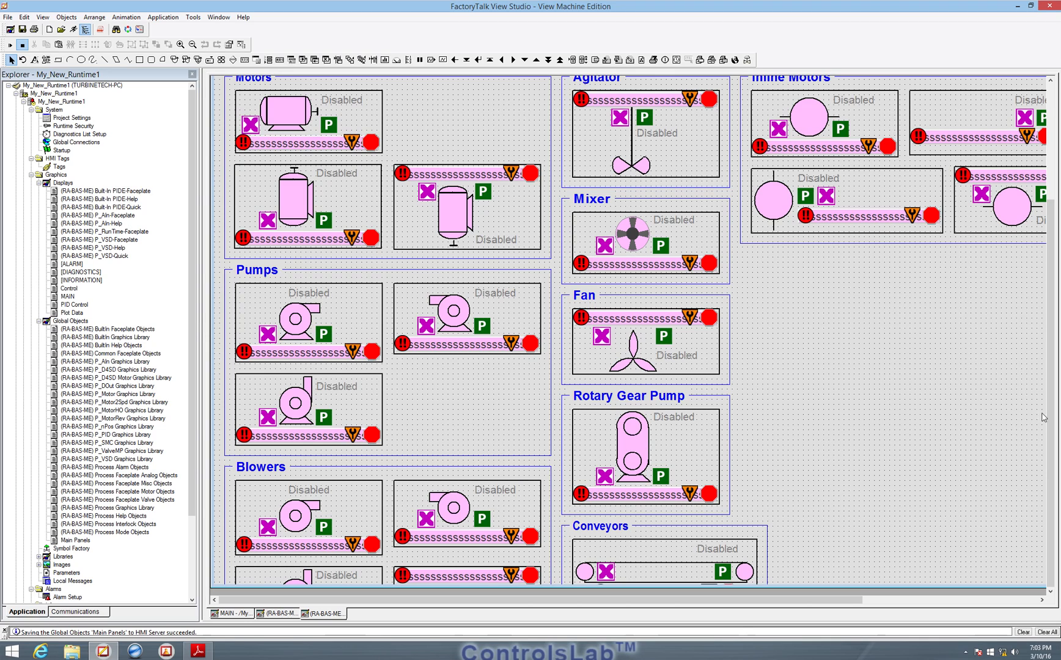
mouse_move(779, 517)
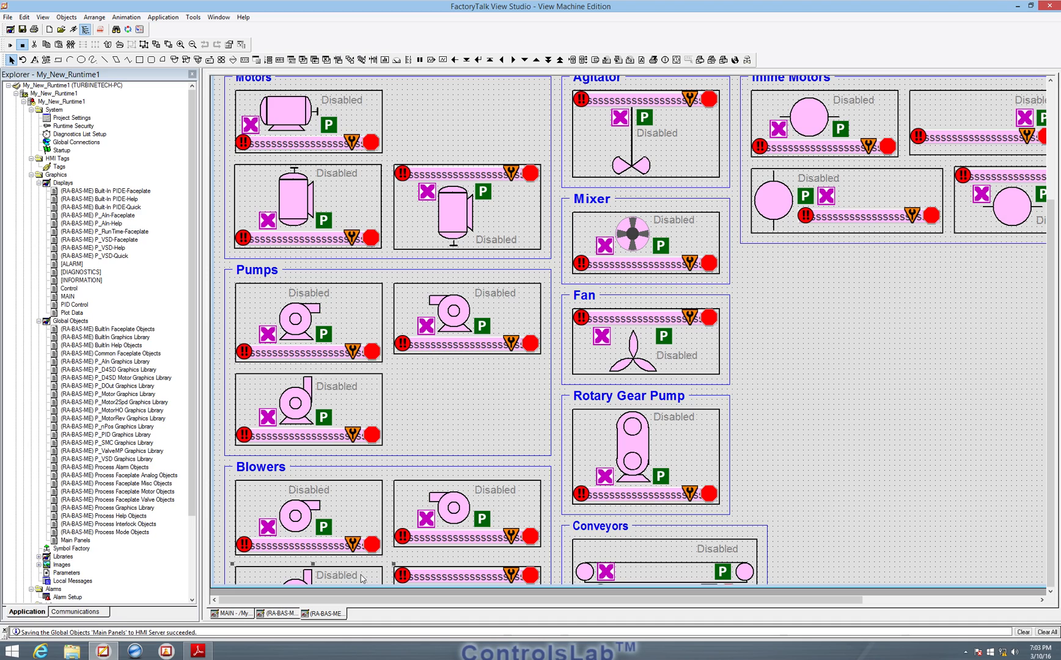
mouse_move(361, 579)
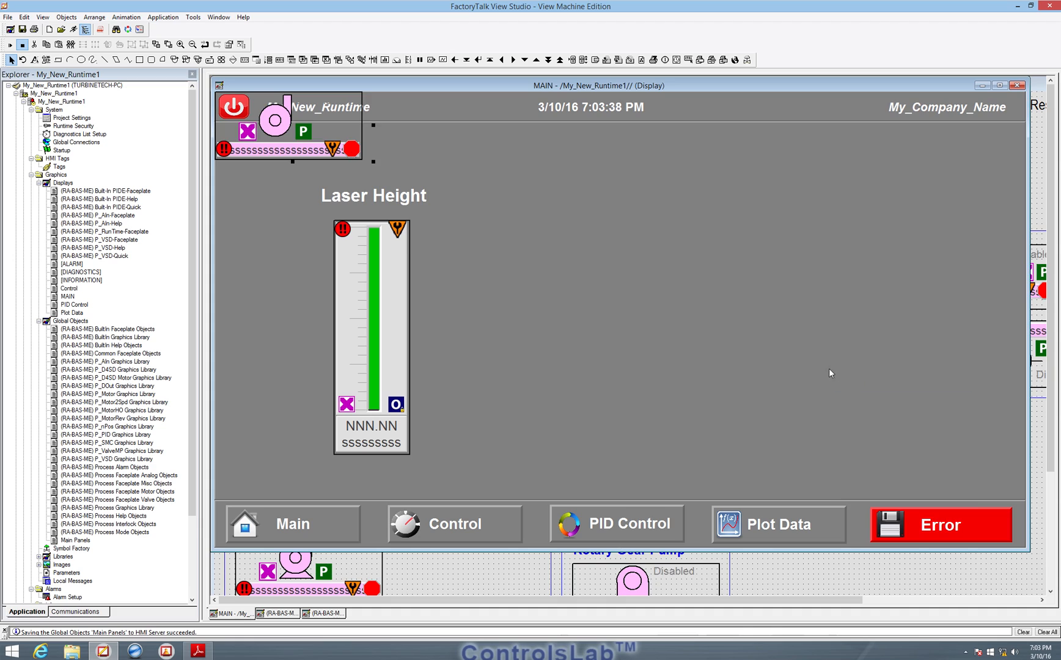
Move the pasted blower motor to MAIN's right and copy the title above it as 'Motor Control'.
left_click_drag(288, 125, 798, 301)
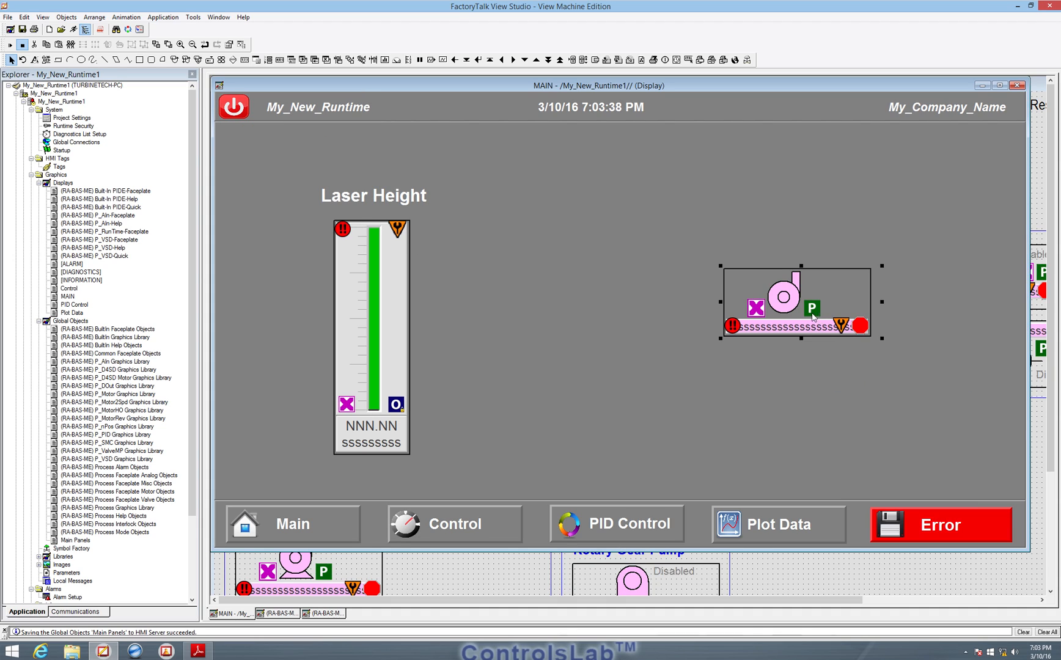
left_click_drag(799, 302, 900, 327)
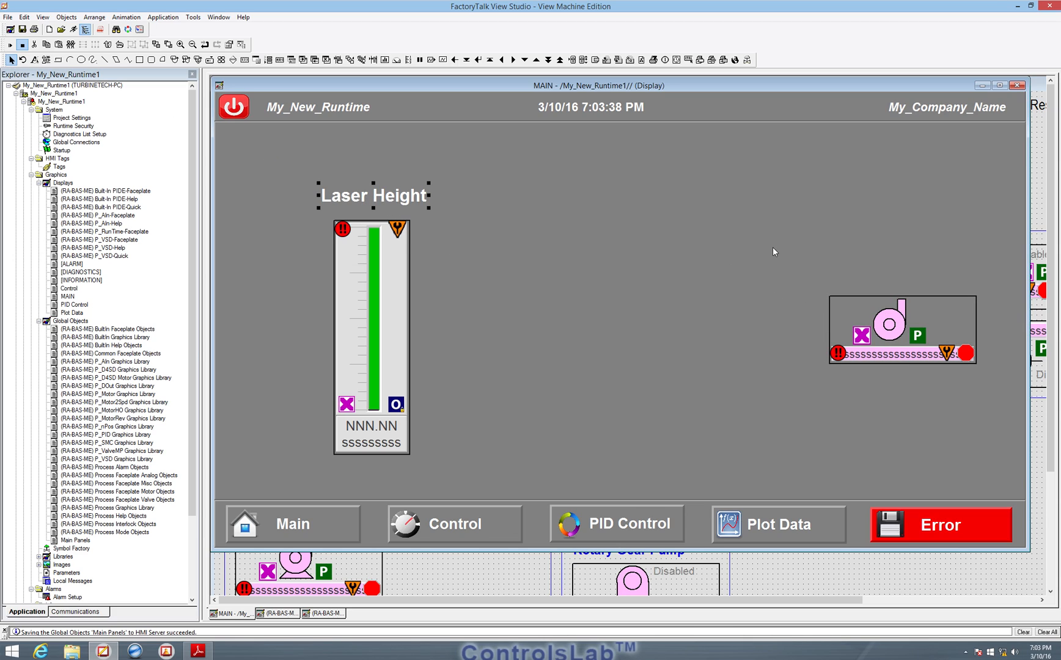
mouse_move(382, 221)
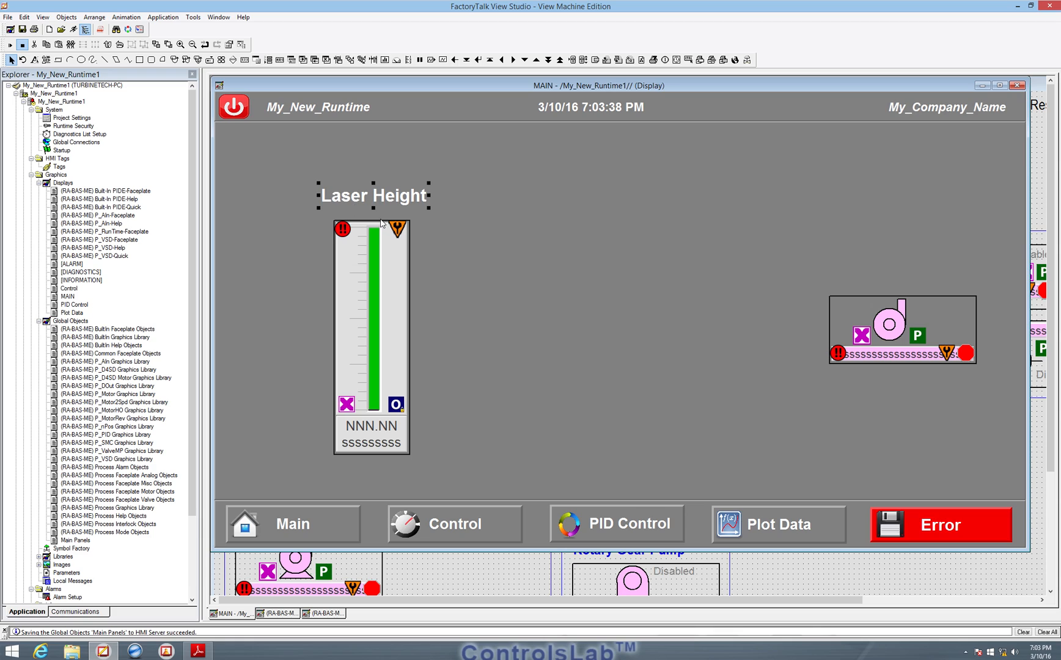
mouse_move(383, 194)
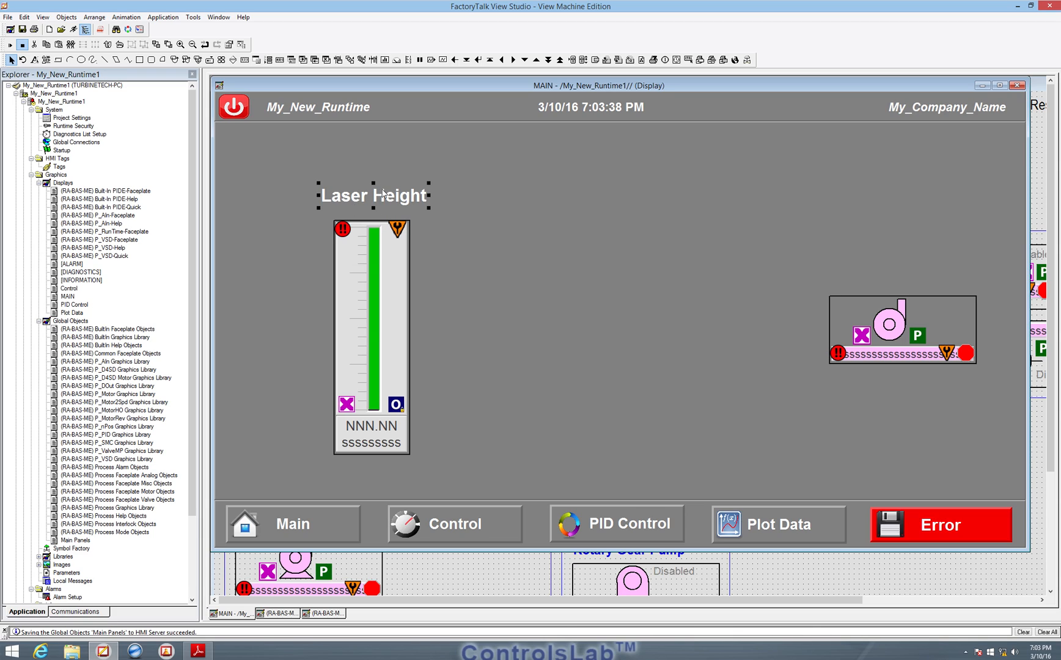
left_click_drag(373, 195, 381, 201)
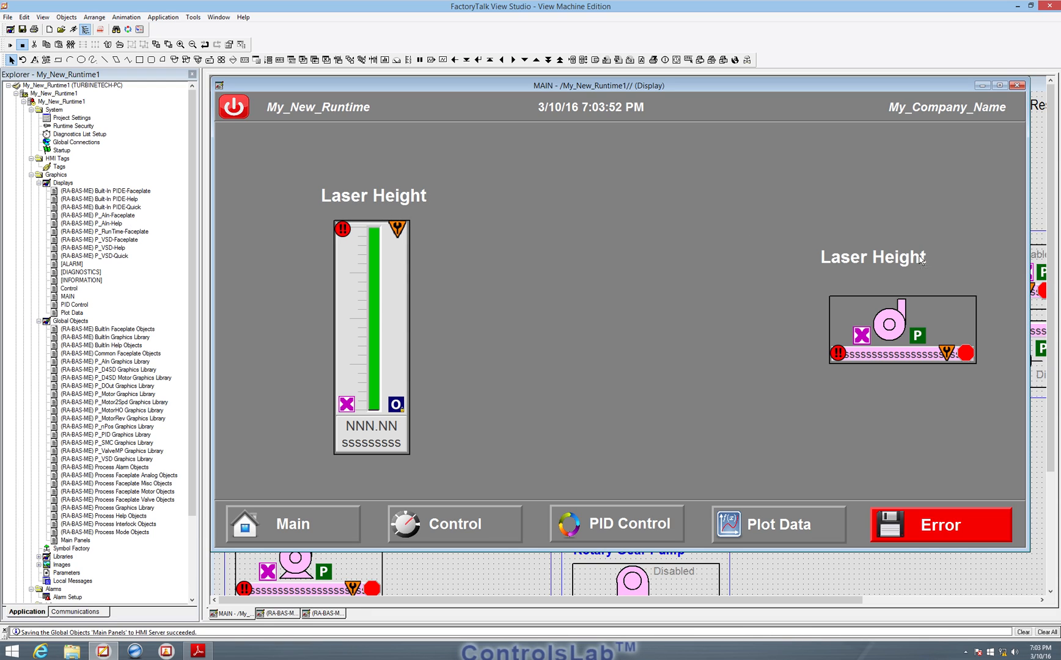
left_click(898, 259)
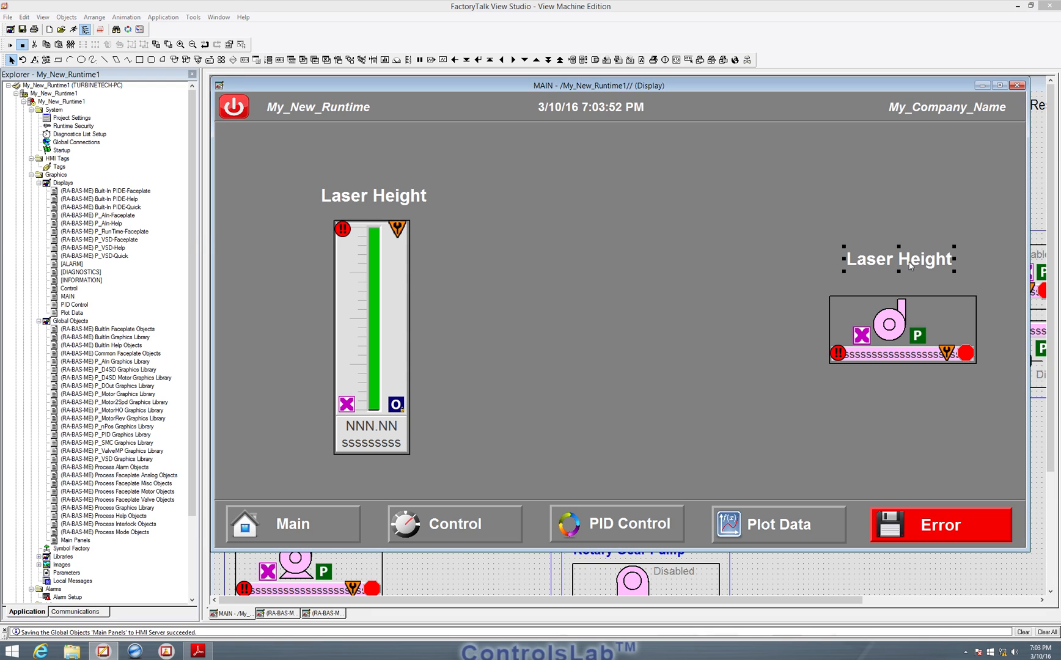
double_click(898, 259)
type("Motor Control")
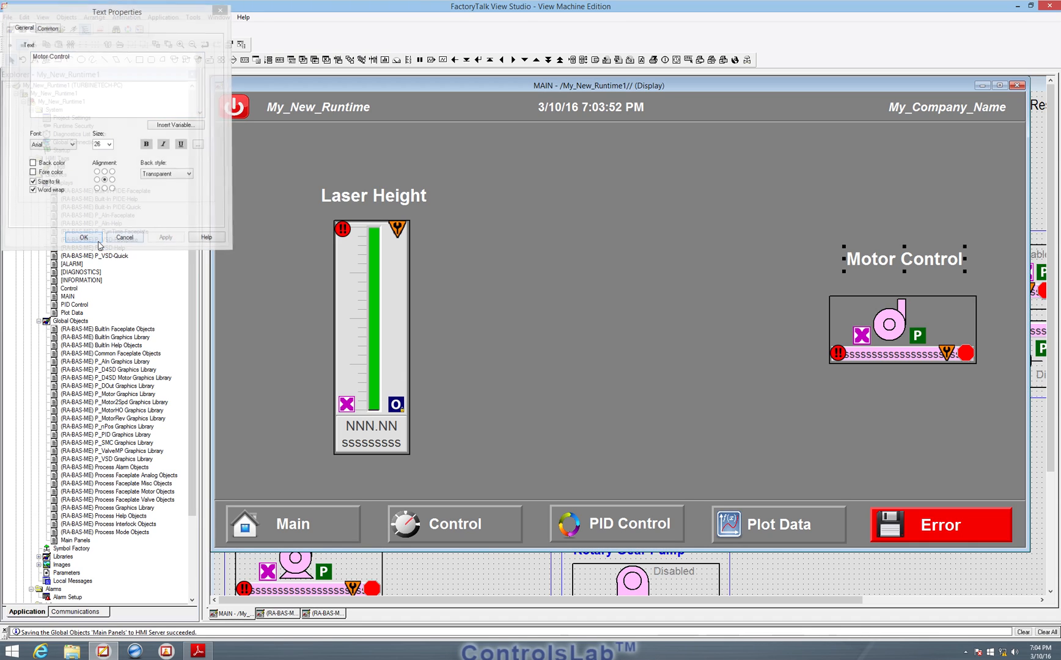
left_click(83, 237)
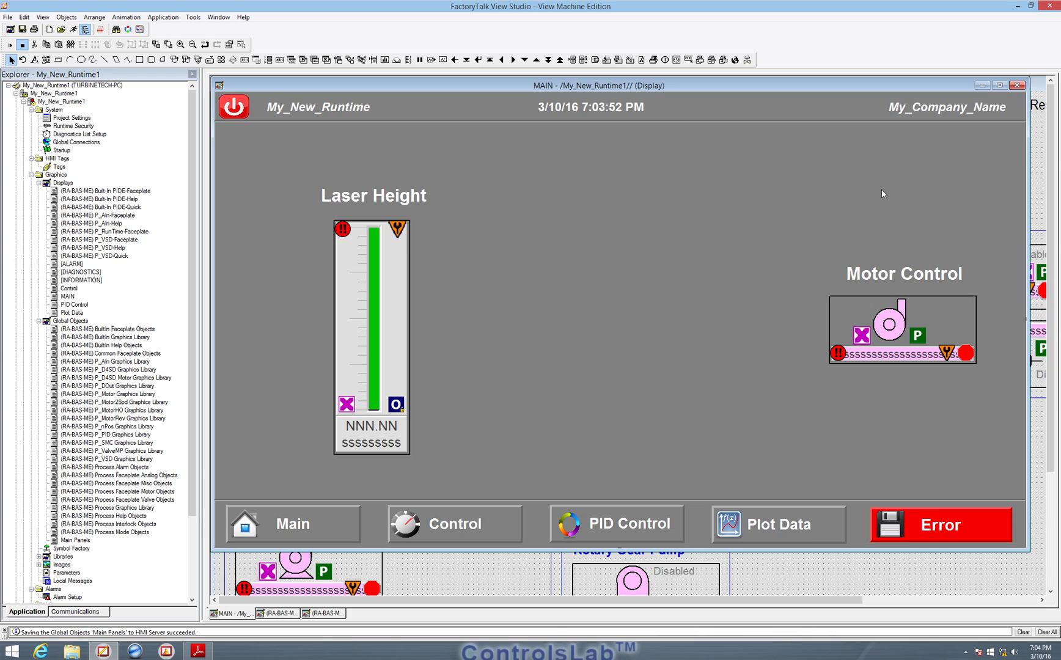
mouse_move(731, 221)
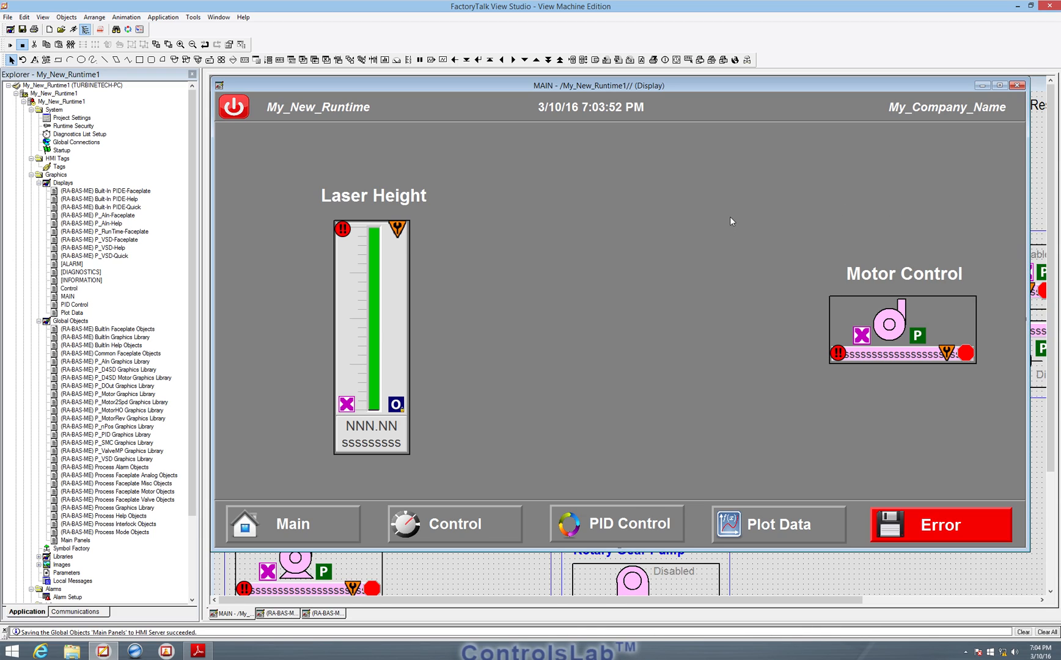
mouse_move(493, 143)
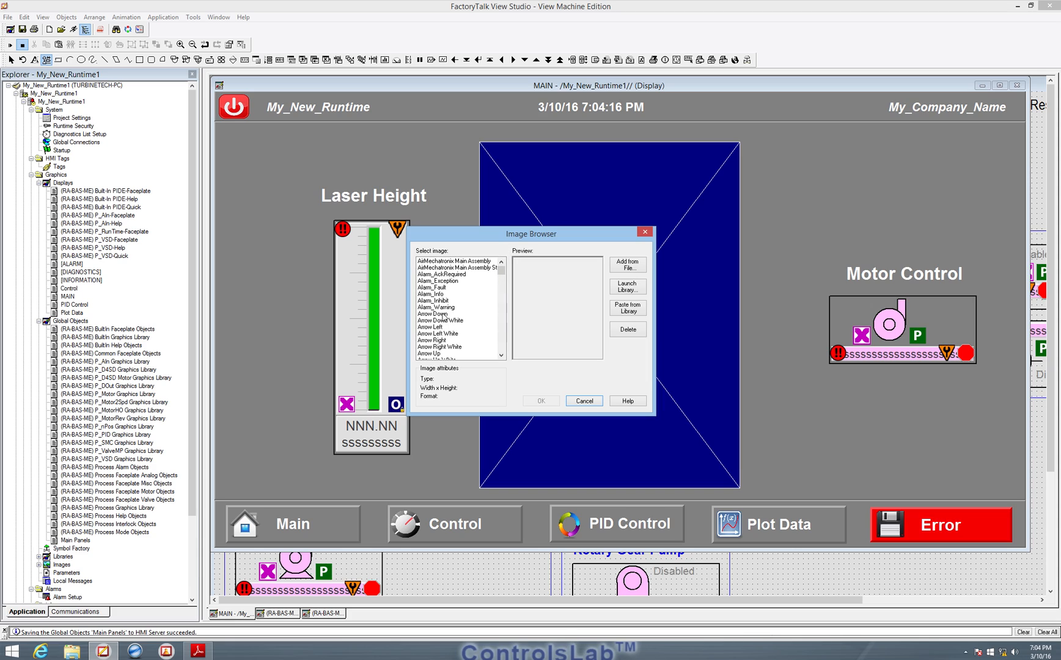
Insert the main assembly image at MAIN's centre, undo the accidental move, and resize it.
left_click(453, 260)
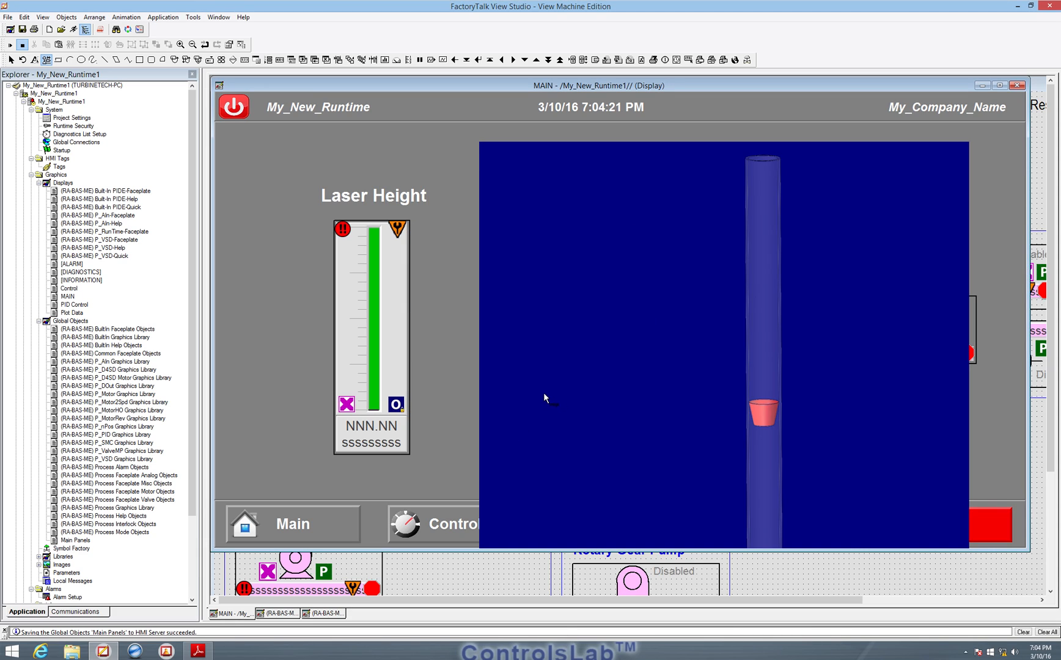
mouse_move(489, 195)
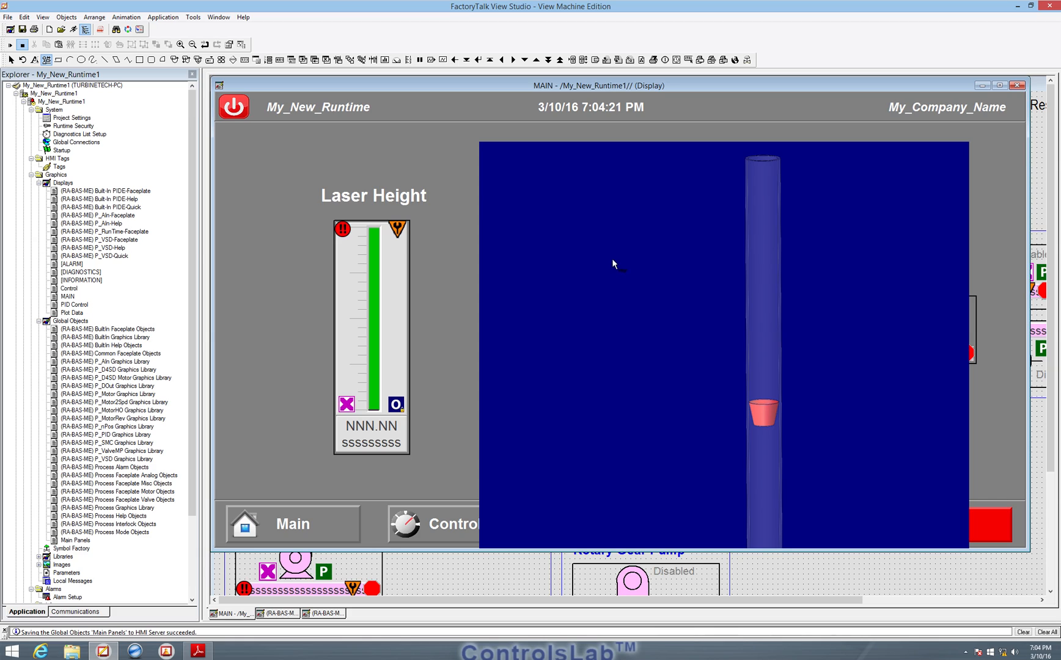
mouse_move(267, 156)
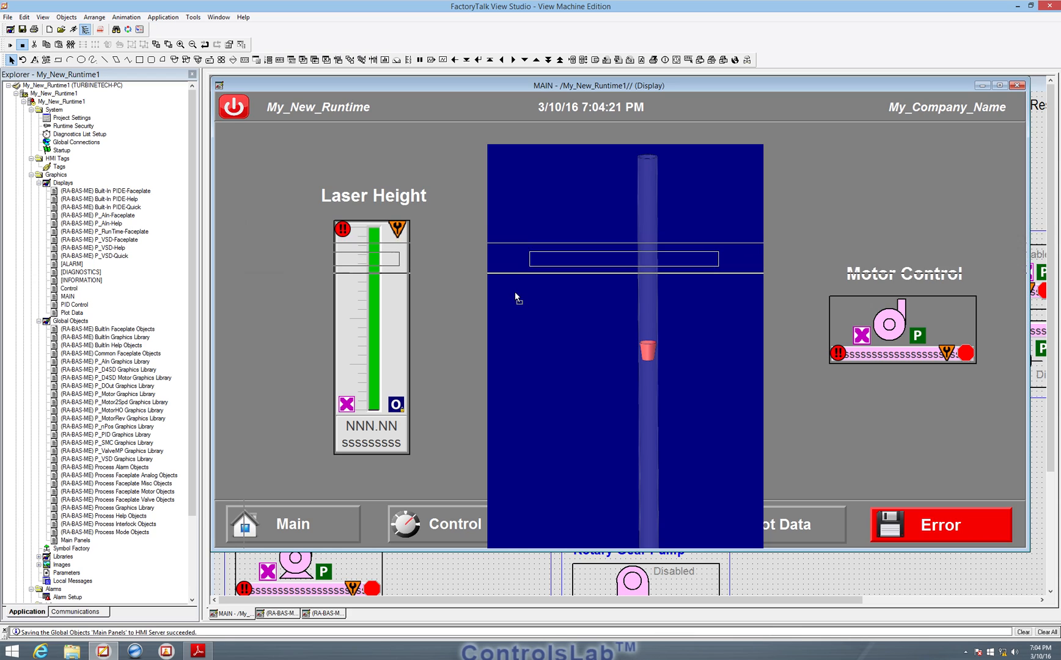
left_click(25, 16)
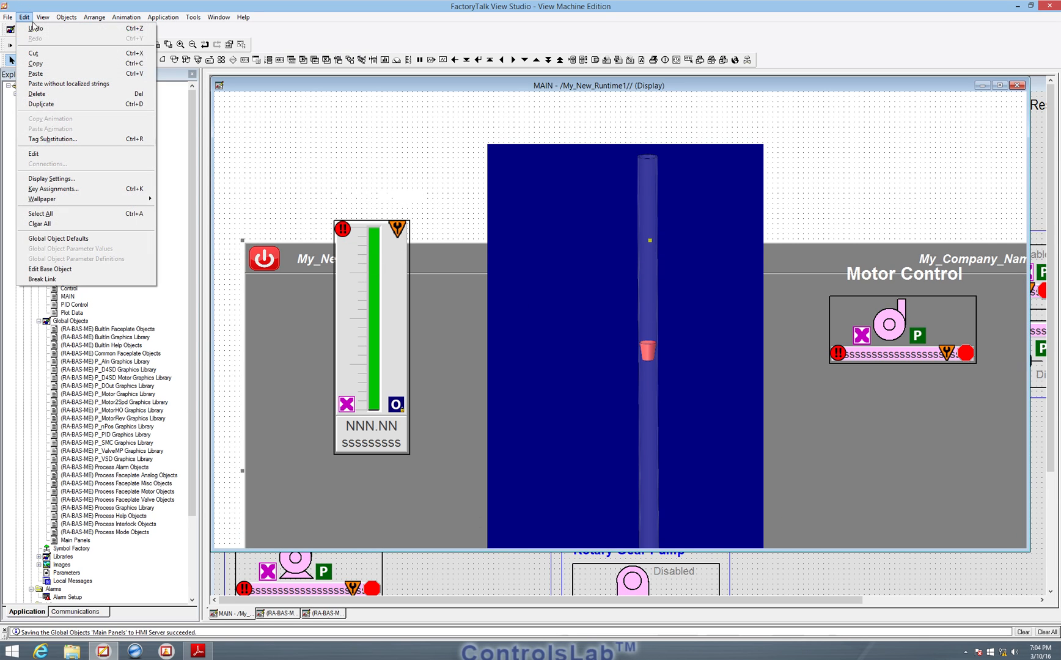
left_click(543, 229)
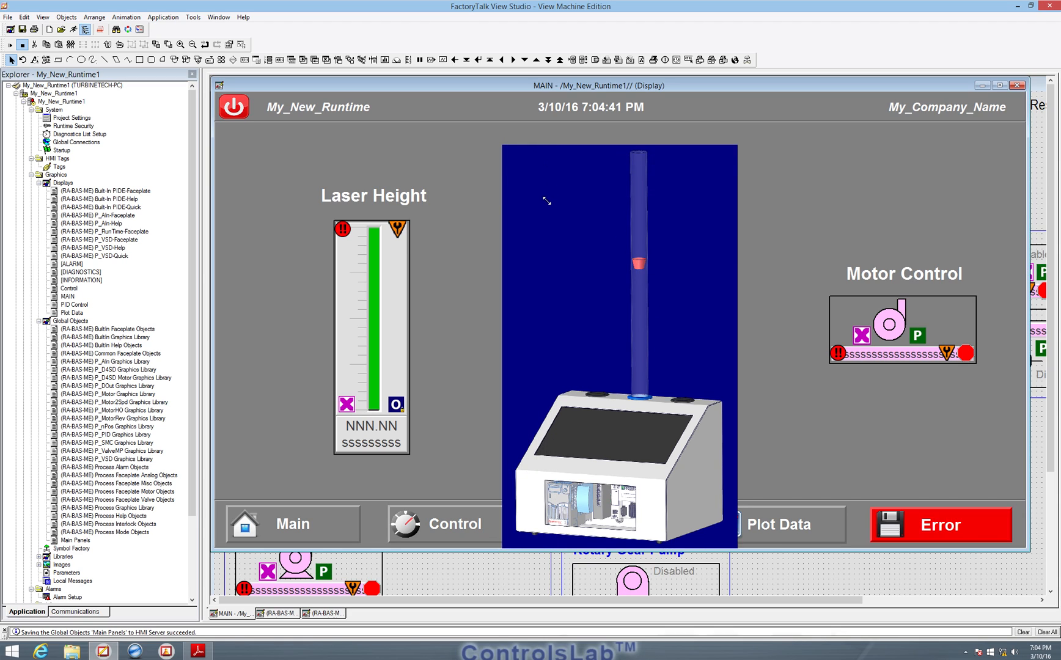
left_click(621, 329)
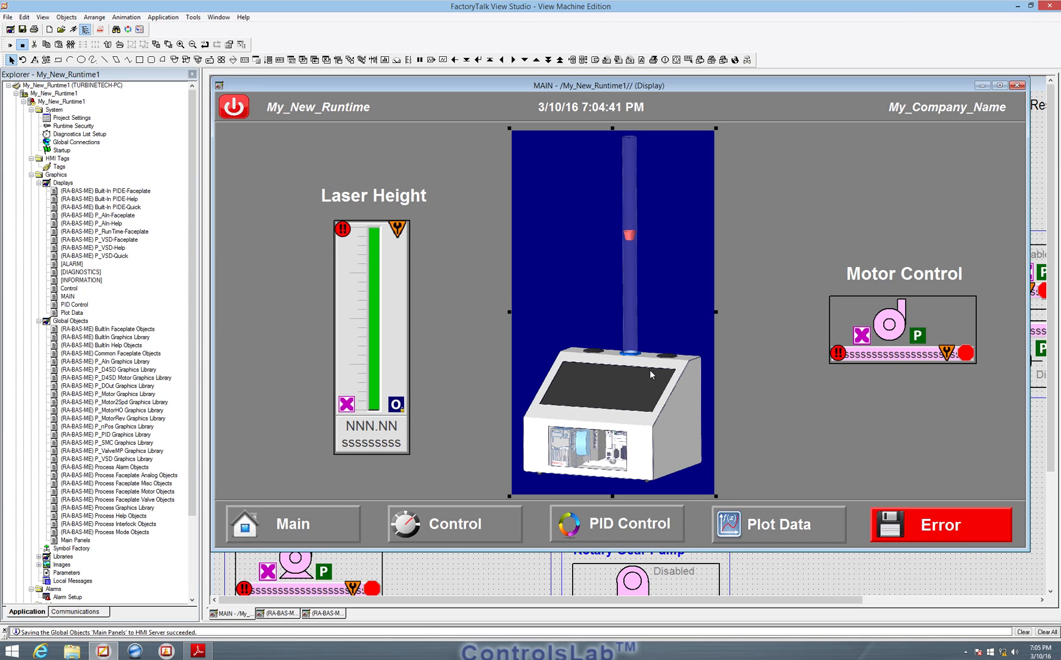
mouse_move(587, 269)
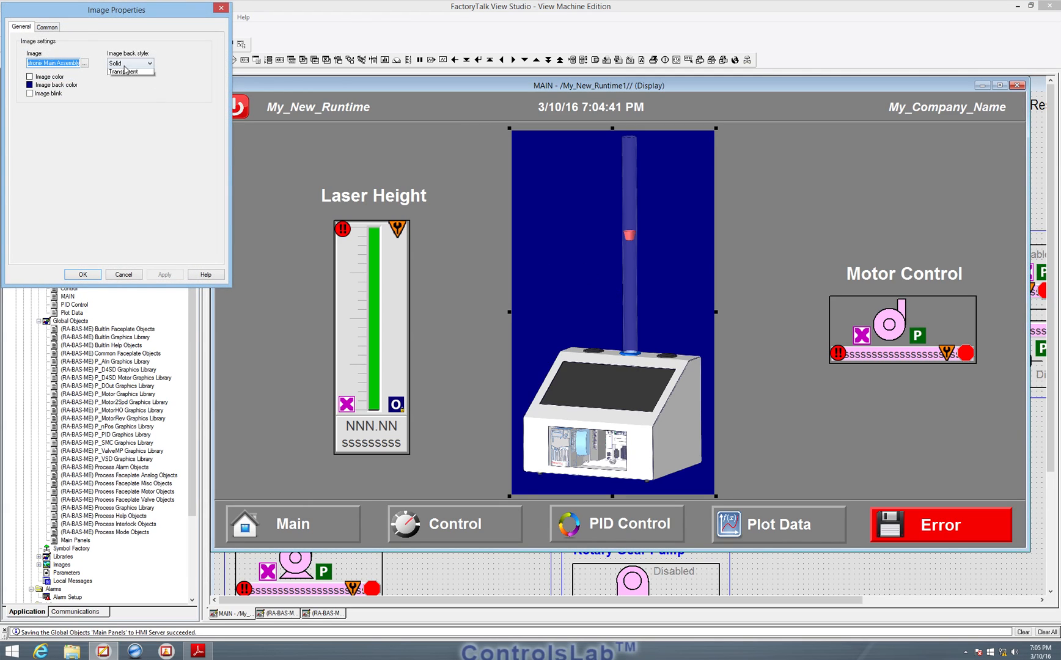
left_click(123, 72)
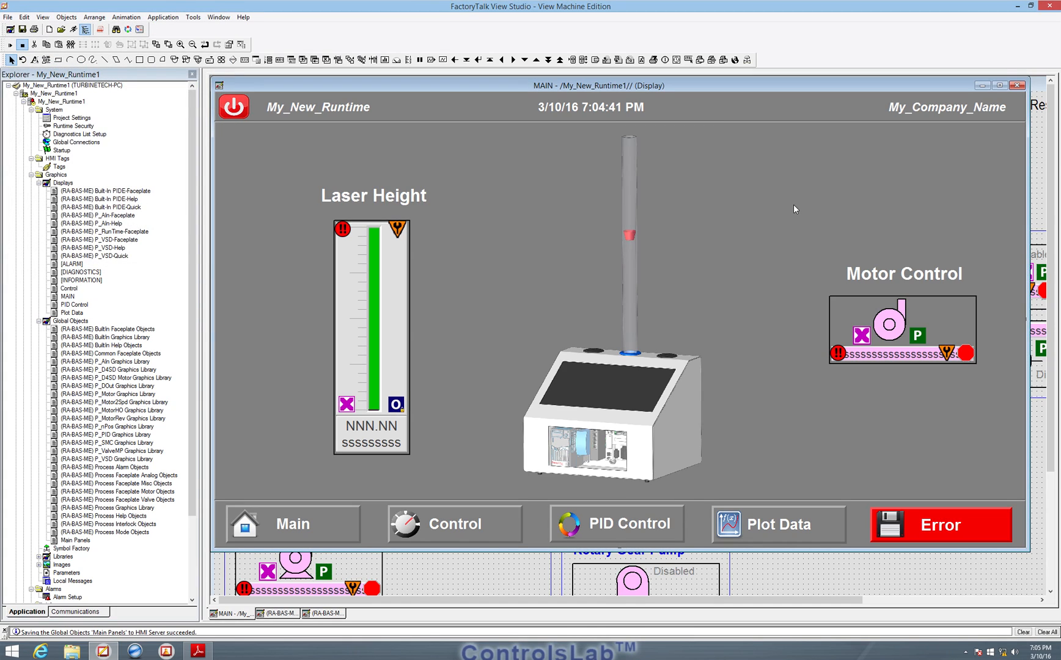
mouse_move(772, 211)
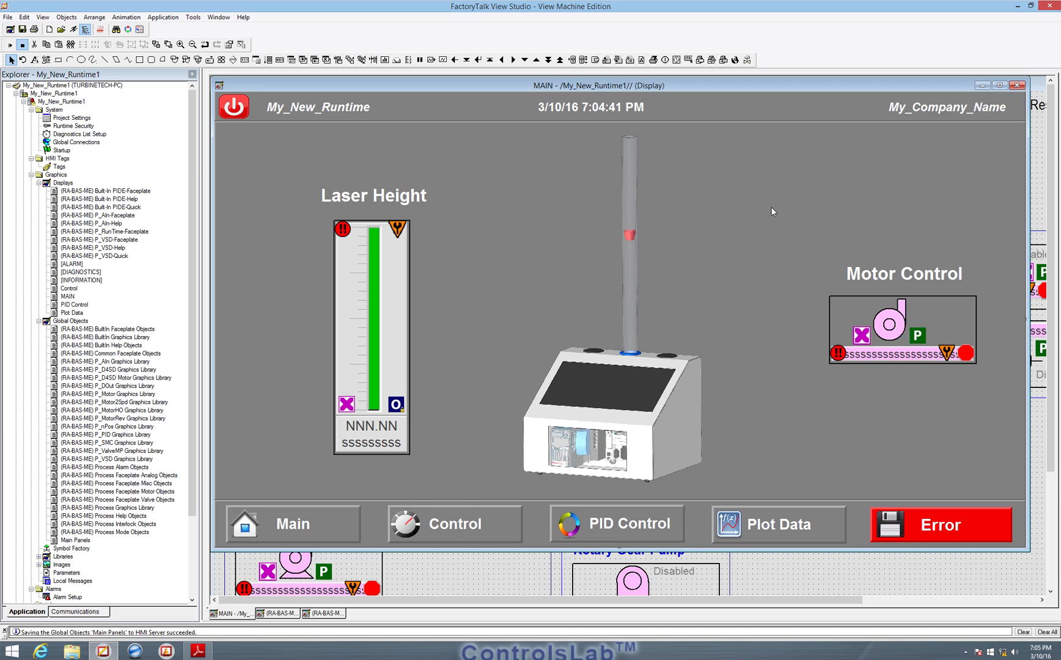
mouse_move(733, 279)
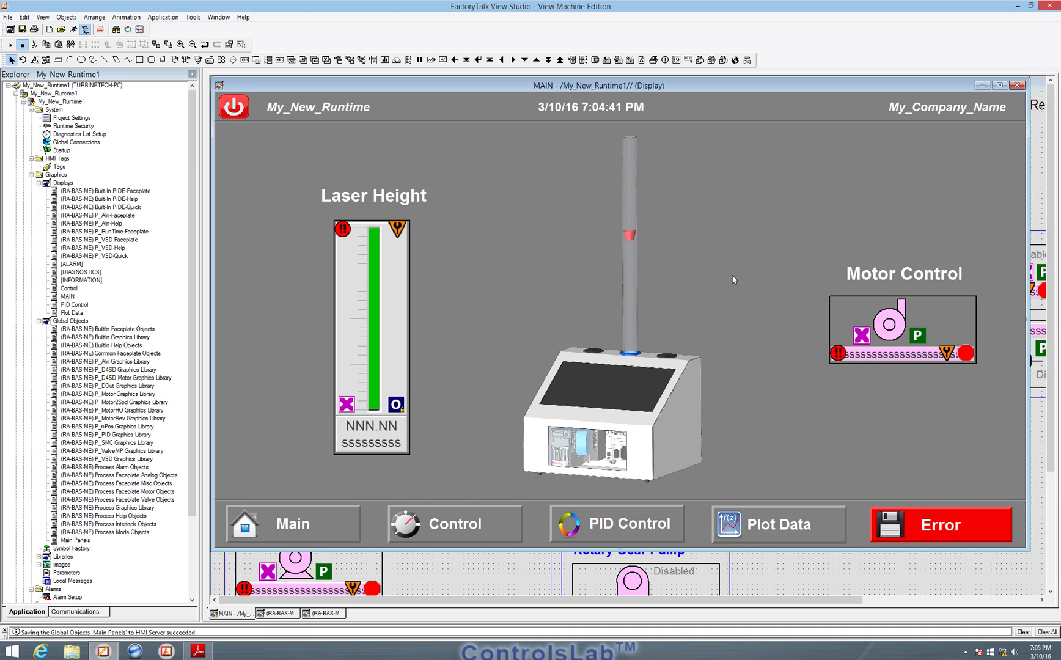
mouse_move(529, 105)
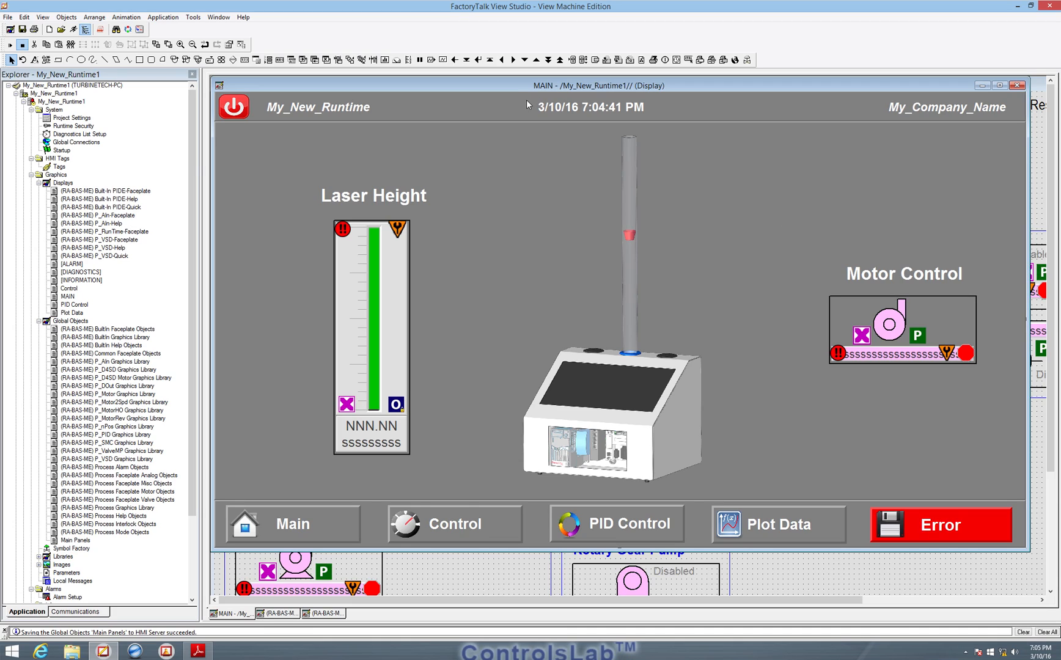
mouse_move(438, 474)
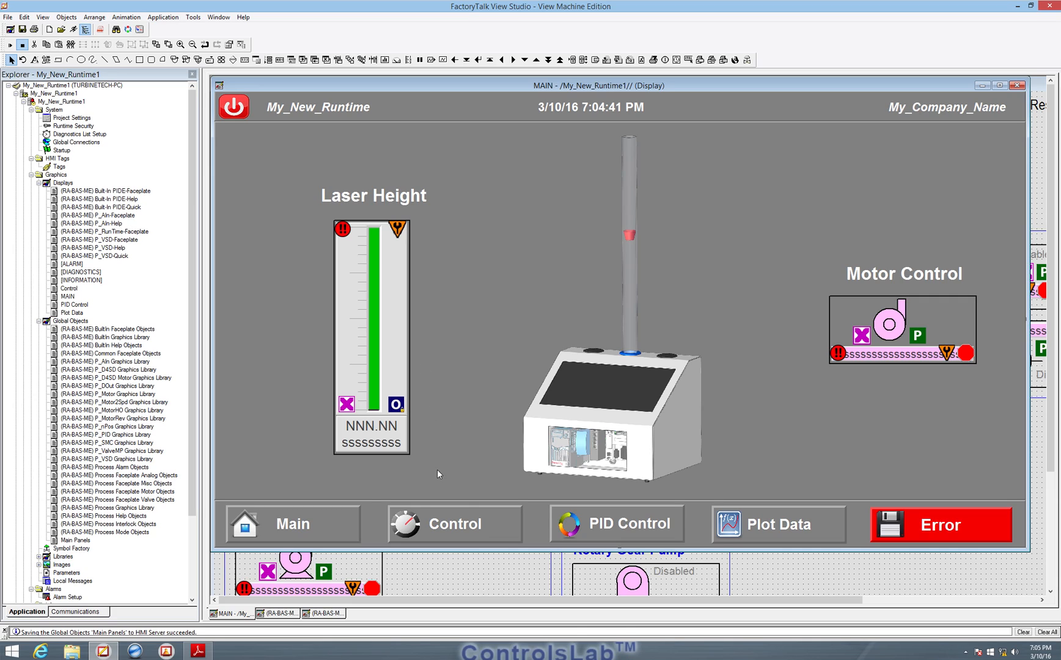
mouse_move(635, 315)
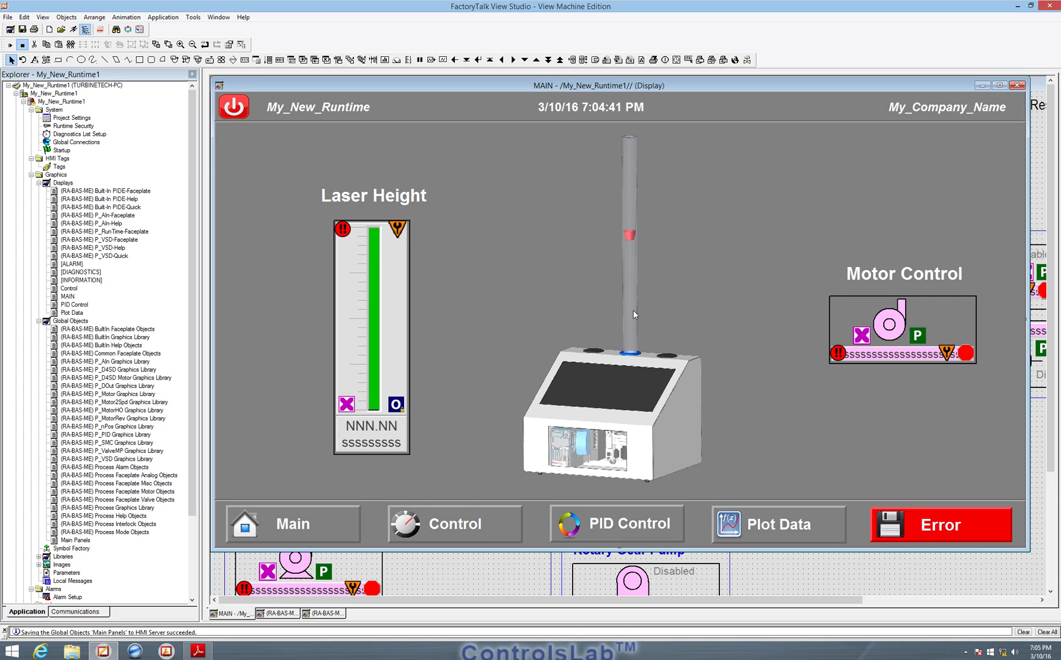
mouse_move(844, 307)
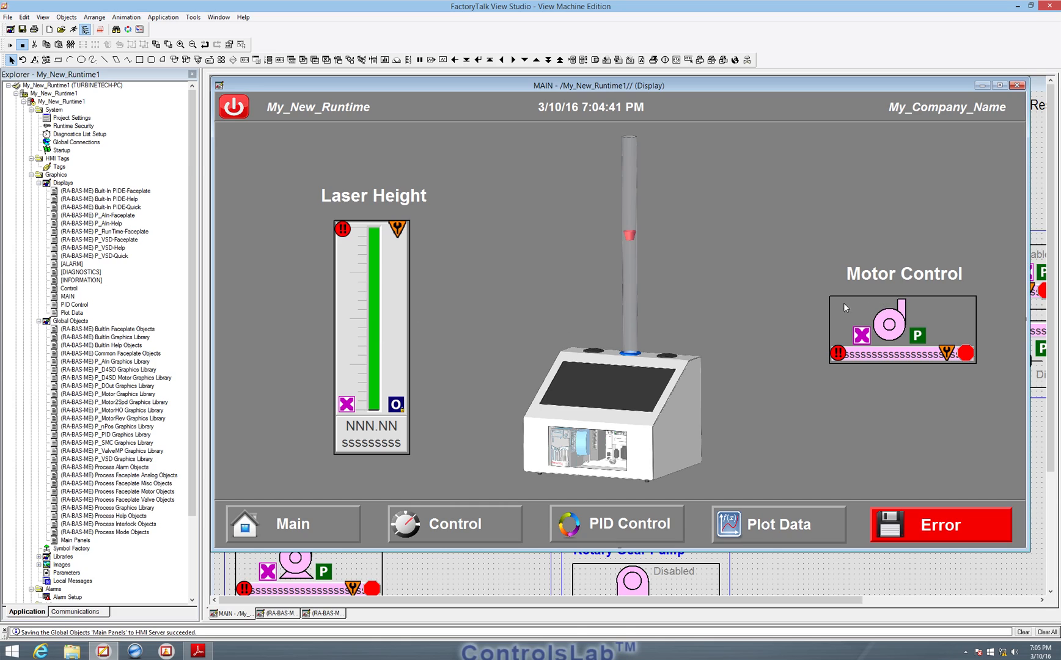
mouse_move(92, 306)
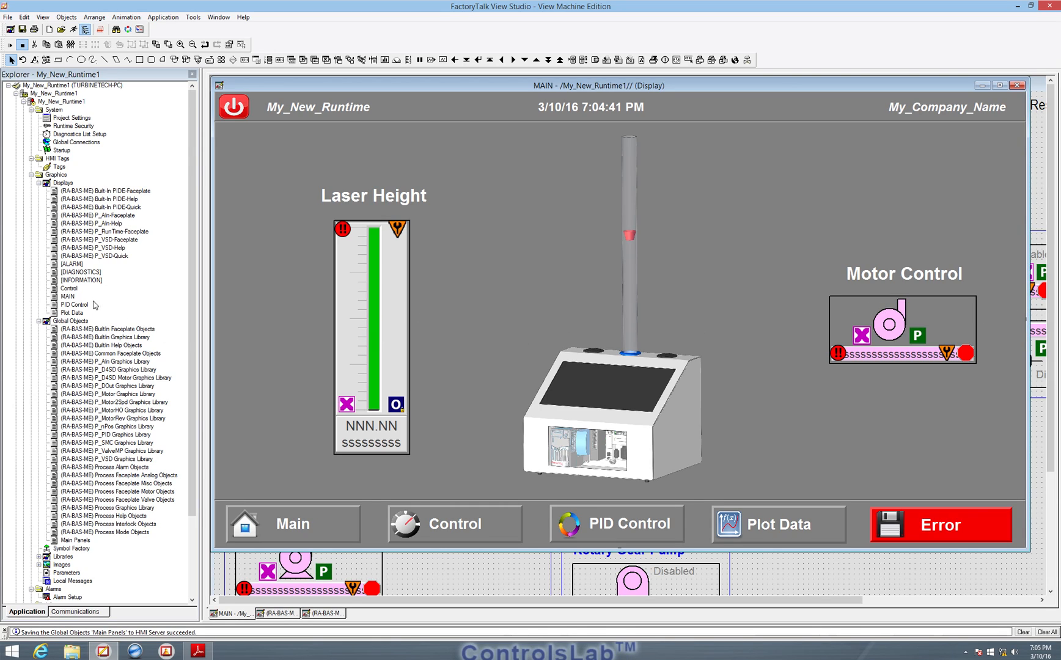
mouse_move(462, 528)
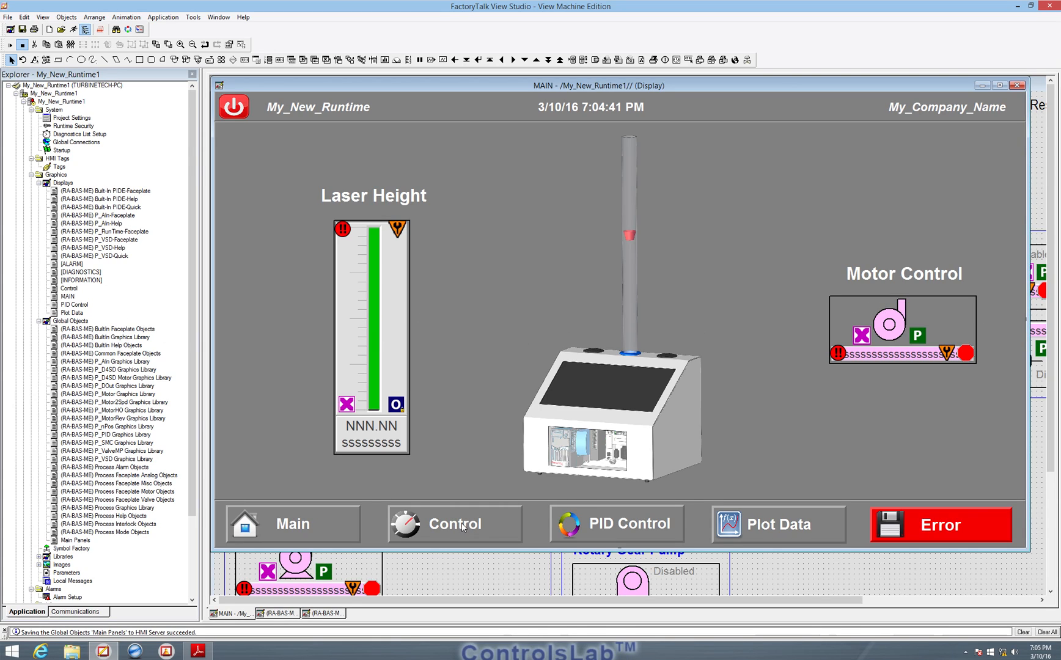
mouse_move(837, 370)
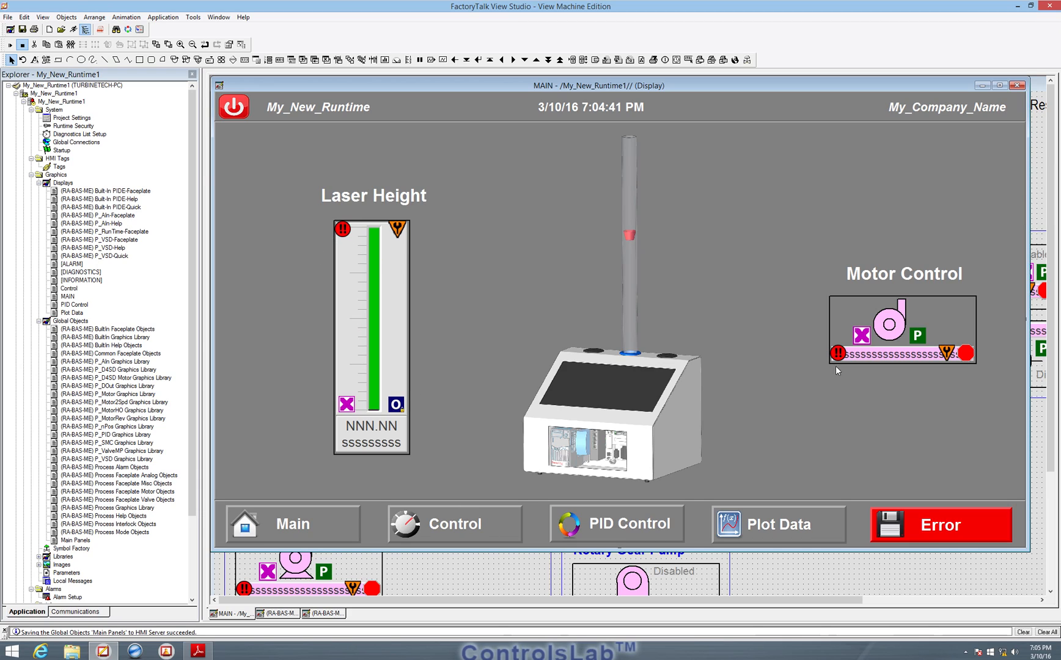
mouse_move(488, 523)
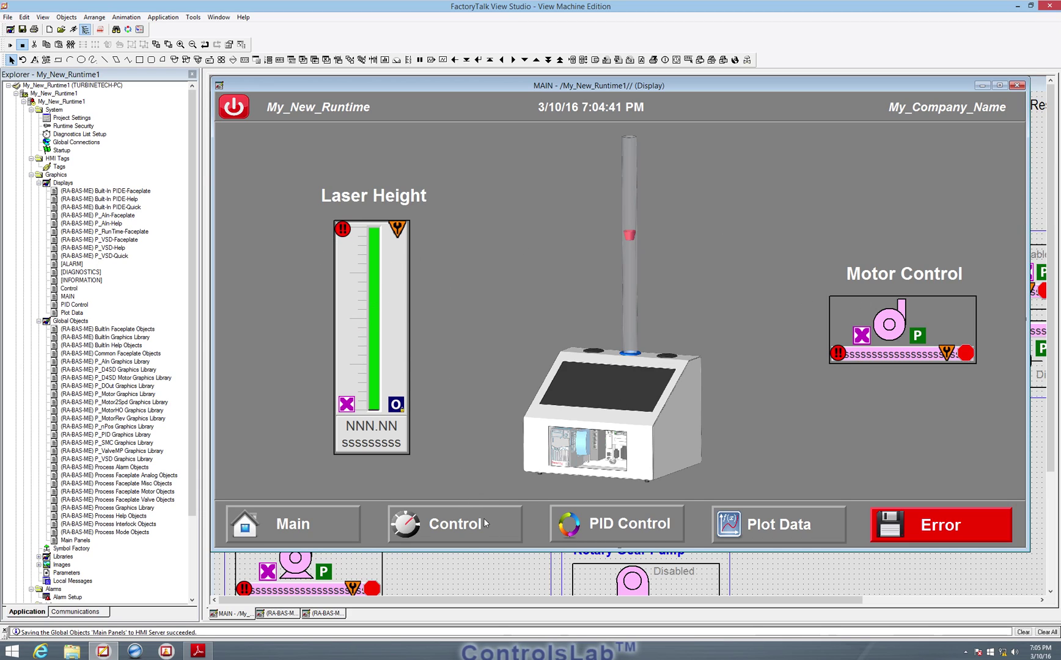
mouse_move(450, 535)
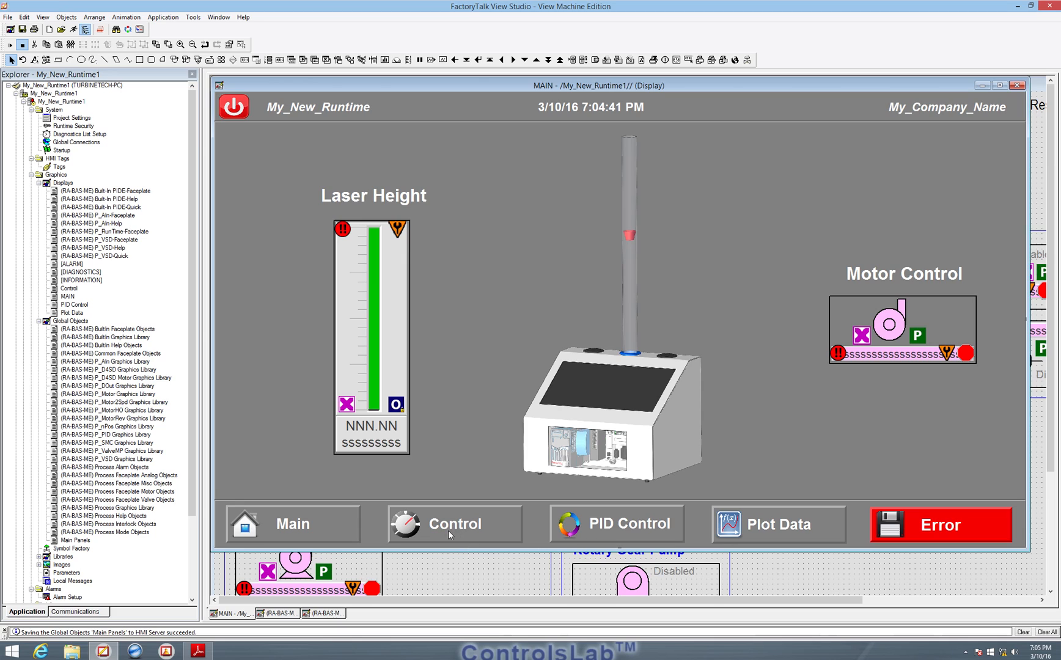
Bring the Adobe Reader HMI Software manual up from the taskbar.
left_click(194, 651)
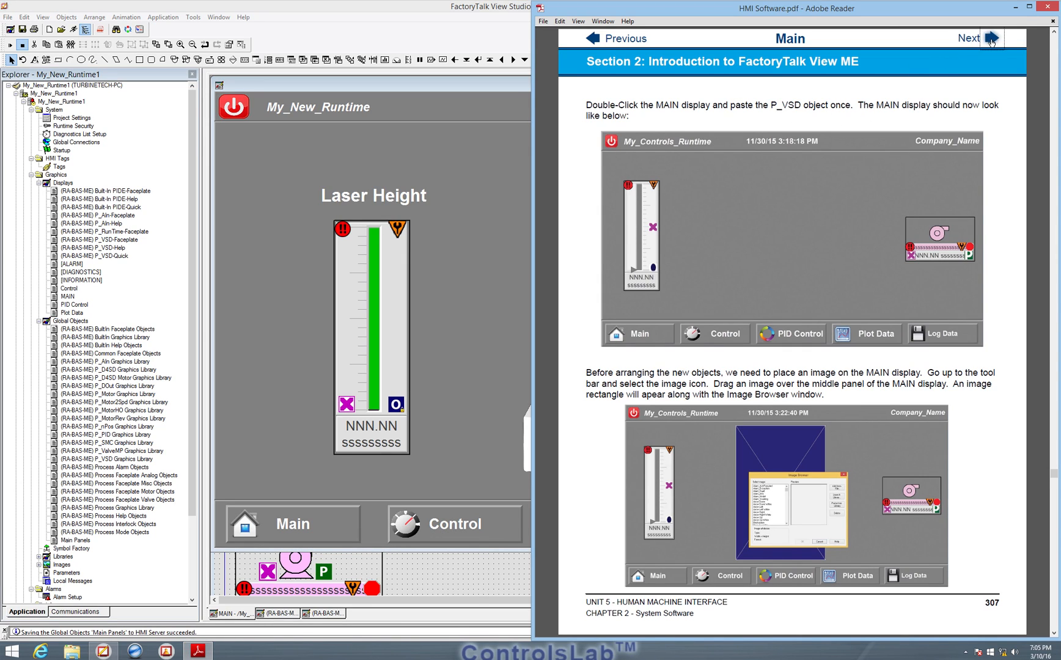
Page the manual forward from page 307 to 311, reaching the text-labels step.
left_click(992, 38)
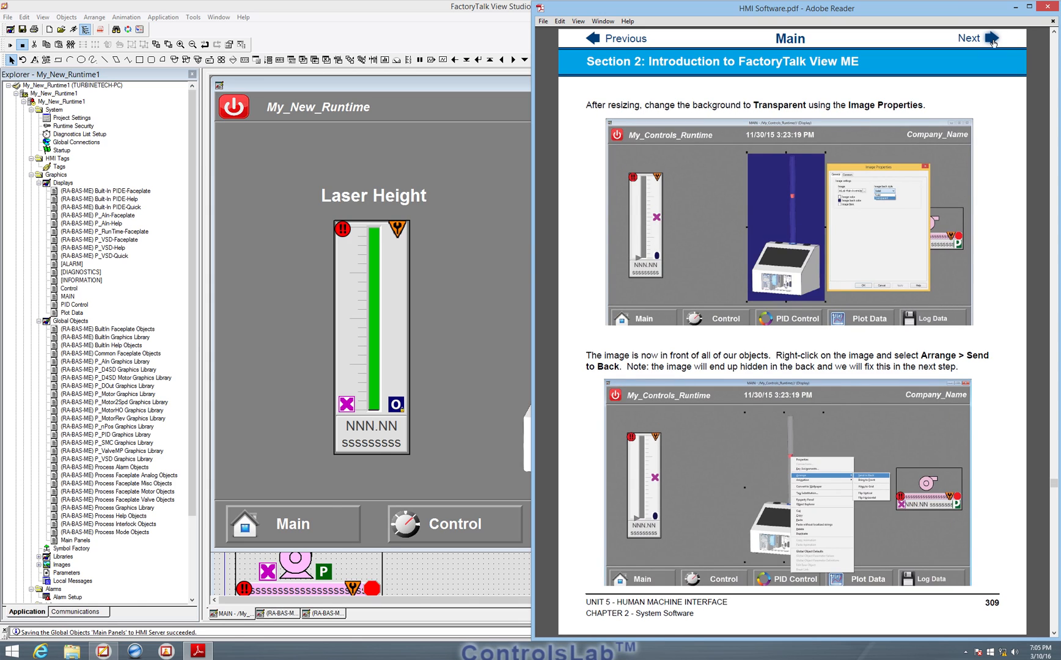
left_click(993, 38)
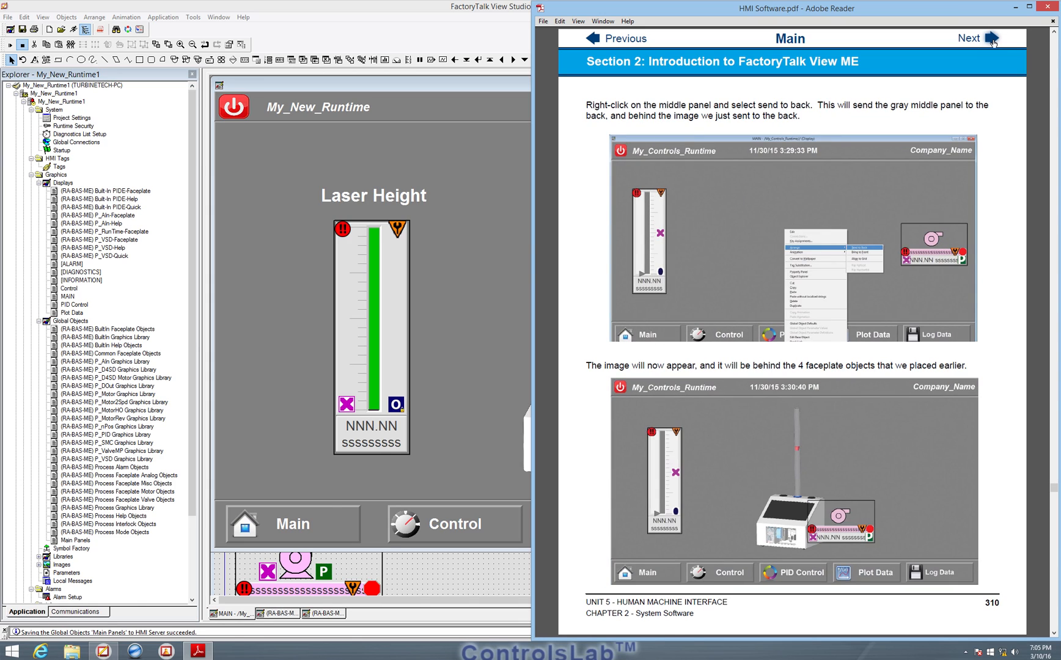
left_click(993, 38)
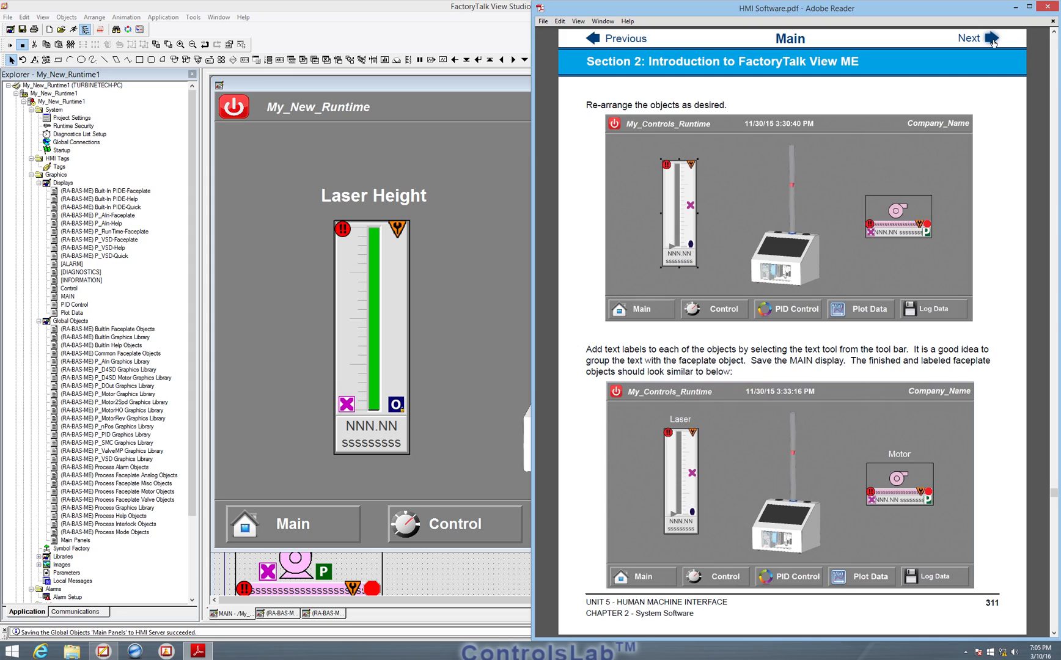
left_click(989, 38)
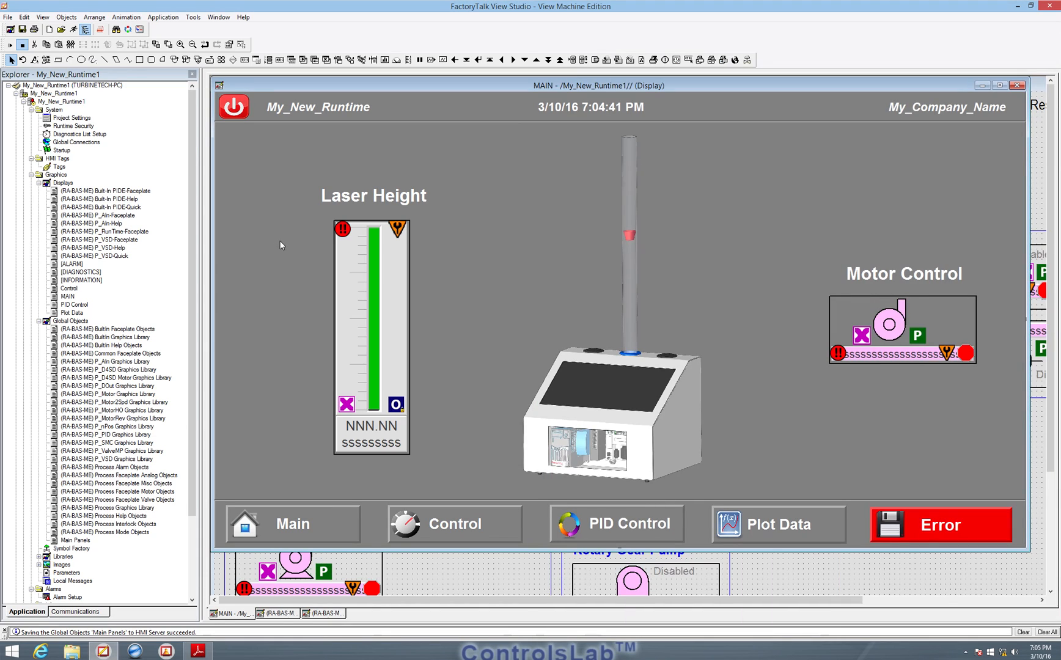
mouse_move(393, 284)
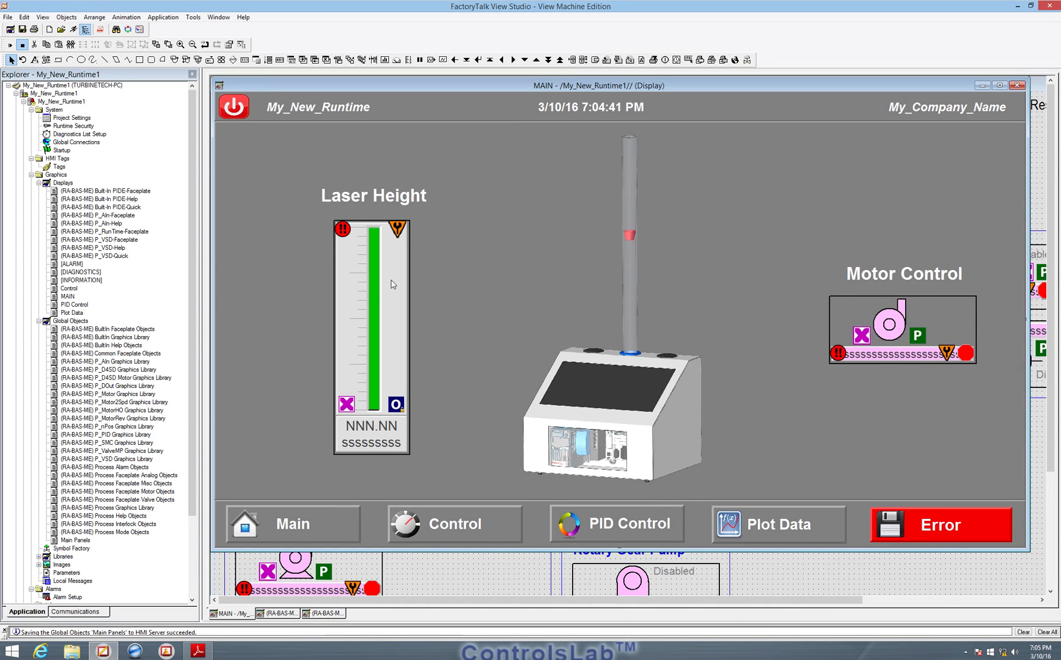
Edit the Laser Height faceplate's base global object, then return to the MAIN display.
left_click(371, 338)
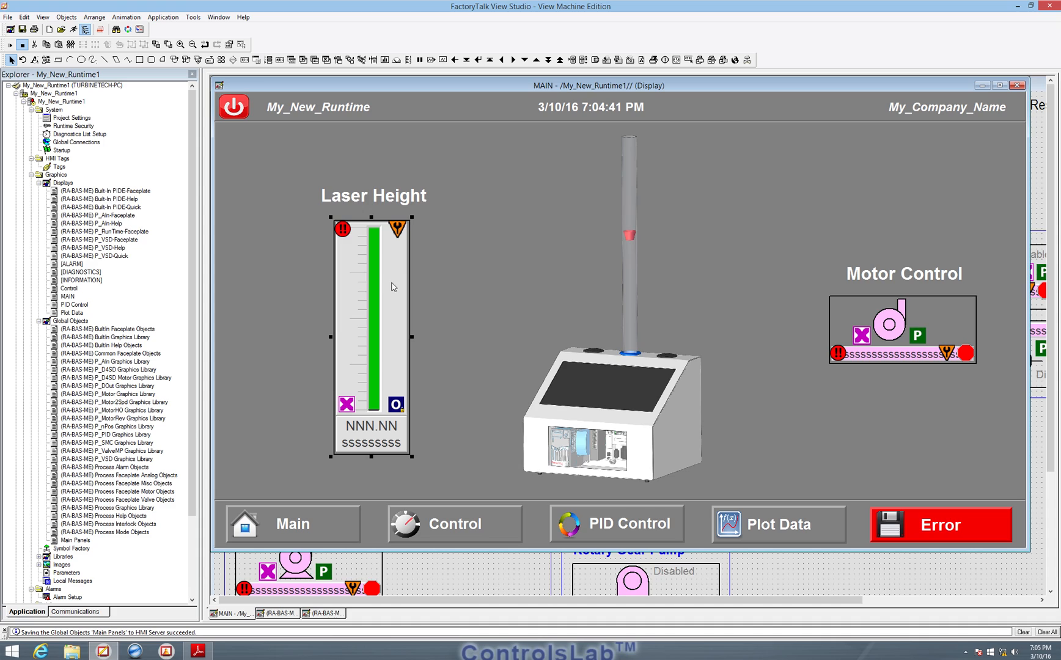
right_click(394, 262)
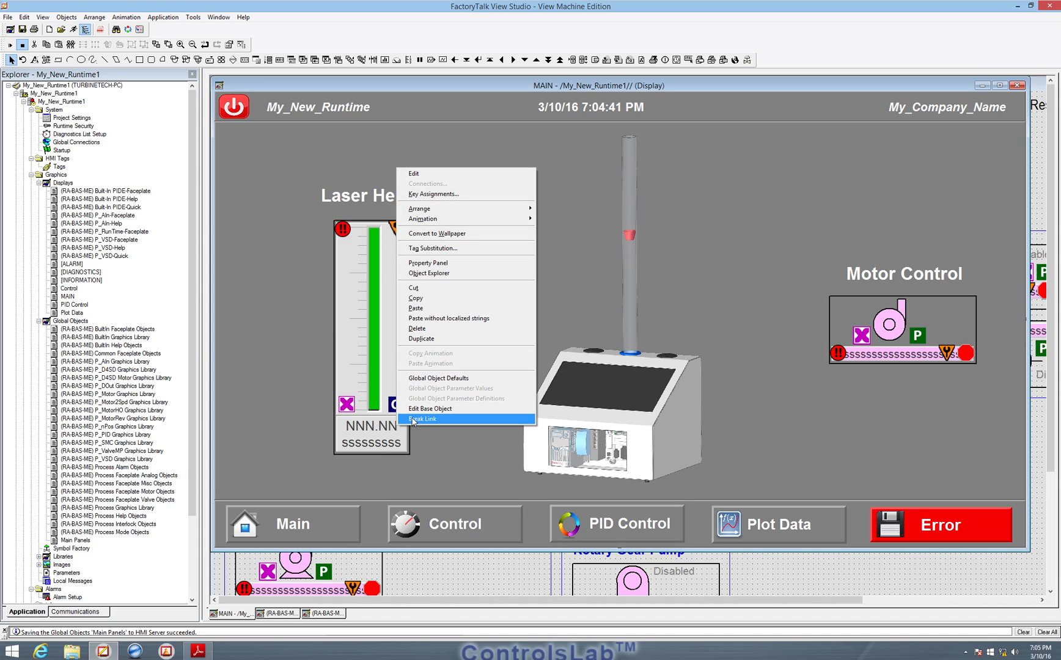
mouse_move(430, 408)
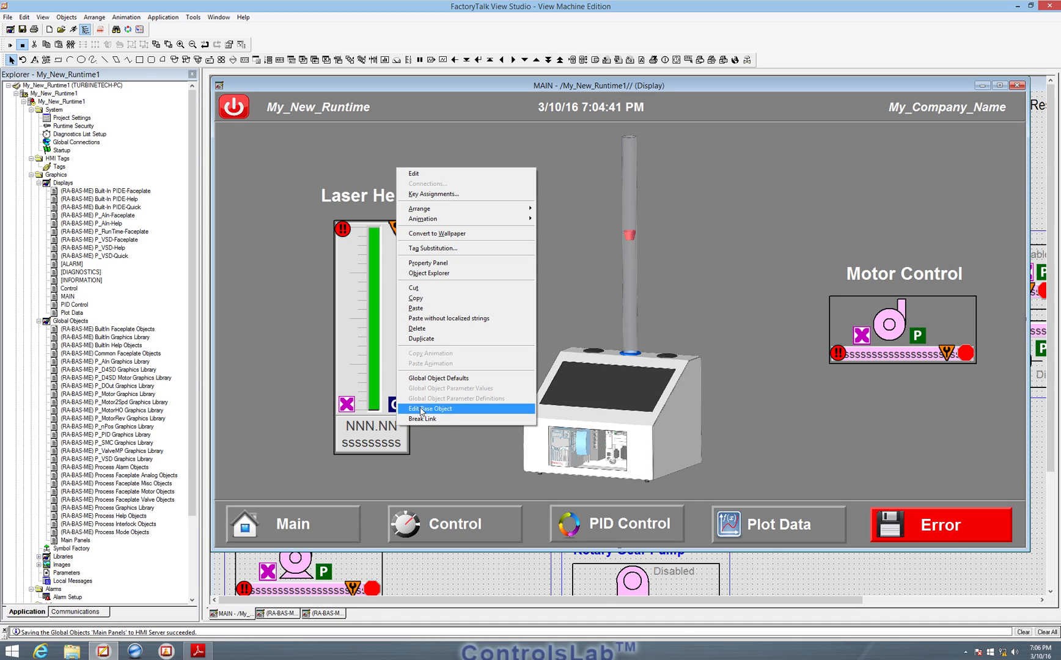
left_click(430, 409)
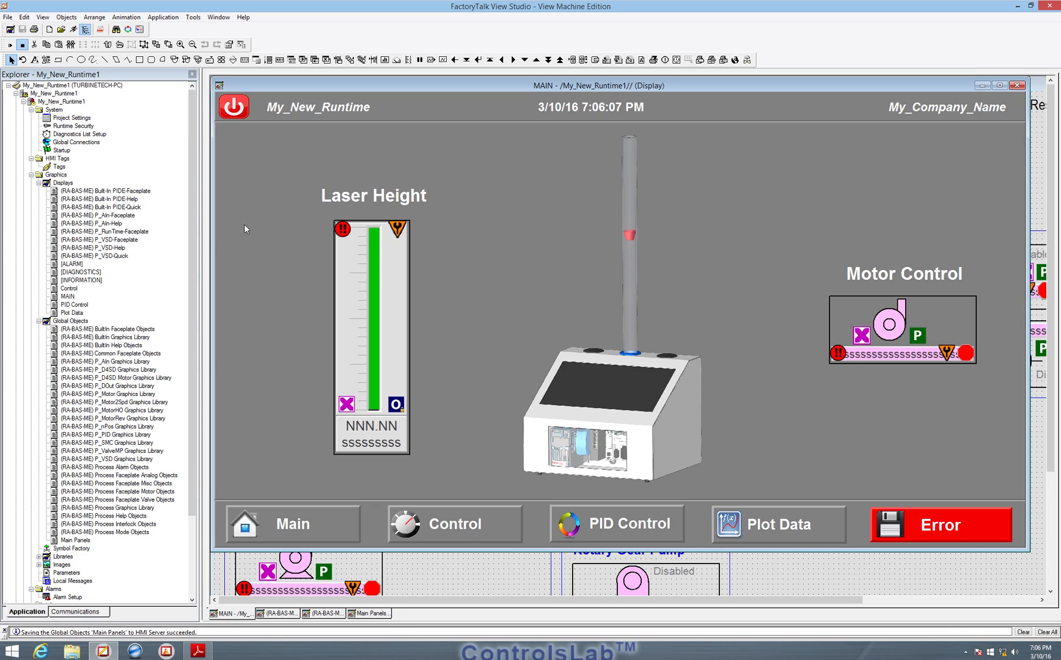
right_click(370, 337)
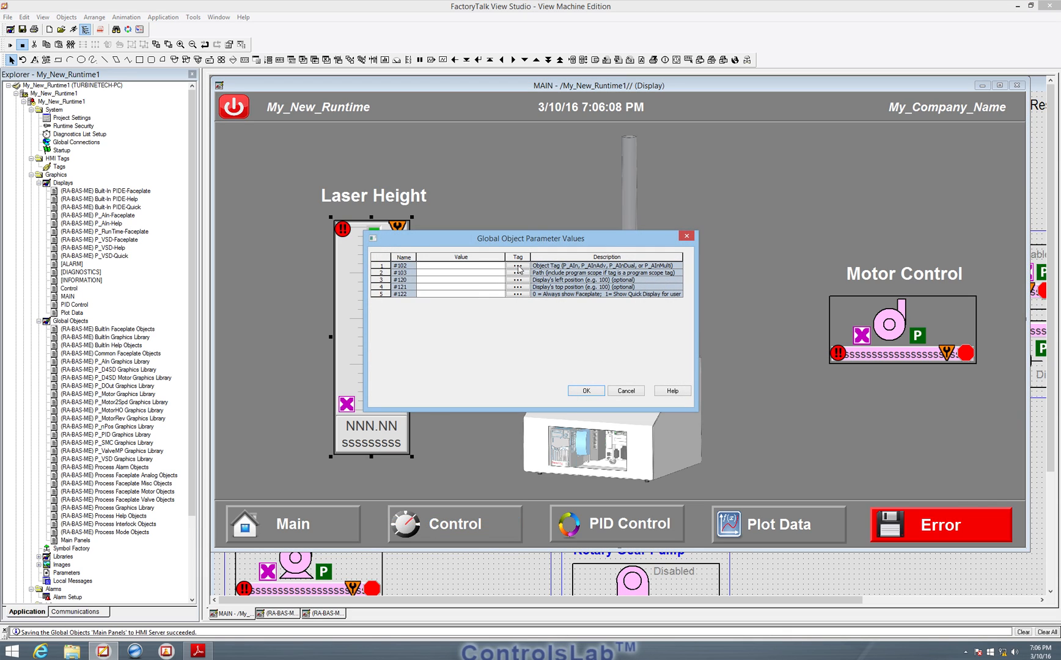
left_click(517, 265)
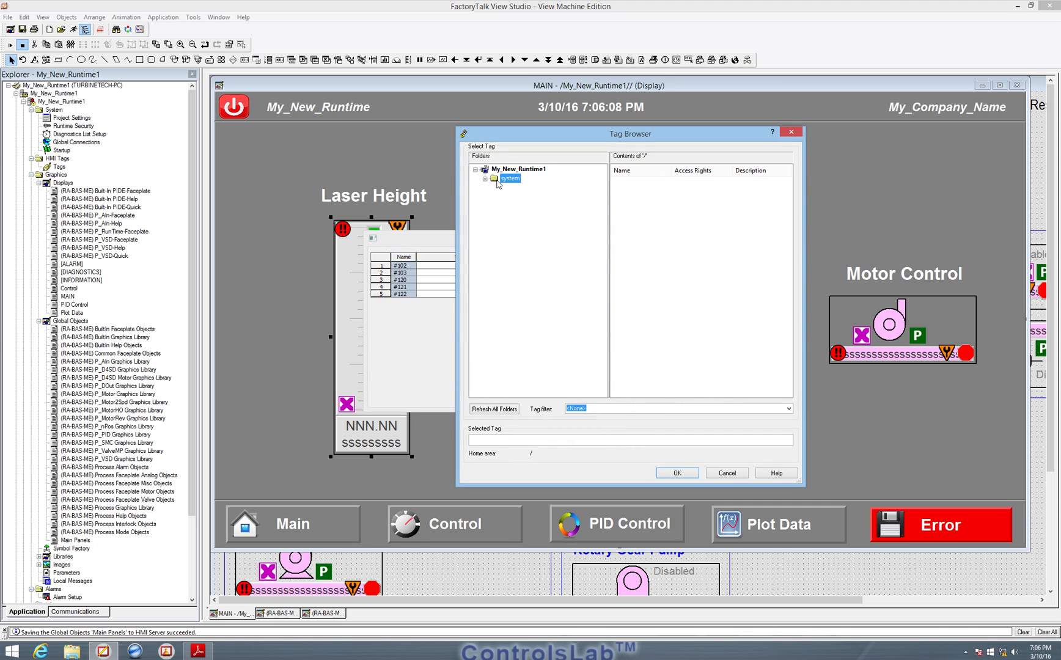
left_click(508, 178)
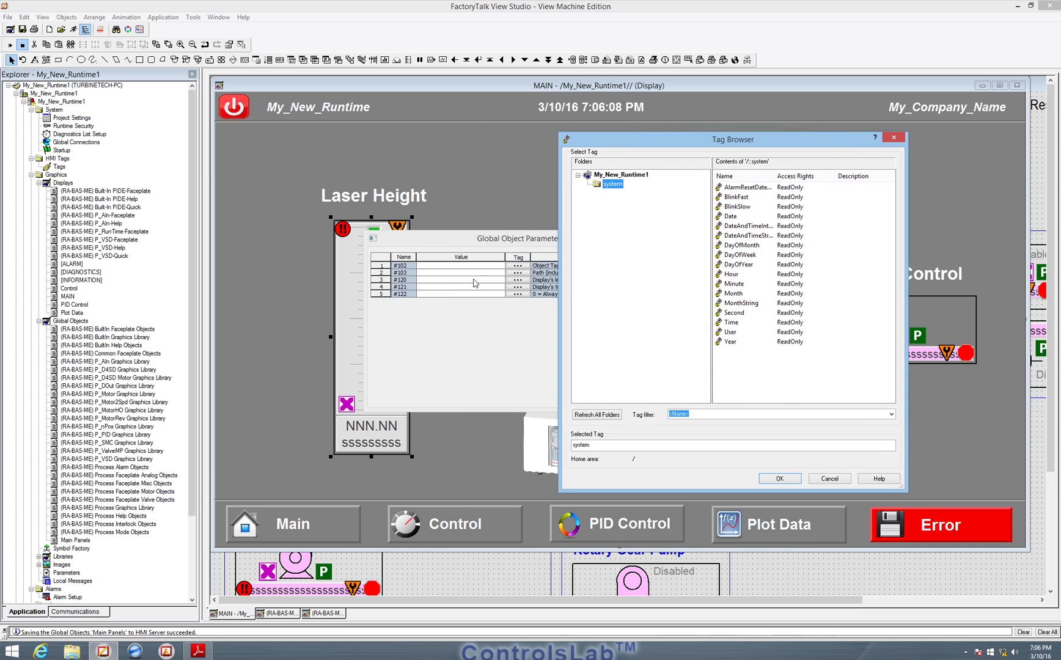
mouse_move(361, 389)
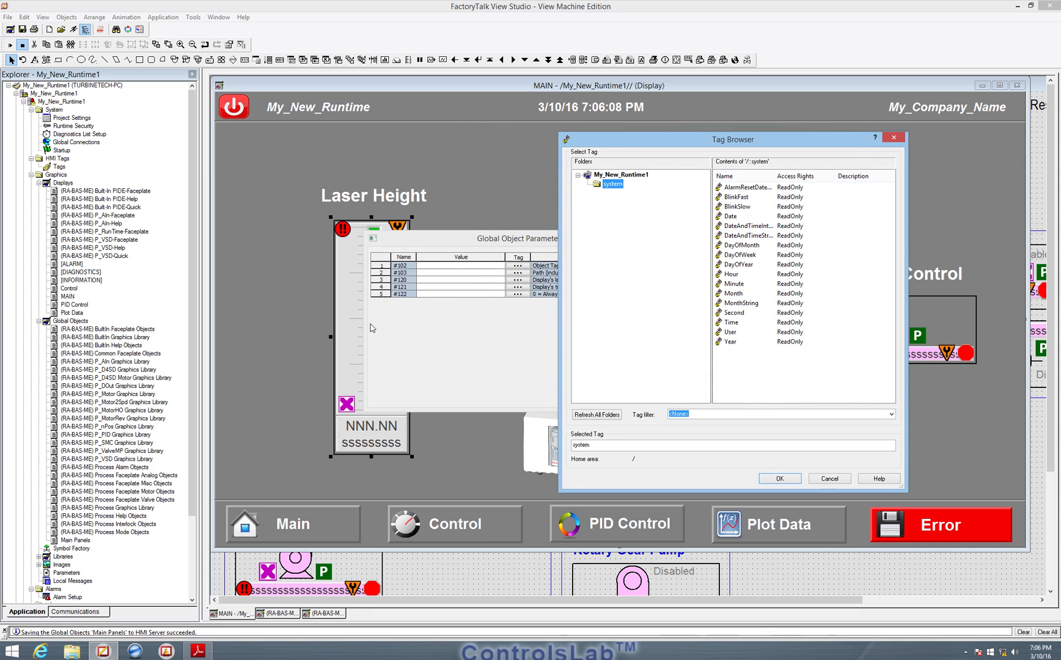
mouse_move(591, 278)
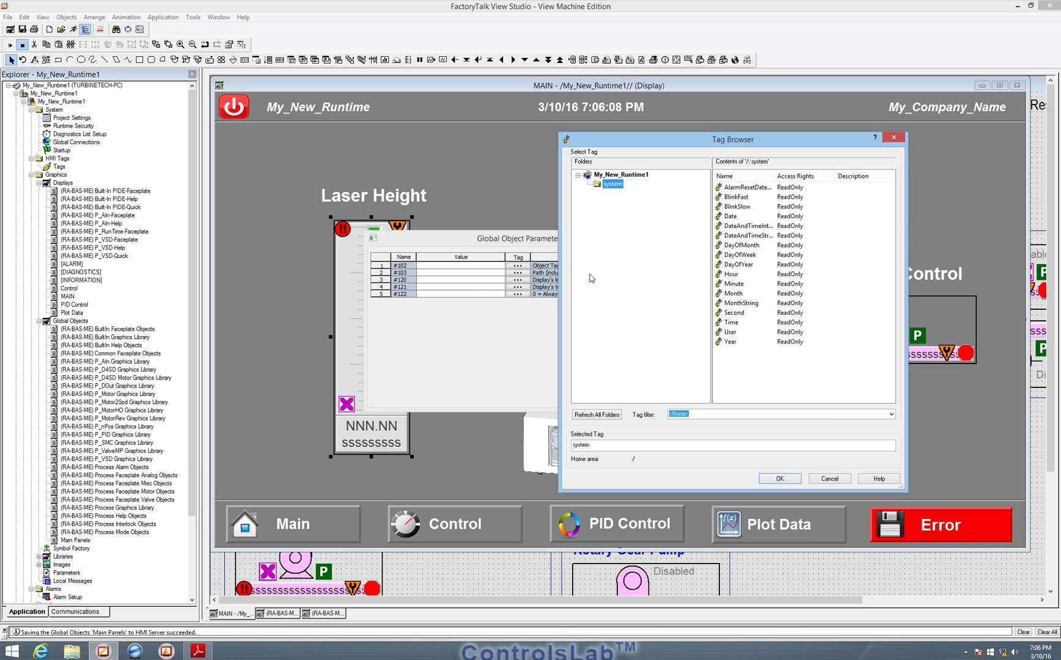
mouse_move(503, 466)
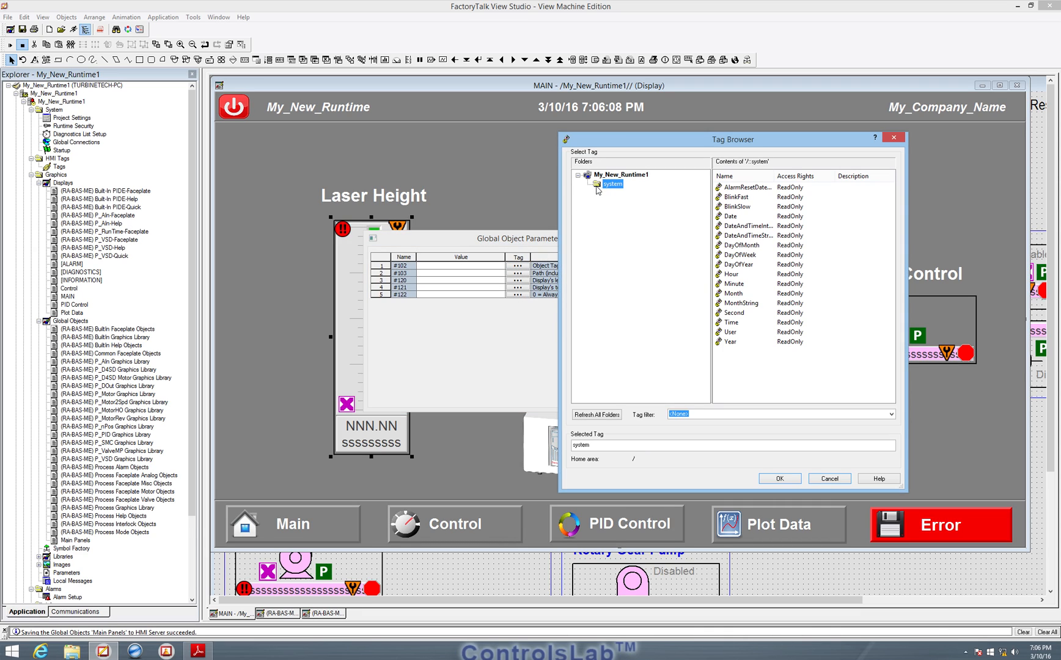
mouse_move(646, 200)
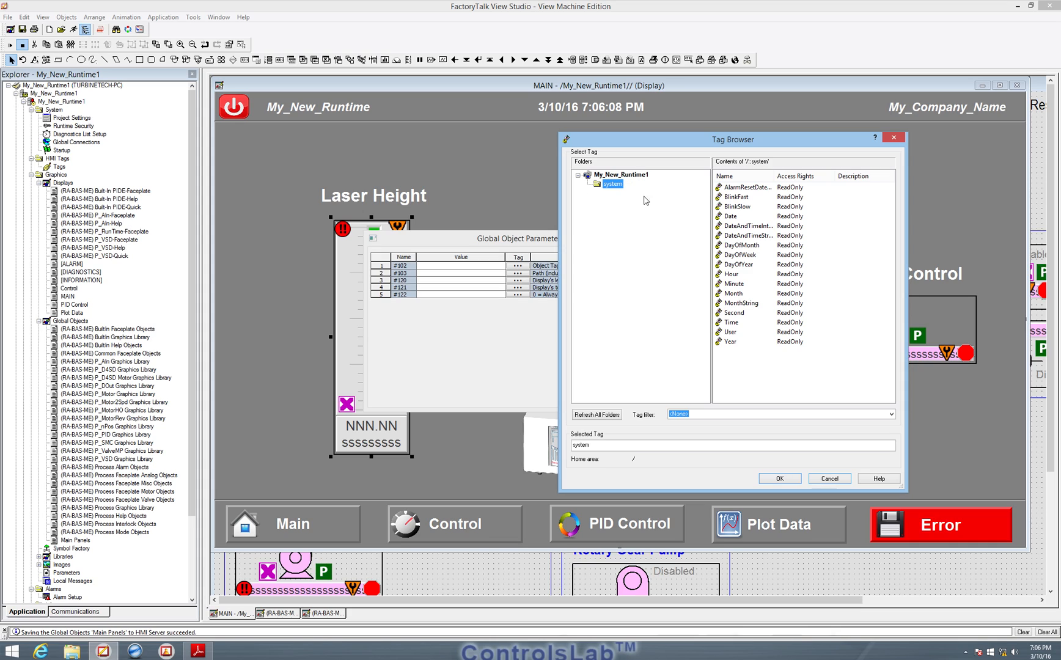
mouse_move(444, 235)
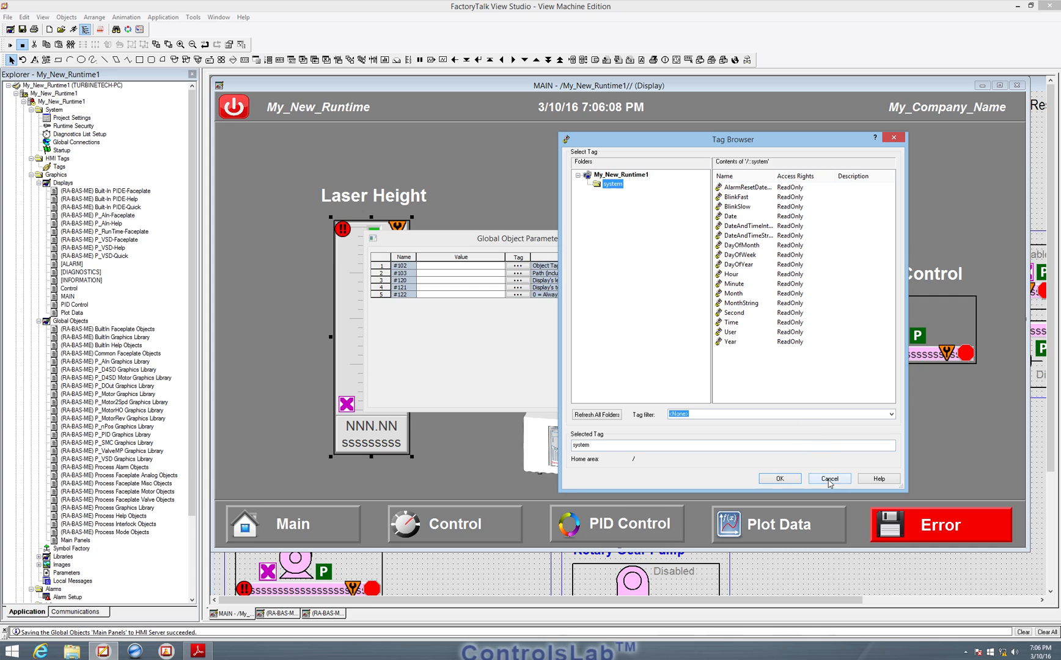
left_click(829, 478)
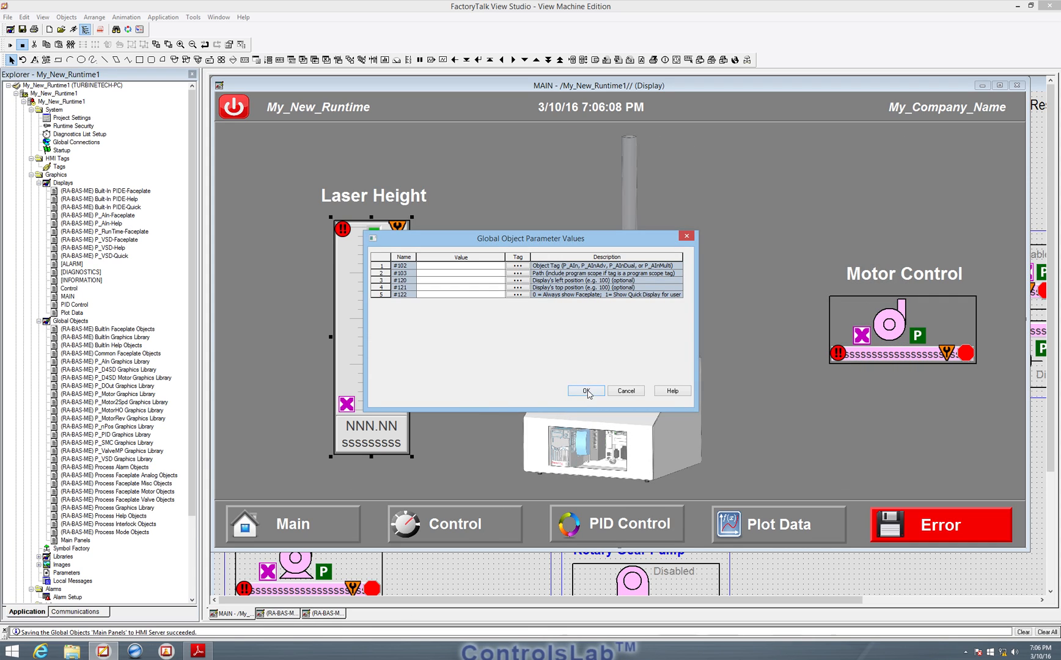
left_click(586, 391)
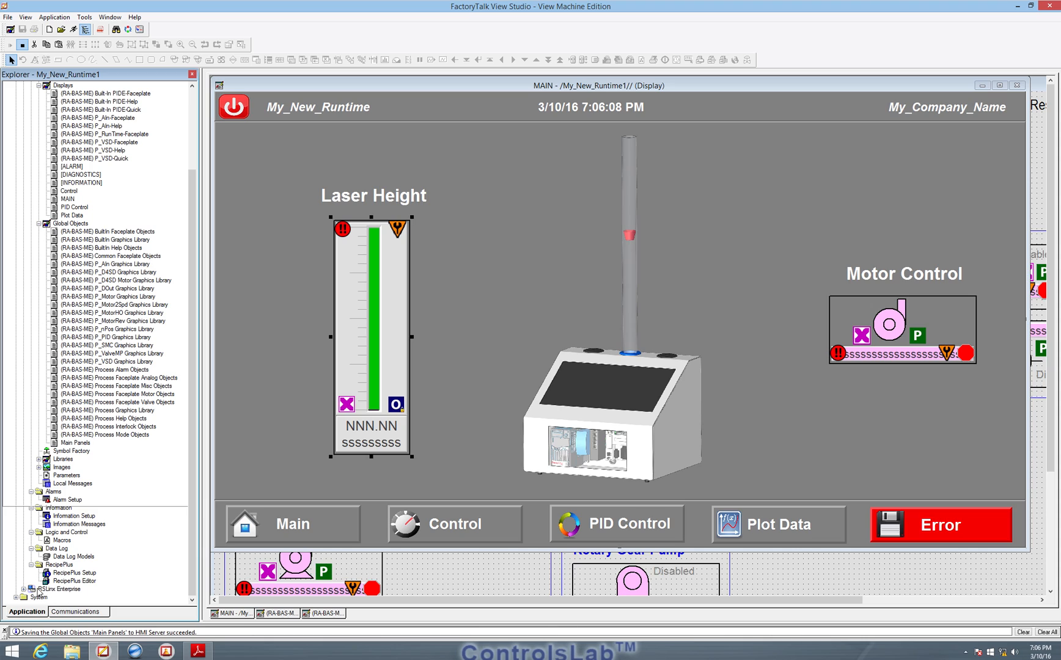
Create a new RSLinx Enterprise runtime configuration in the Communication Setup wizard.
scroll("down", 3)
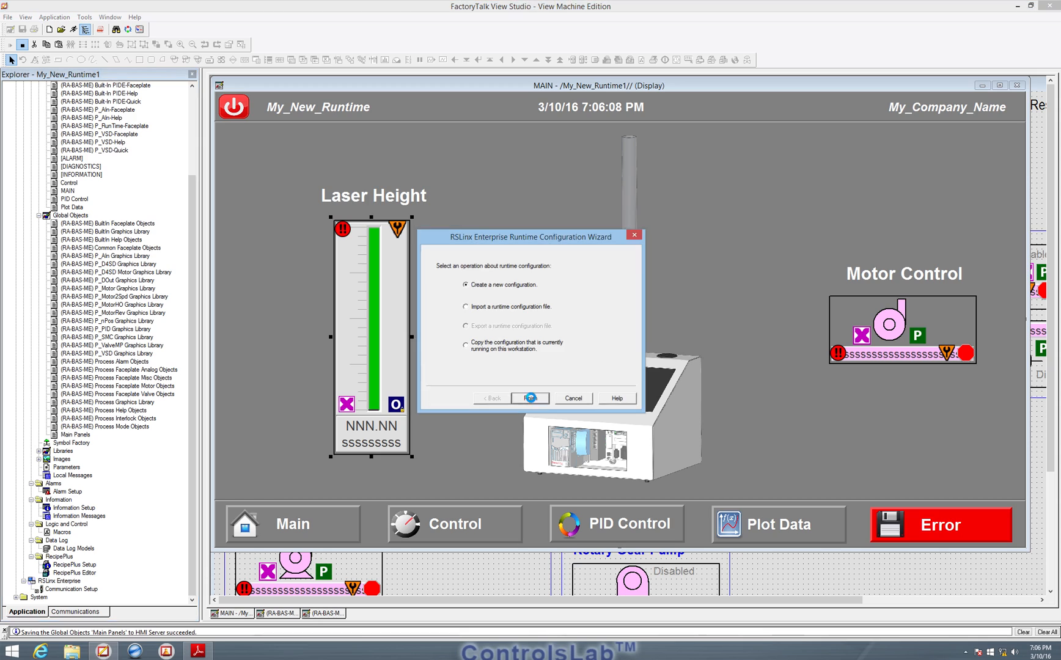
left_click(530, 398)
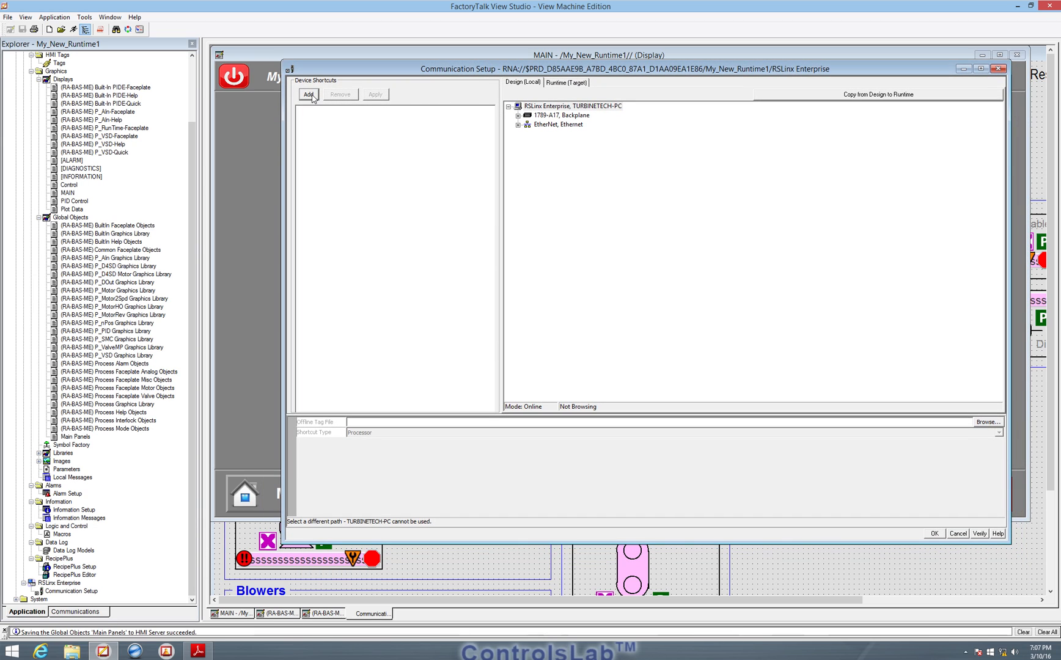
Add a 'clx' device shortcut pointing to the My_Controls_Project controller.
left_click(307, 94)
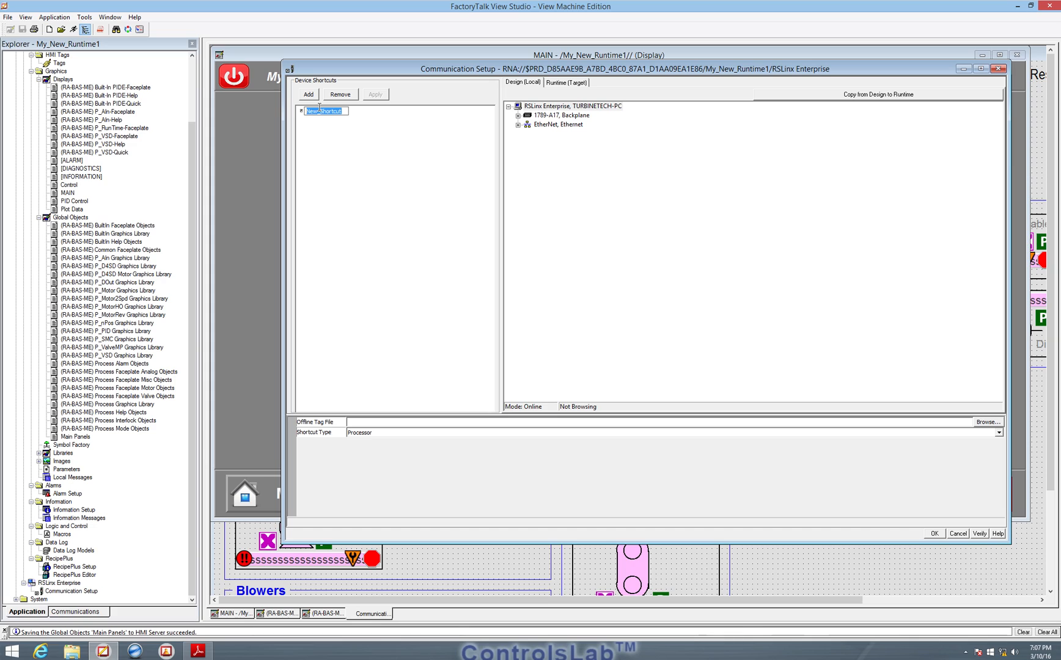
type("c")
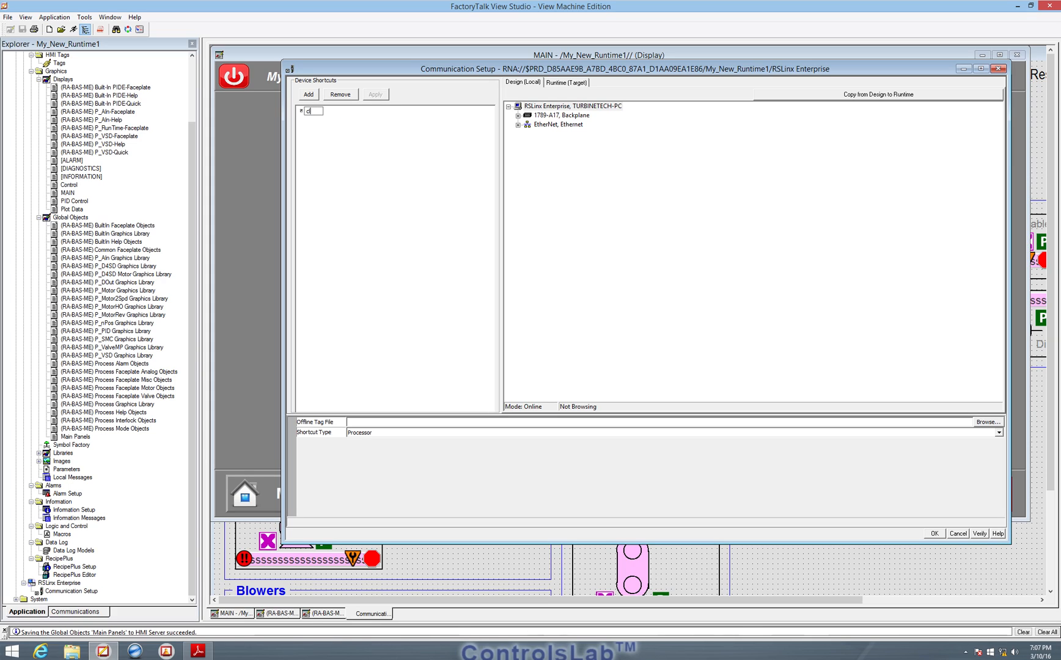
type("x")
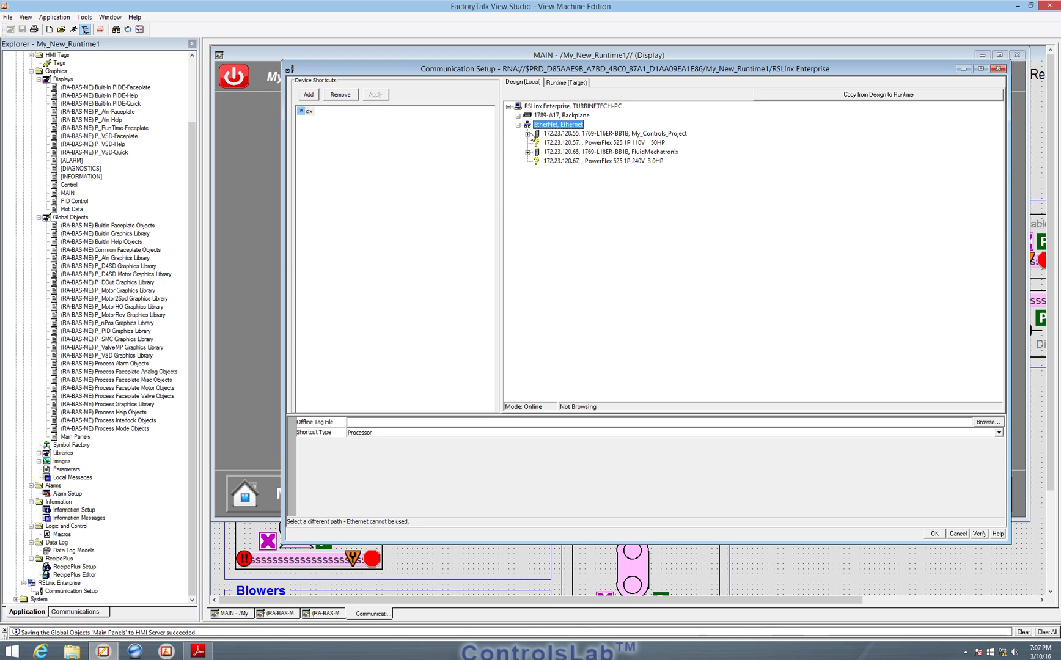
left_click(584, 133)
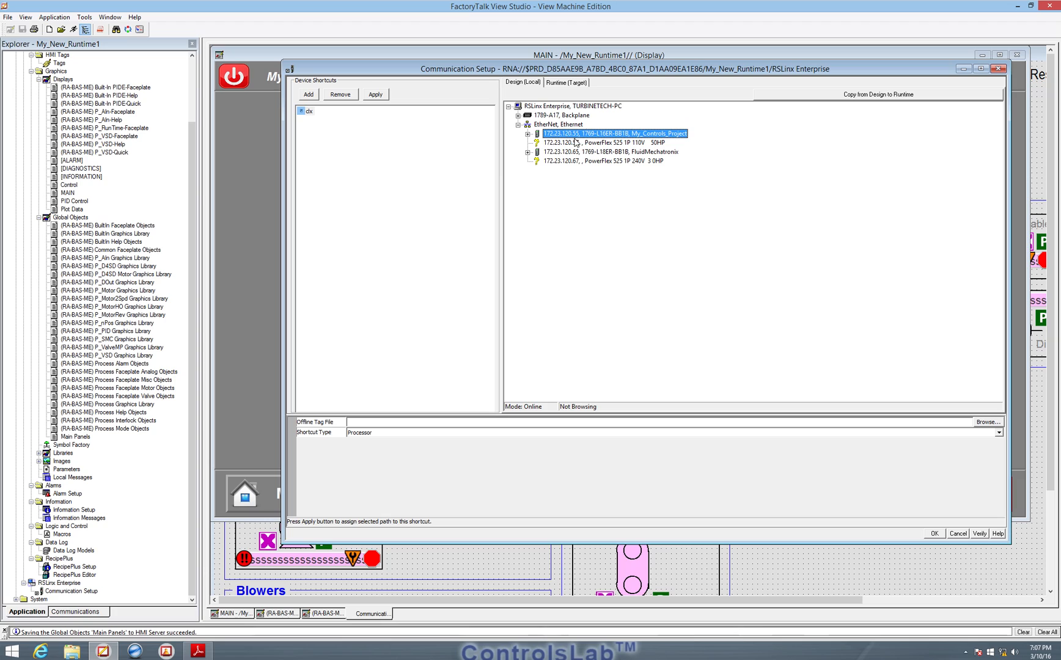
mouse_move(560, 151)
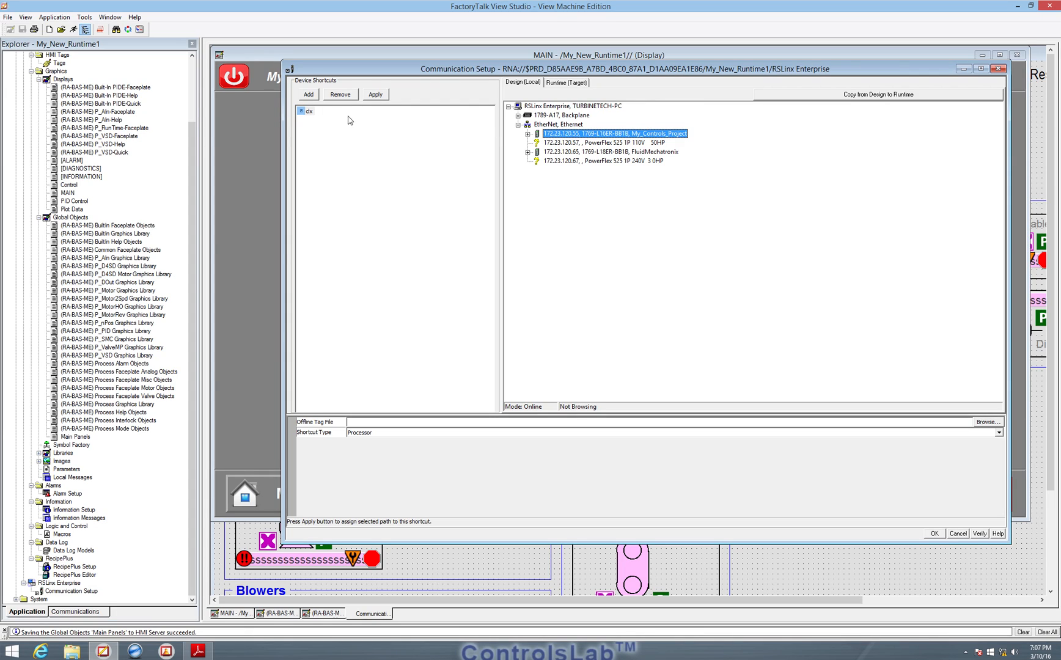
mouse_move(375, 94)
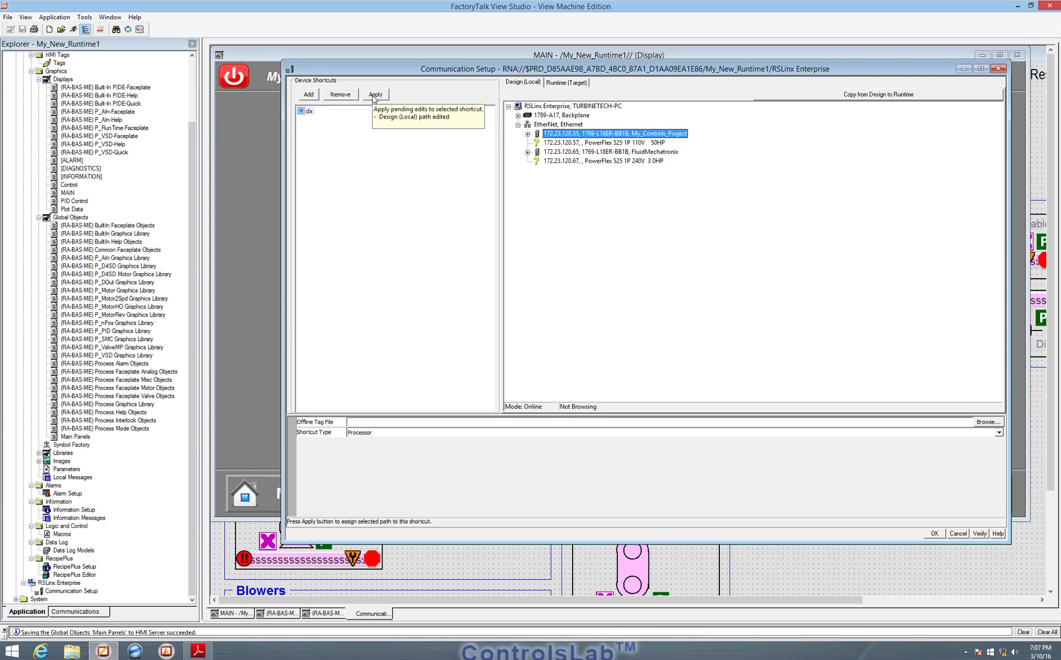
Apply the My_Controls_Project Ethernet path to the clx shortcut and confirm the change.
left_click(375, 94)
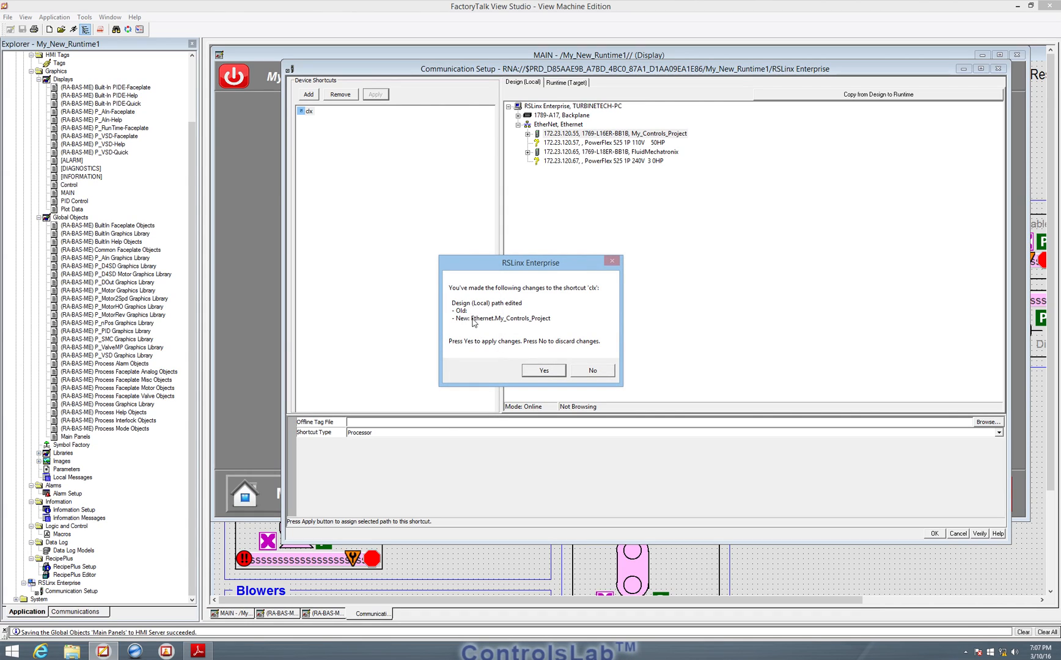
mouse_move(586, 288)
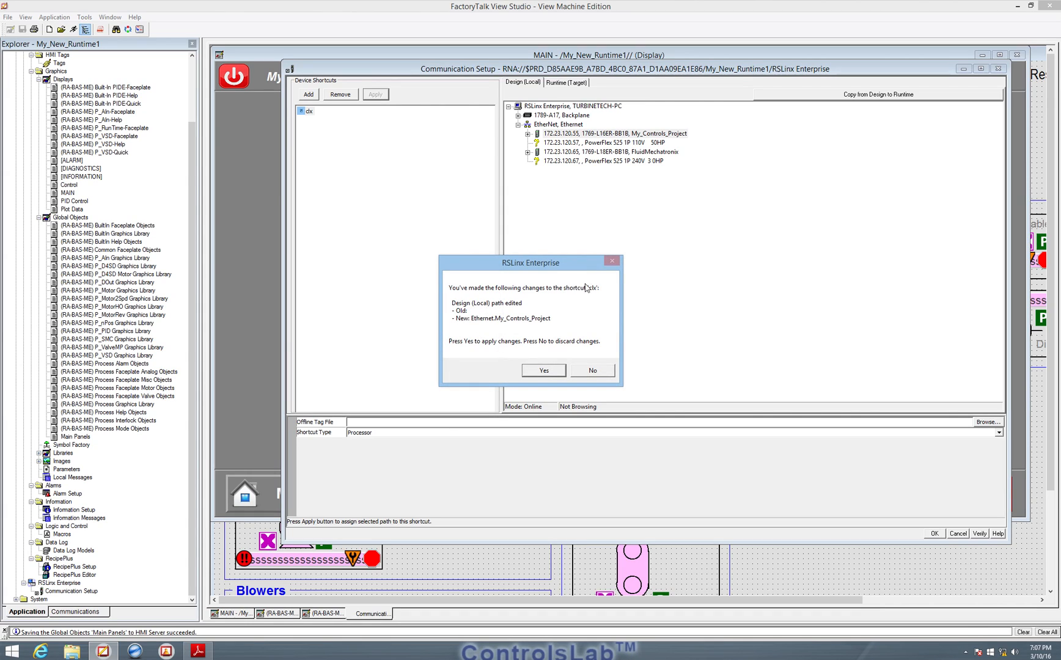
mouse_move(476, 328)
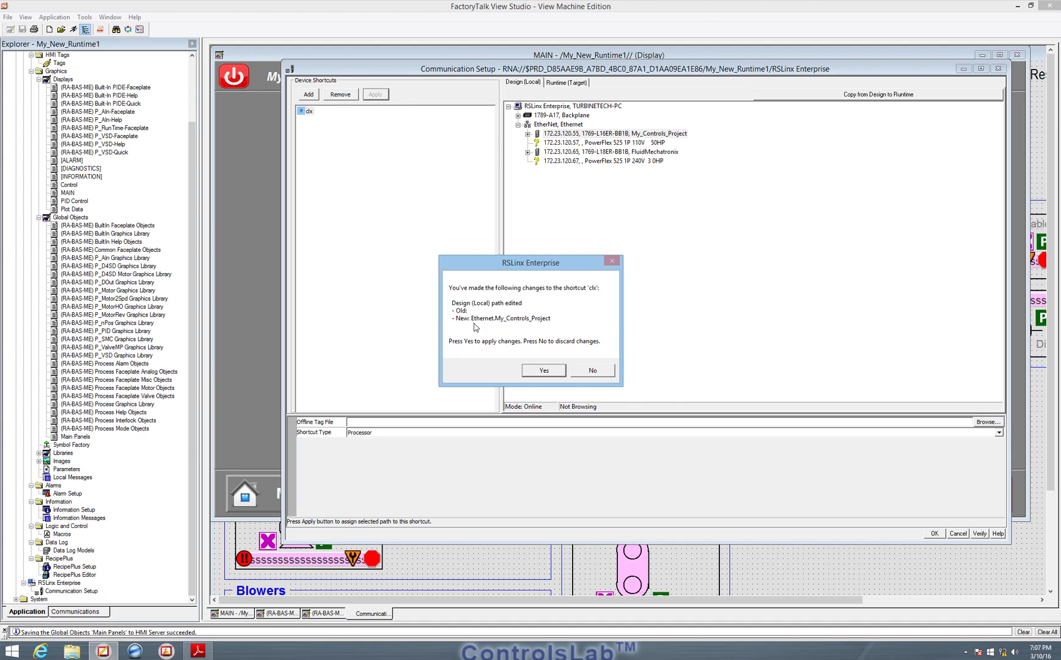
mouse_move(576, 316)
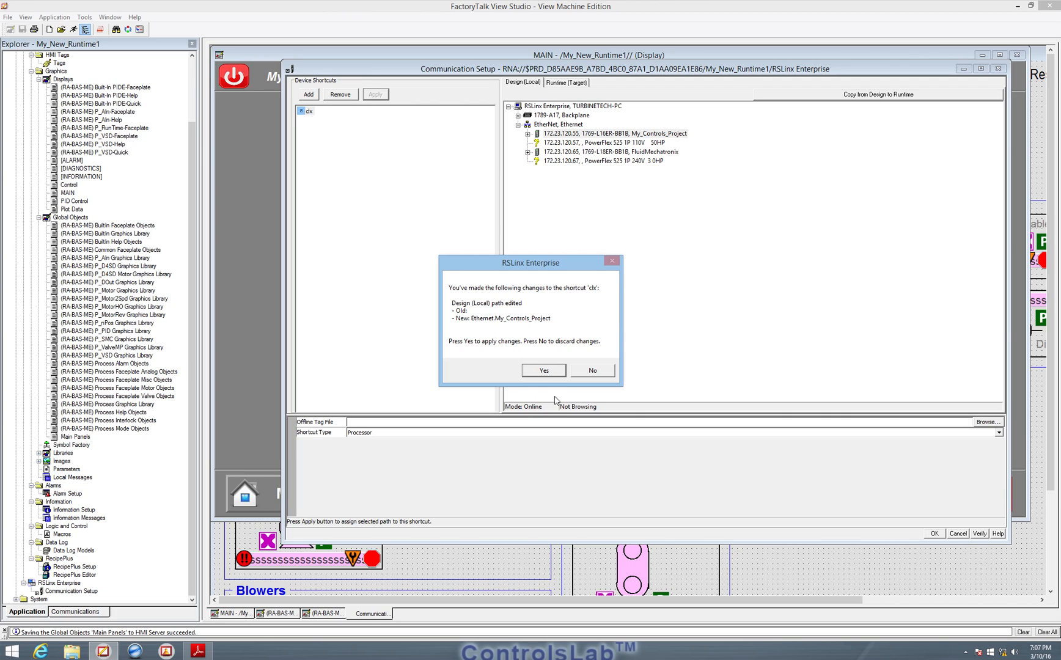
left_click(544, 370)
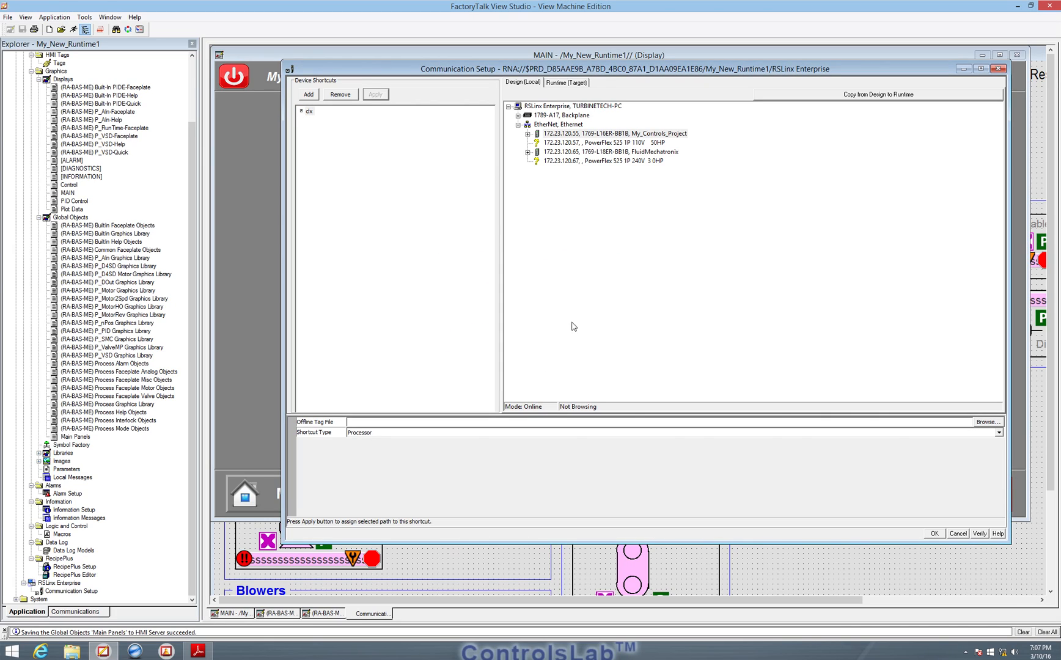
mouse_move(565, 341)
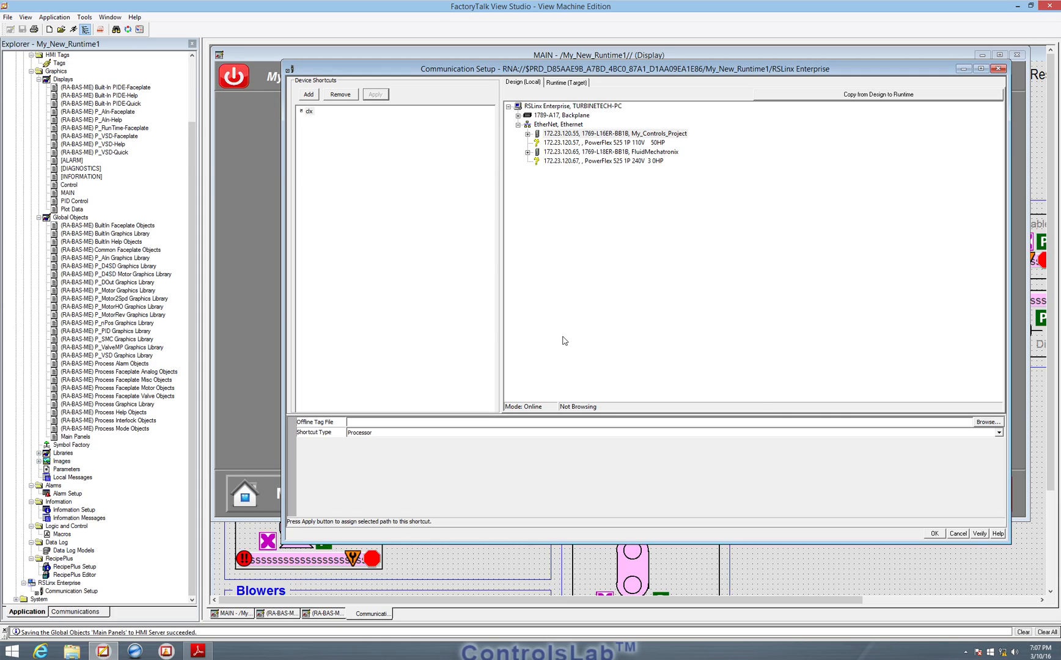
mouse_move(459, 466)
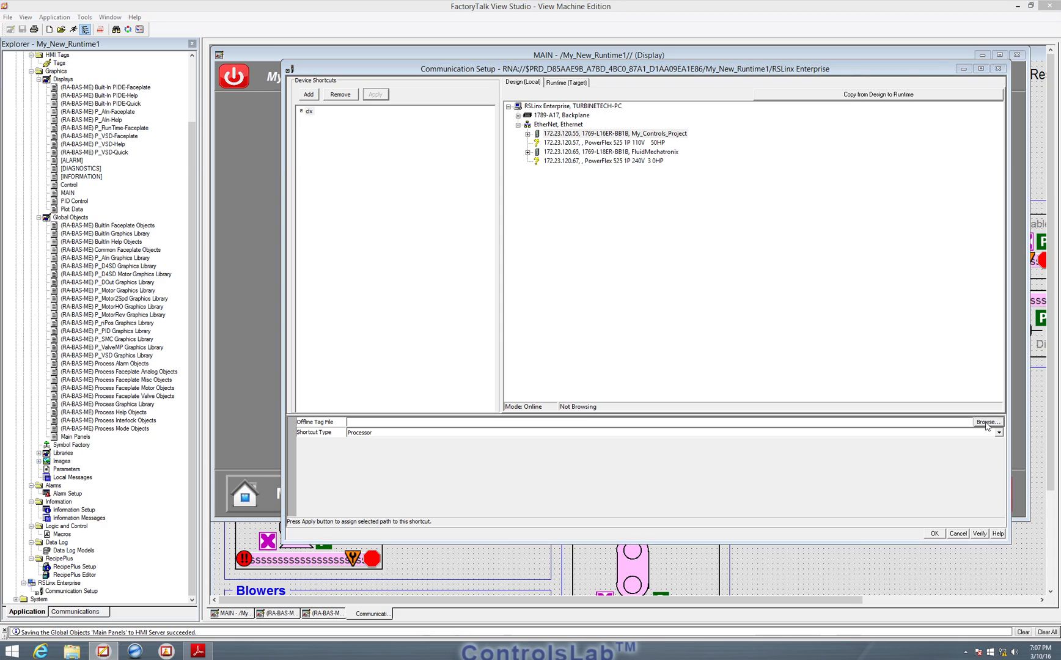
Apply My_Controls_Project.ACD as clx's offline tag file and close Communication Setup.
left_click(988, 422)
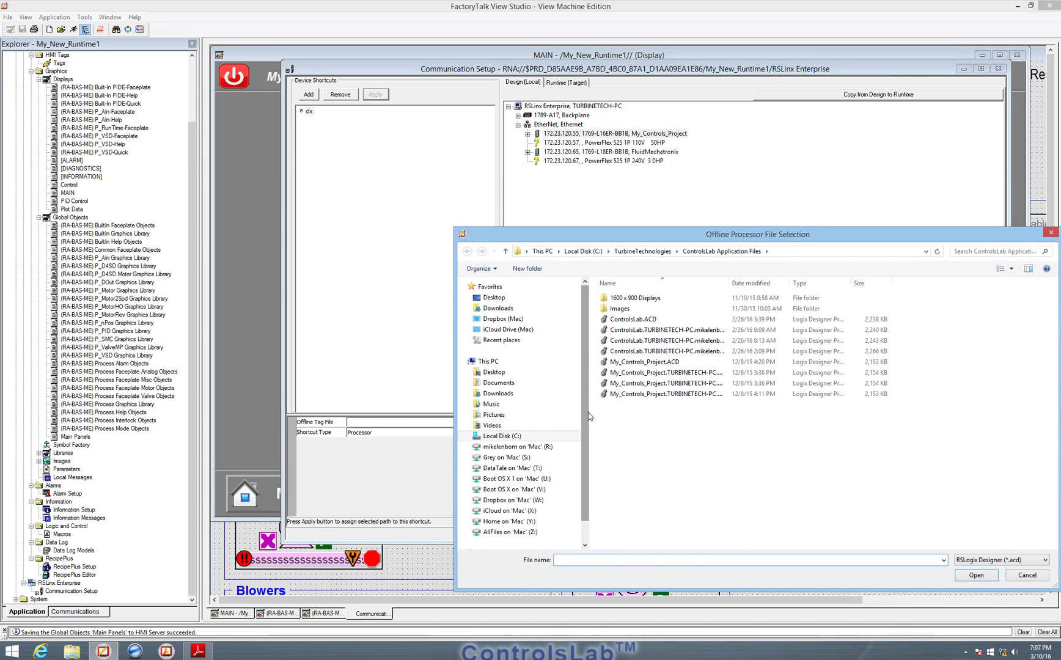
left_click(665, 384)
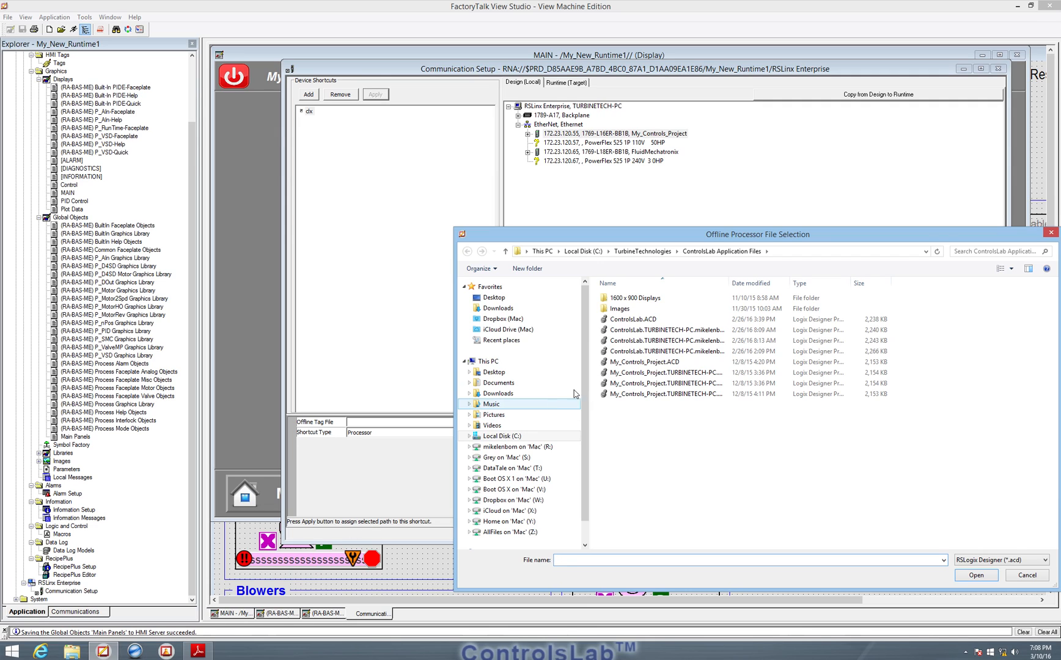
left_click(644, 362)
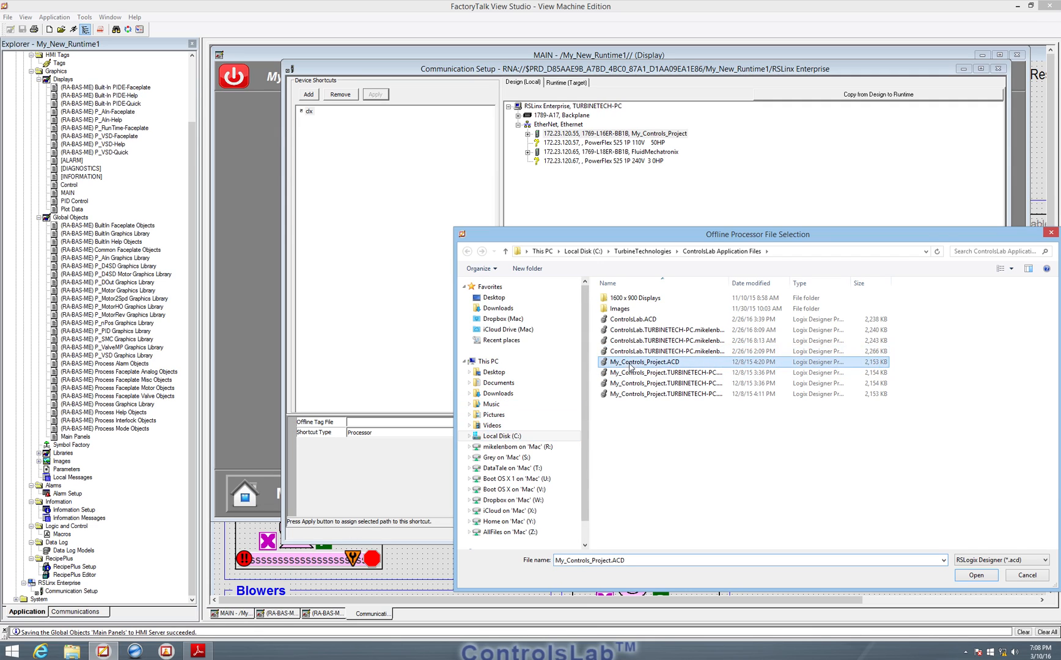
mouse_move(943, 594)
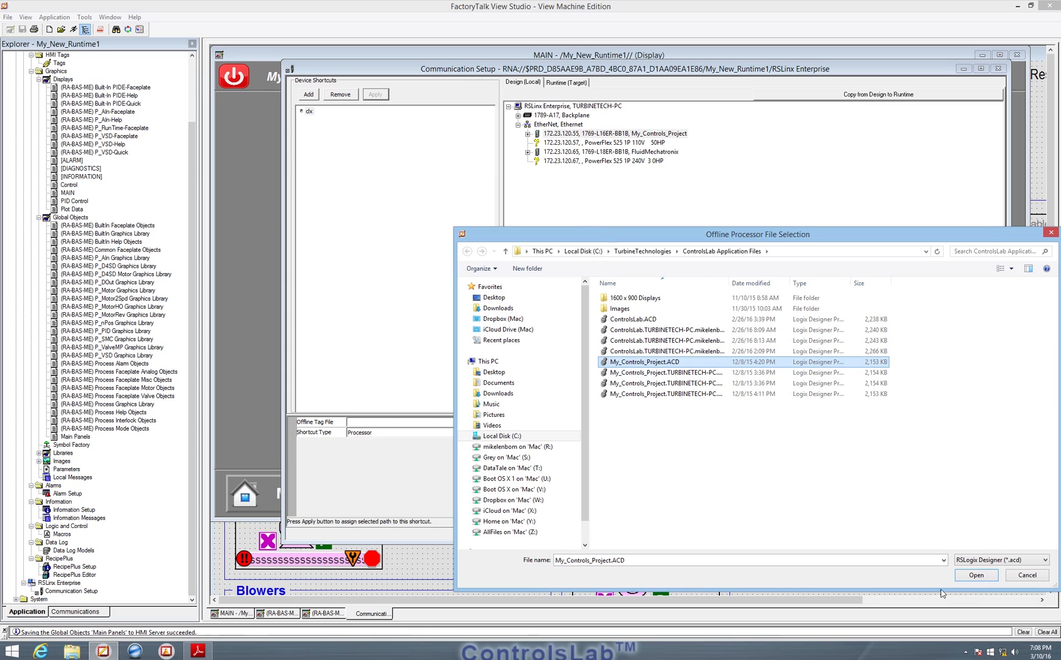
left_click(976, 575)
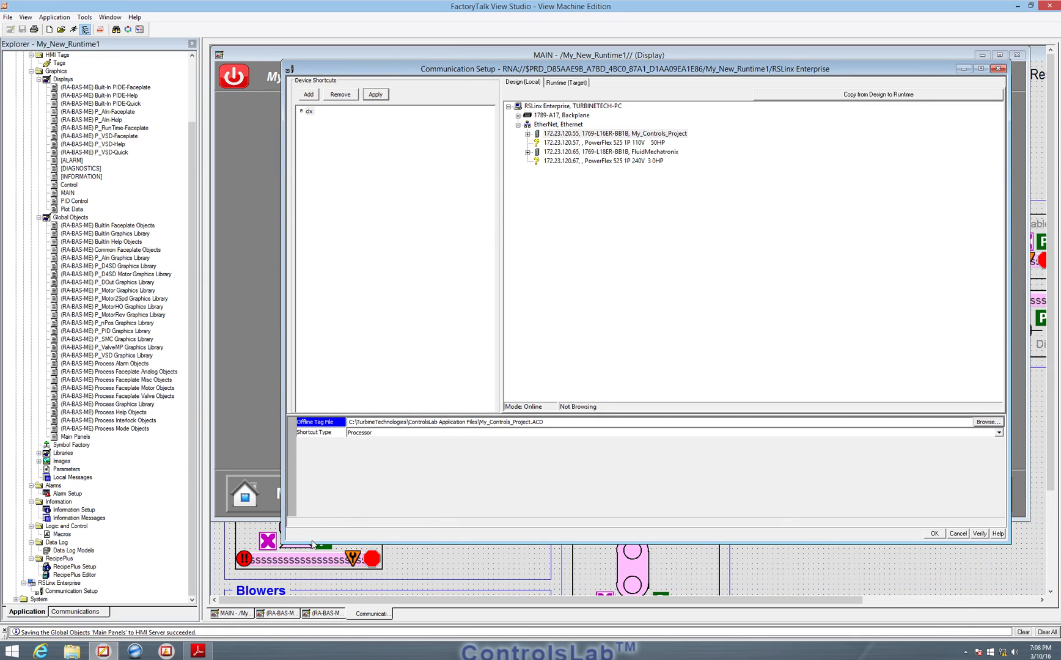
mouse_move(532, 444)
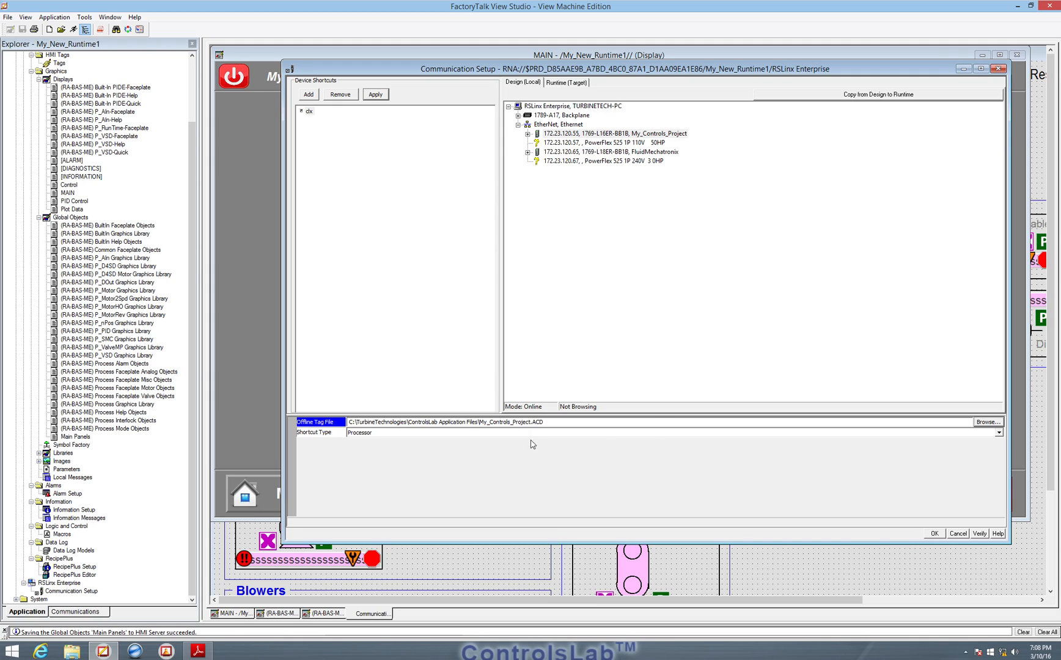
mouse_move(833, 482)
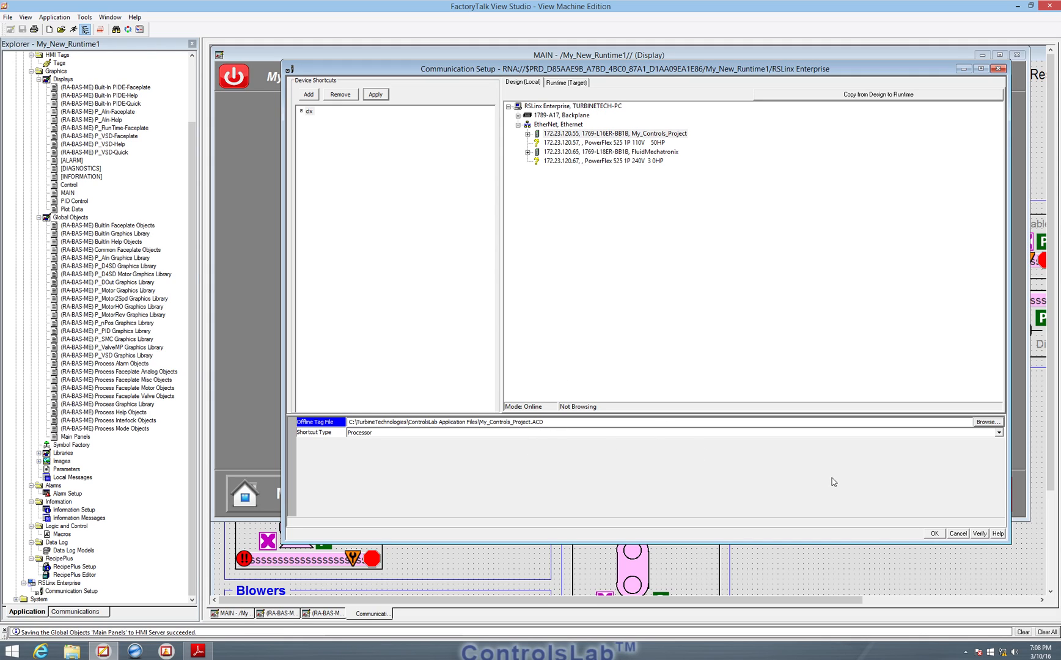
mouse_move(314, 109)
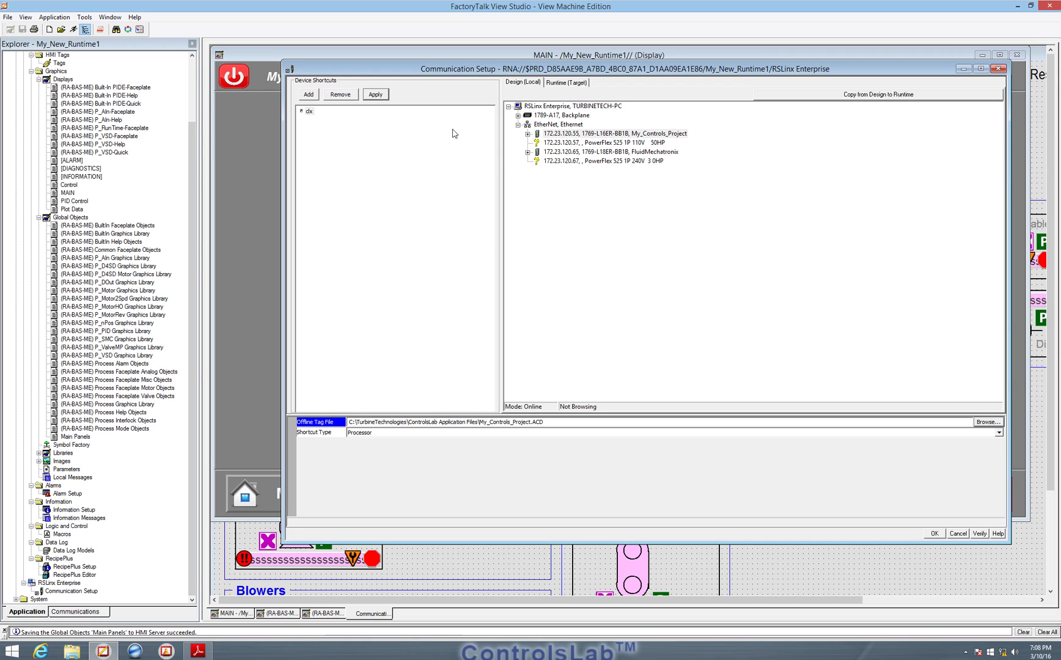
mouse_move(558, 146)
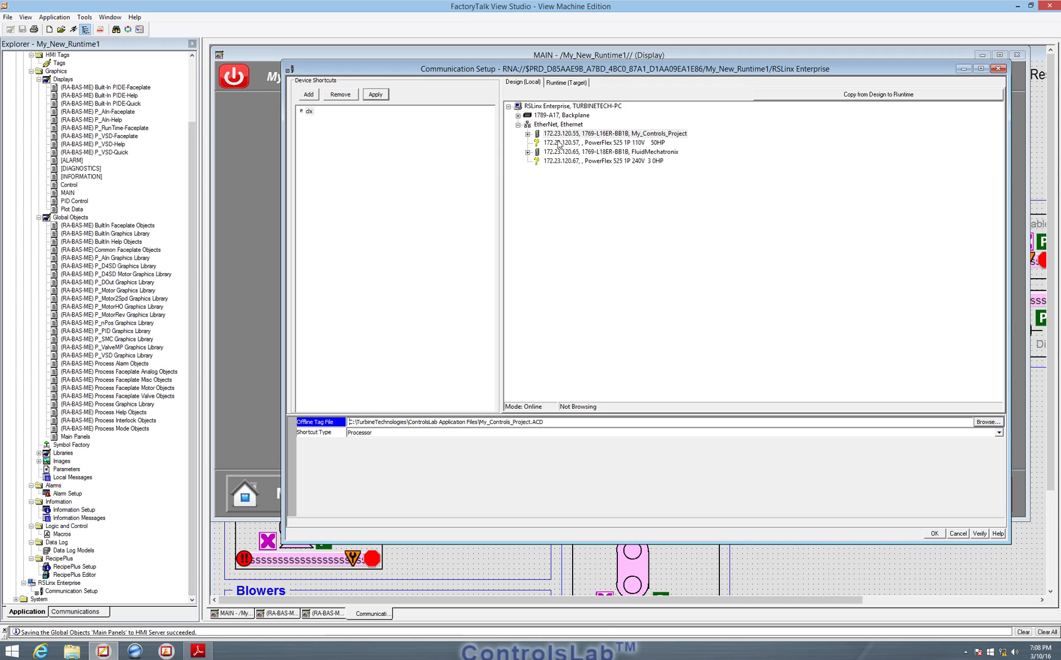
mouse_move(391, 113)
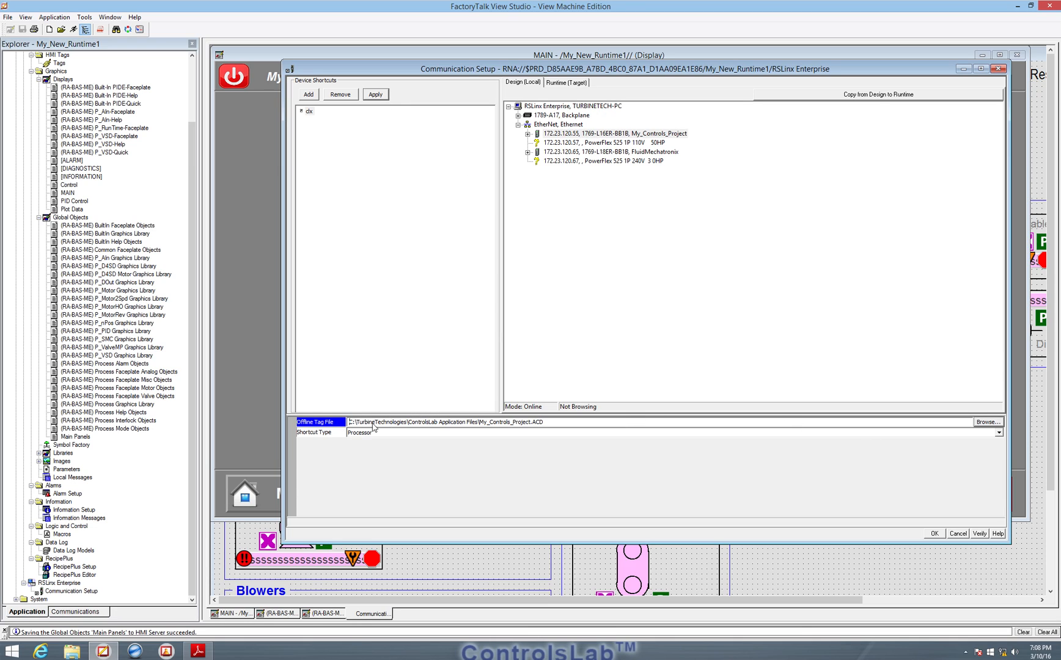
left_click(376, 94)
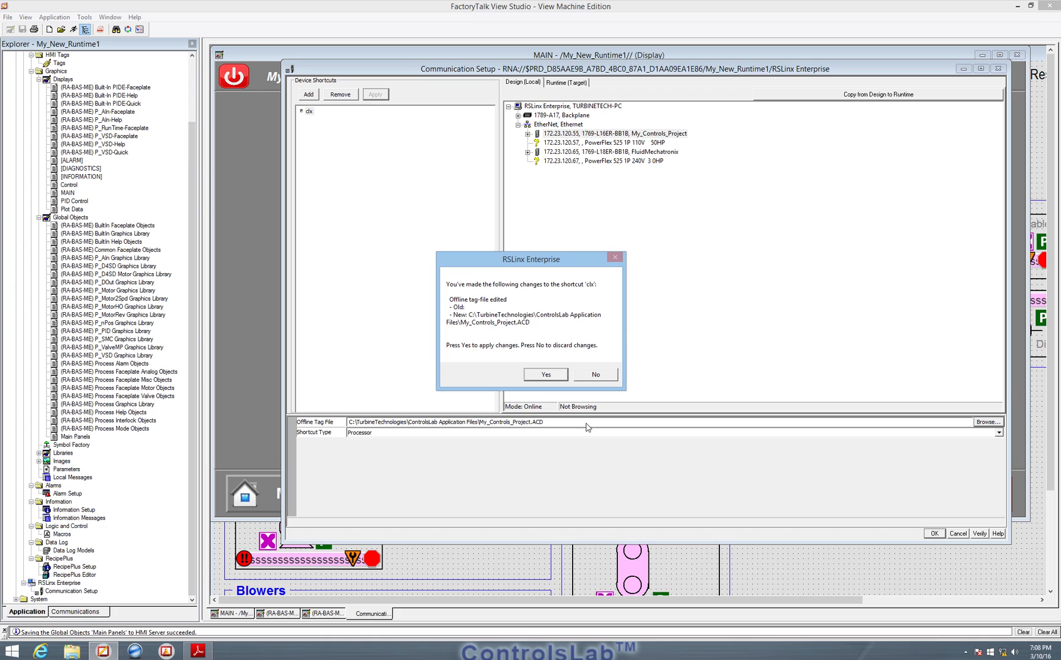
mouse_move(580, 290)
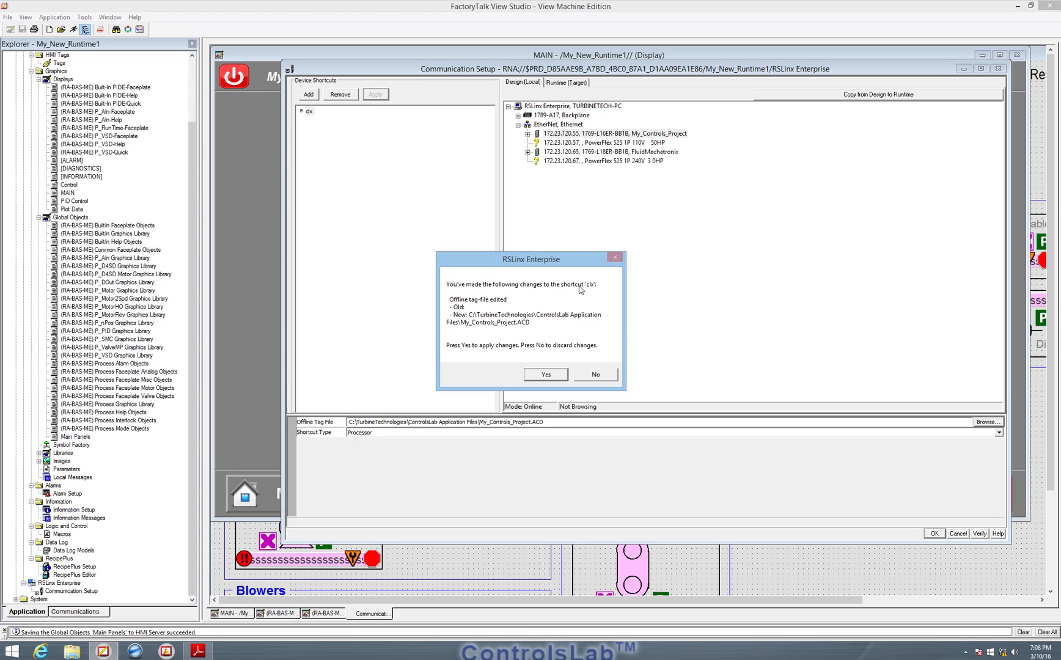
mouse_move(499, 330)
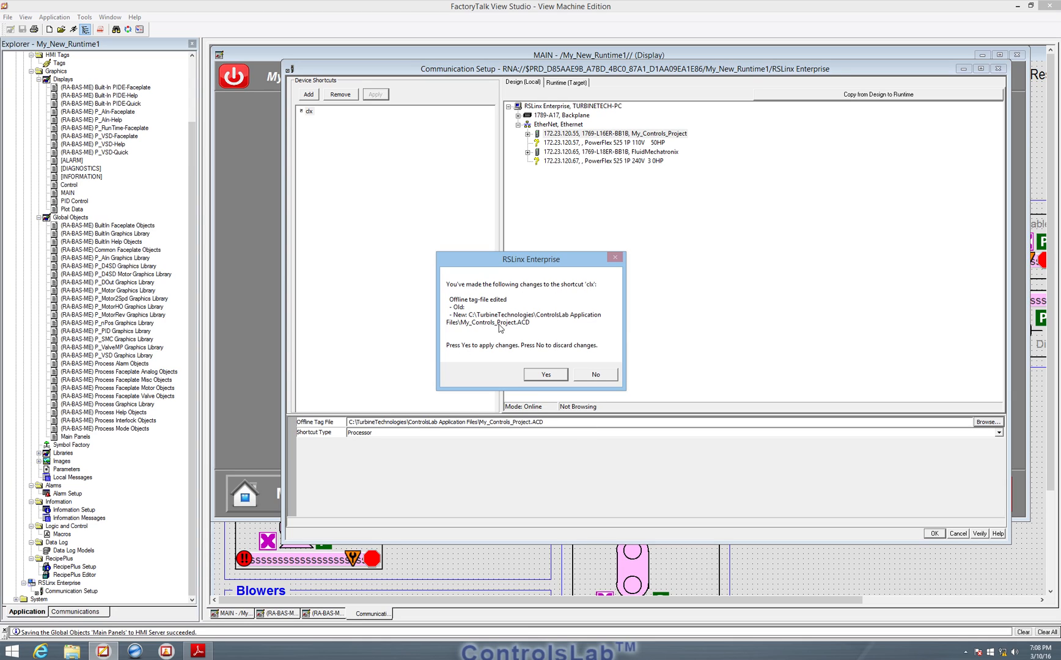
left_click(545, 374)
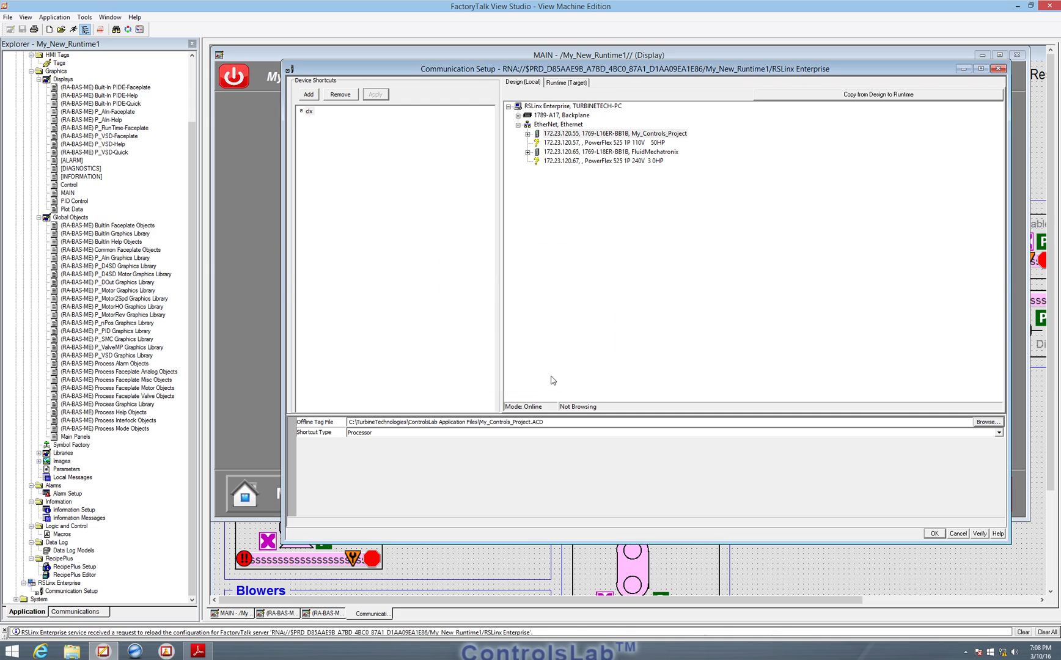
left_click(935, 532)
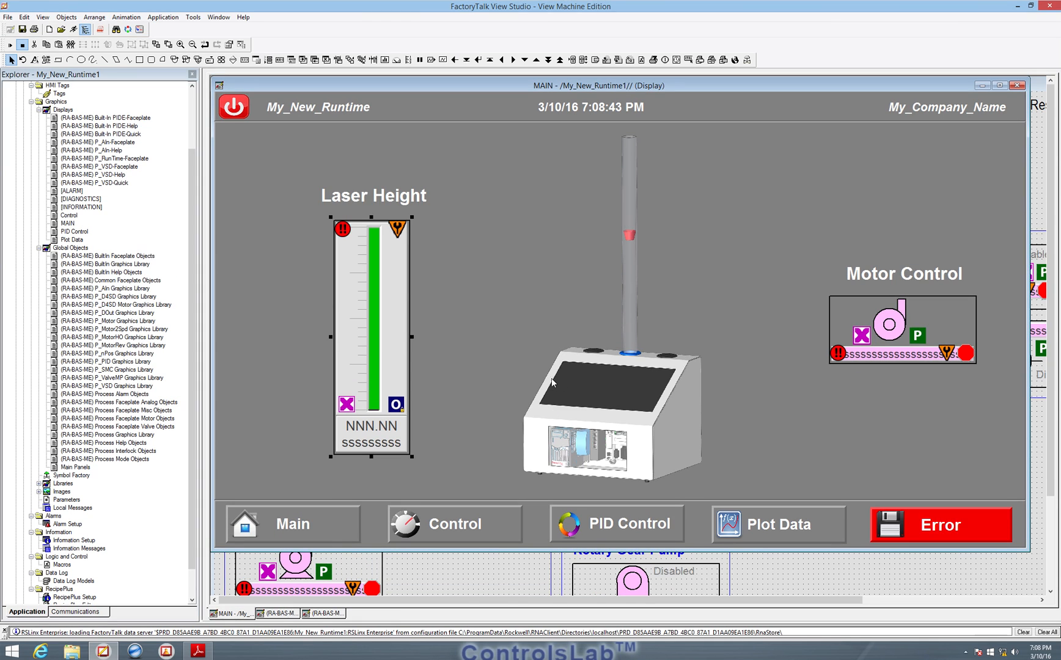
mouse_move(322, 203)
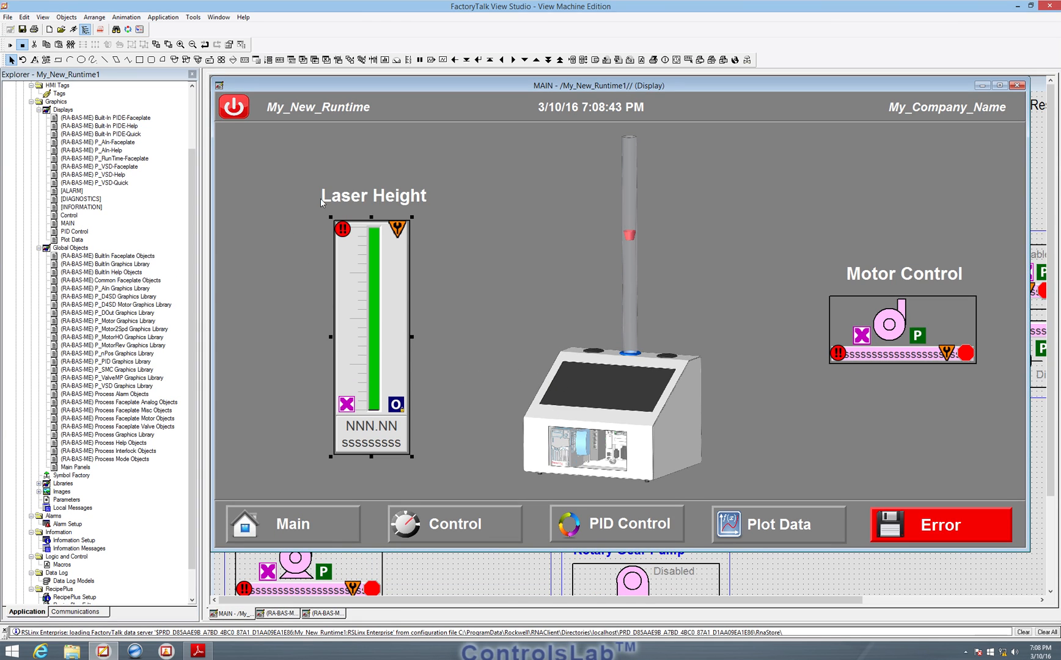
mouse_move(434, 308)
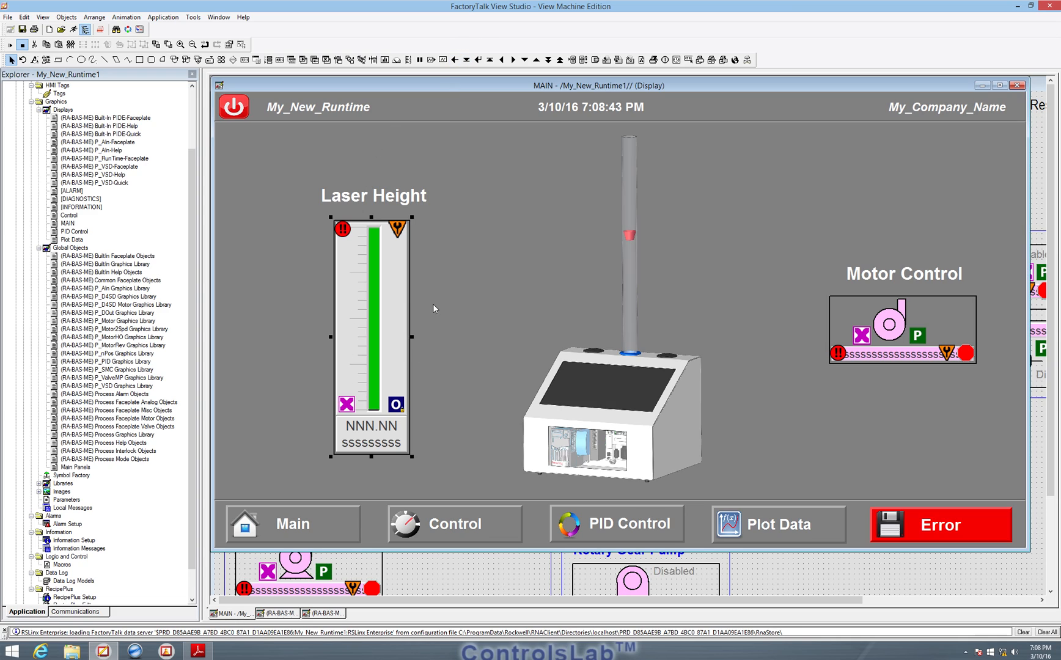
mouse_move(408, 408)
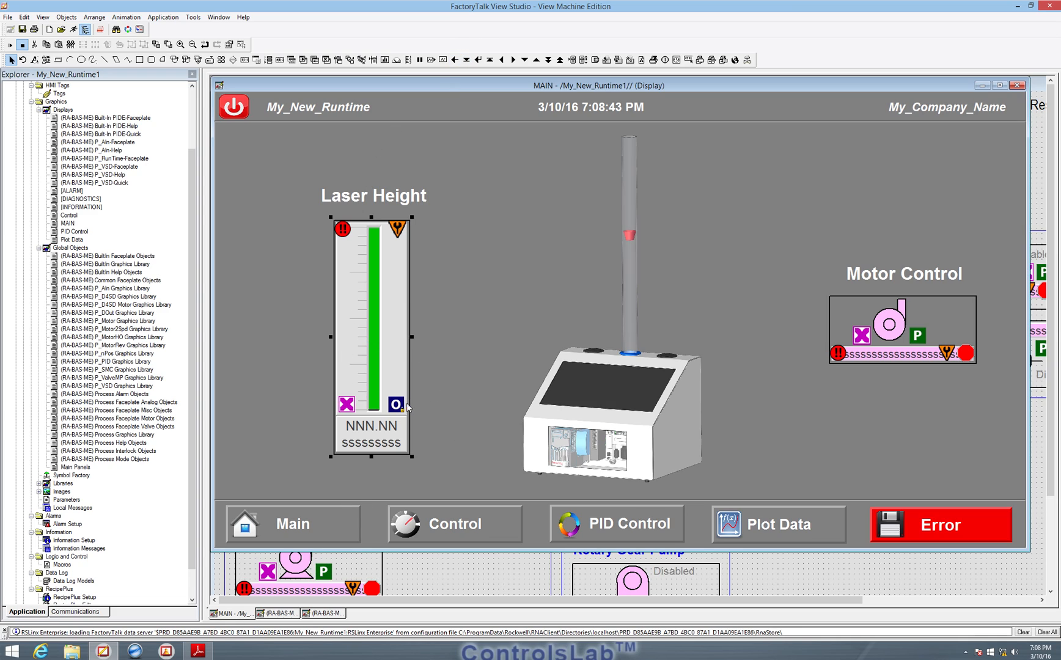
mouse_move(127, 649)
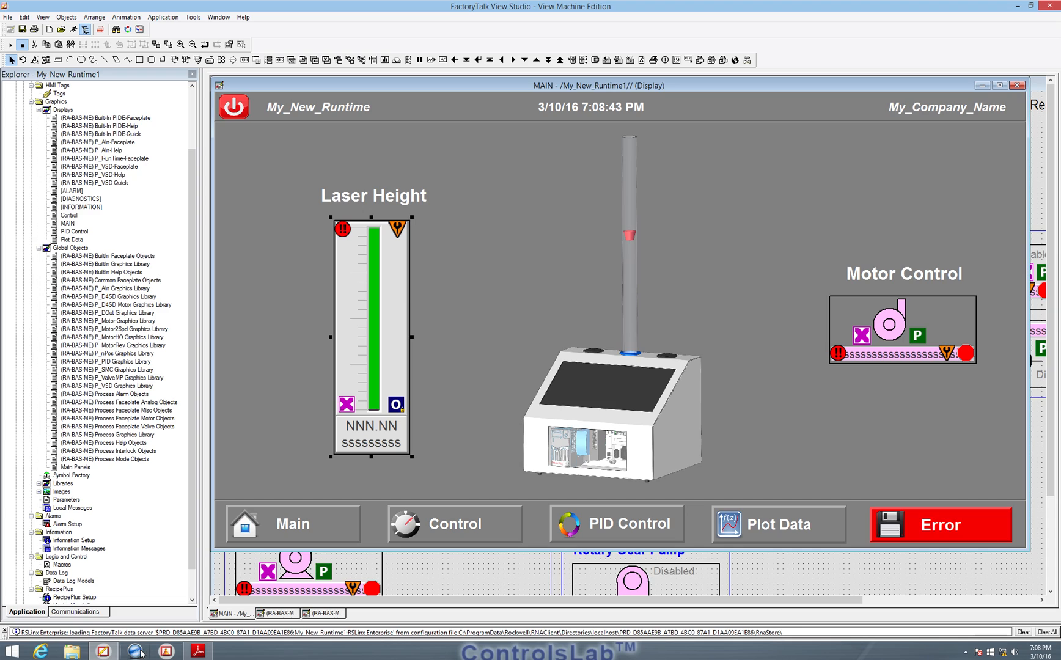
mouse_move(152, 651)
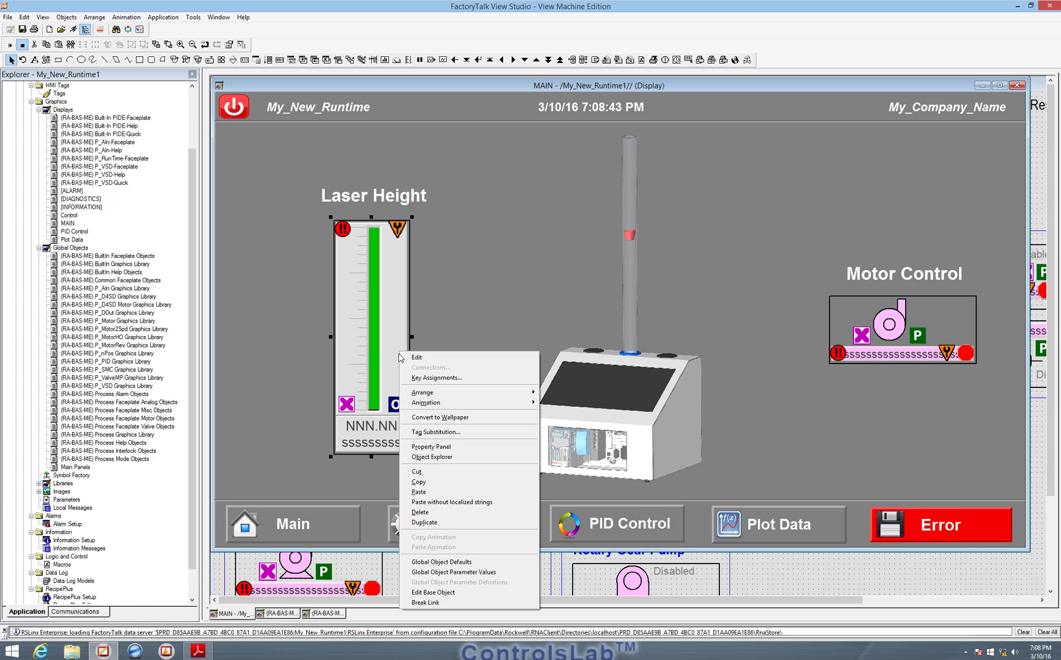
Browse tags for parameter #102, refresh folders, and expand clx > Offline.
left_click(453, 572)
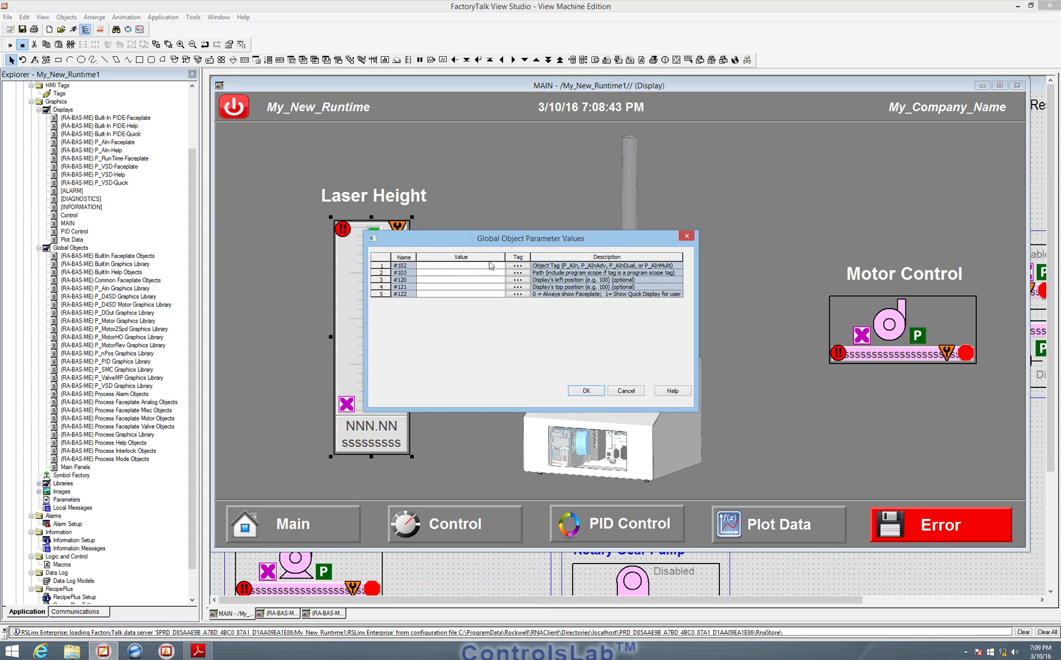
left_click(518, 266)
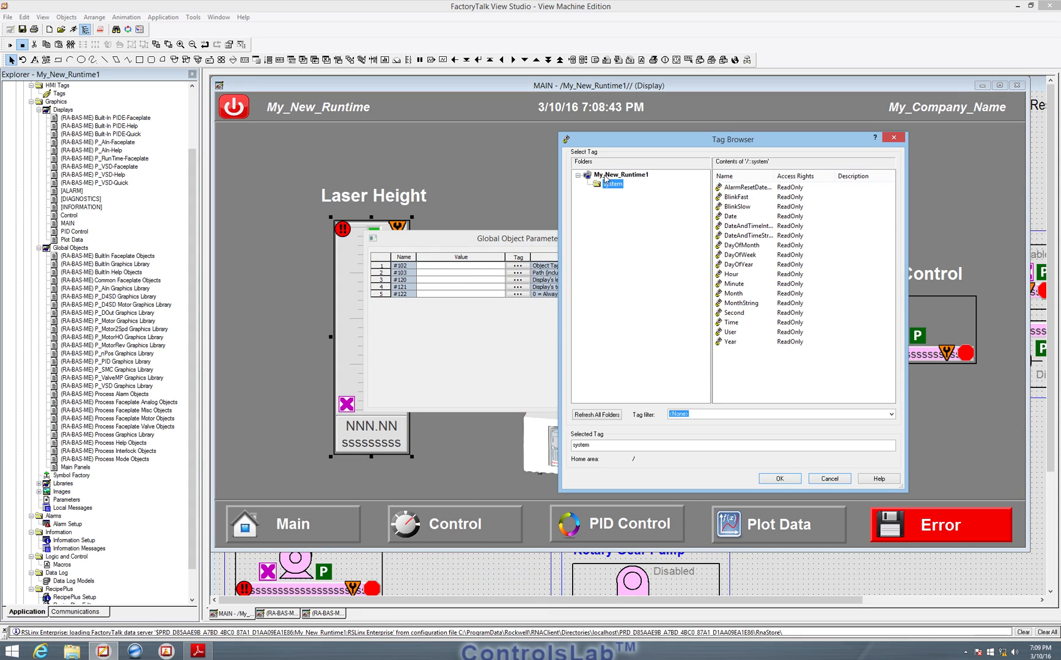
left_click(596, 415)
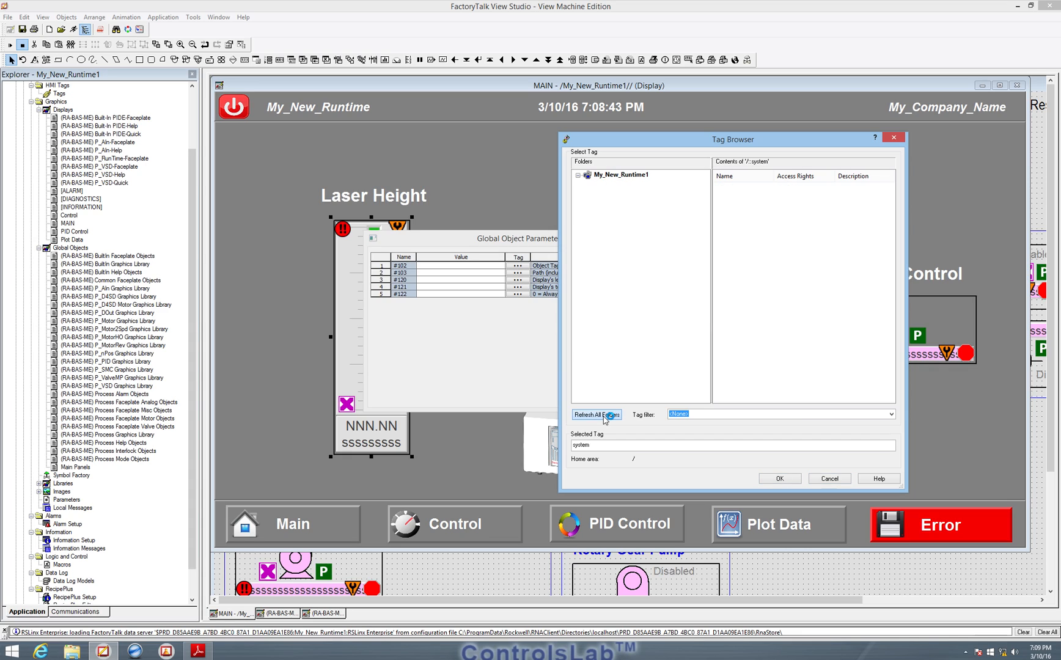
left_click(596, 414)
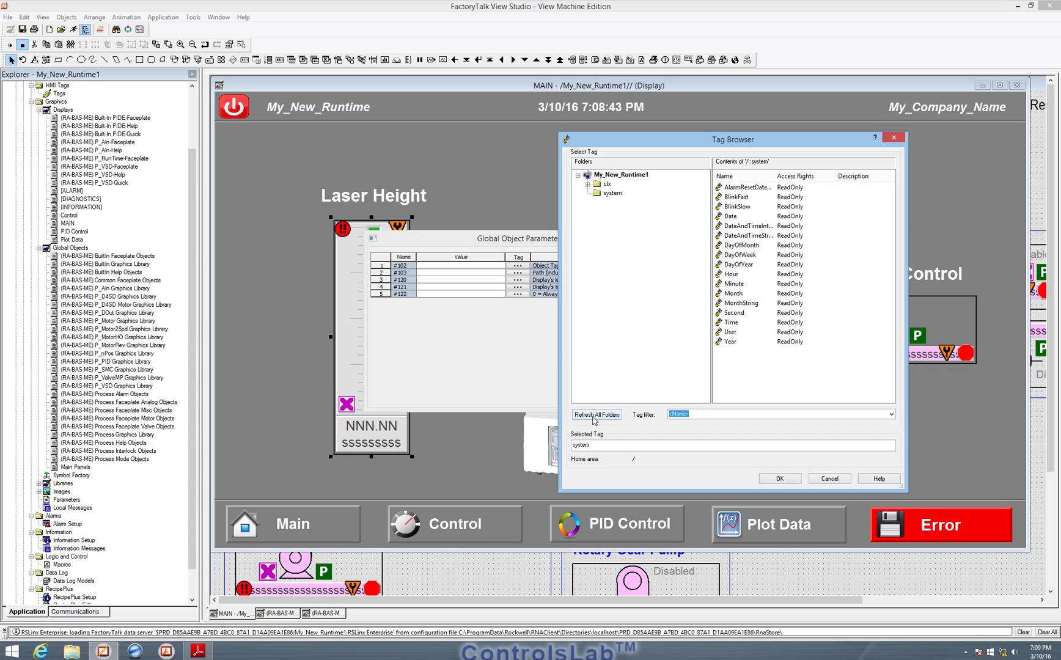
mouse_move(623, 190)
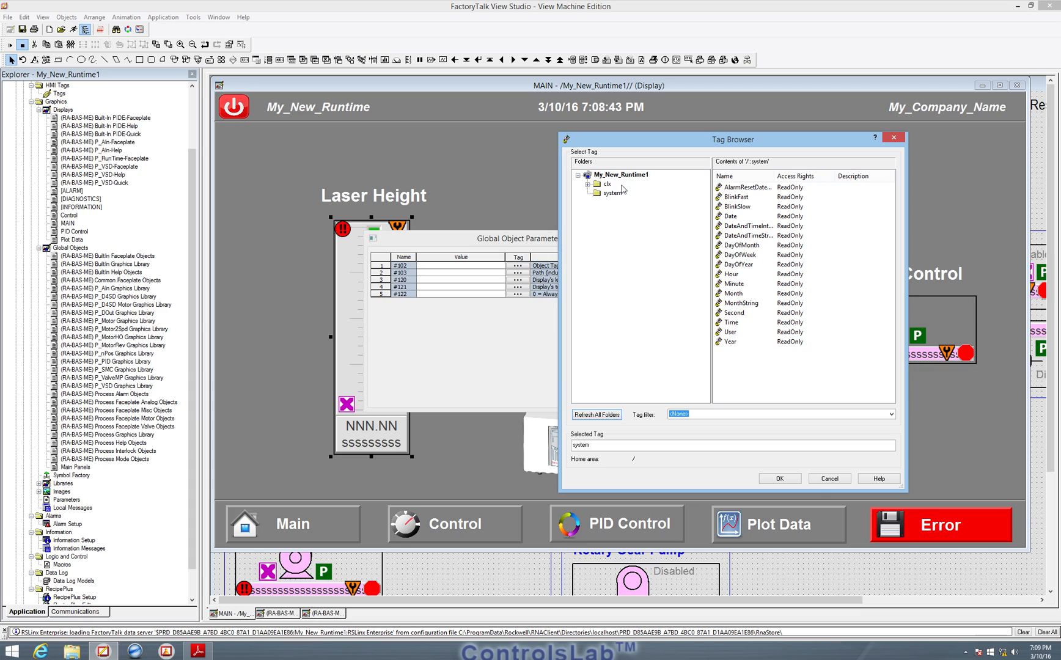
mouse_move(602, 192)
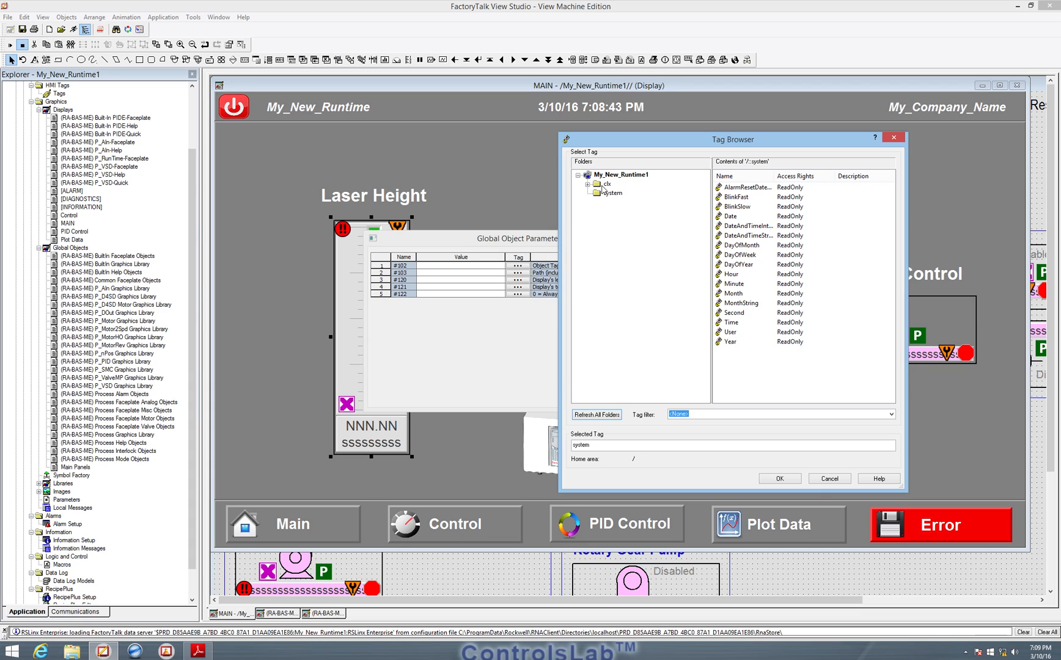
left_click(593, 183)
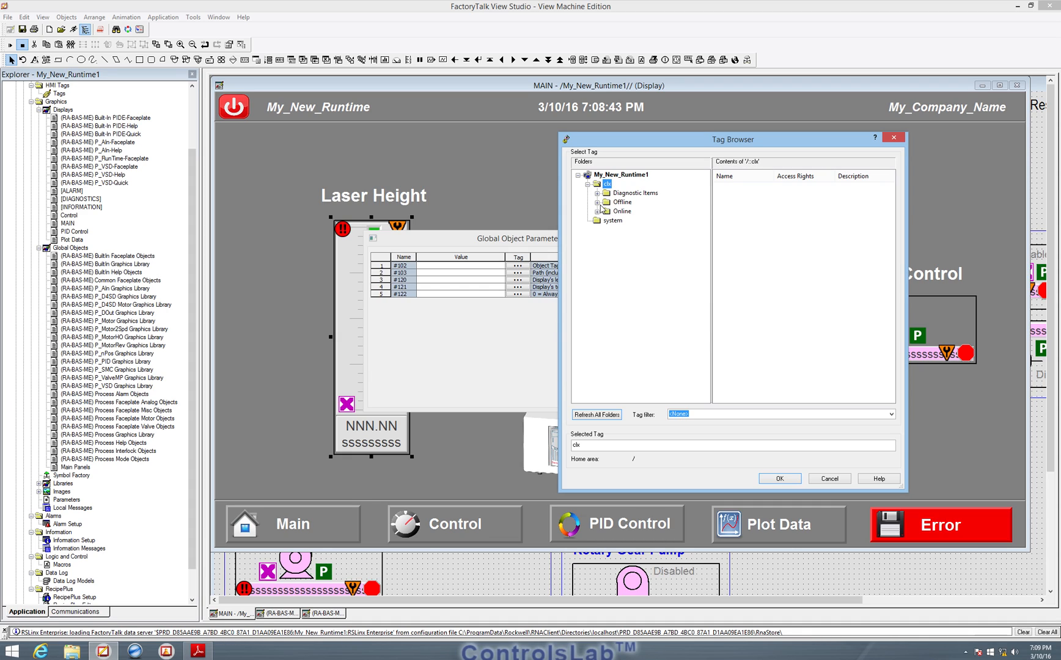
left_click(623, 211)
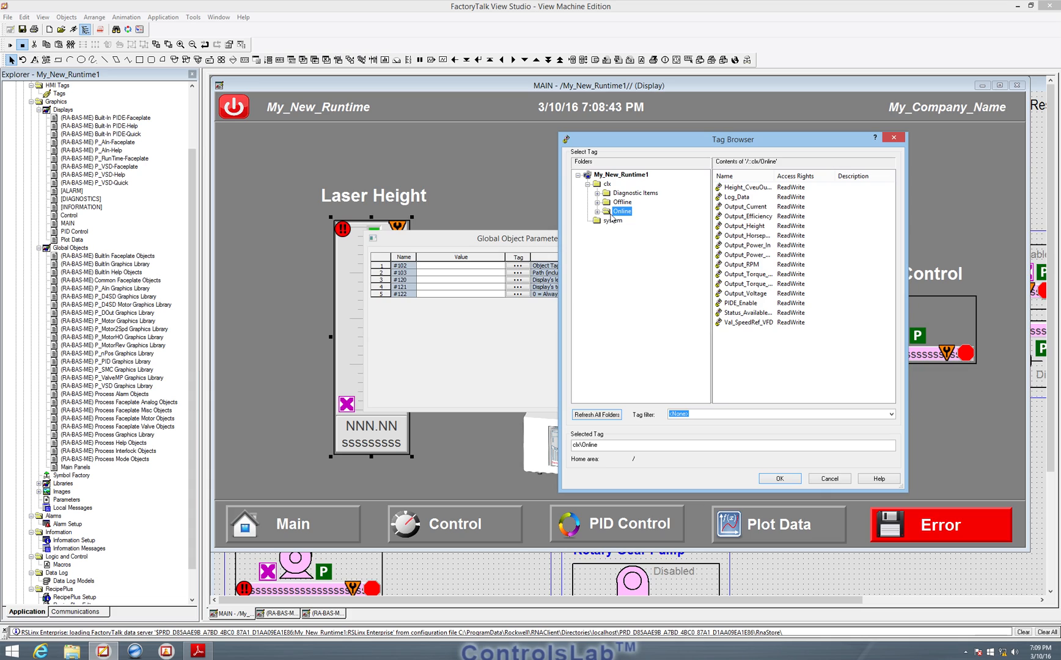
left_click(621, 201)
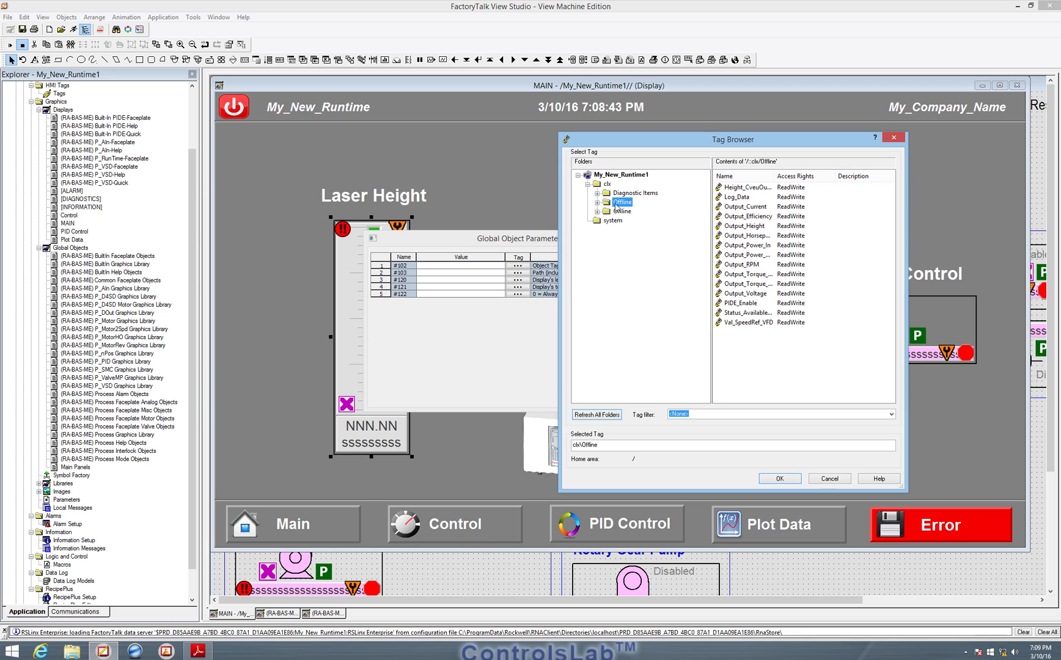
left_click(599, 202)
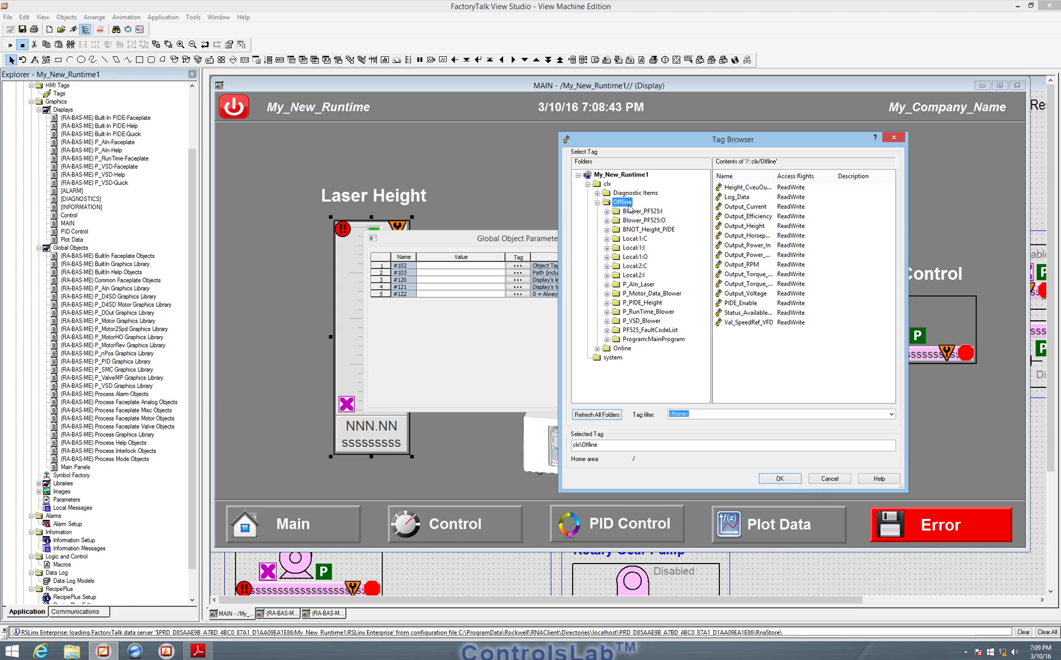
mouse_move(599, 356)
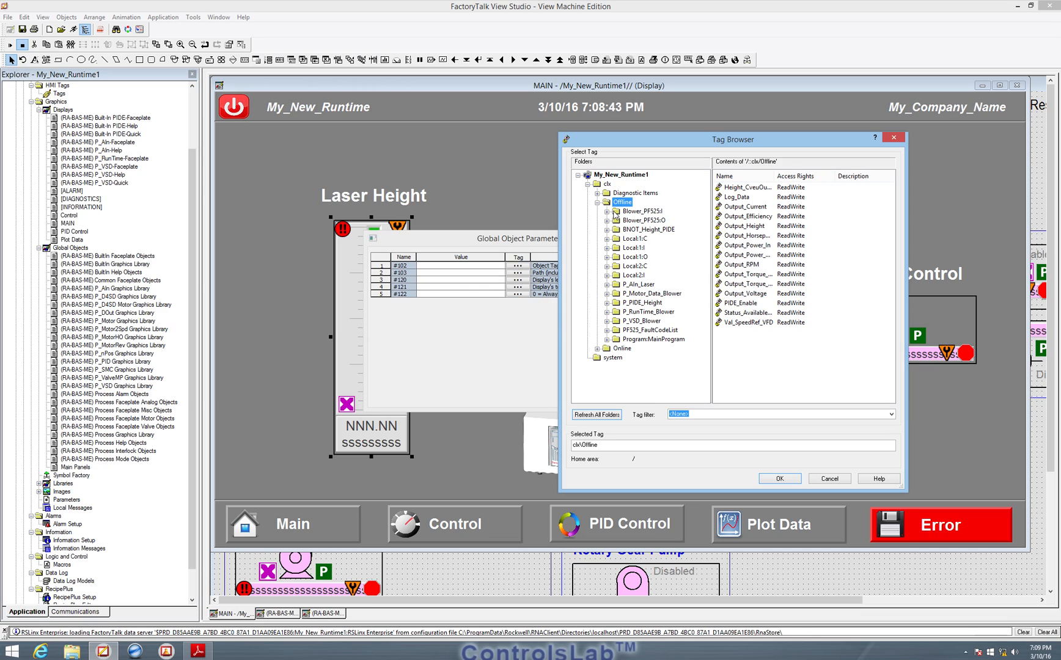
mouse_move(543, 317)
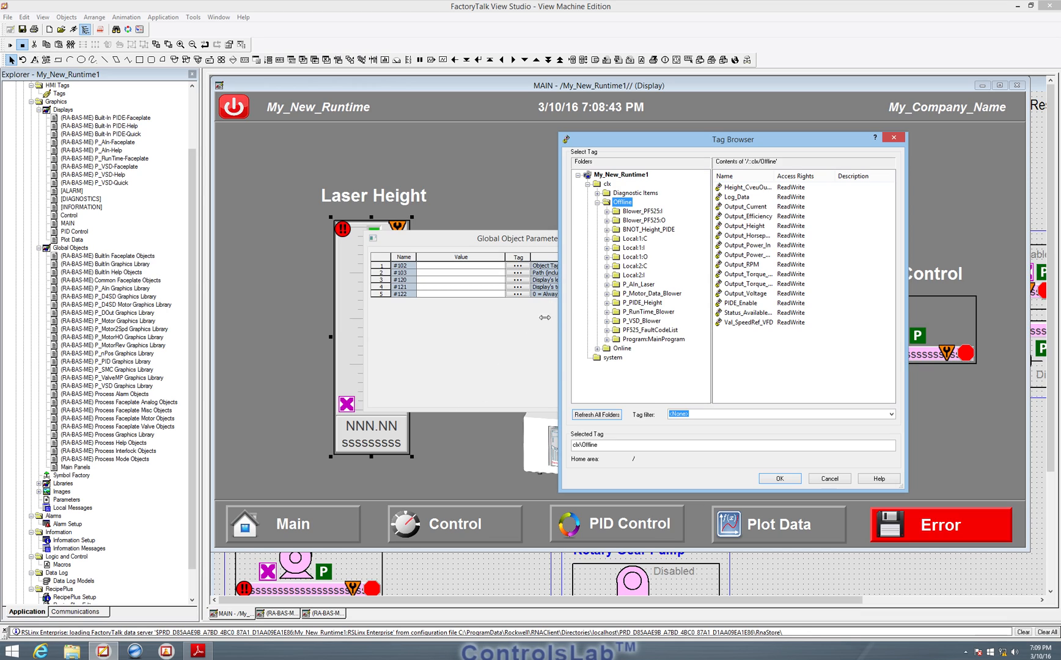
mouse_move(620, 259)
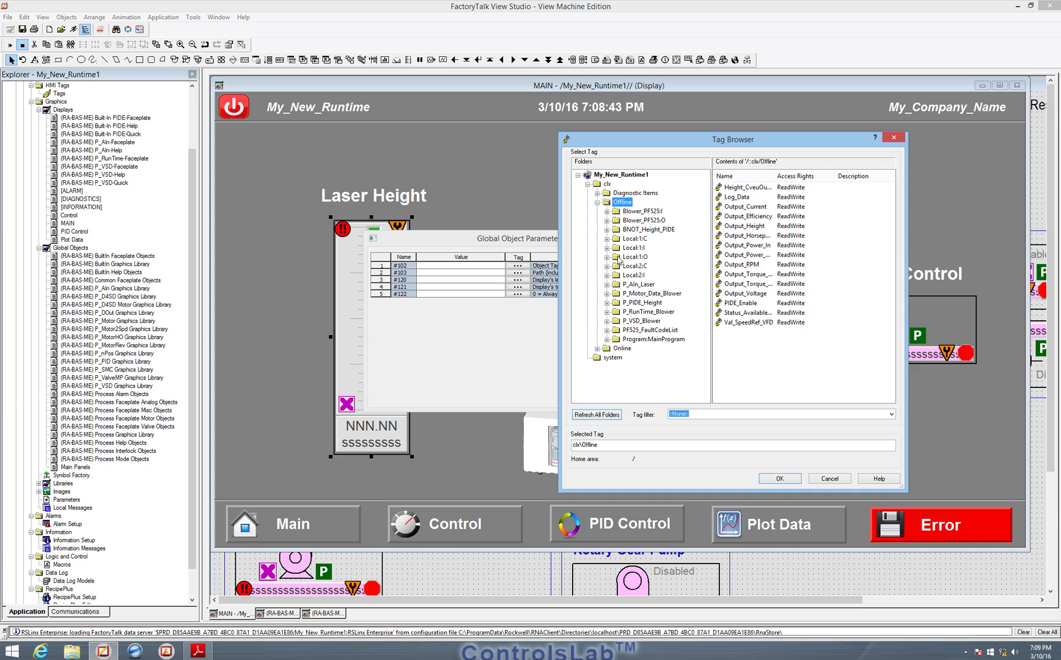
mouse_move(618, 294)
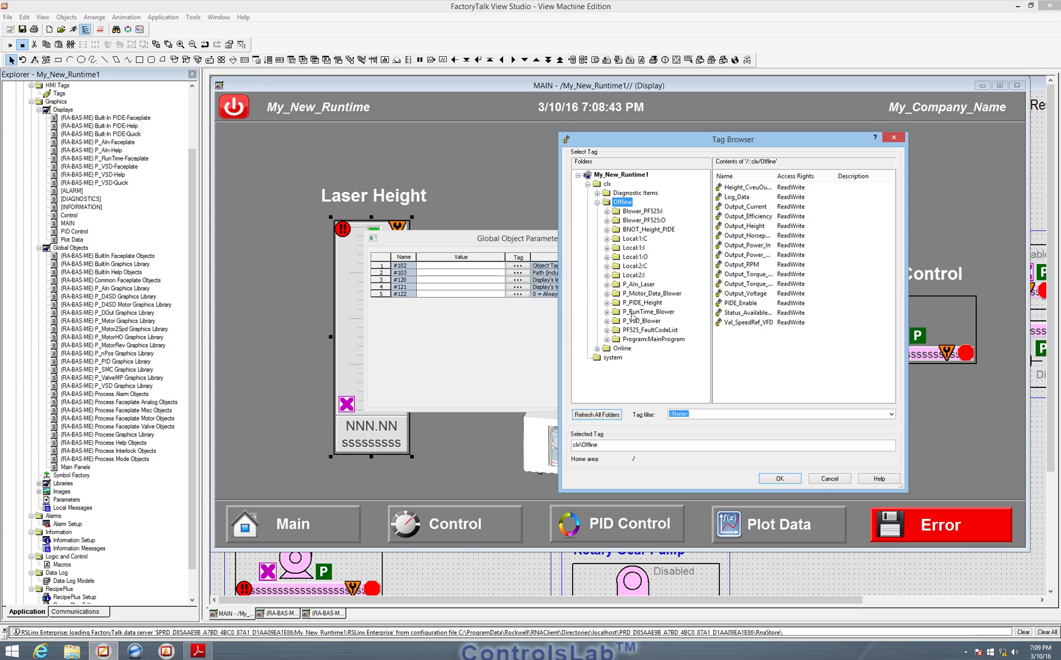
mouse_move(650, 285)
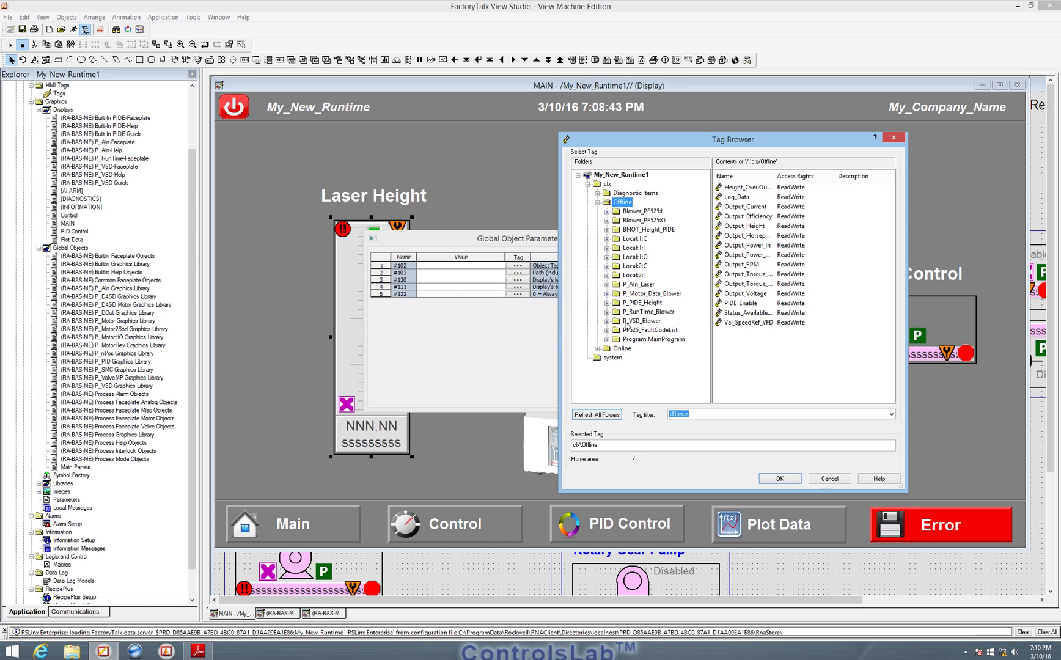
mouse_move(390, 214)
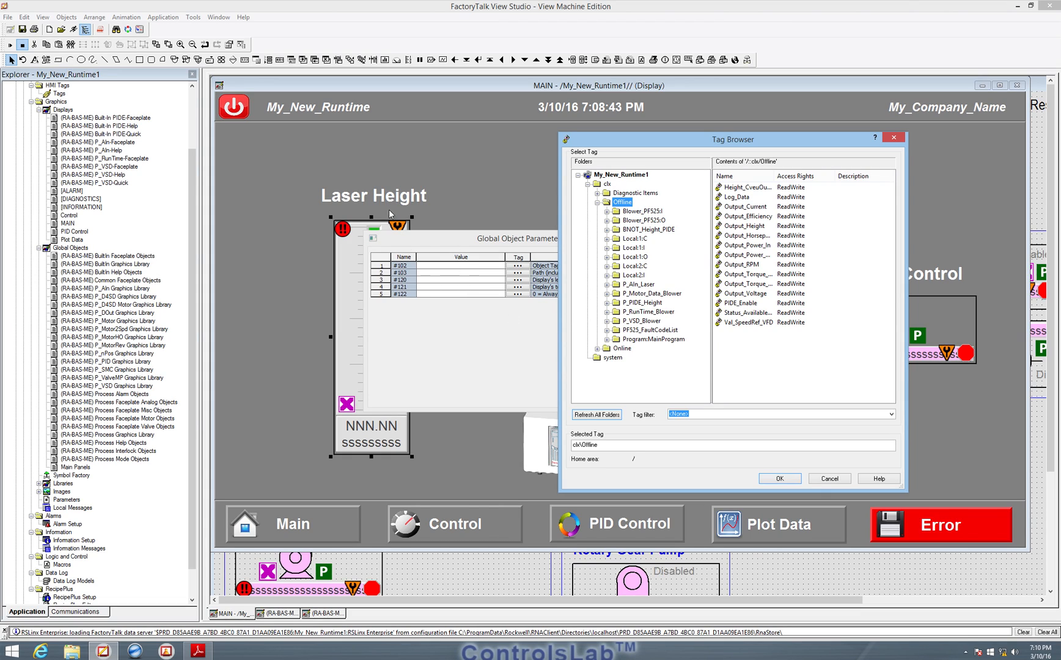
mouse_move(406, 217)
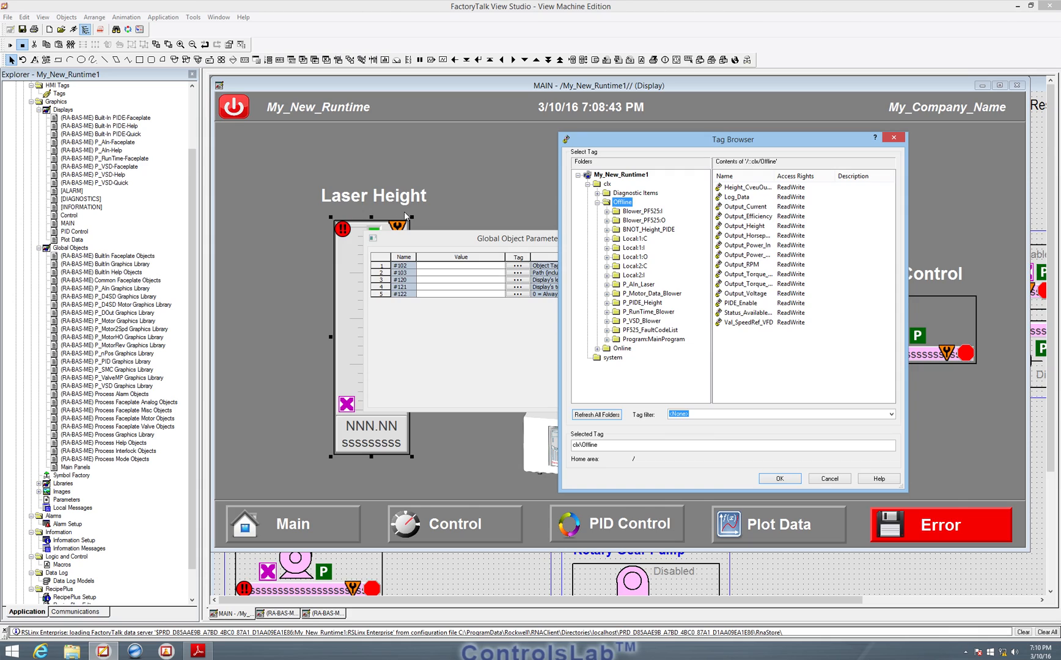
mouse_move(515, 352)
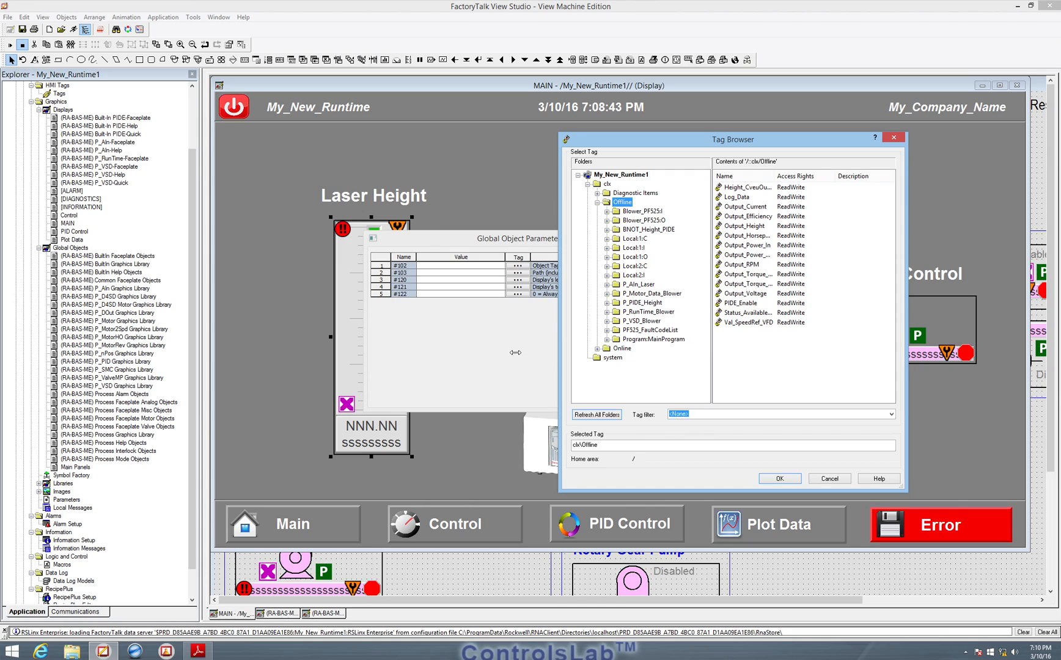
mouse_move(633, 291)
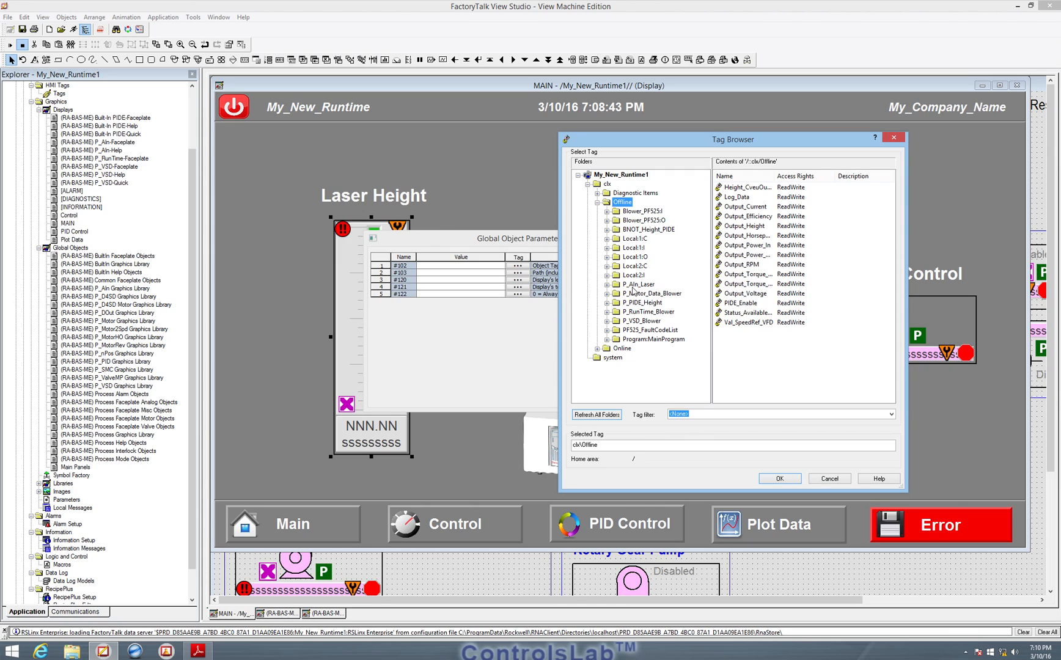
Select P_AIn_Laser under clx > Offline as the object tag for #102.
left_click(640, 284)
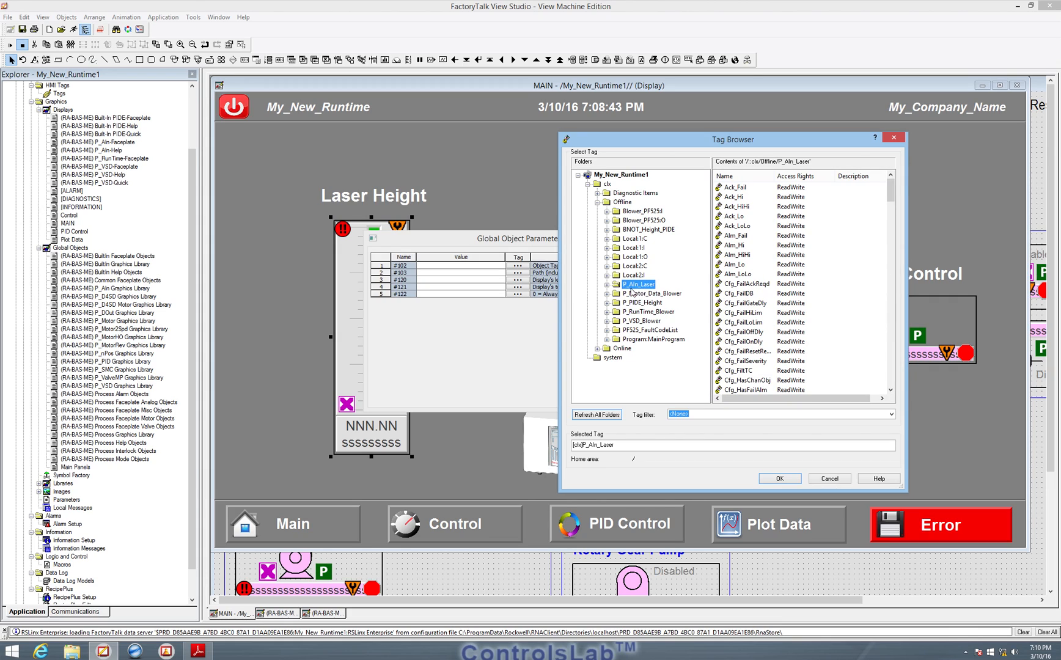
mouse_move(643, 293)
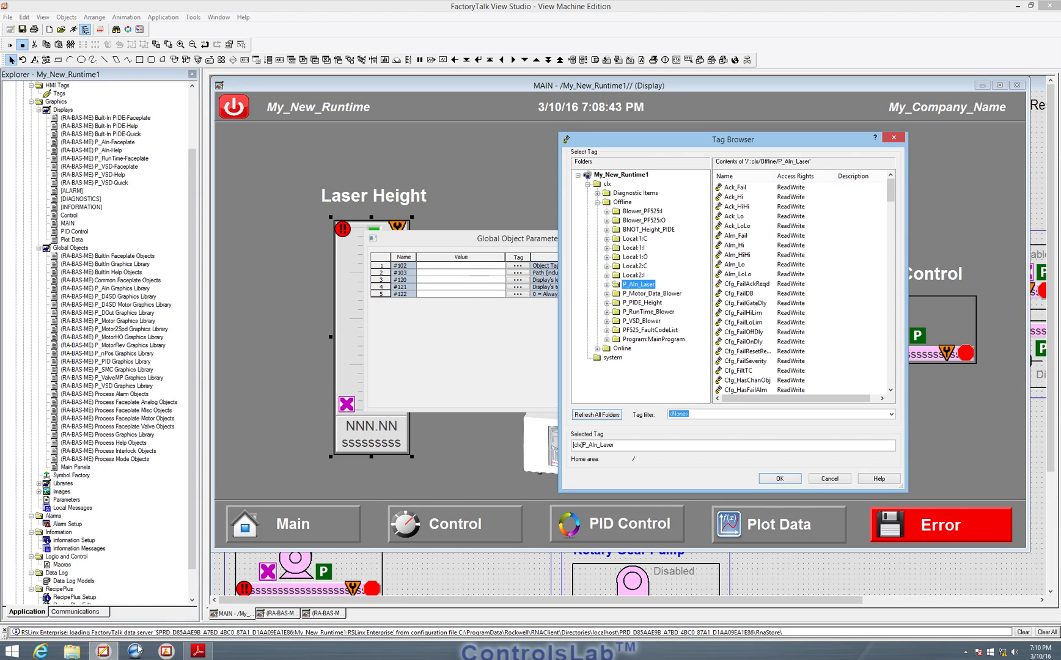
mouse_move(132, 649)
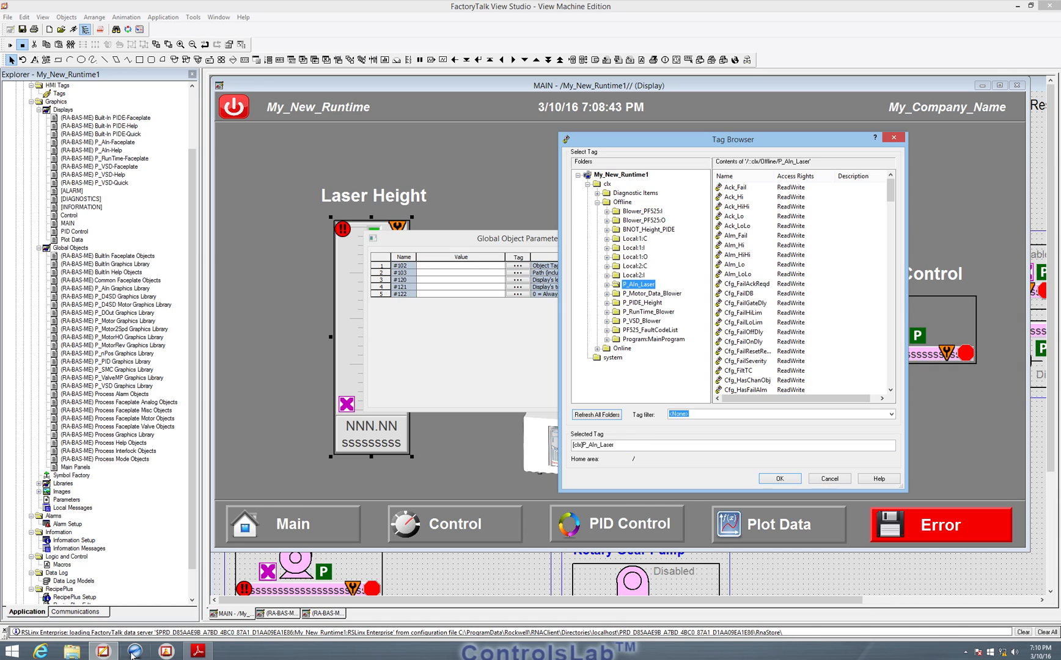
mouse_move(491, 415)
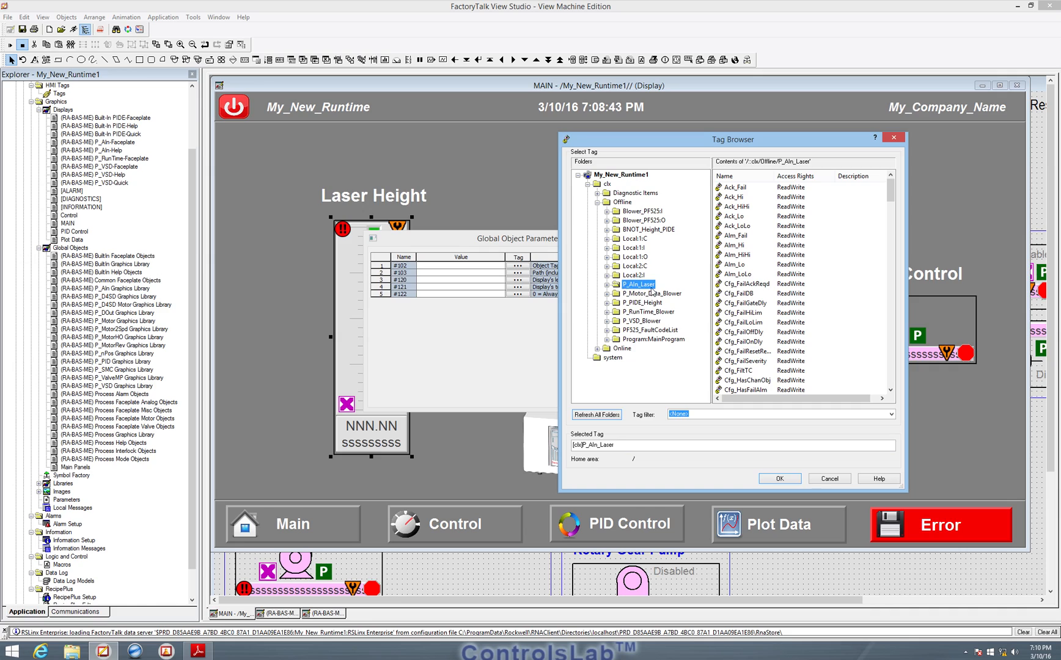
mouse_move(659, 283)
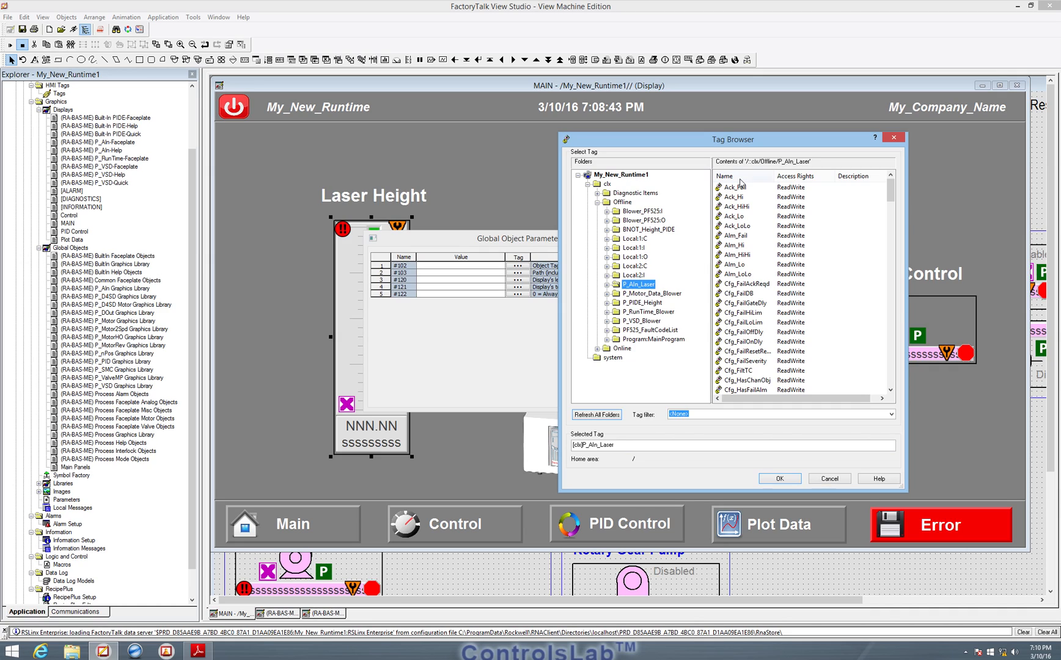
scroll("down", 3)
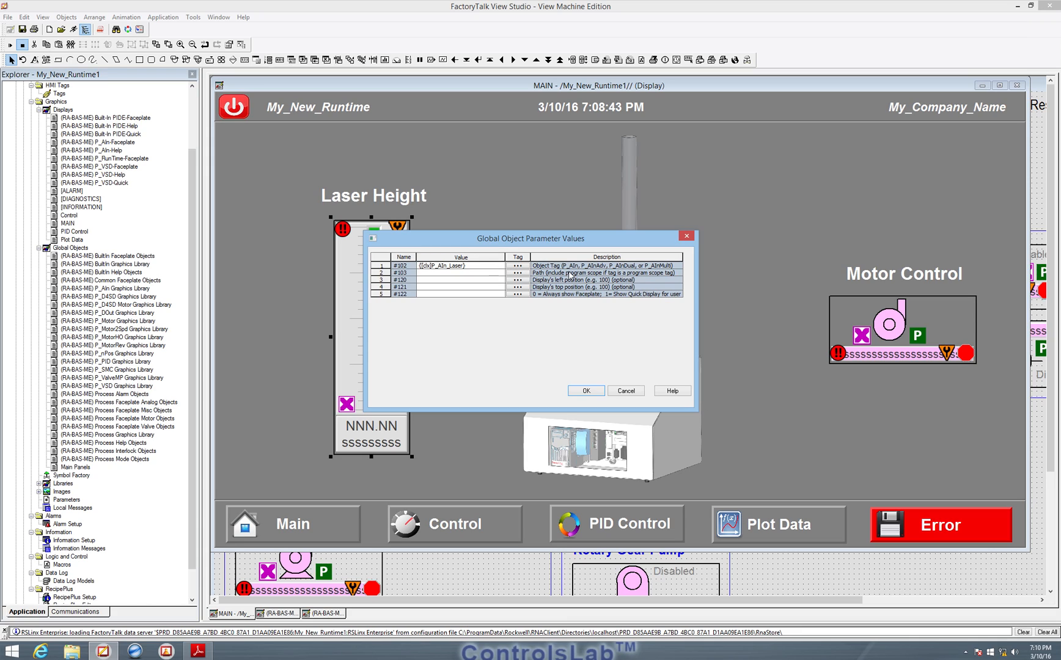
Enter clx for #103, 300 for #120, 0 for #121 and #122, and confirm.
left_click(516, 265)
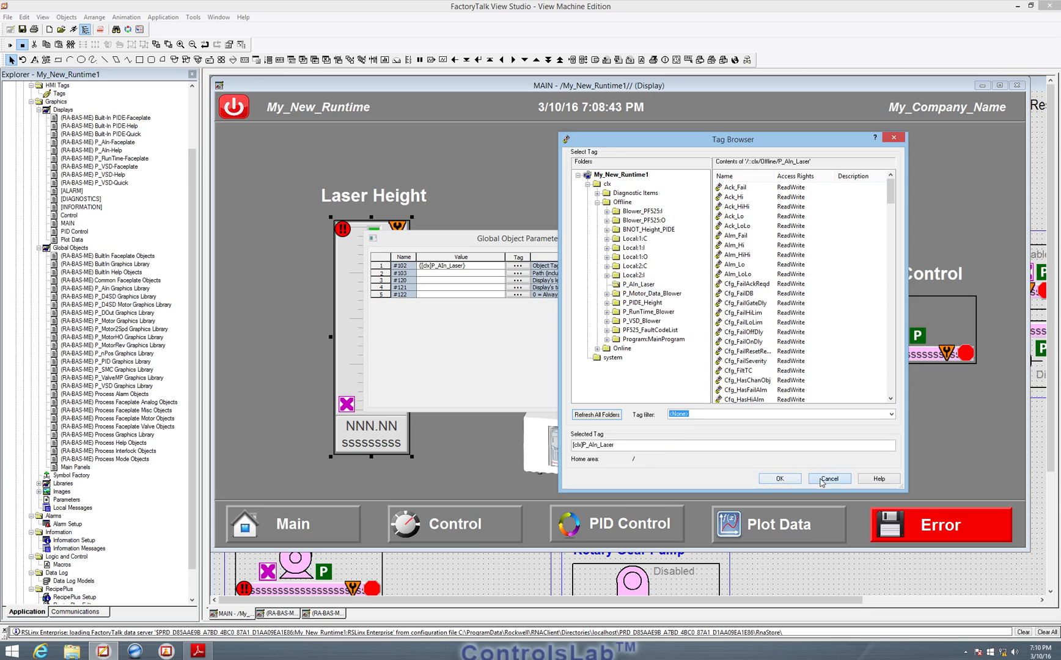
left_click(830, 478)
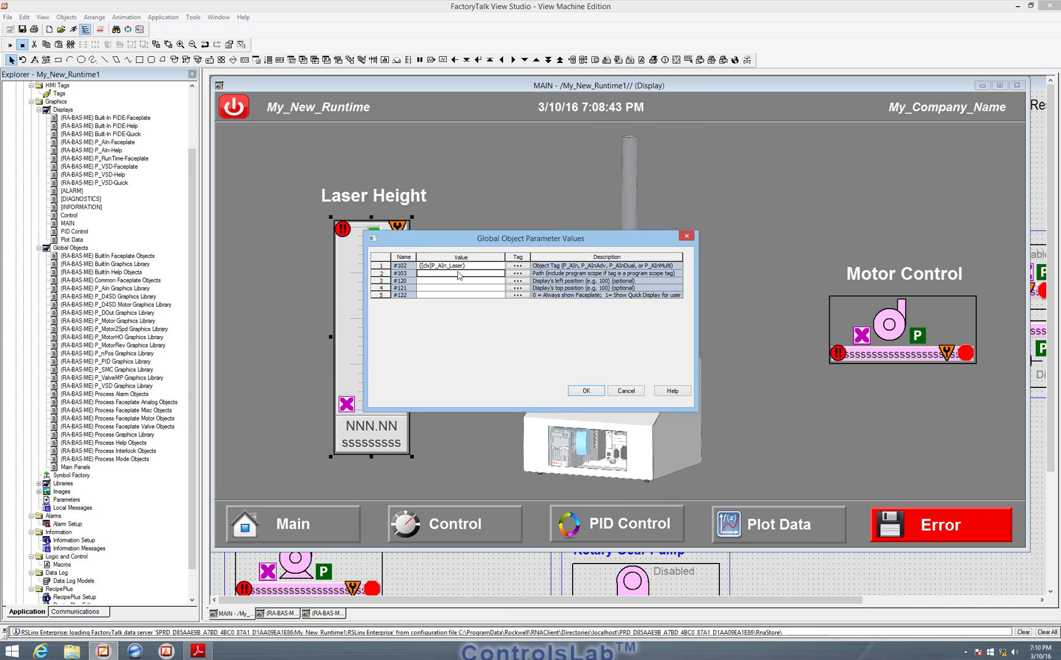
left_click(459, 273)
type("[dx]")
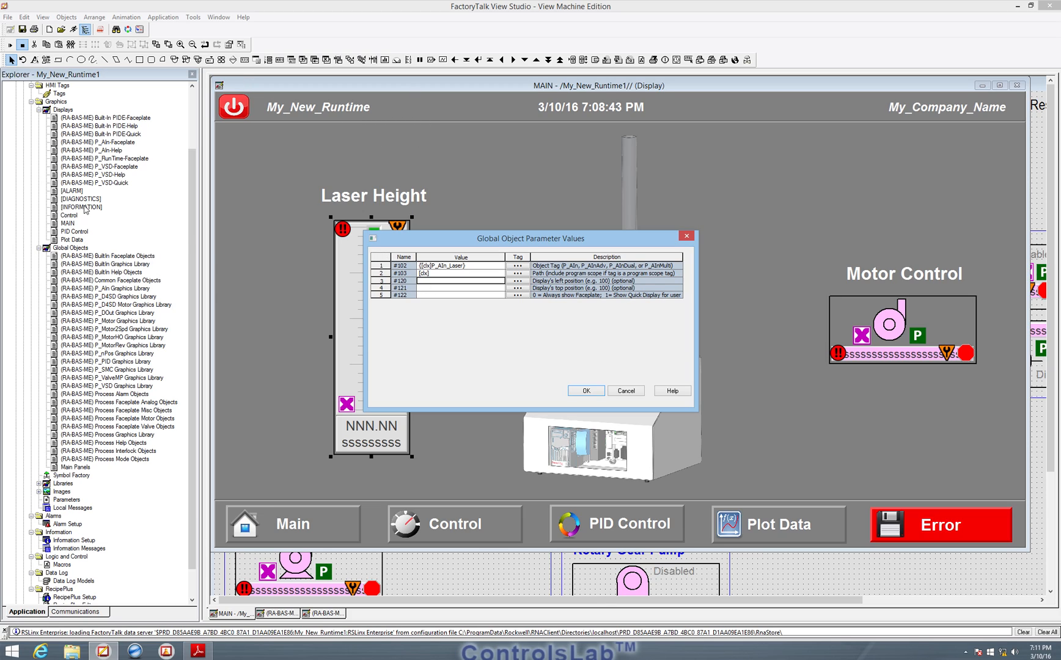
mouse_move(314, 88)
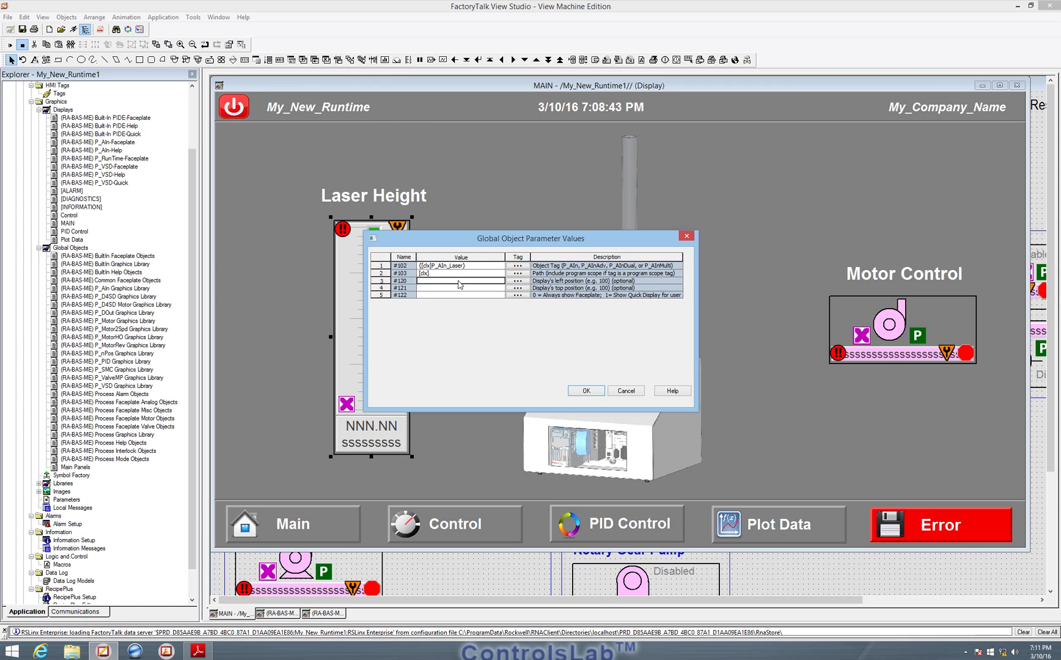
mouse_move(502, 299)
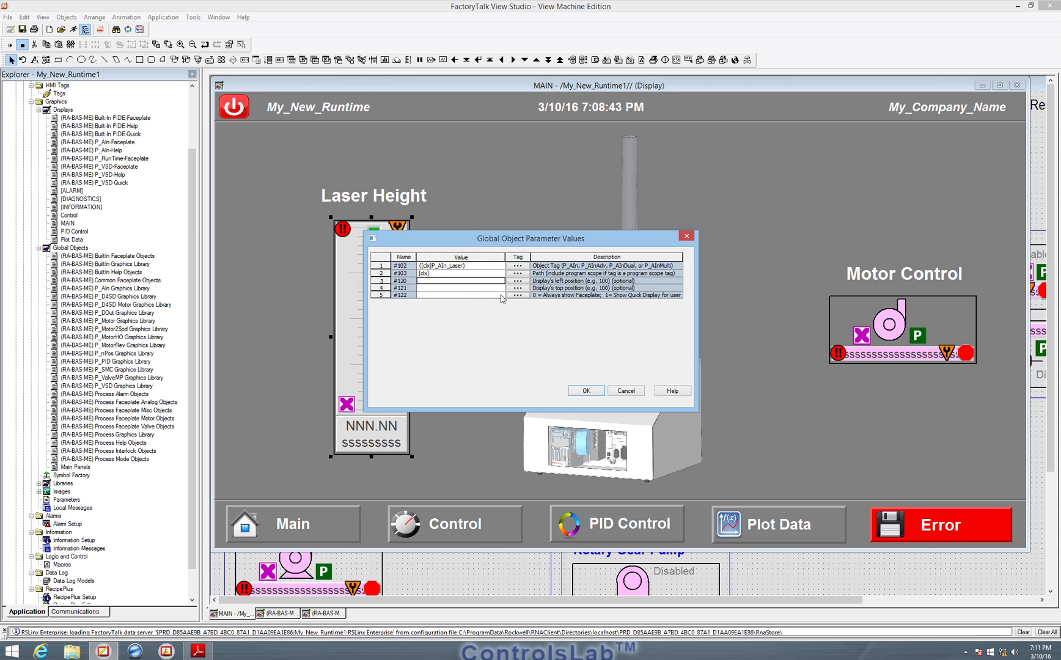
type("300")
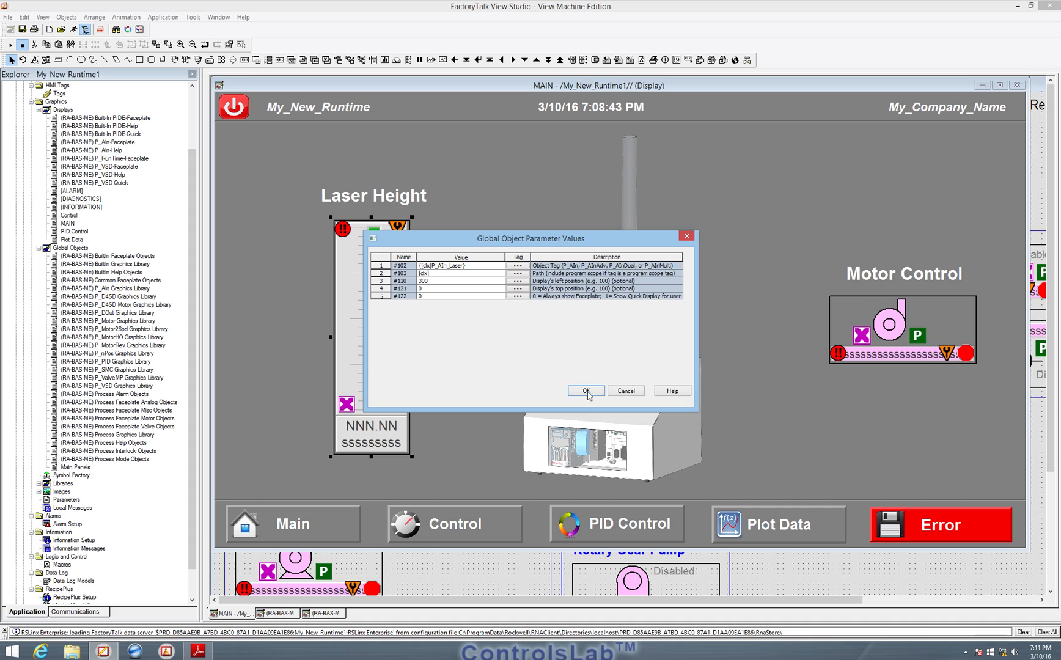
left_click(586, 391)
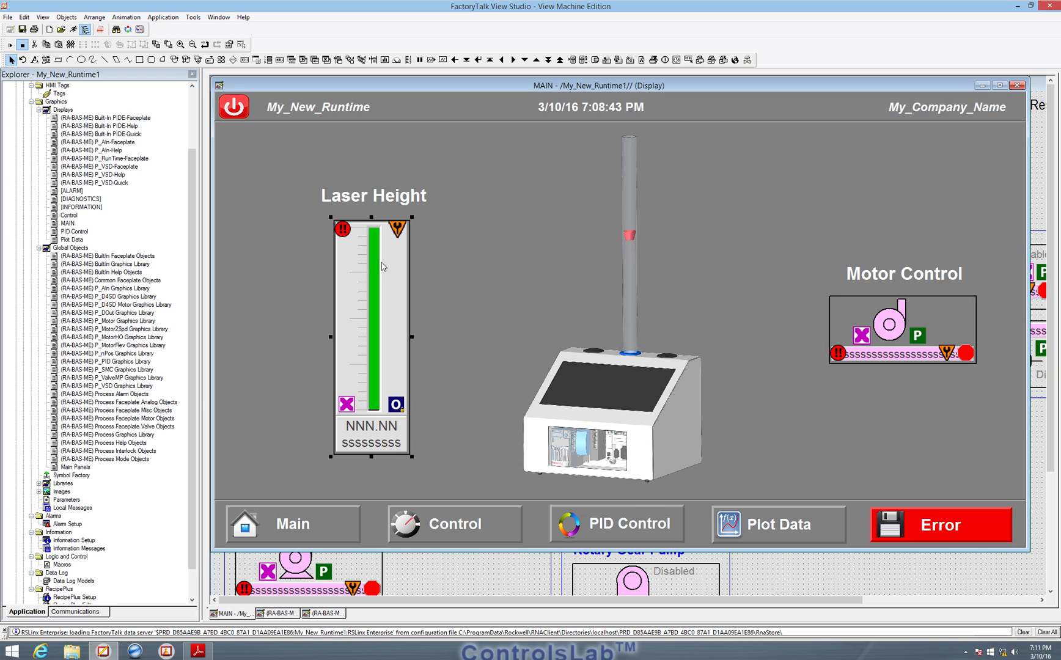
mouse_move(396, 279)
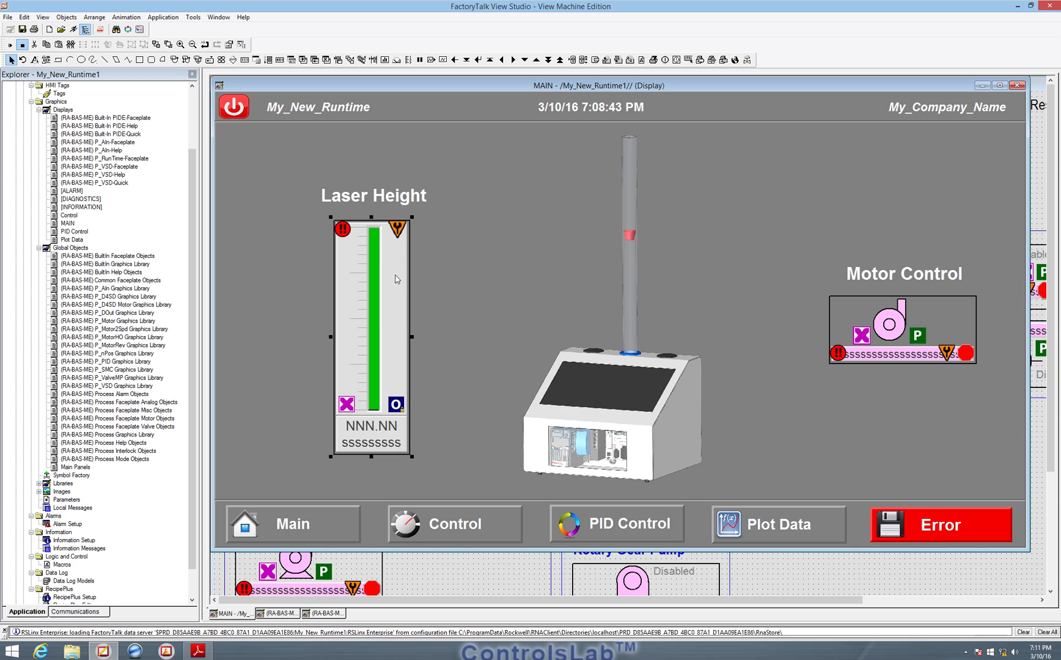
mouse_move(342, 287)
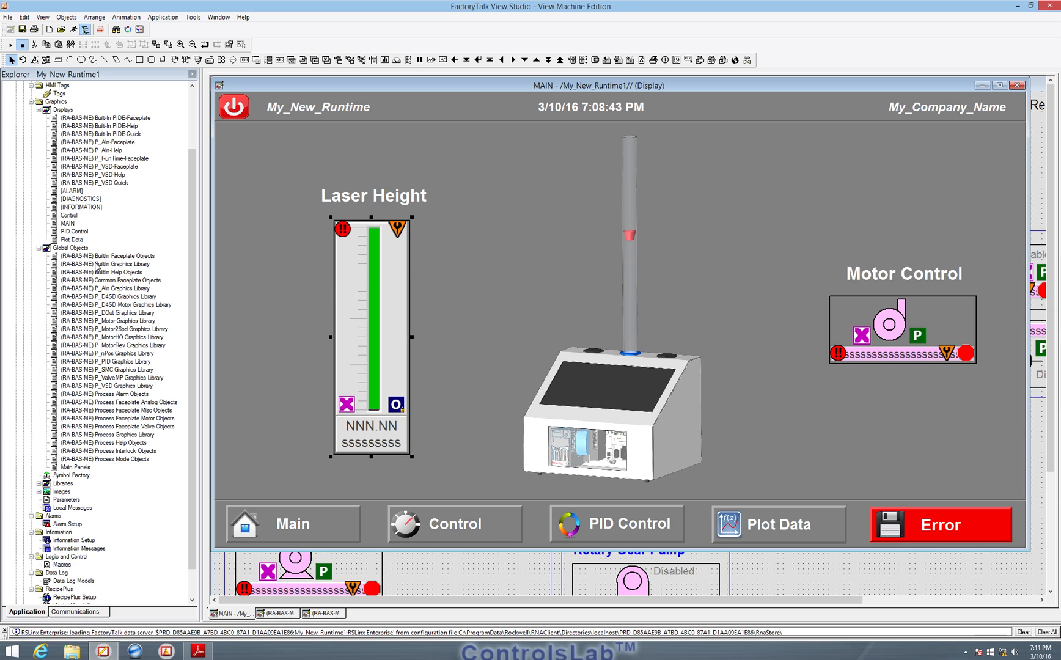
mouse_move(104, 234)
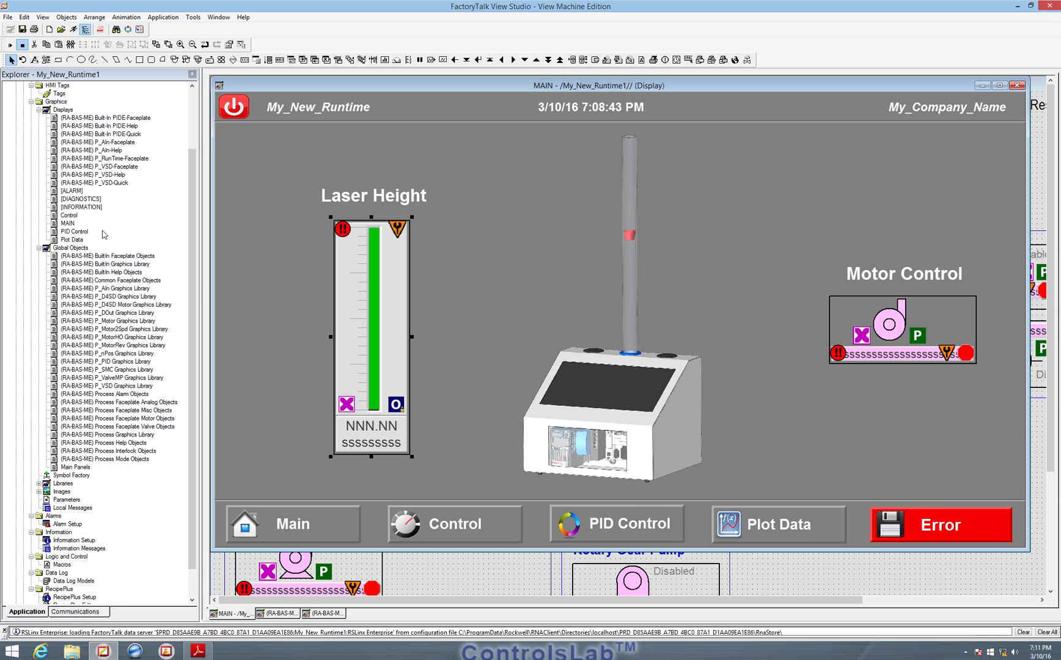
mouse_move(103, 210)
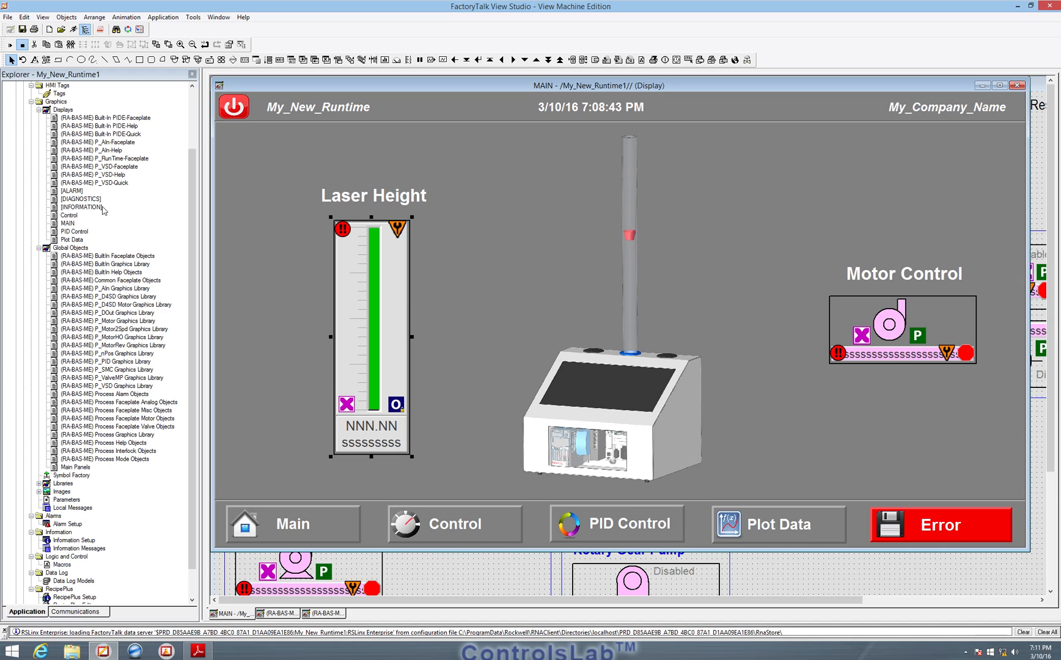
mouse_move(109, 297)
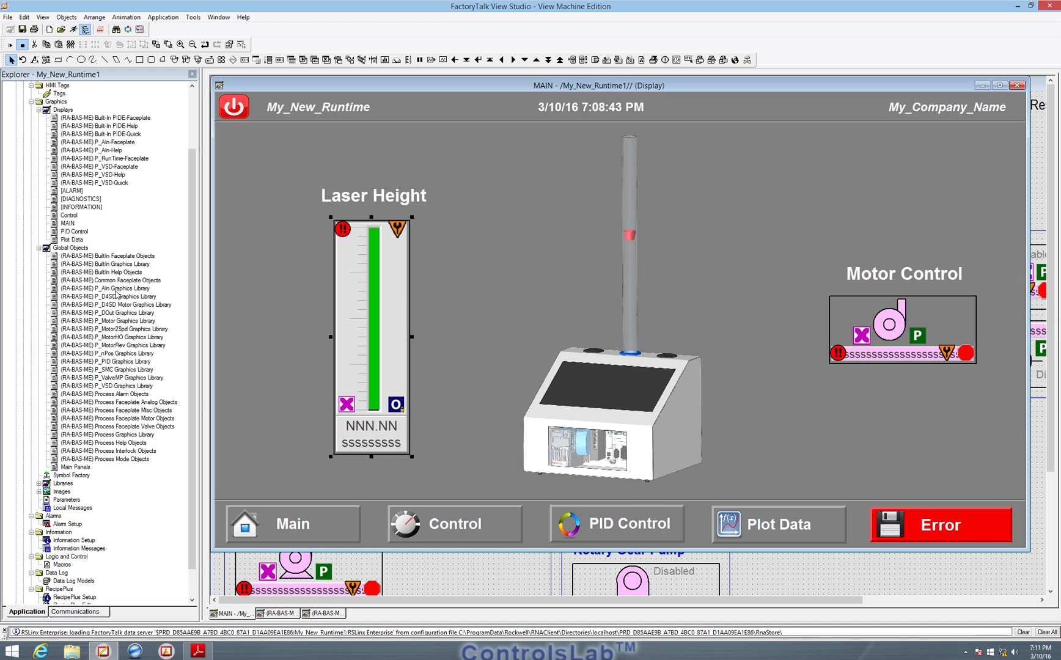
mouse_move(112, 148)
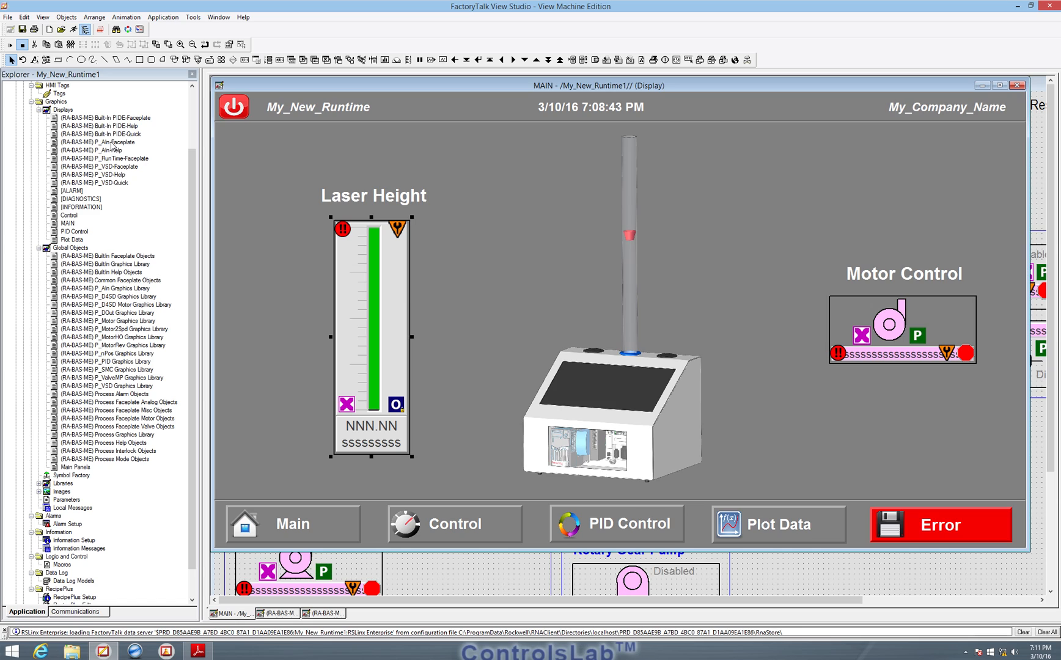
mouse_move(155, 310)
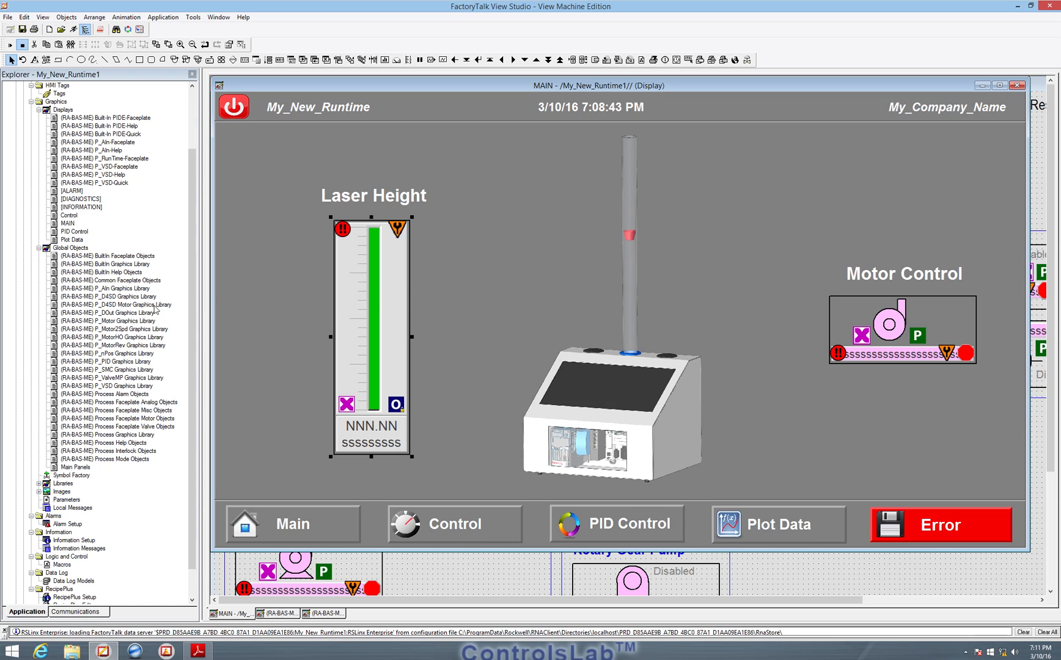
mouse_move(97, 146)
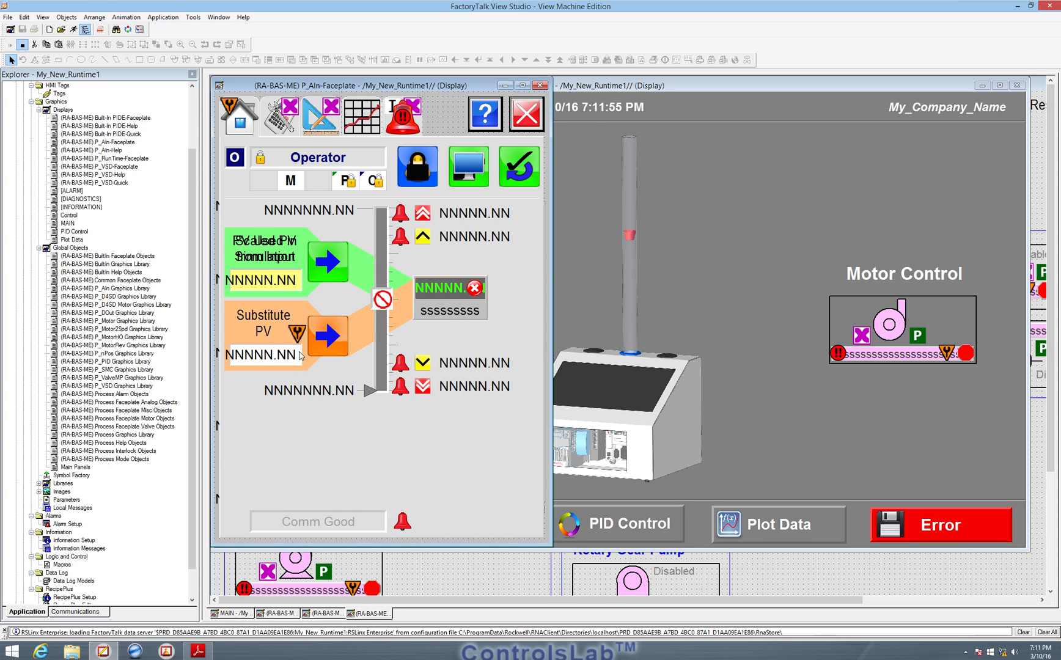
left_click_drag(379, 84, 389, 90)
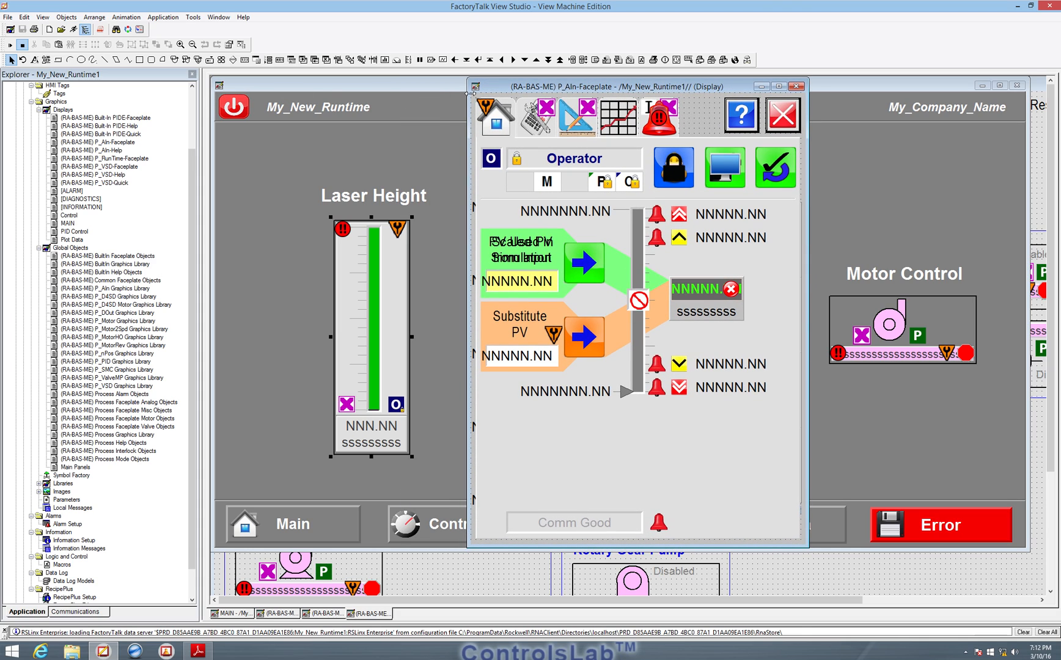
mouse_move(389, 330)
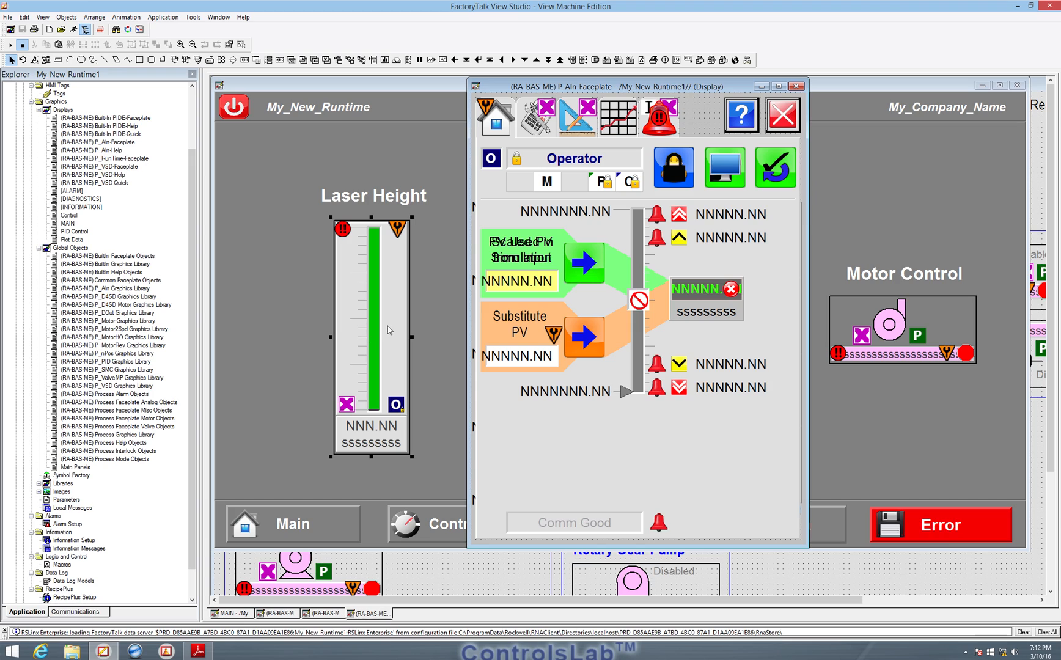
mouse_move(570, 375)
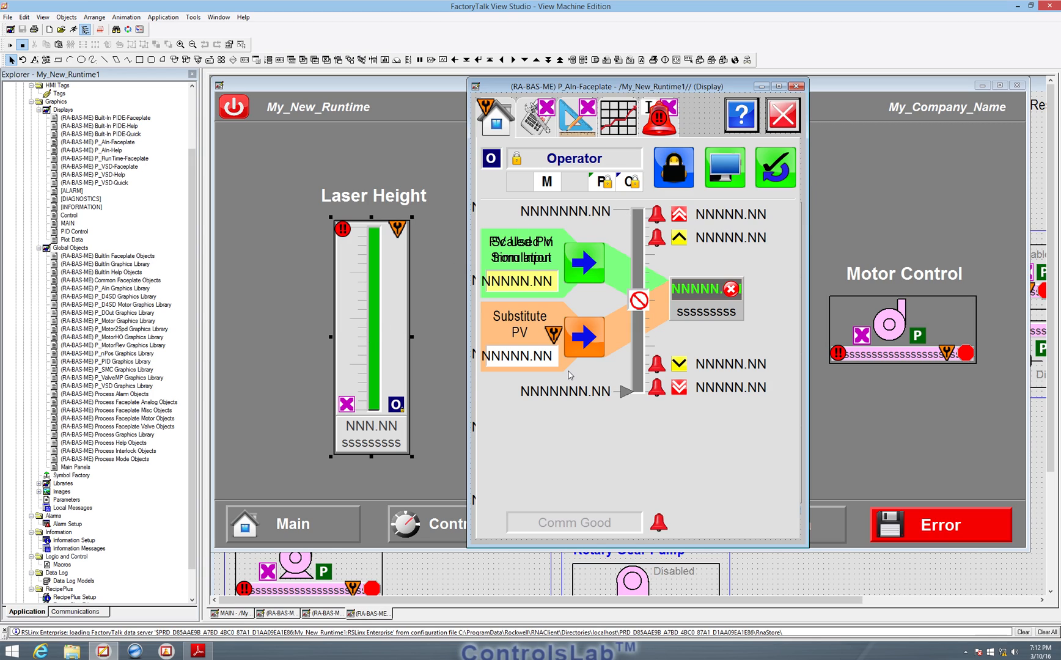
mouse_move(628, 269)
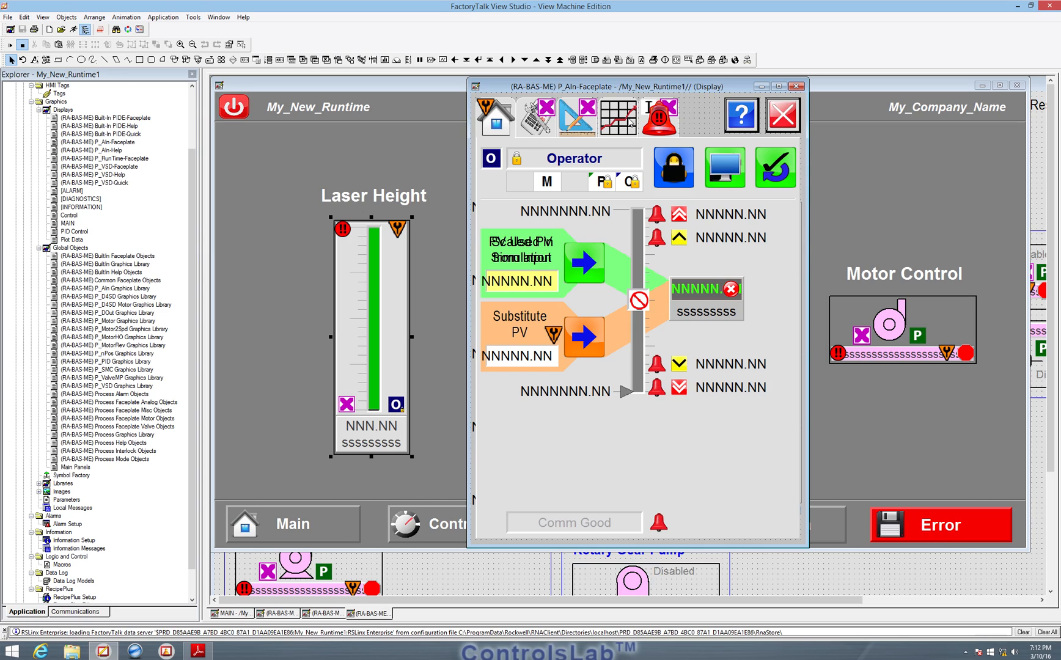
mouse_move(730, 105)
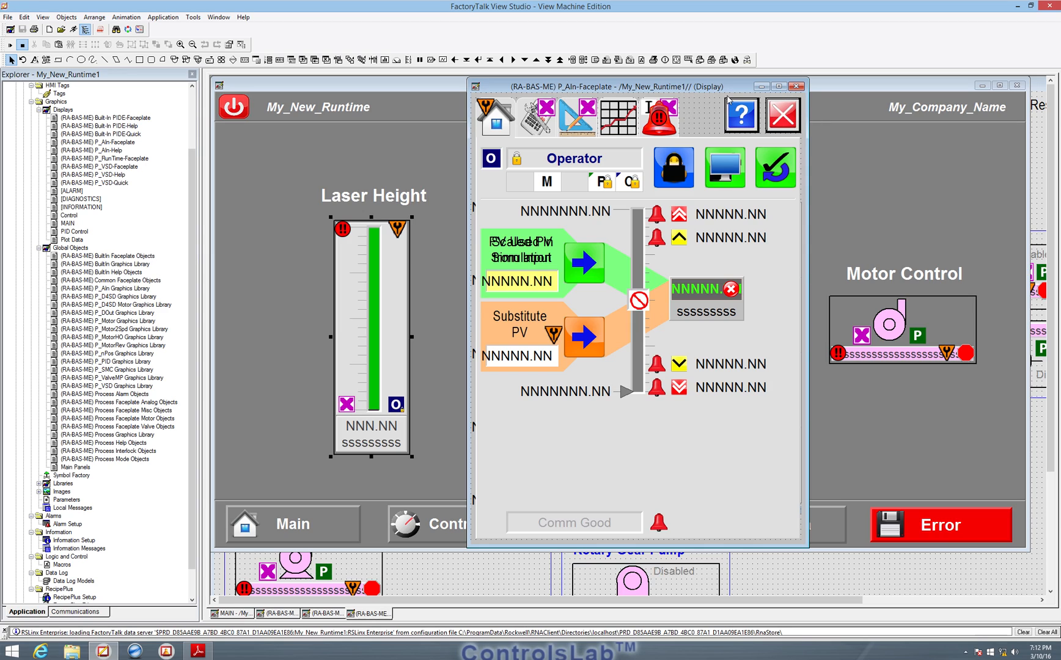
mouse_move(787, 136)
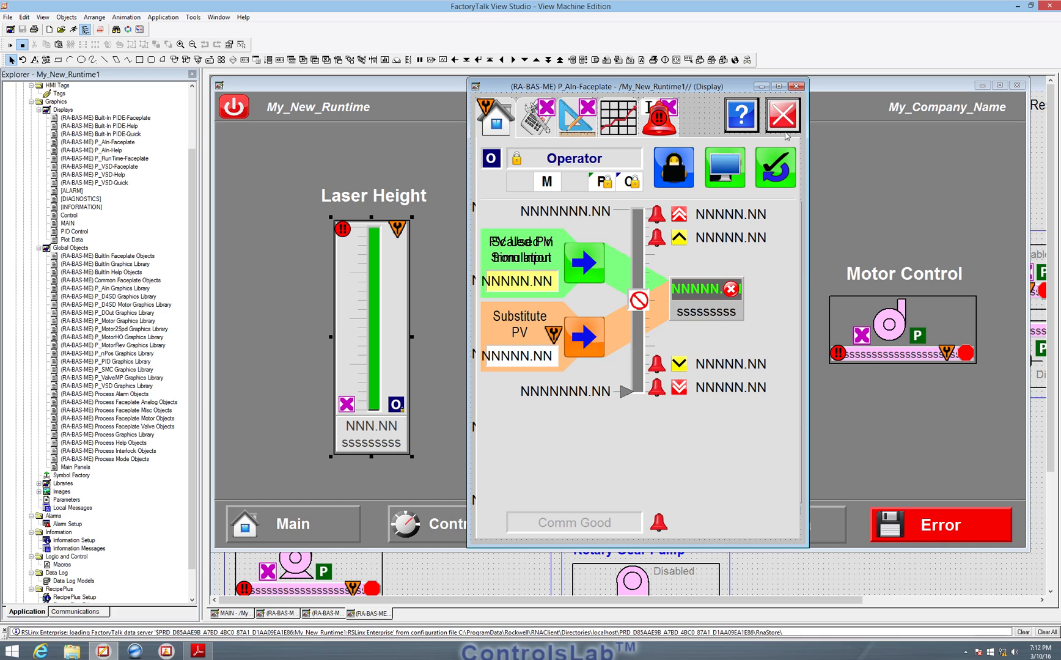
mouse_move(683, 109)
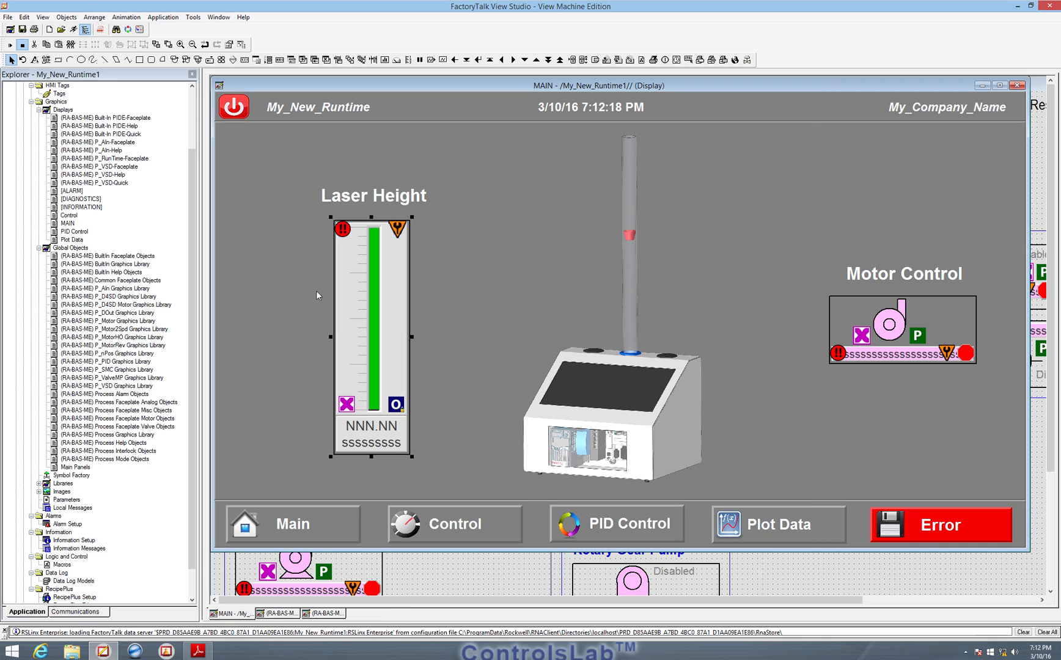
mouse_move(399, 298)
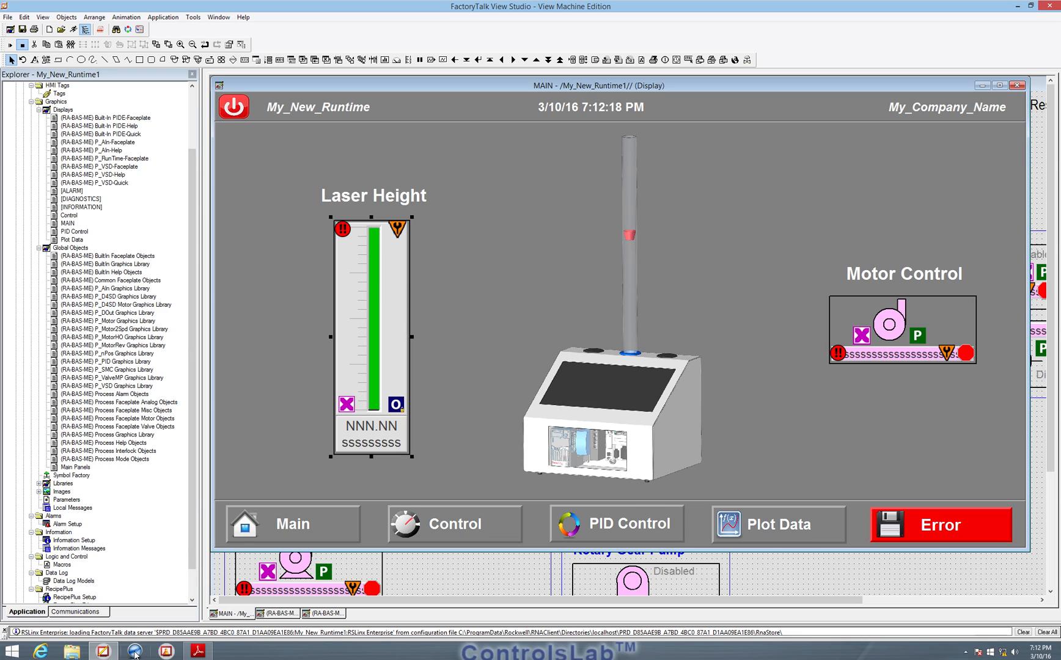
mouse_move(238, 577)
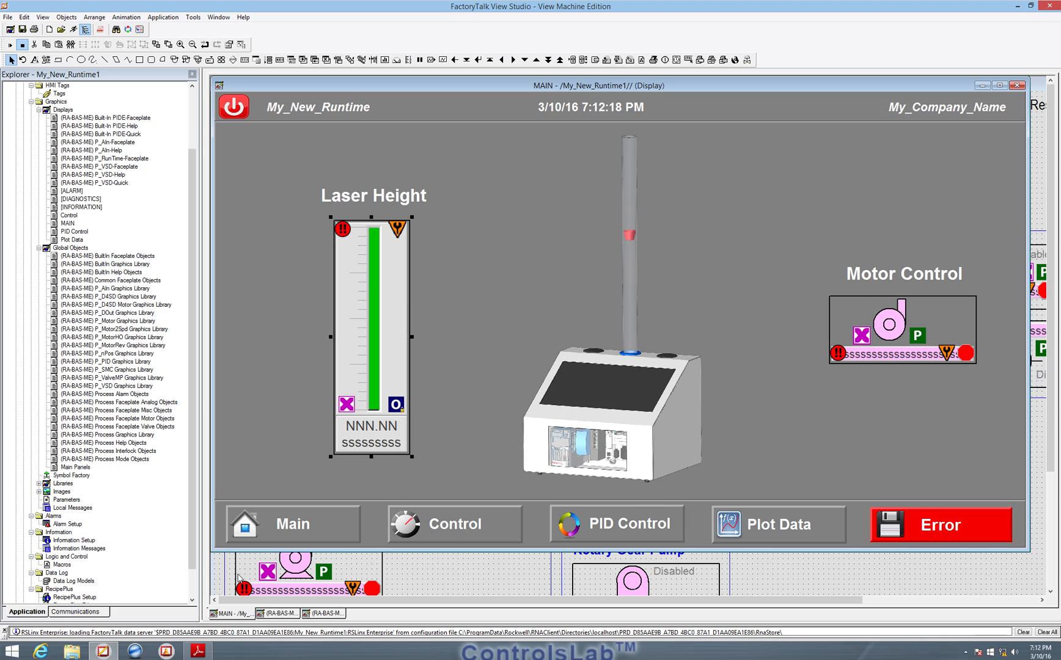
mouse_move(138, 647)
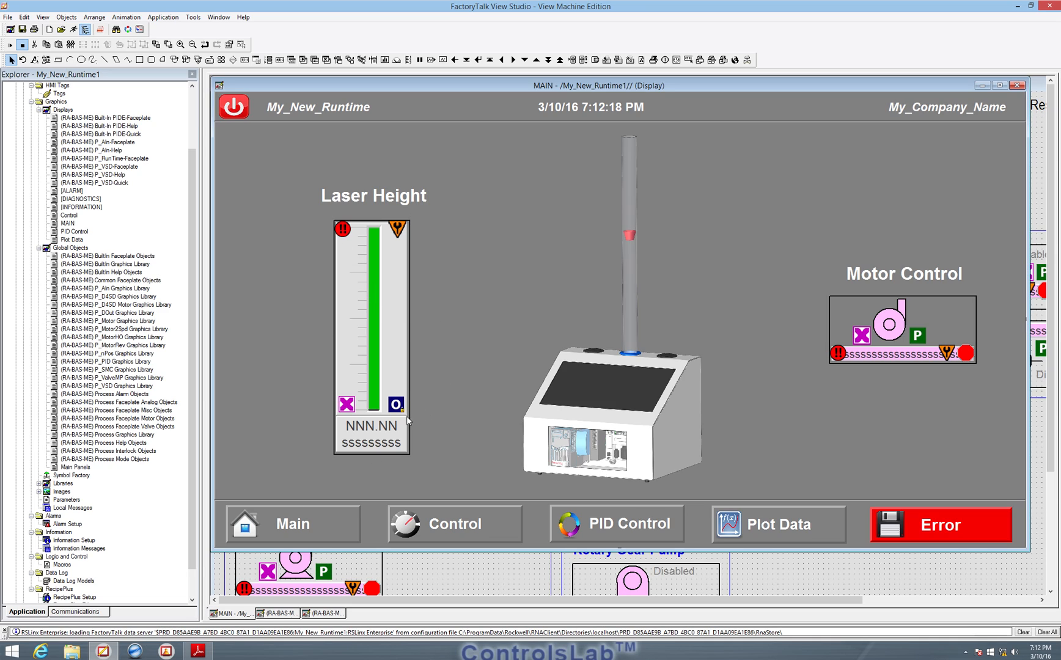
mouse_move(976, 292)
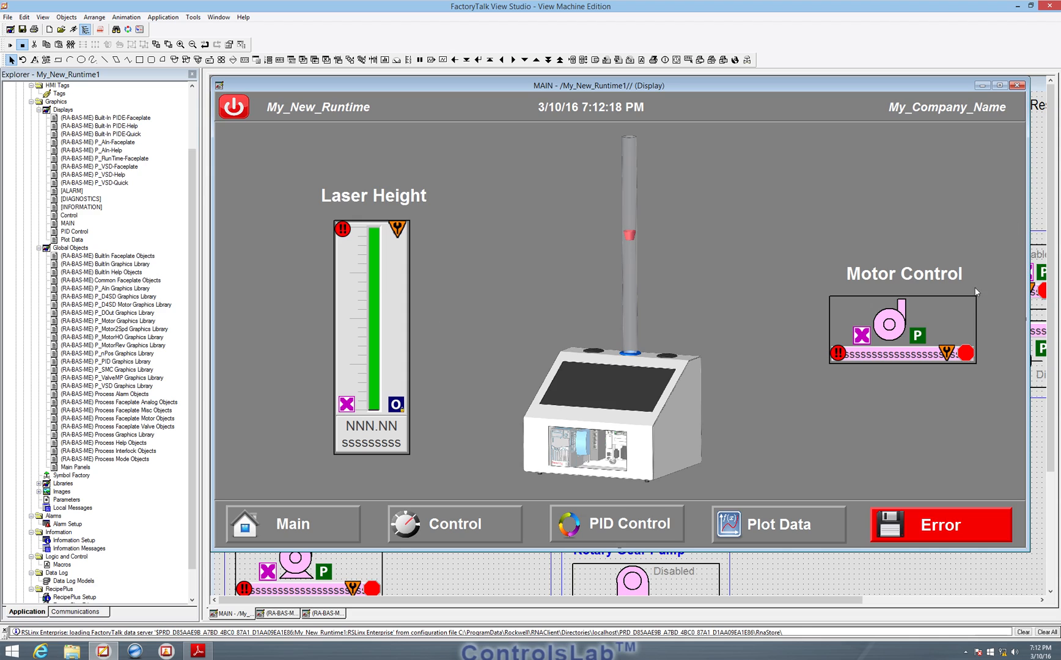
Right-click the Motor Control object on MAIN to show its actions.
right_click(920, 323)
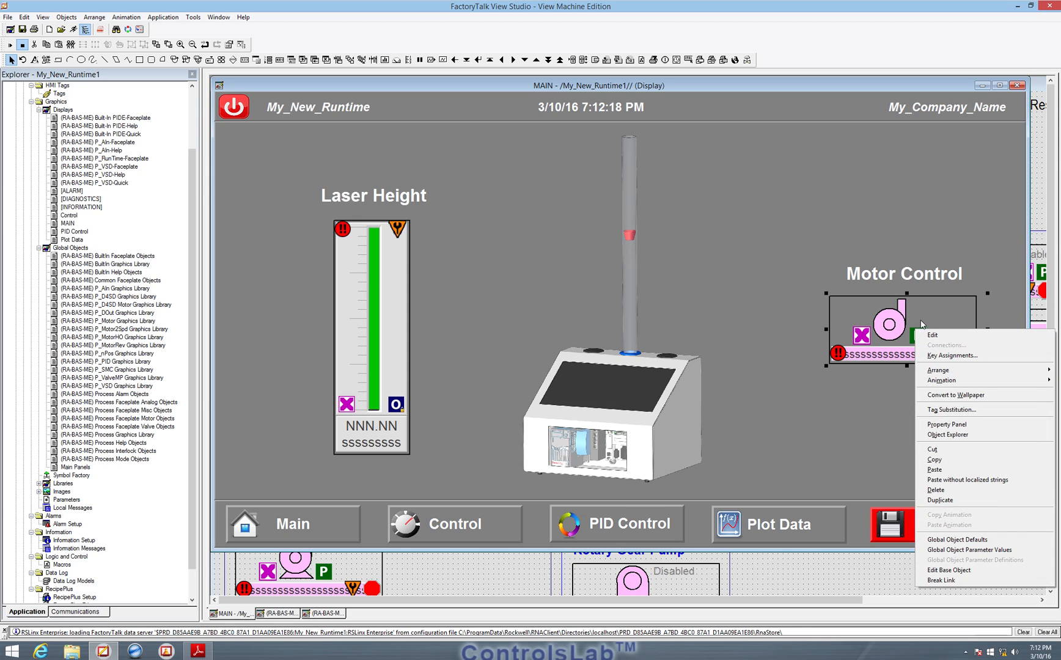
mouse_move(970, 550)
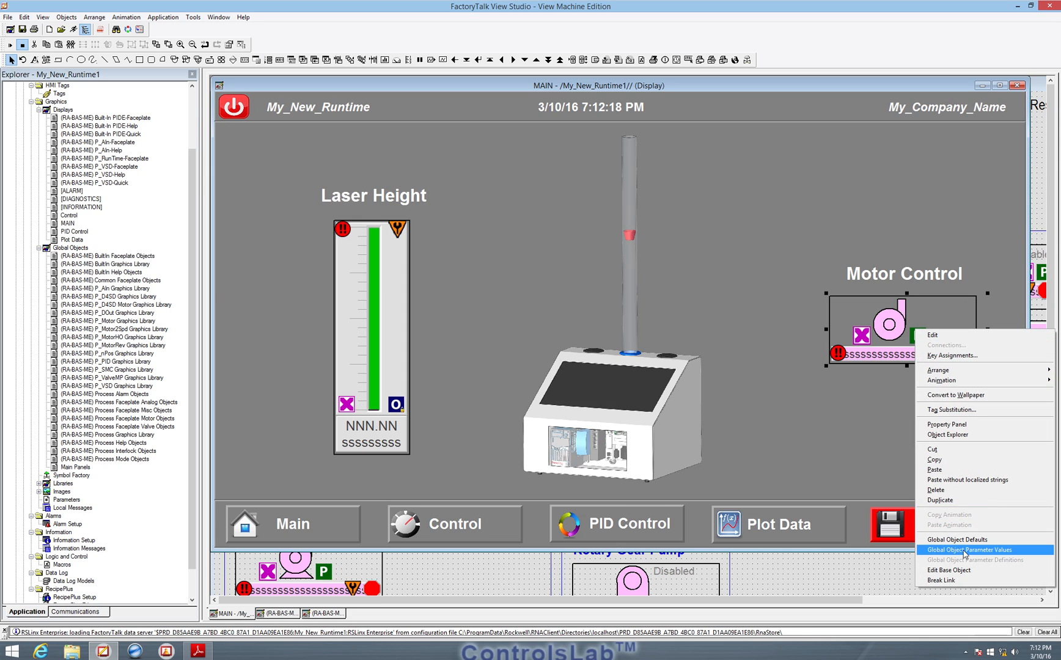
Set Motor Control parameter #102 to {[clx]P_VSD_Blower} through the Tag Browser.
left_click(978, 550)
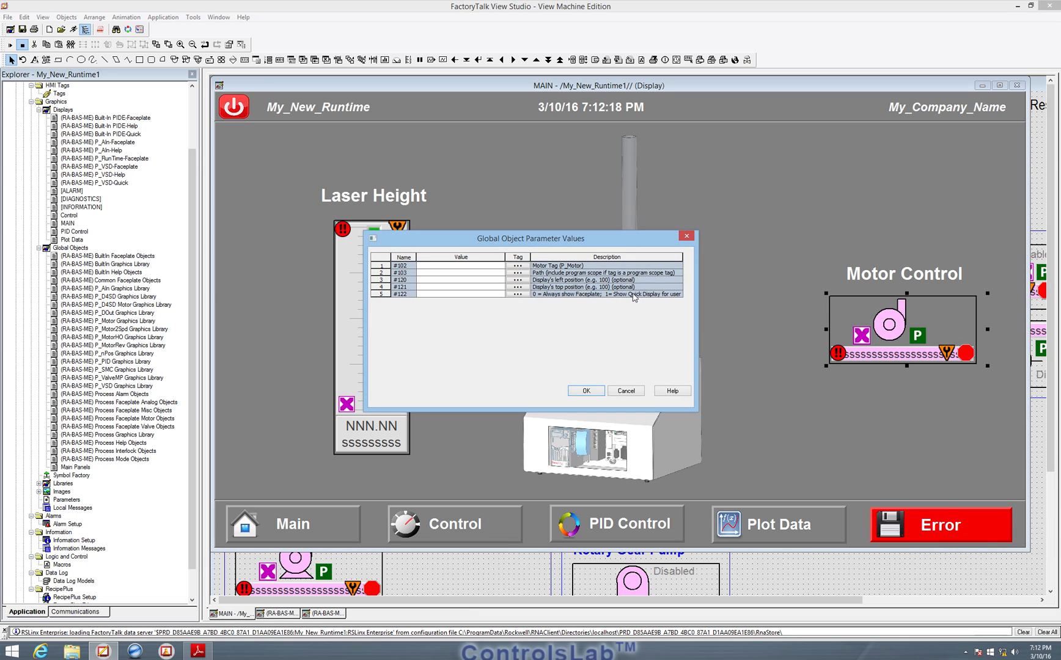
left_click(517, 265)
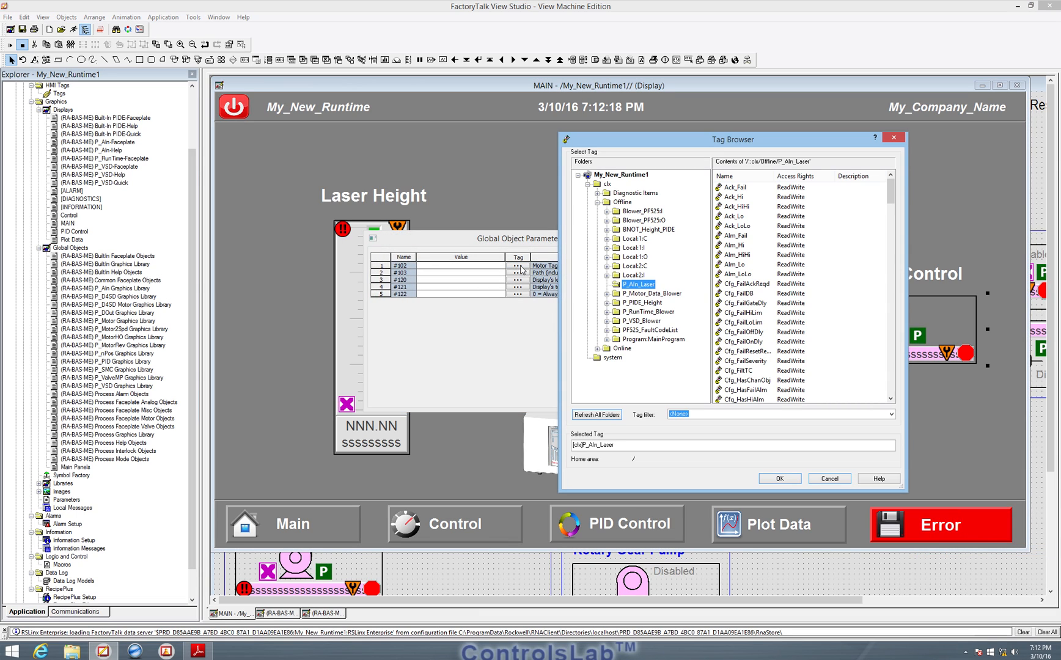
mouse_move(626, 320)
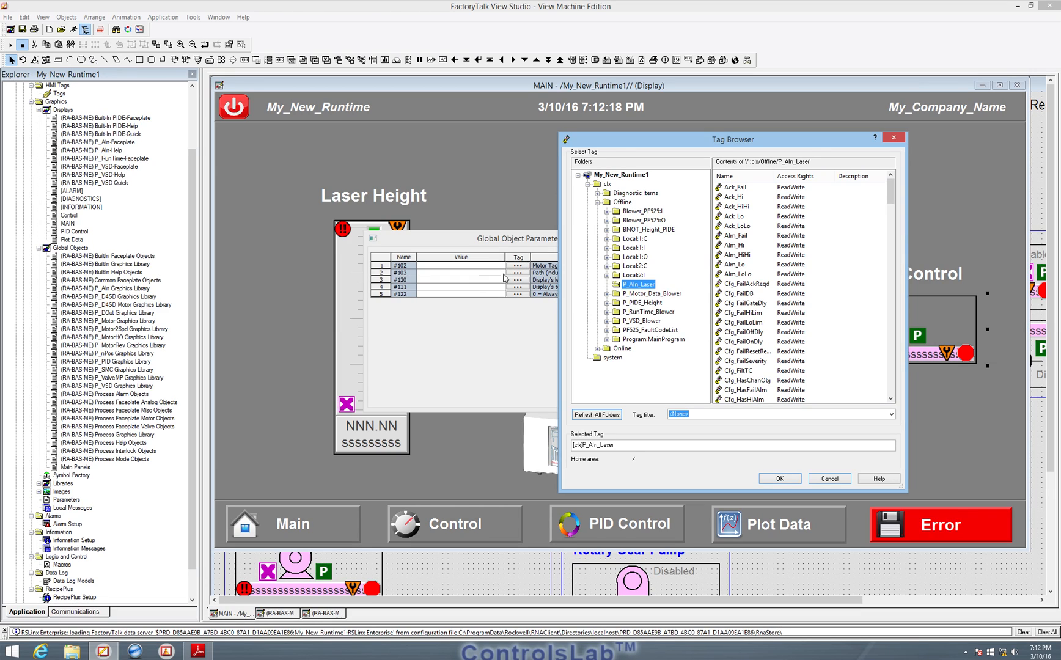
mouse_move(547, 331)
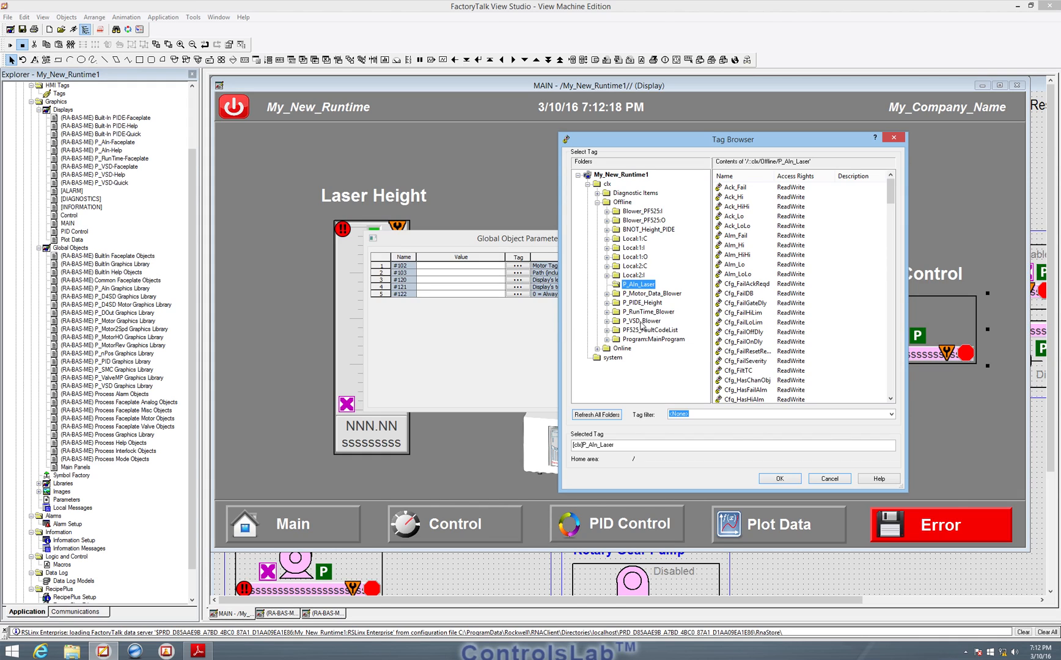
left_click(638, 320)
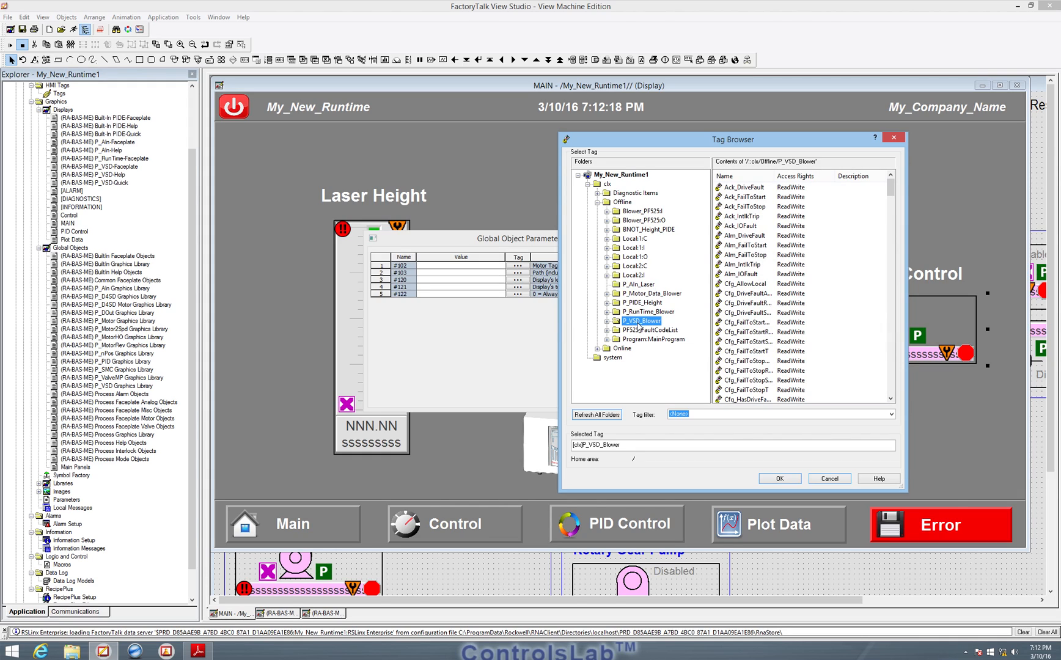
mouse_move(639, 328)
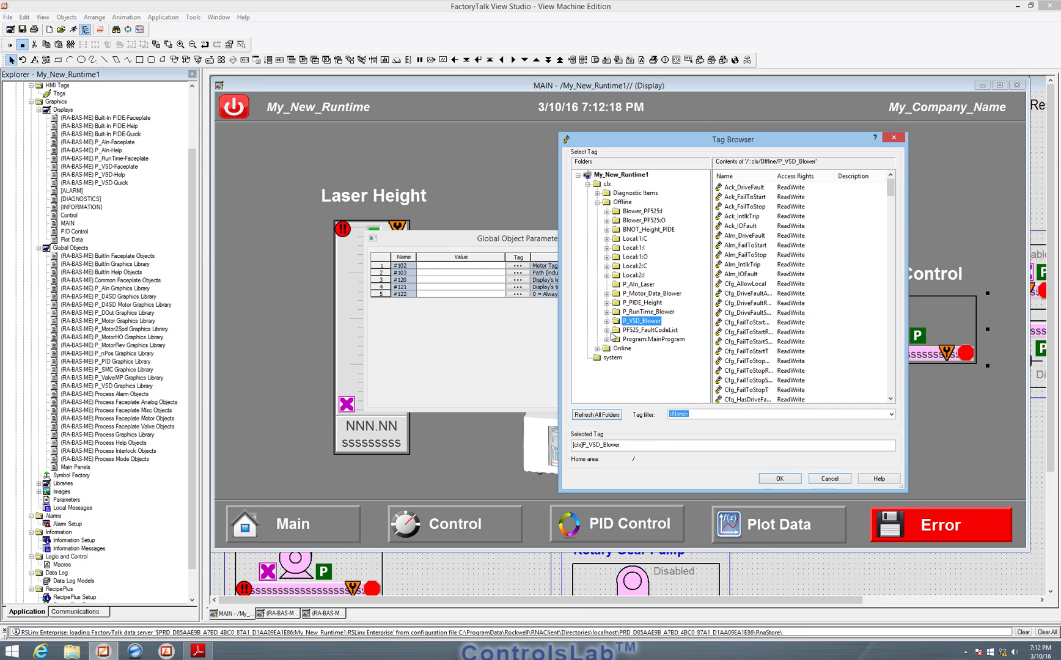
mouse_move(151, 580)
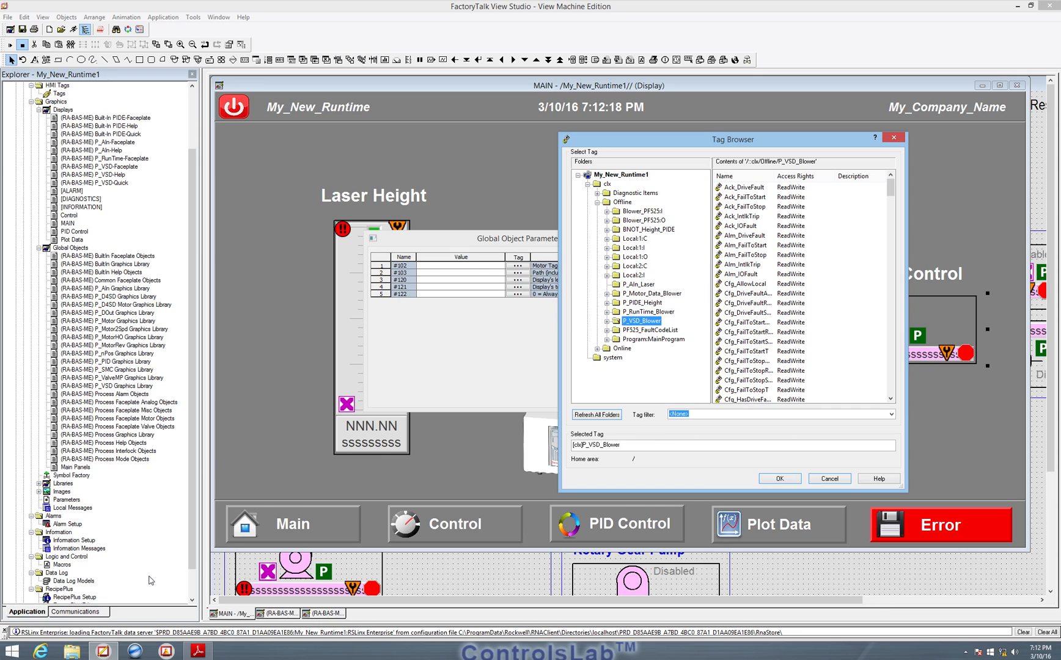
mouse_move(521, 321)
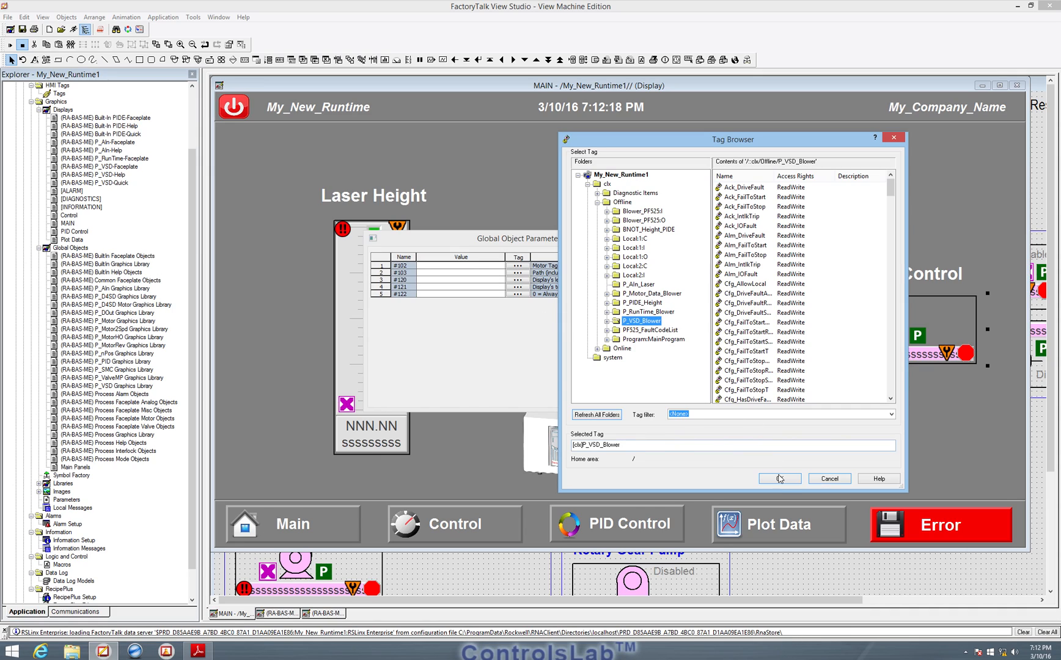
left_click(780, 478)
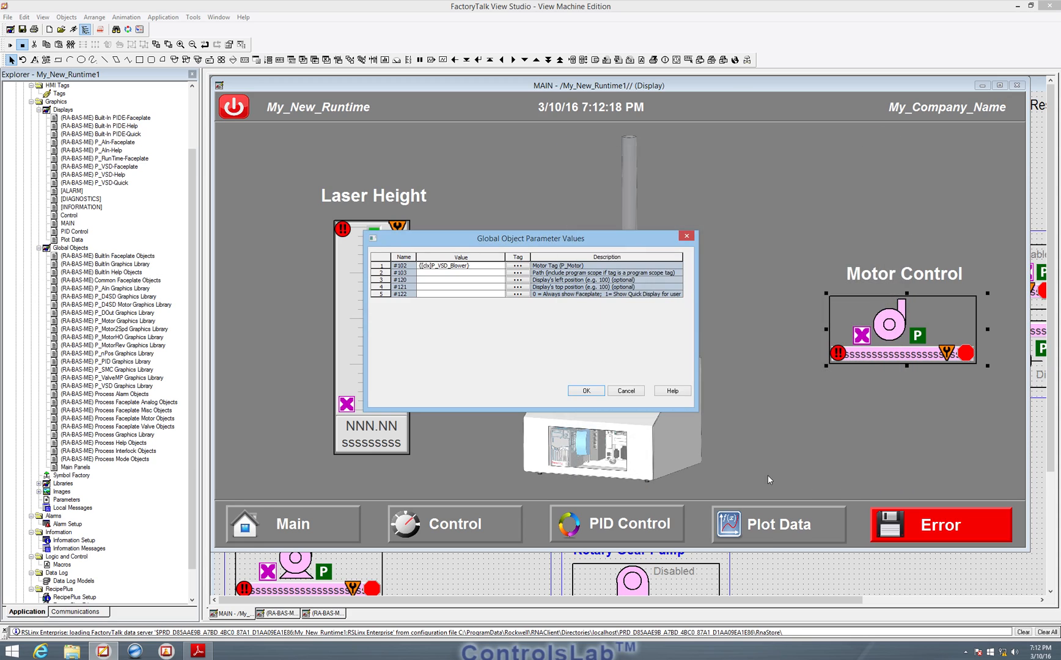
Enter [clx] as the Motor Control path, 300 for popup left, and confirm.
left_click(459, 272)
type("[clx]")
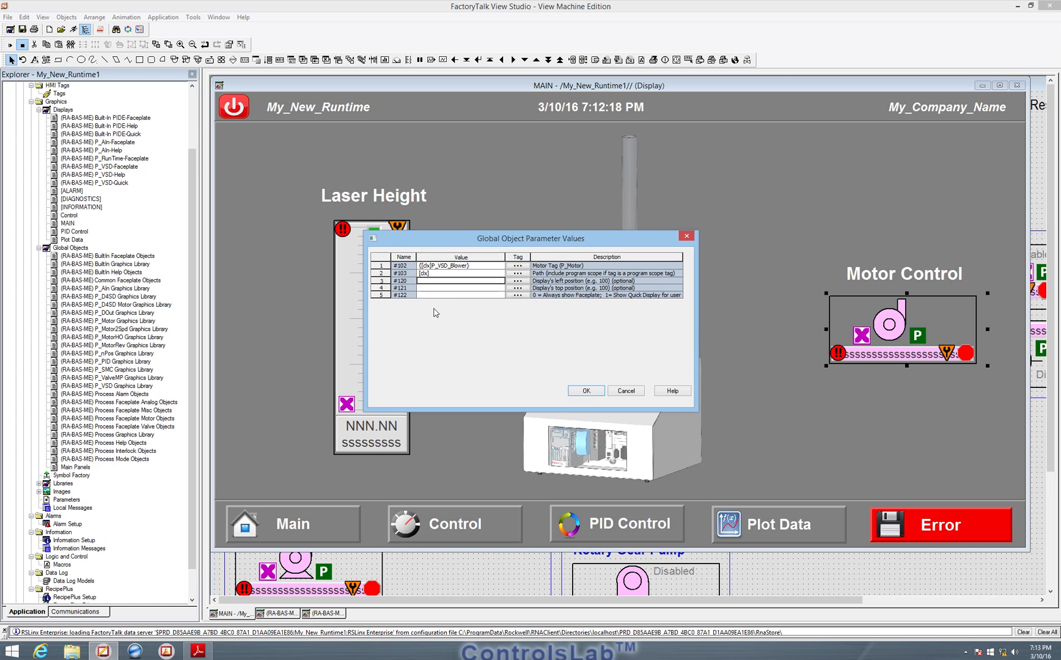
mouse_move(489, 307)
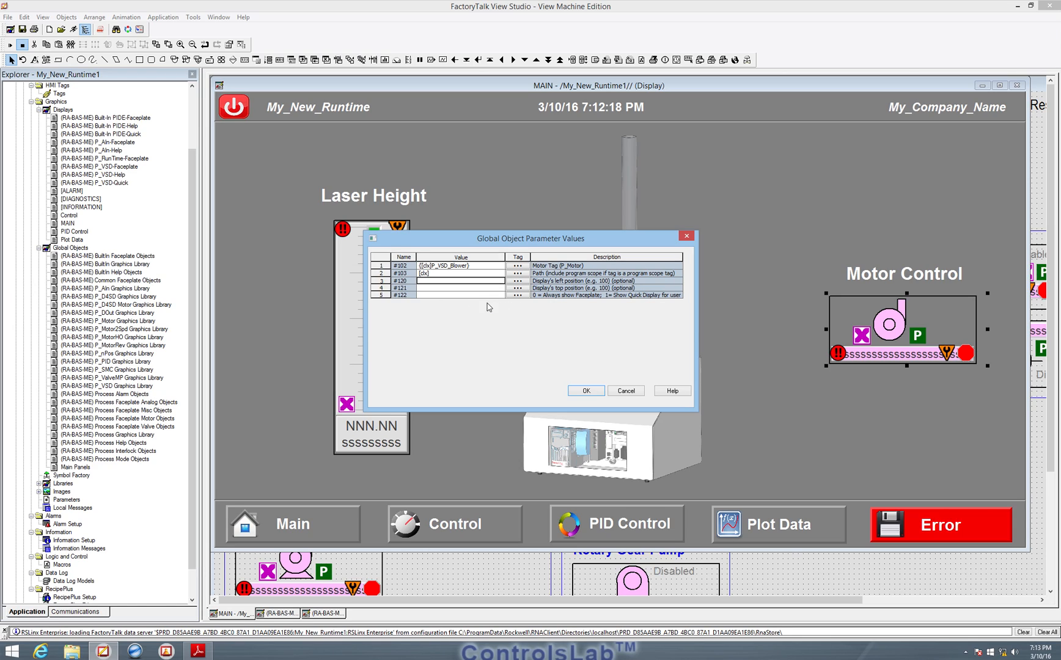
mouse_move(515, 129)
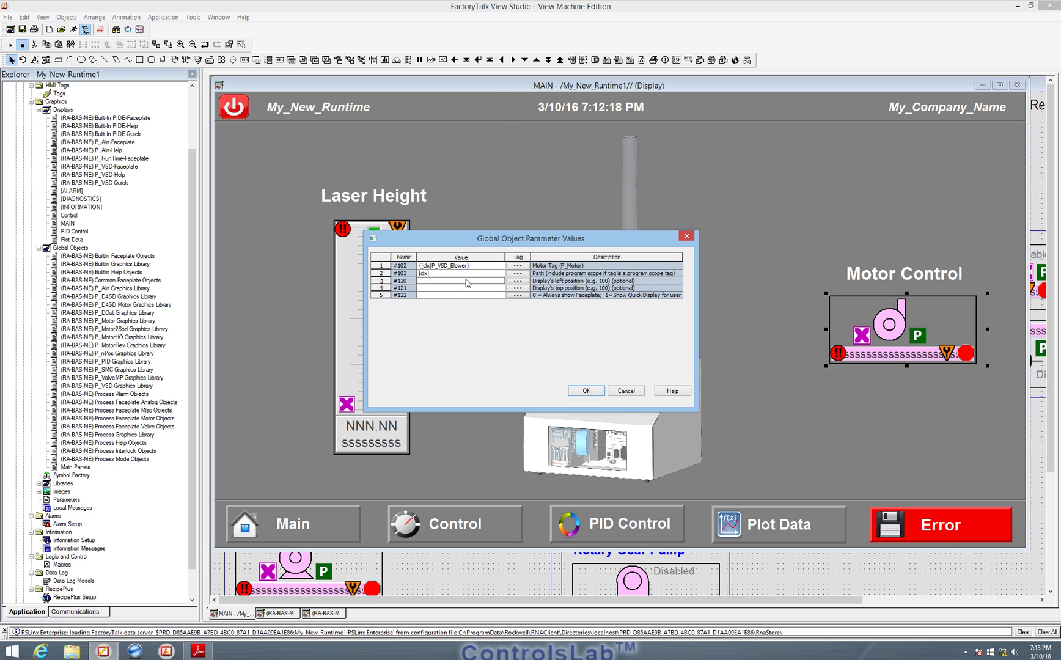
type("300")
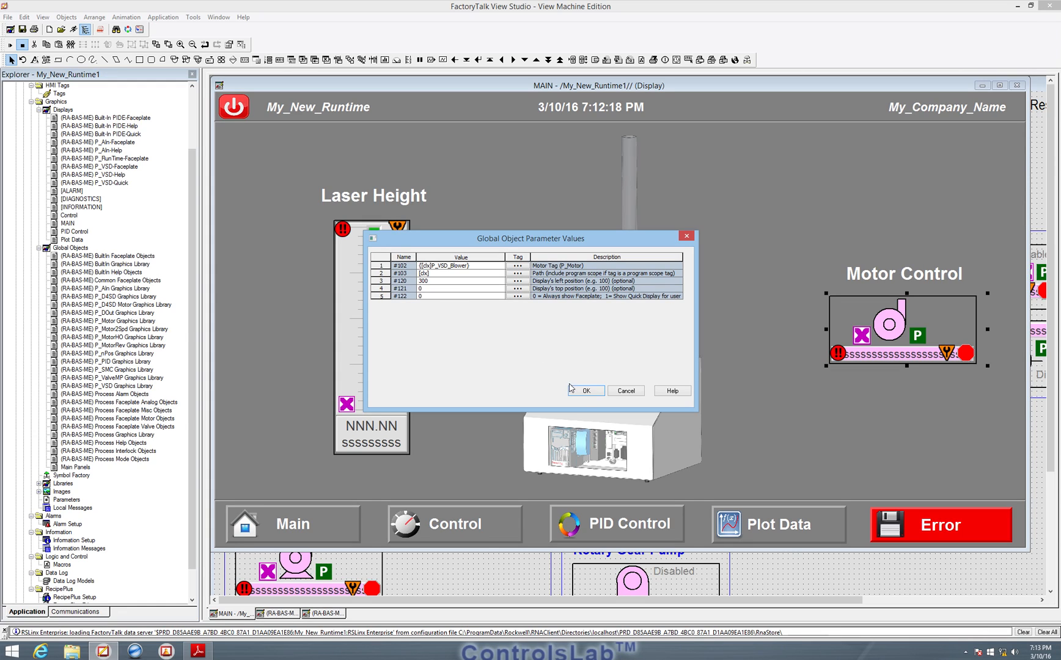
left_click(586, 391)
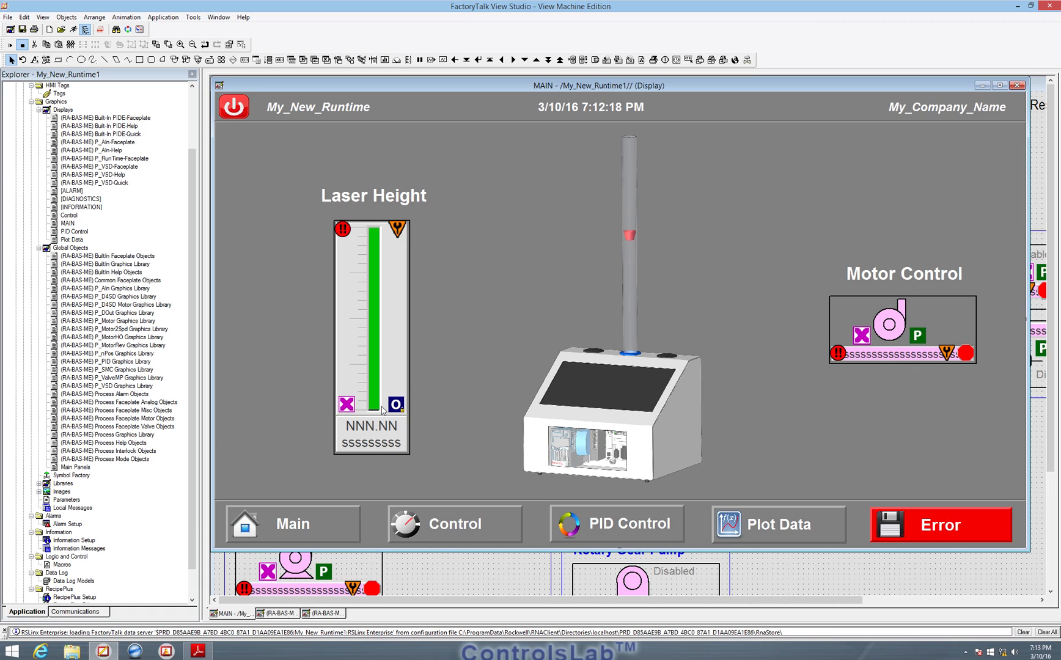
mouse_move(247, 508)
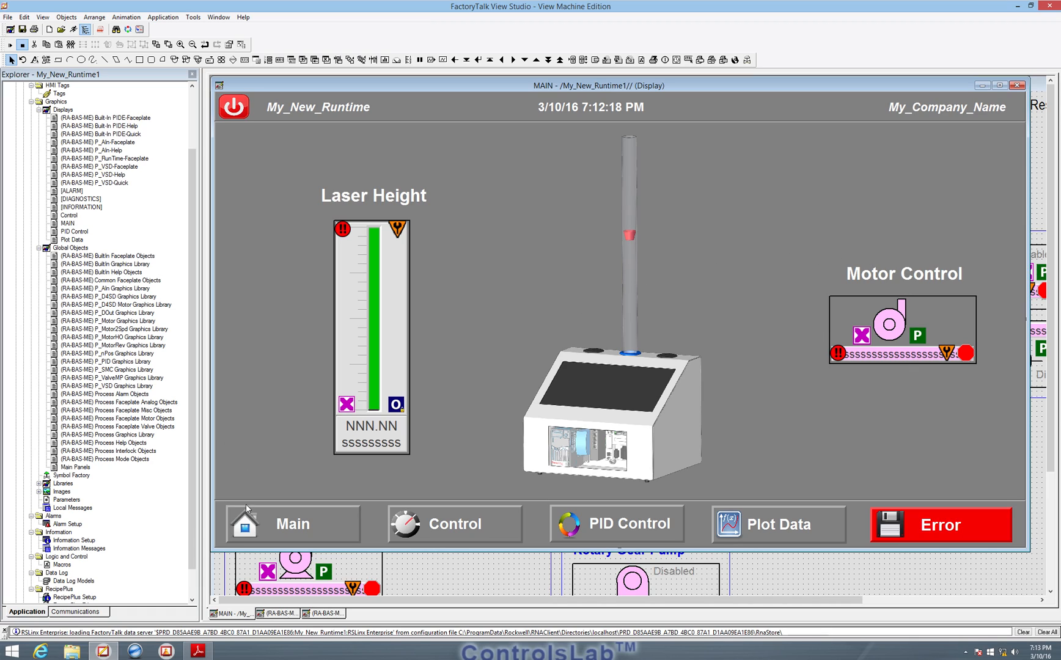
mouse_move(171, 107)
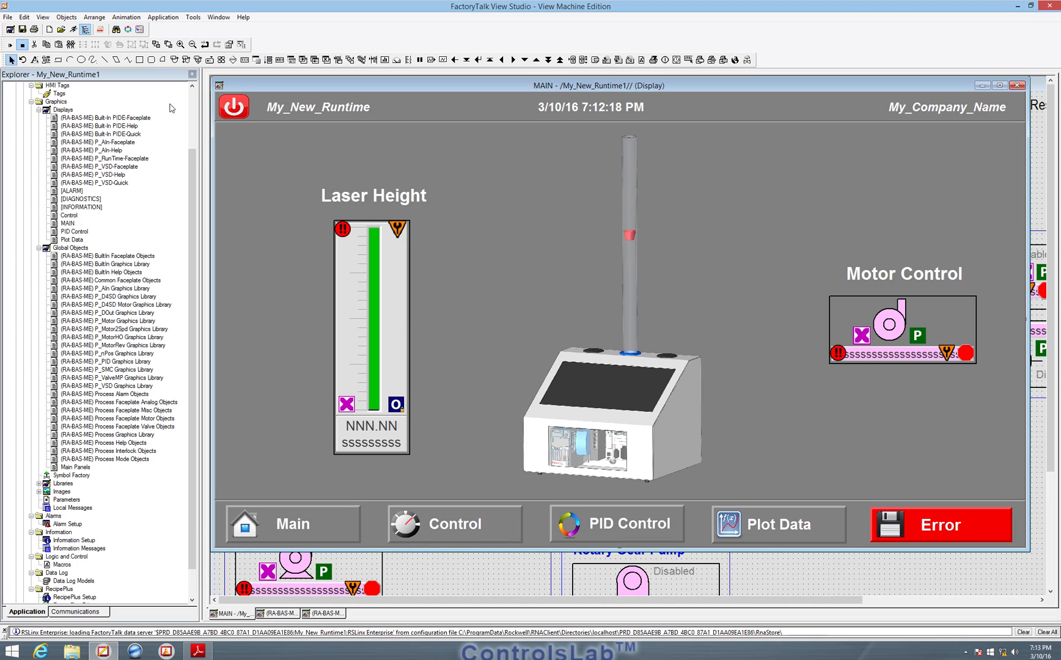
mouse_move(397, 319)
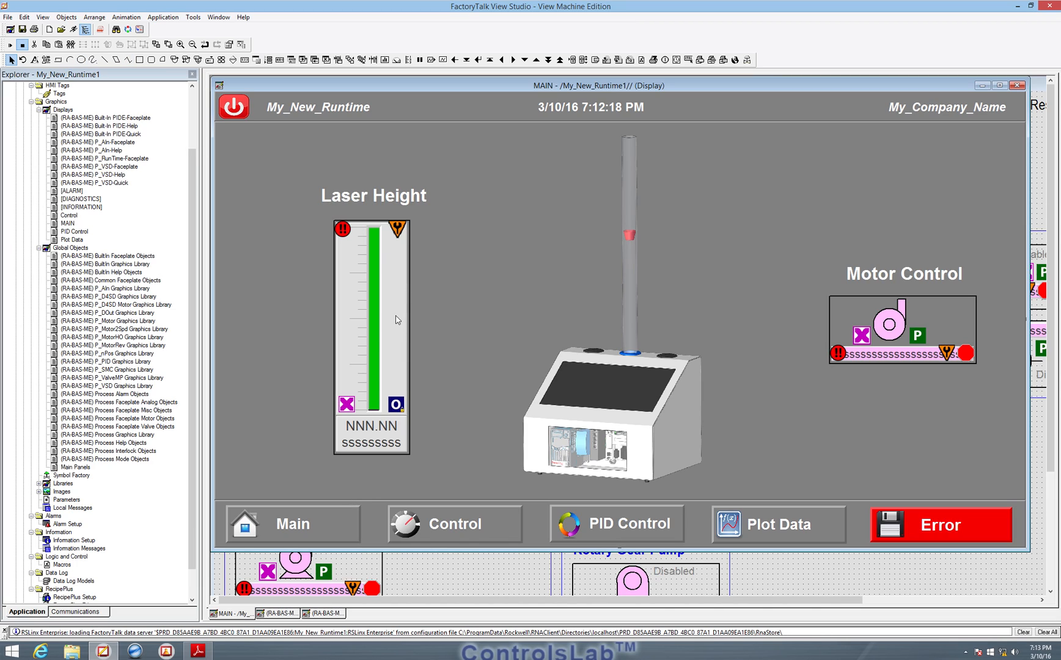
mouse_move(474, 414)
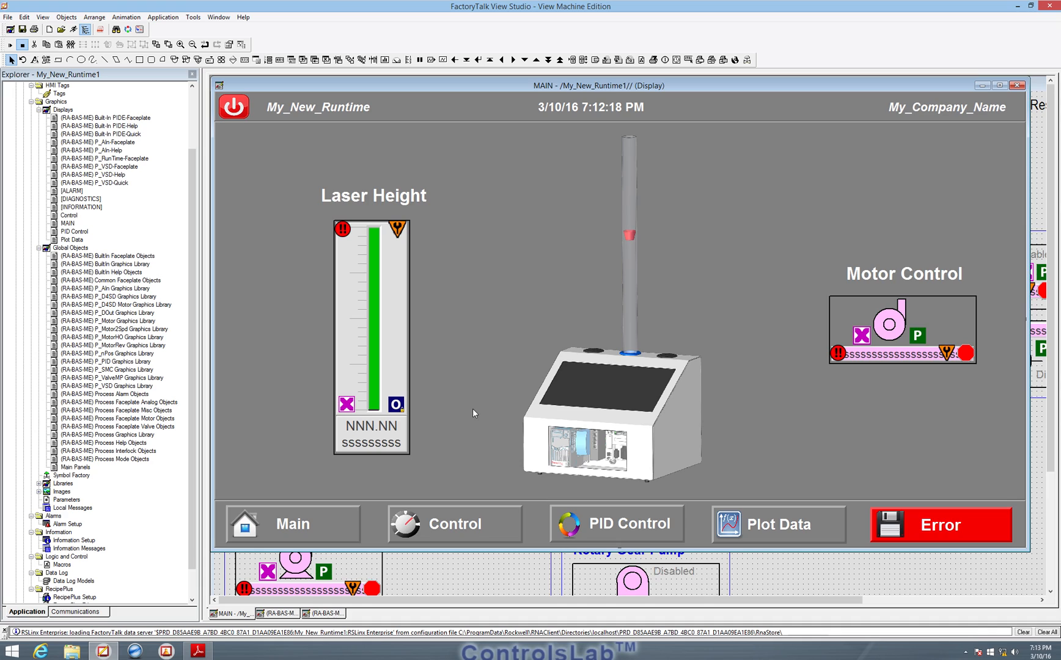
mouse_move(106, 192)
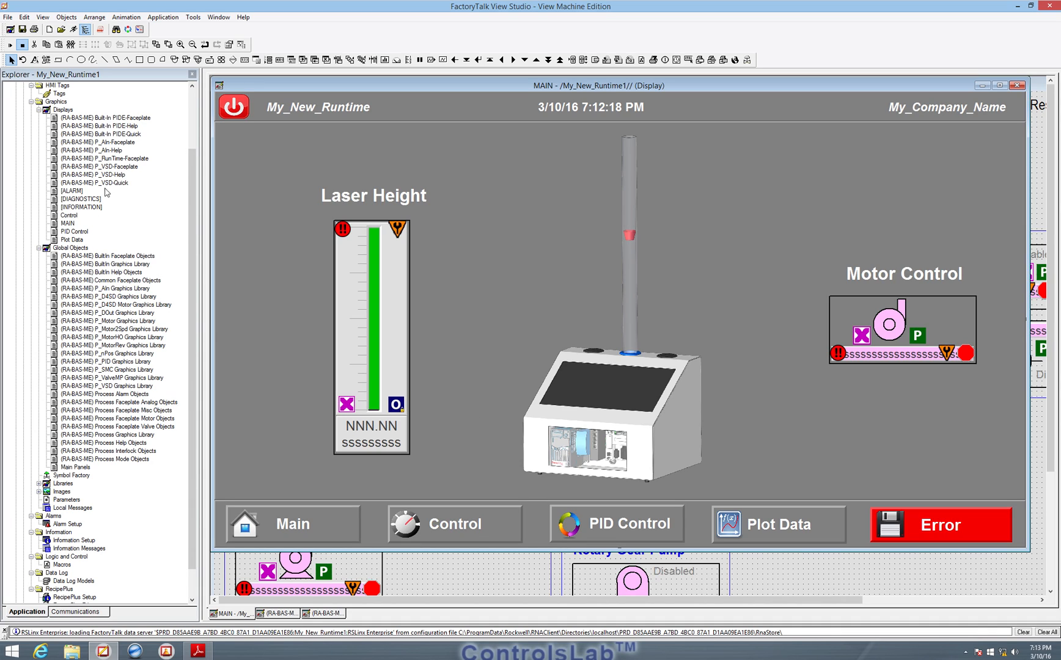
Test-run MAIN, close the popped-up P_VSD faceplate, reconfirm parameters, and bring up Adobe Reader.
left_click(98, 167)
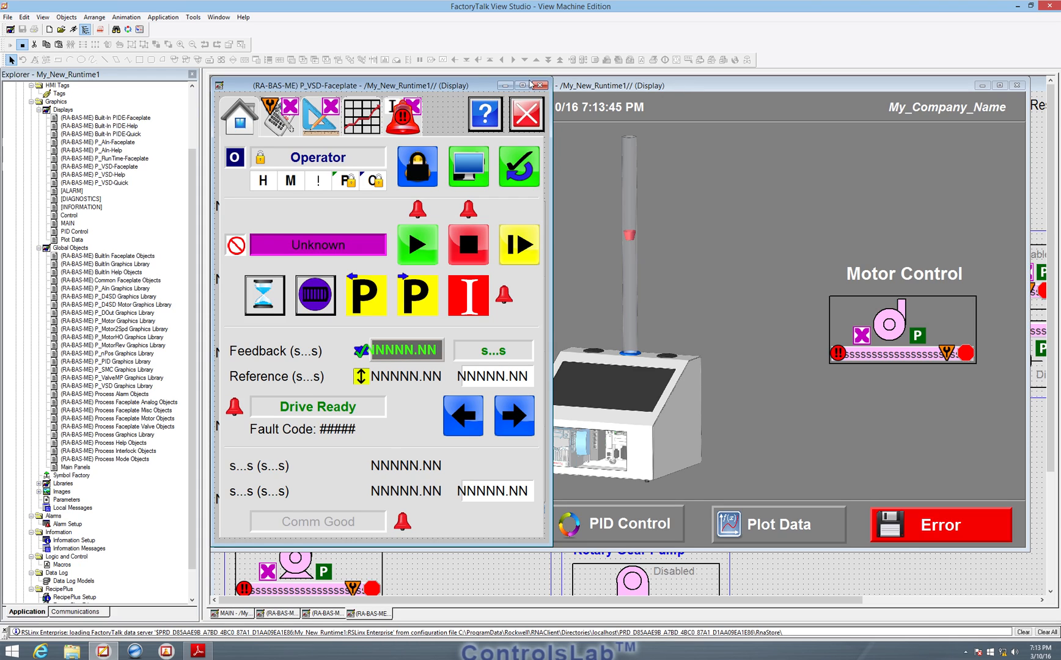
mouse_move(586, 104)
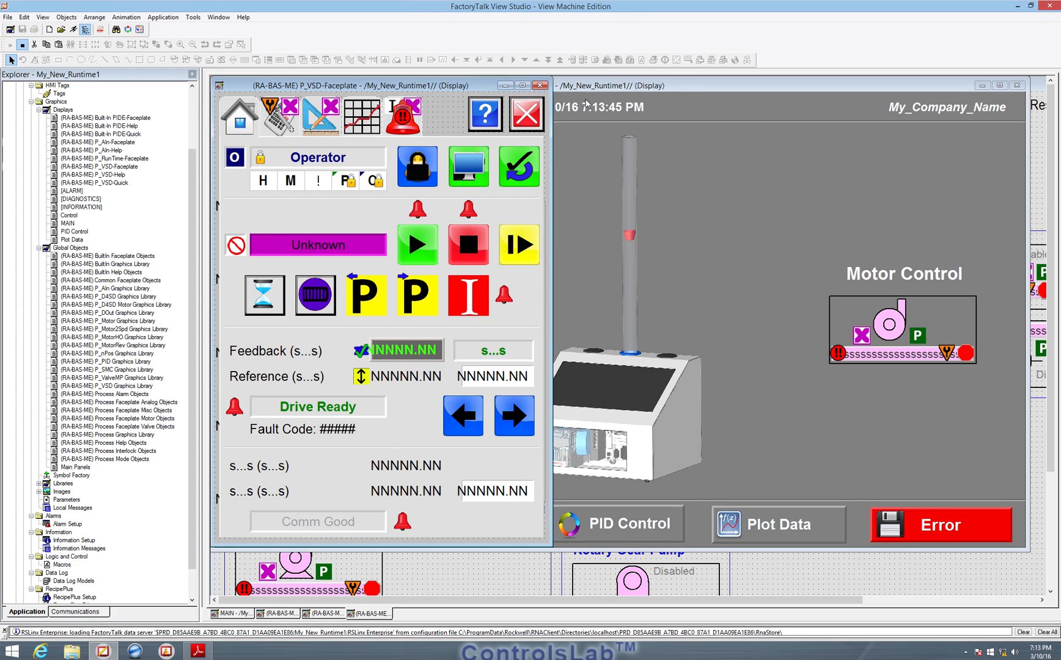
mouse_move(475, 91)
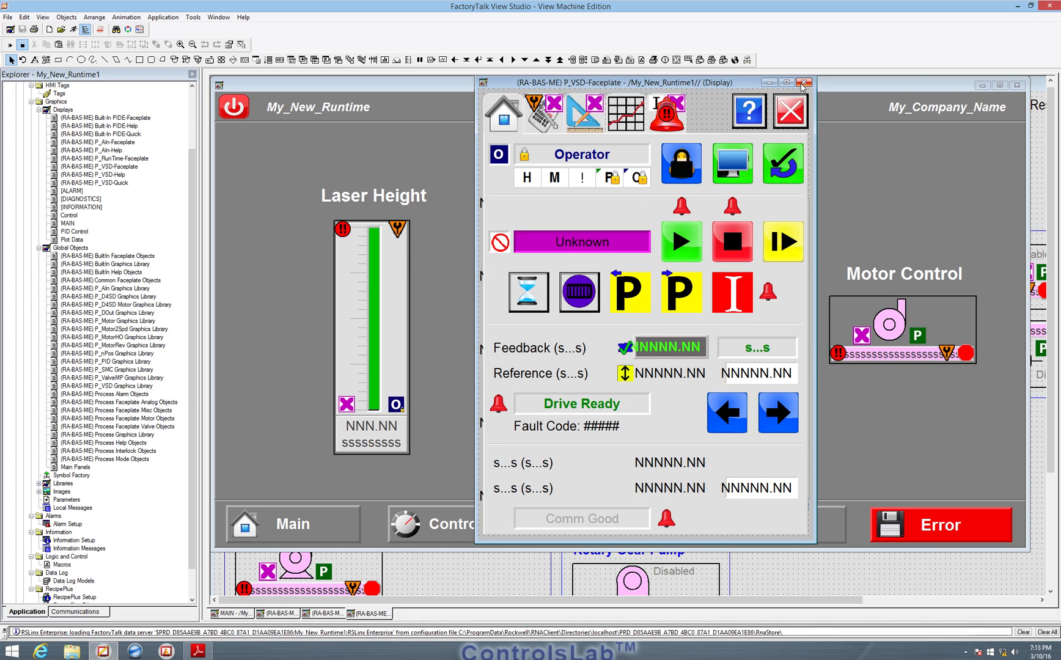
left_click(801, 82)
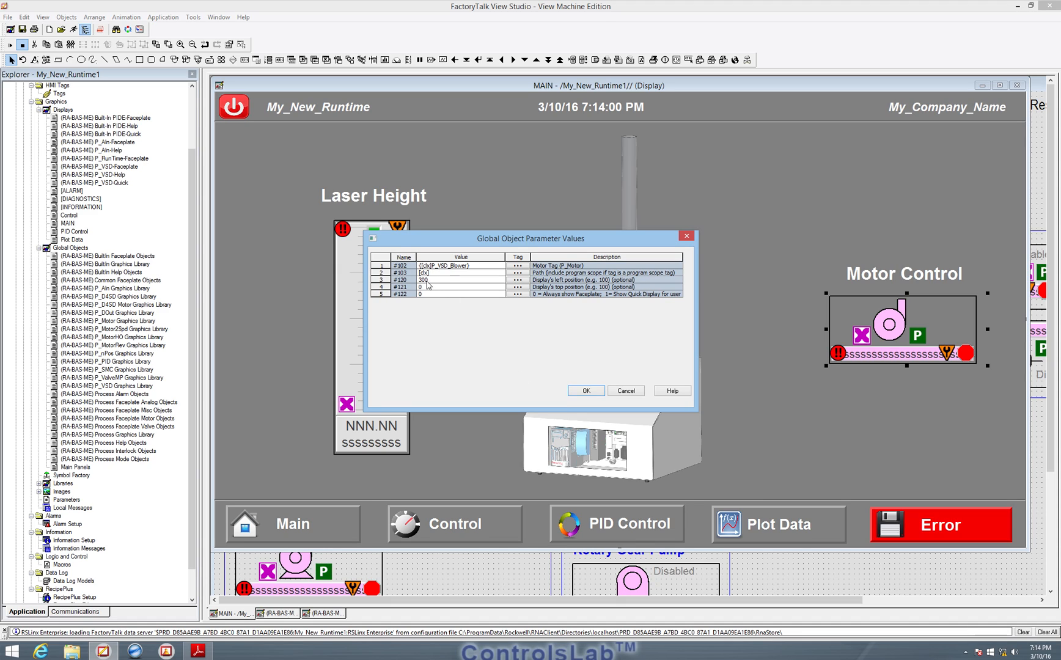
mouse_move(464, 295)
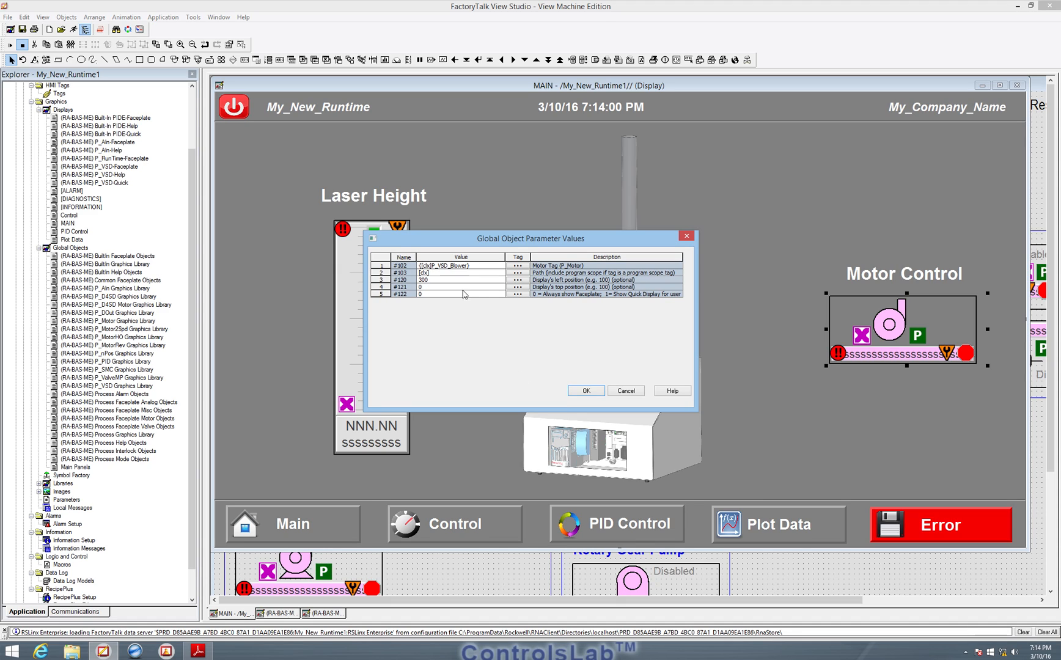
left_click(587, 390)
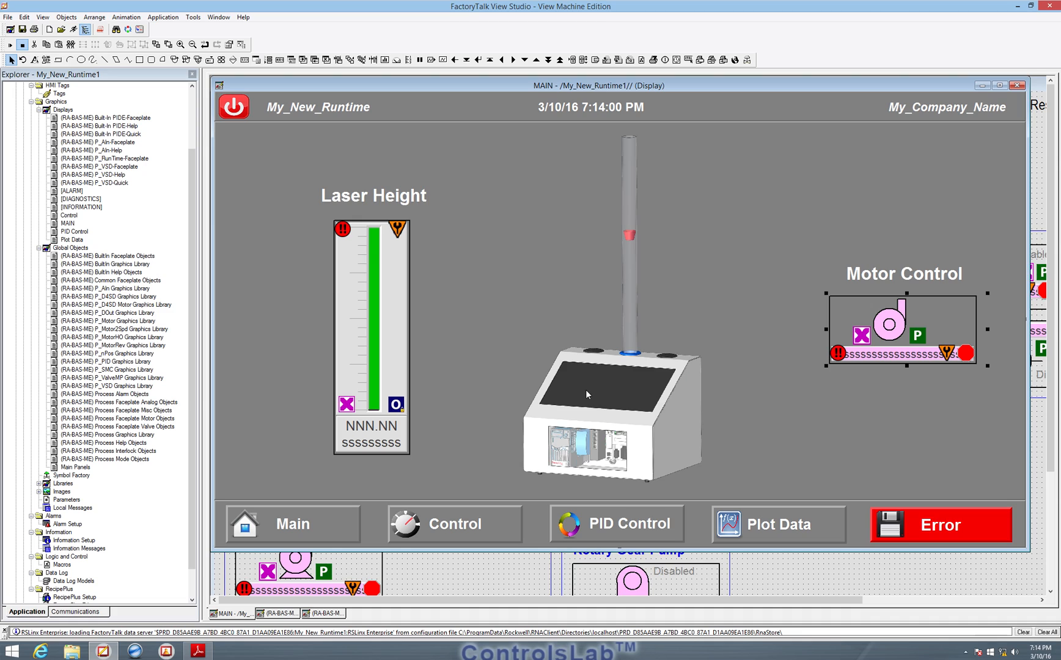
left_click(199, 649)
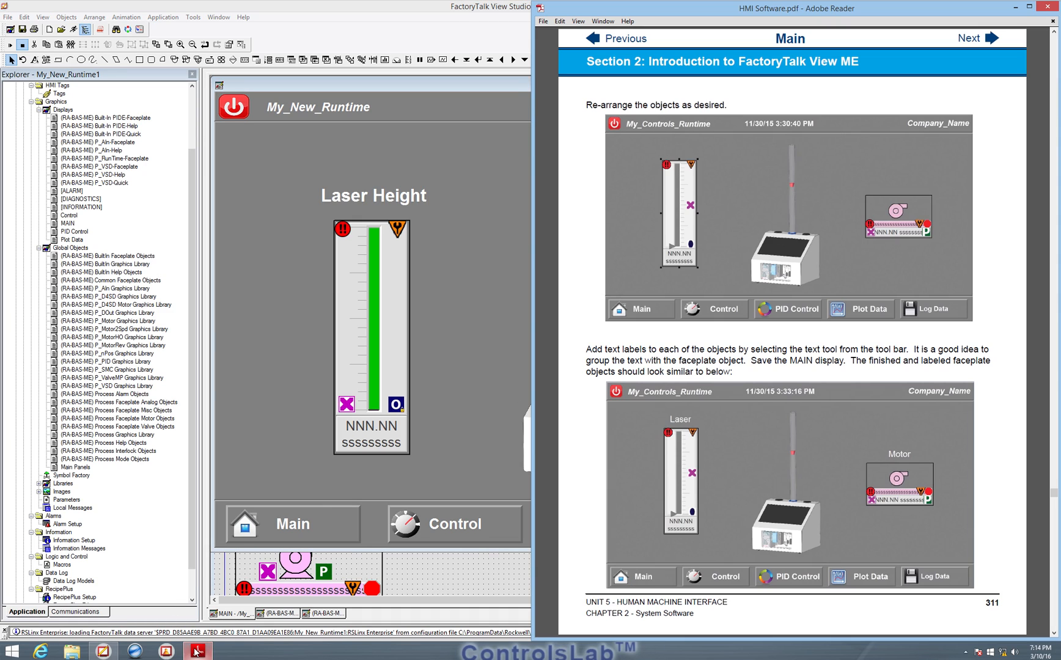
mouse_move(802, 117)
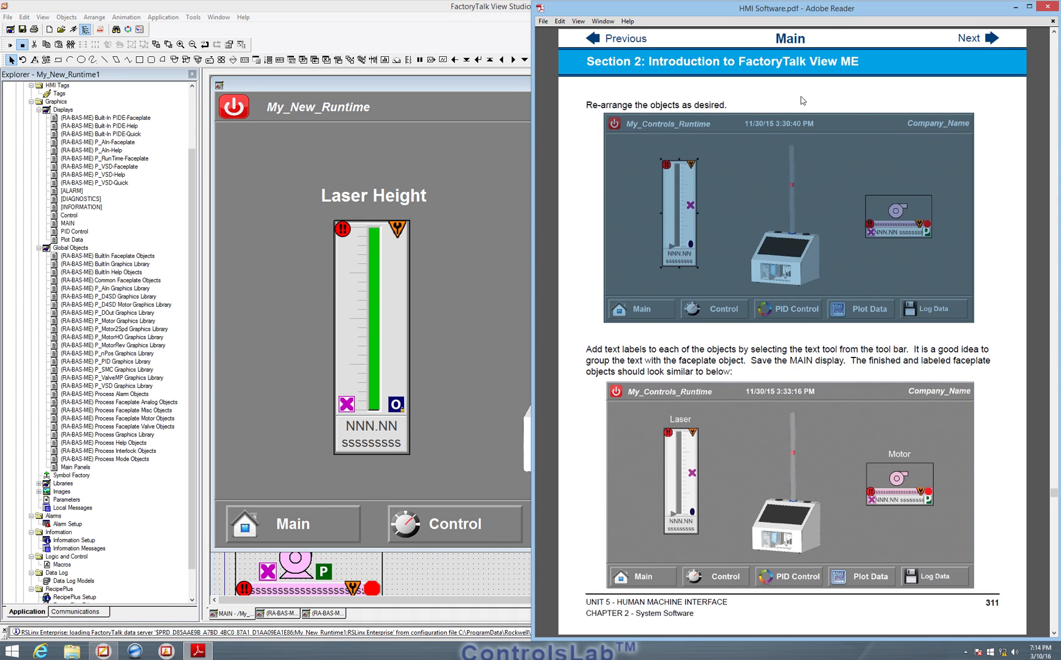
Page forward twice to page 313, Focus 6: Tags on RSLinx Enterprise communication.
left_click(989, 38)
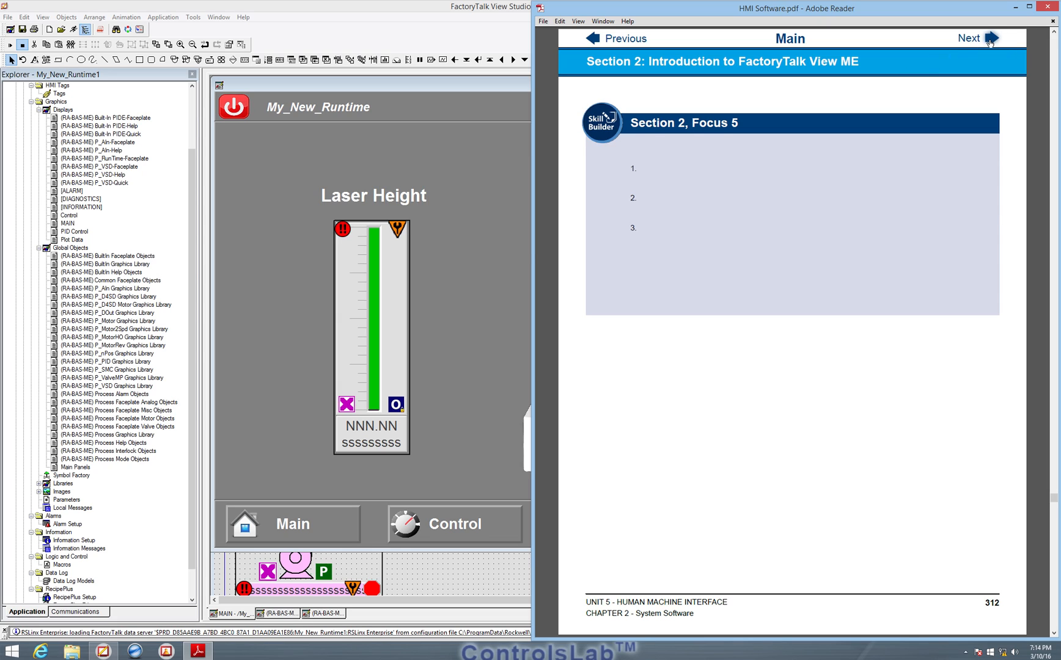
left_click(992, 37)
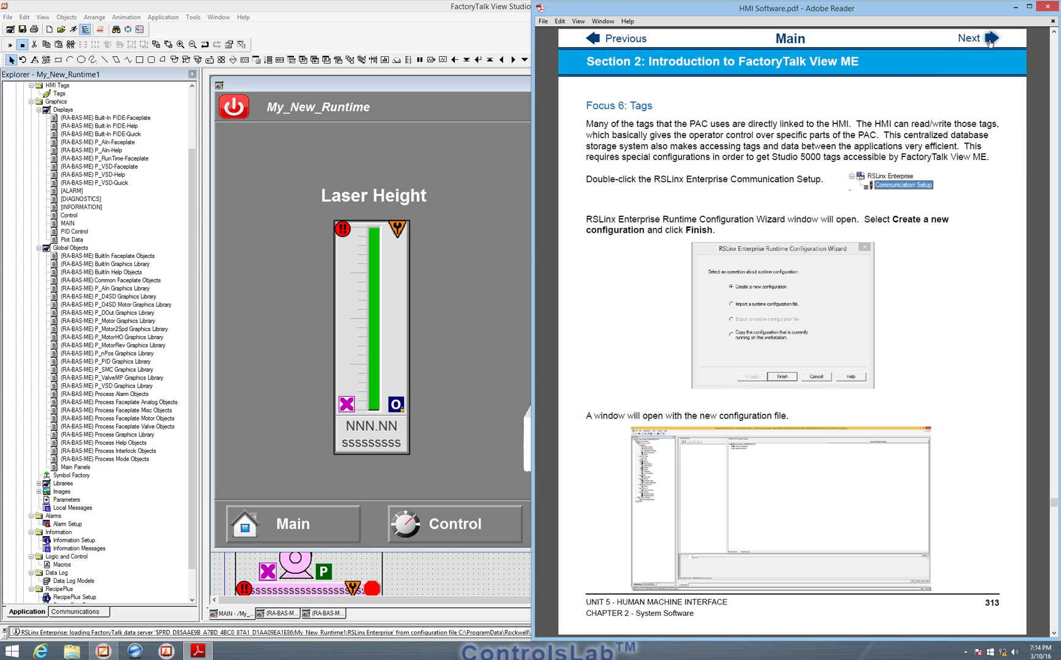